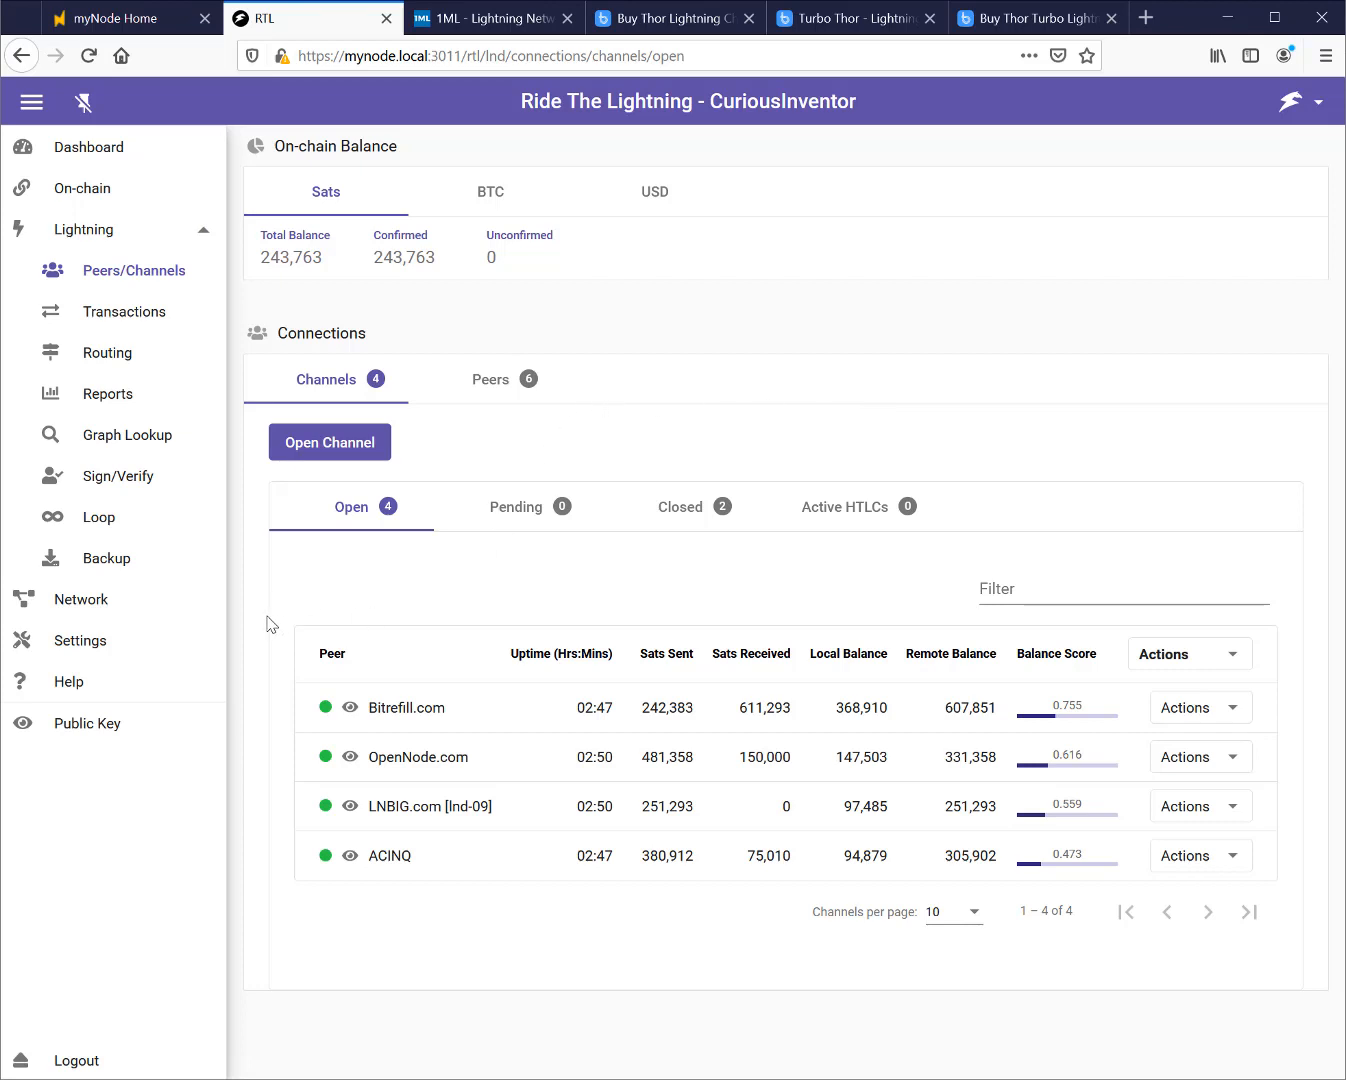
{"action": "mouse_move", "coordinate": [454, 944]}
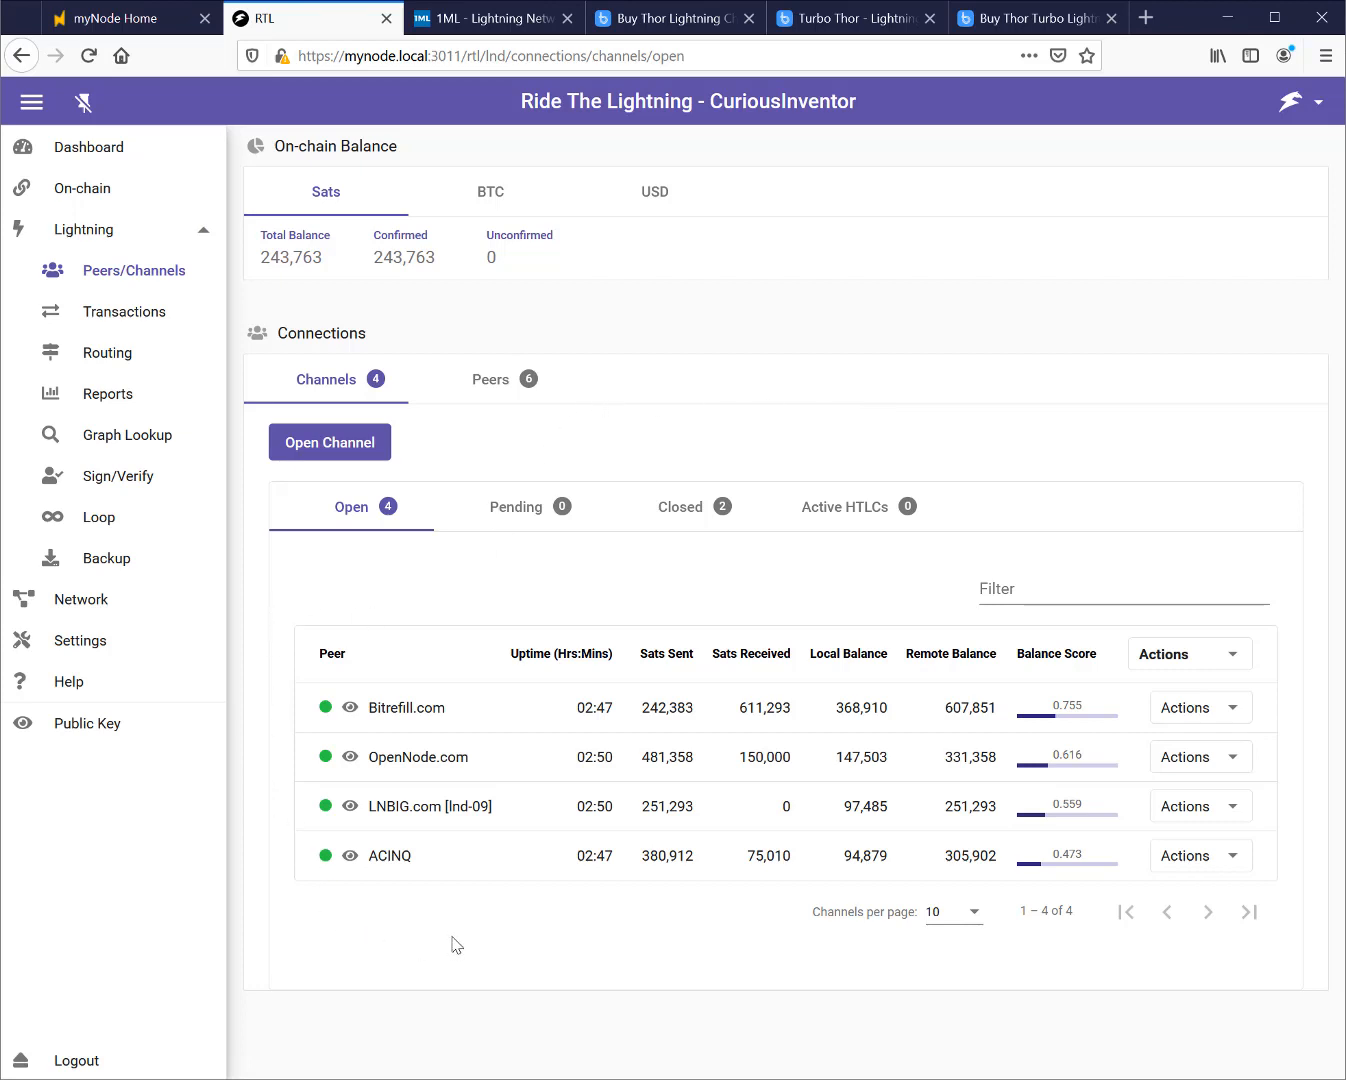
{"action": "mouse_move", "coordinate": [500, 588]}
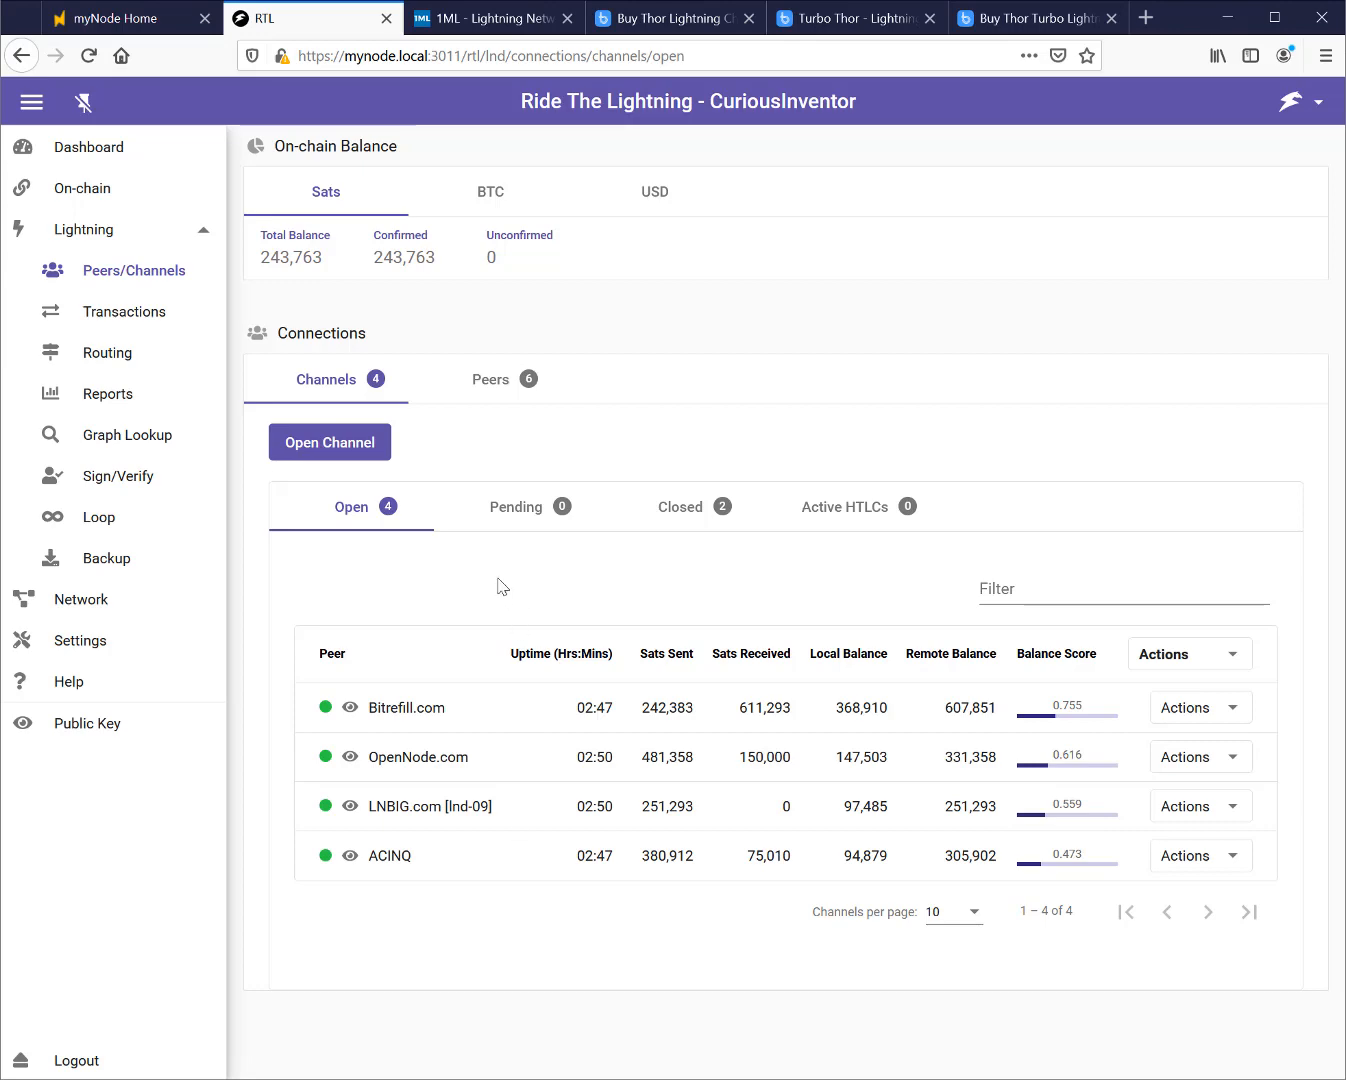
{"action": "mouse_move", "coordinate": [670, 100]}
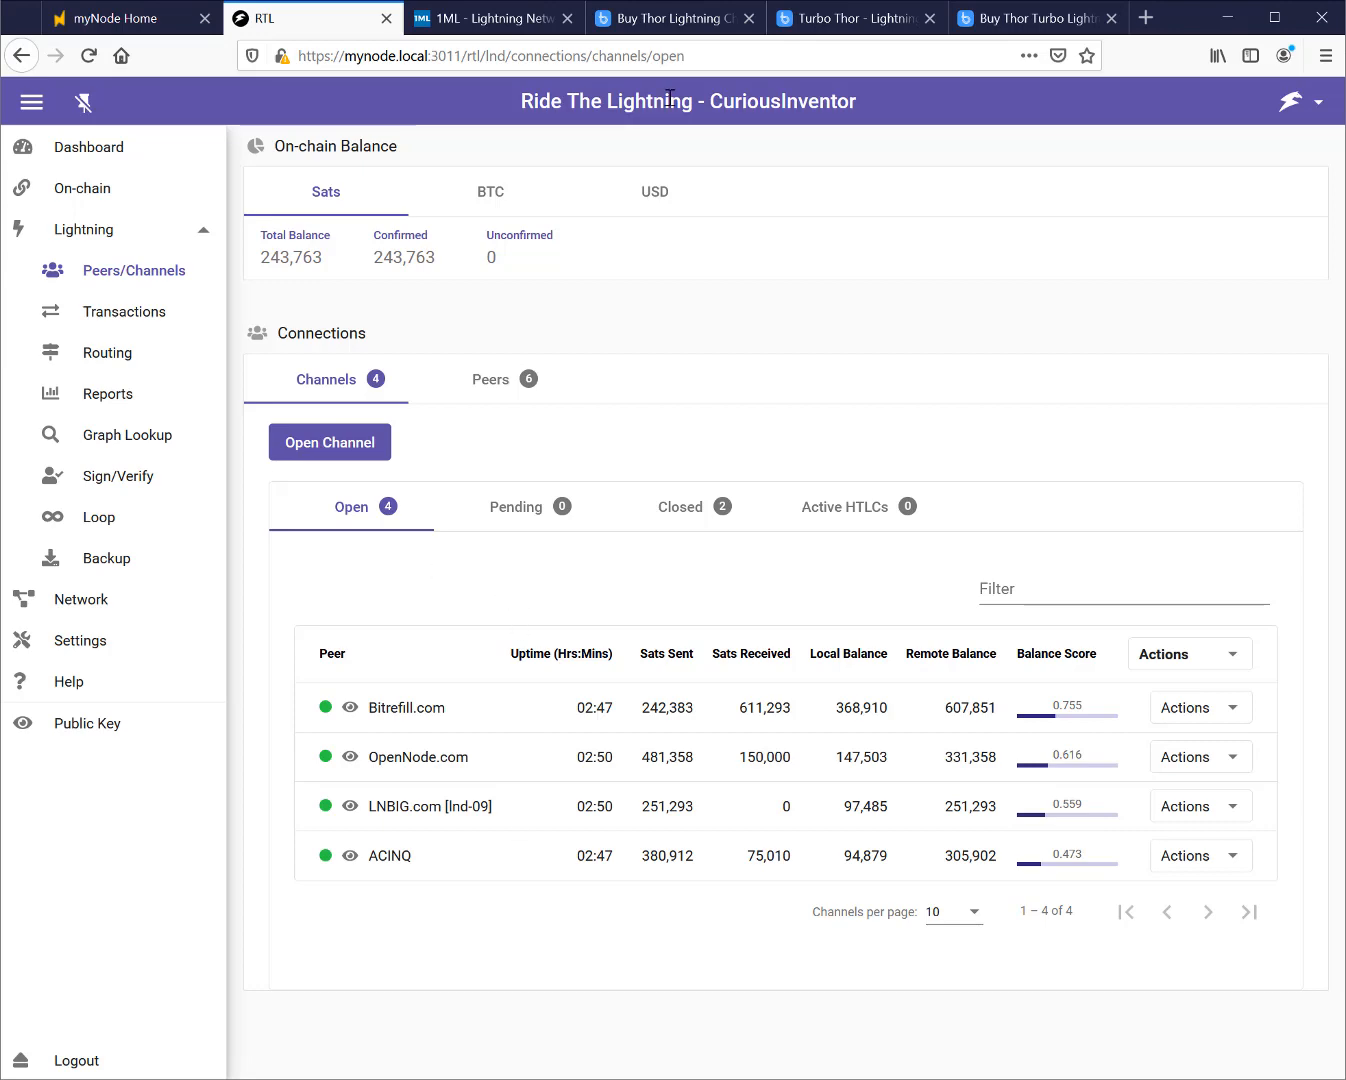
Choose the 1,000,000 sats ($12.19) amount on Bitrefill's Thor Lightning Channel Capacity page
{"action": "left_click", "coordinate": [668, 18]}
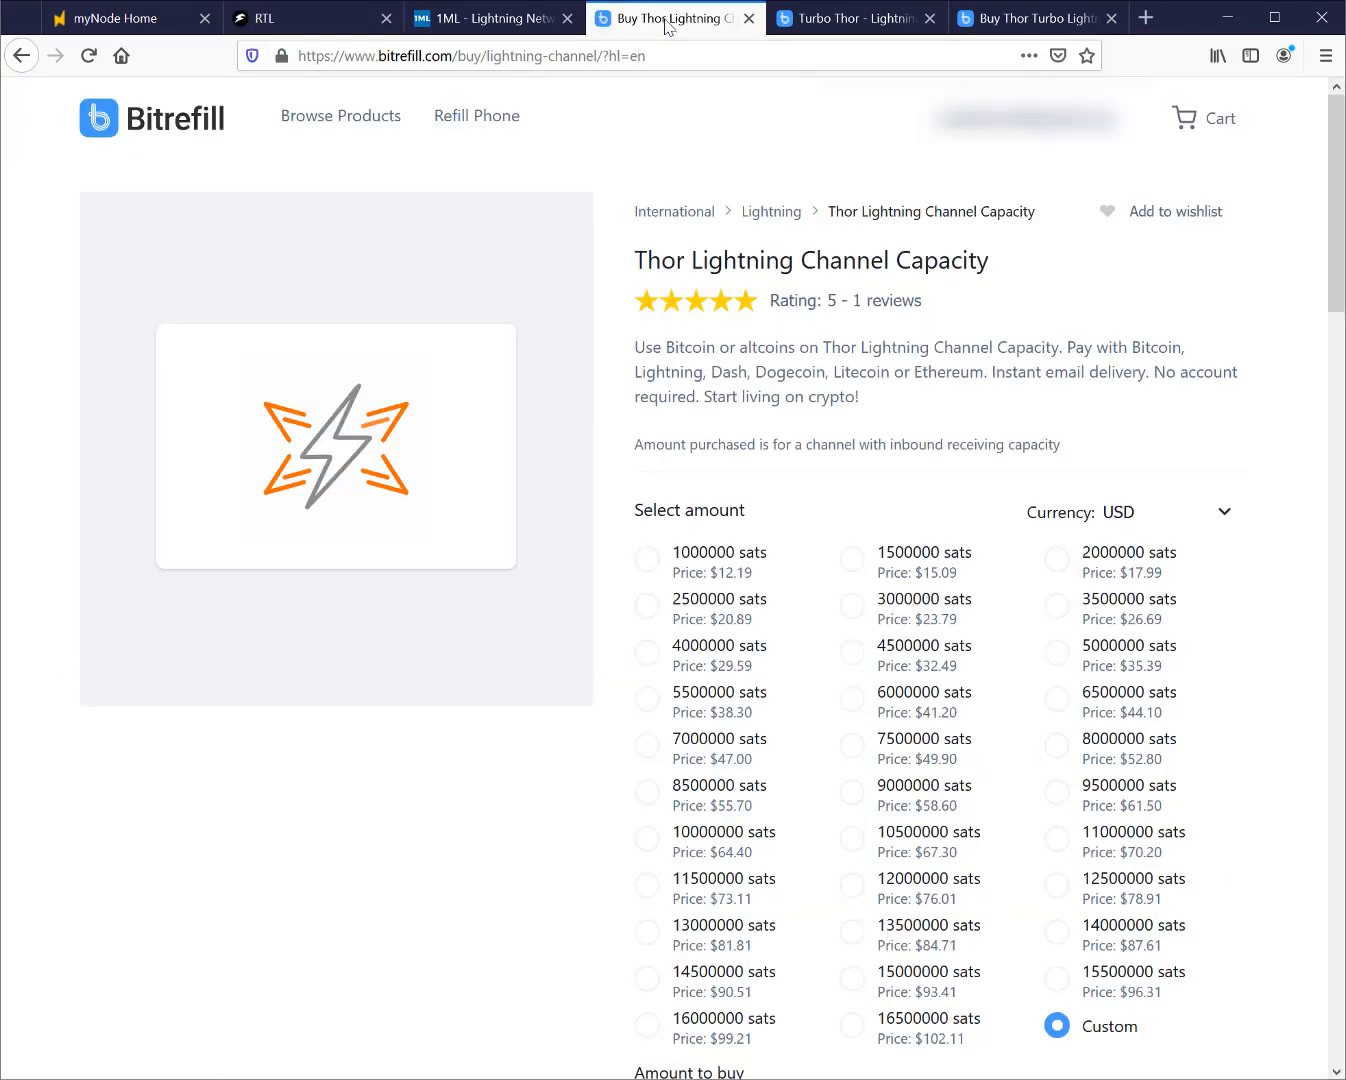
{"action": "mouse_move", "coordinate": [662, 266]}
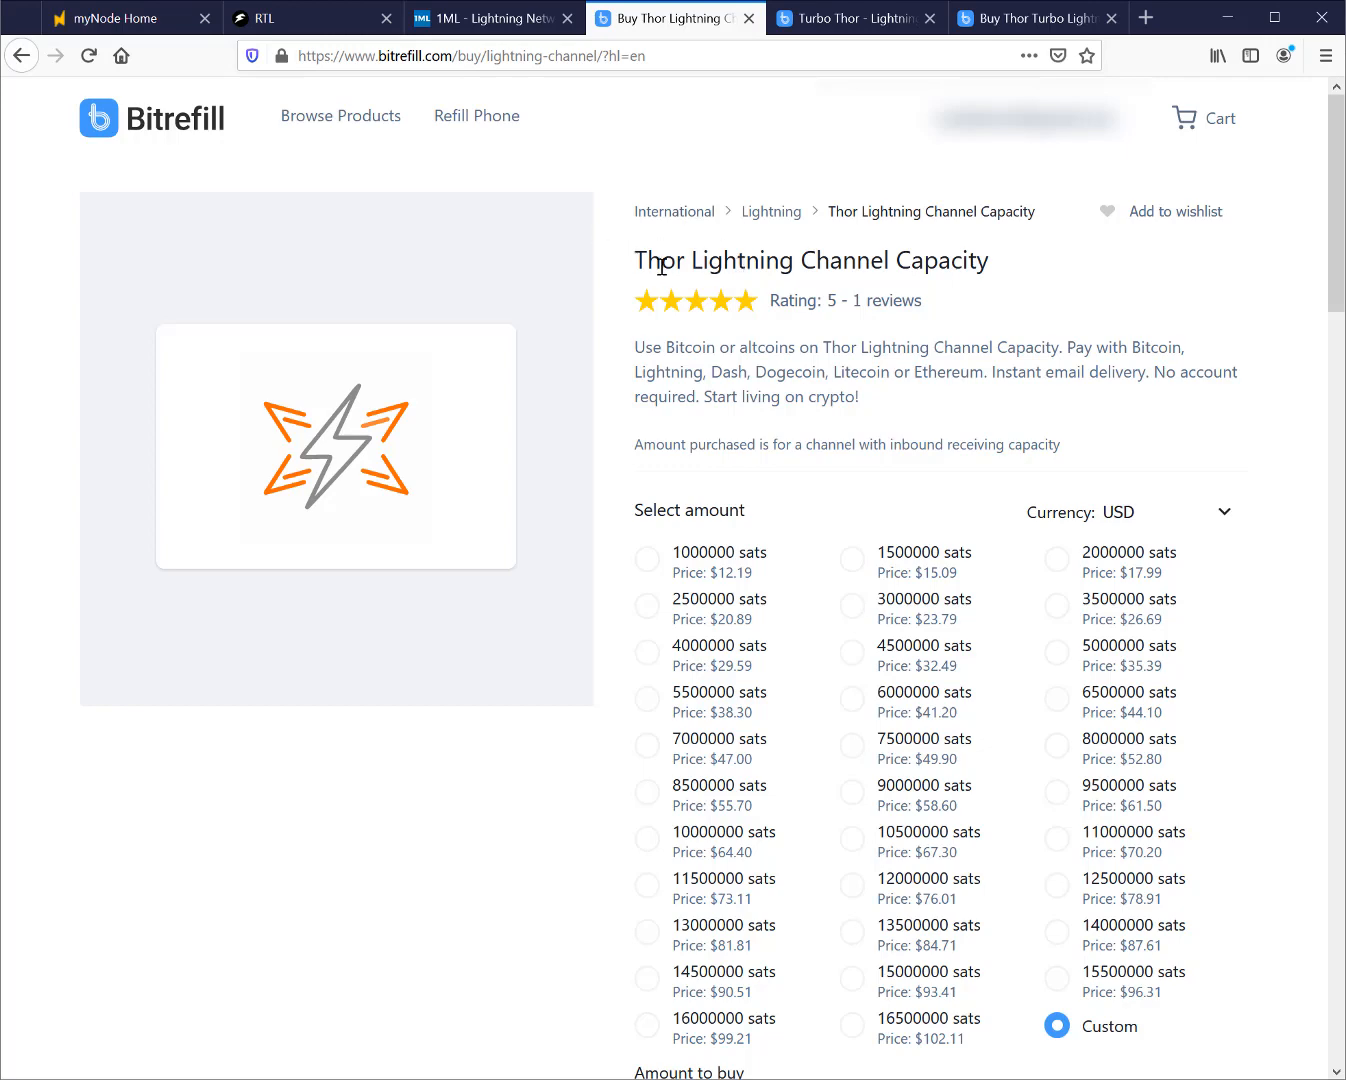
{"action": "mouse_move", "coordinate": [1024, 292]}
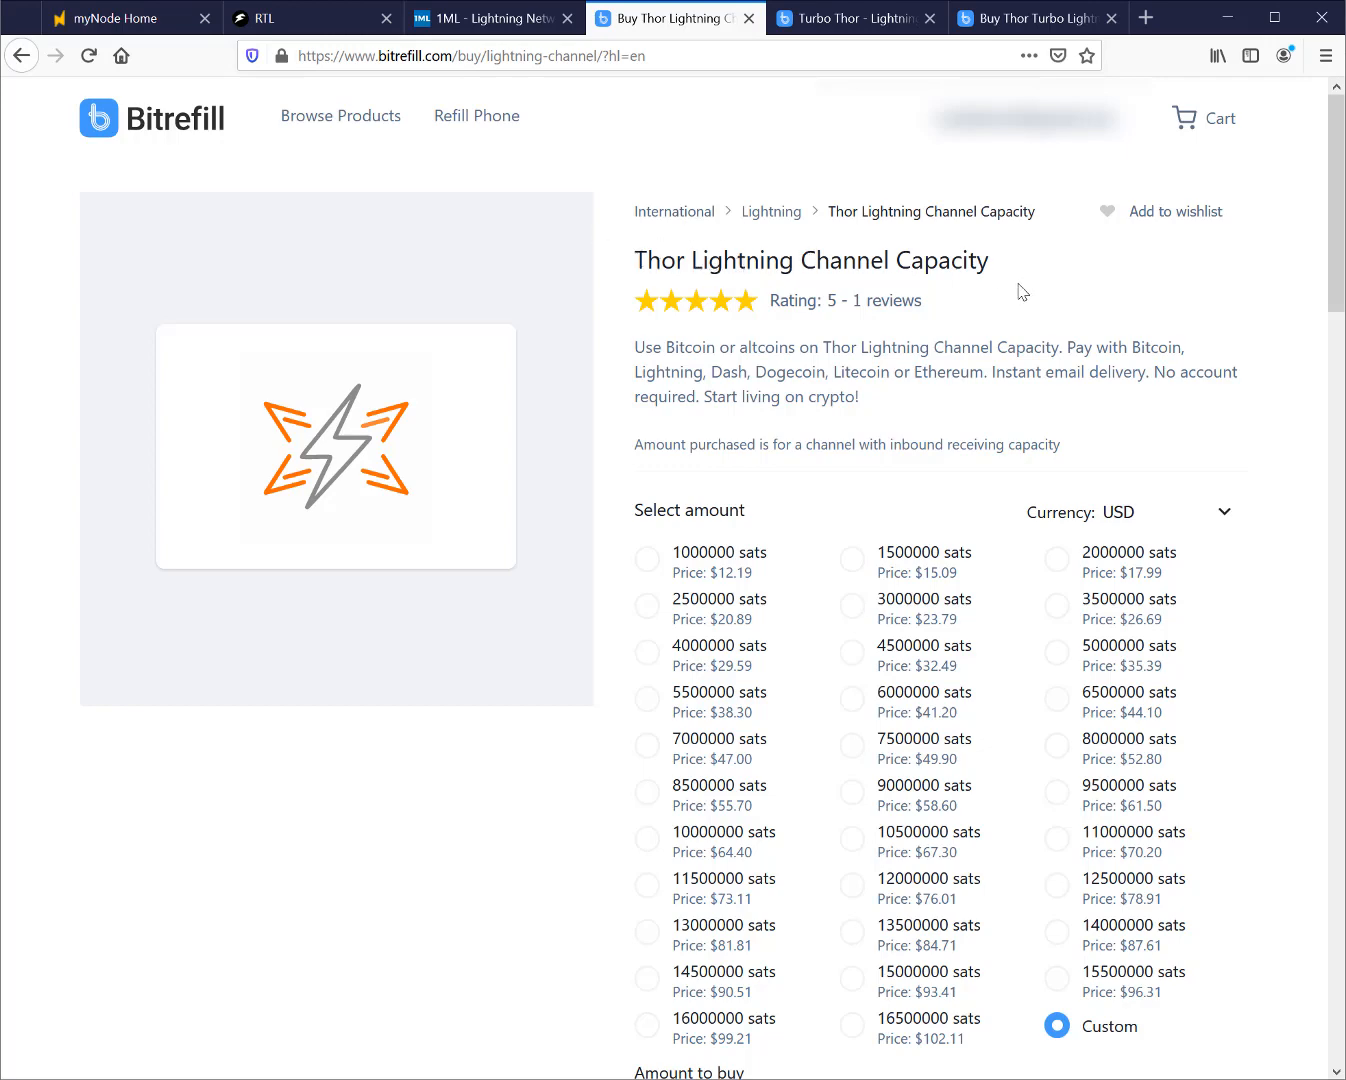
{"action": "left_click", "coordinate": [312, 18]}
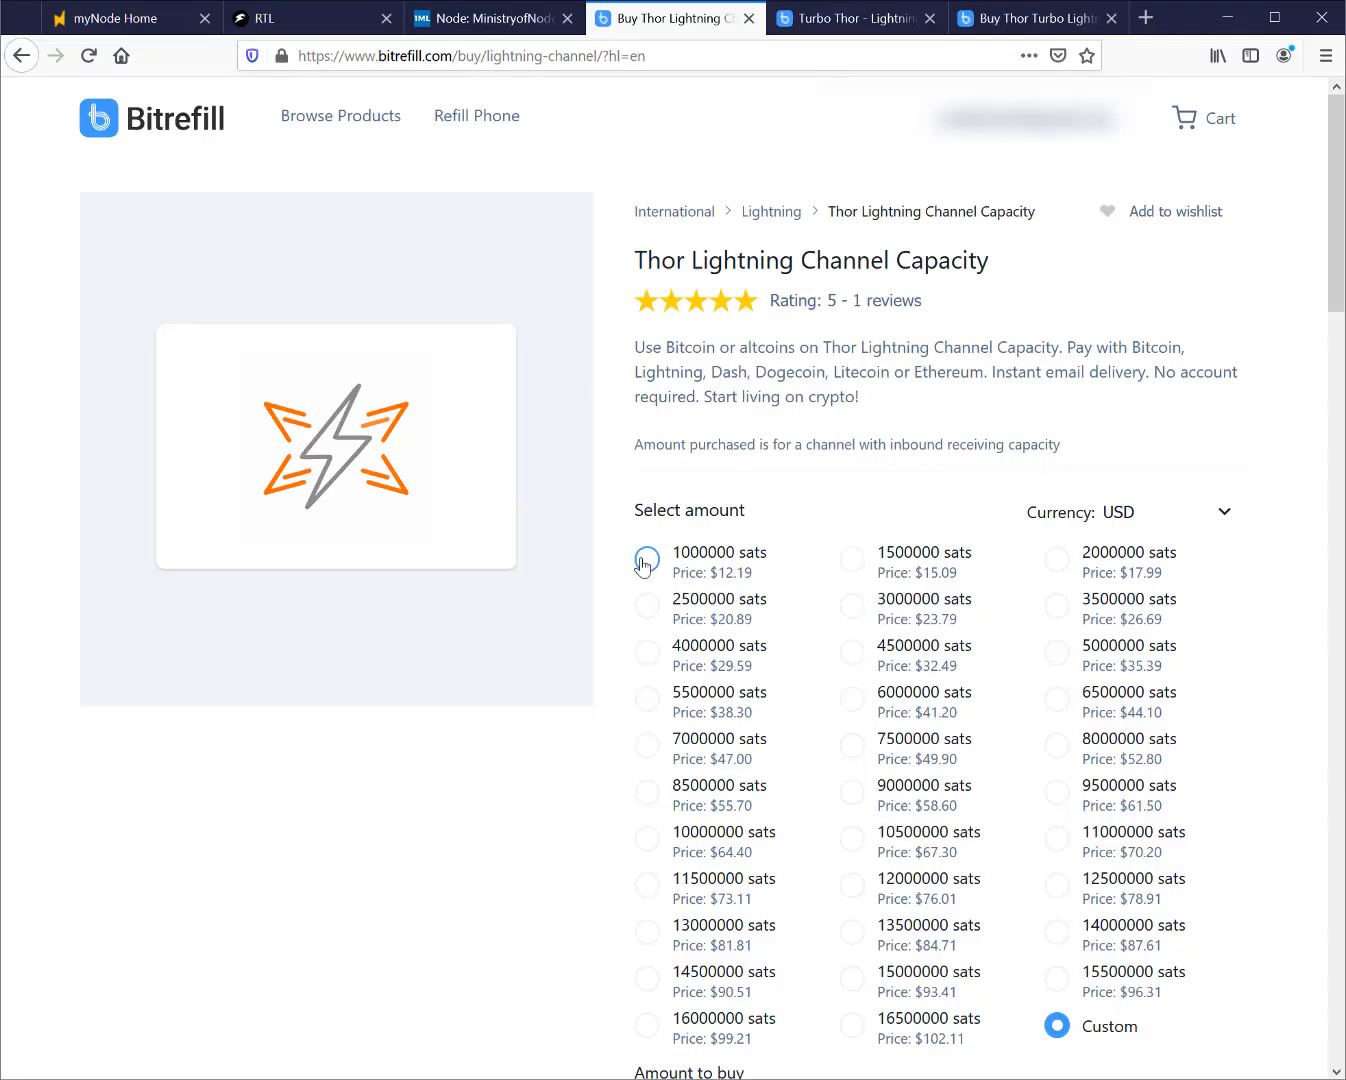
{"action": "left_click", "coordinate": [648, 560]}
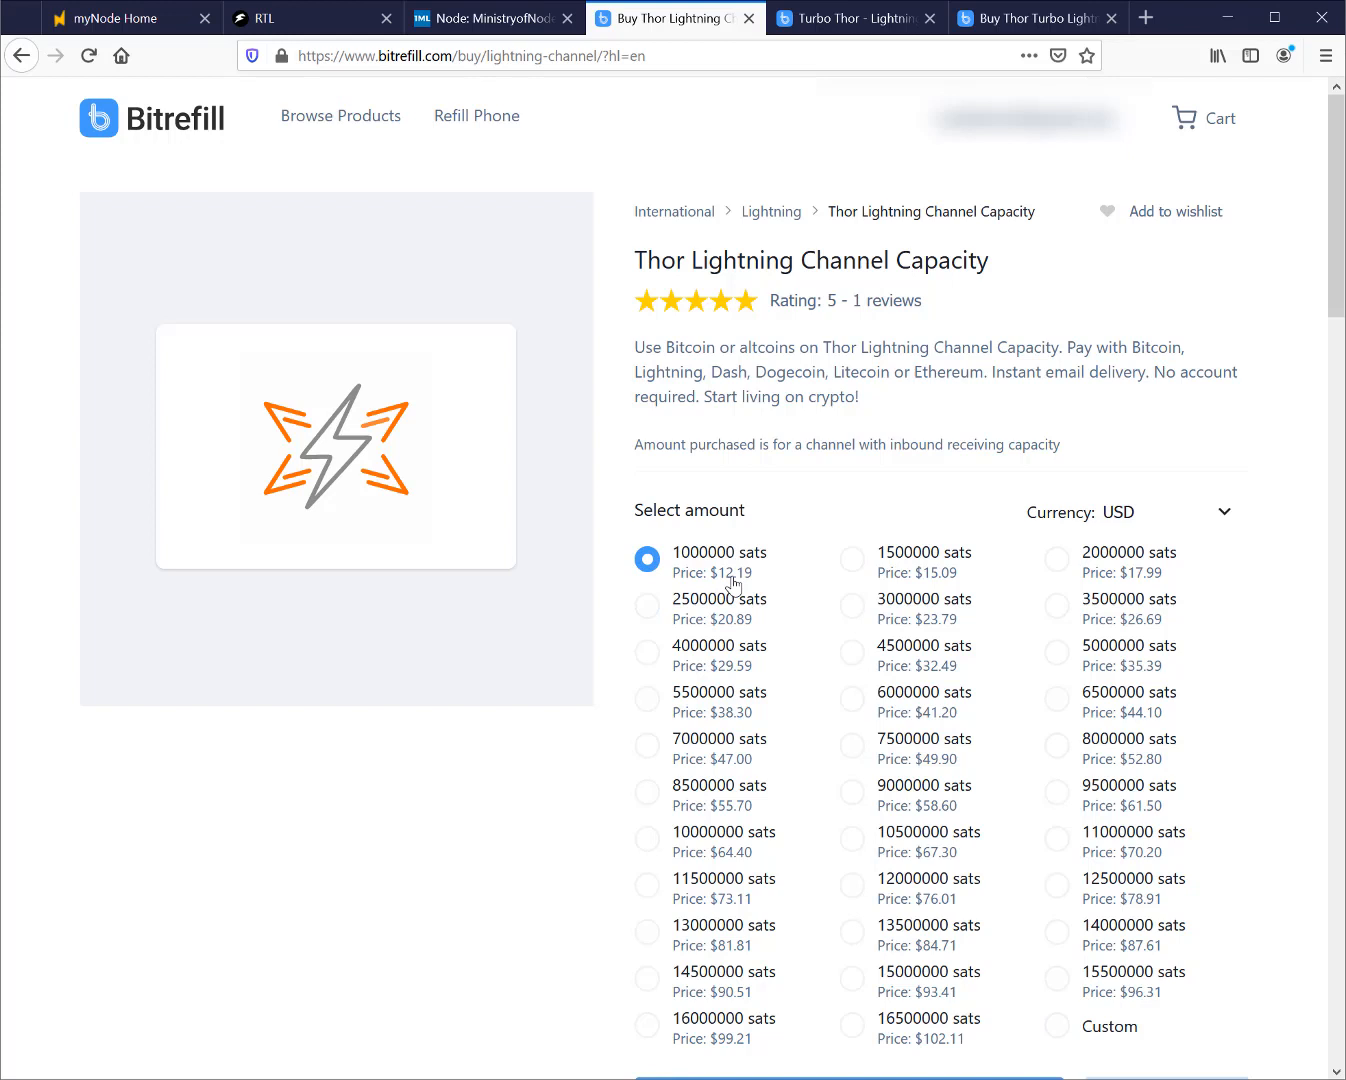
{"action": "mouse_move", "coordinate": [792, 490]}
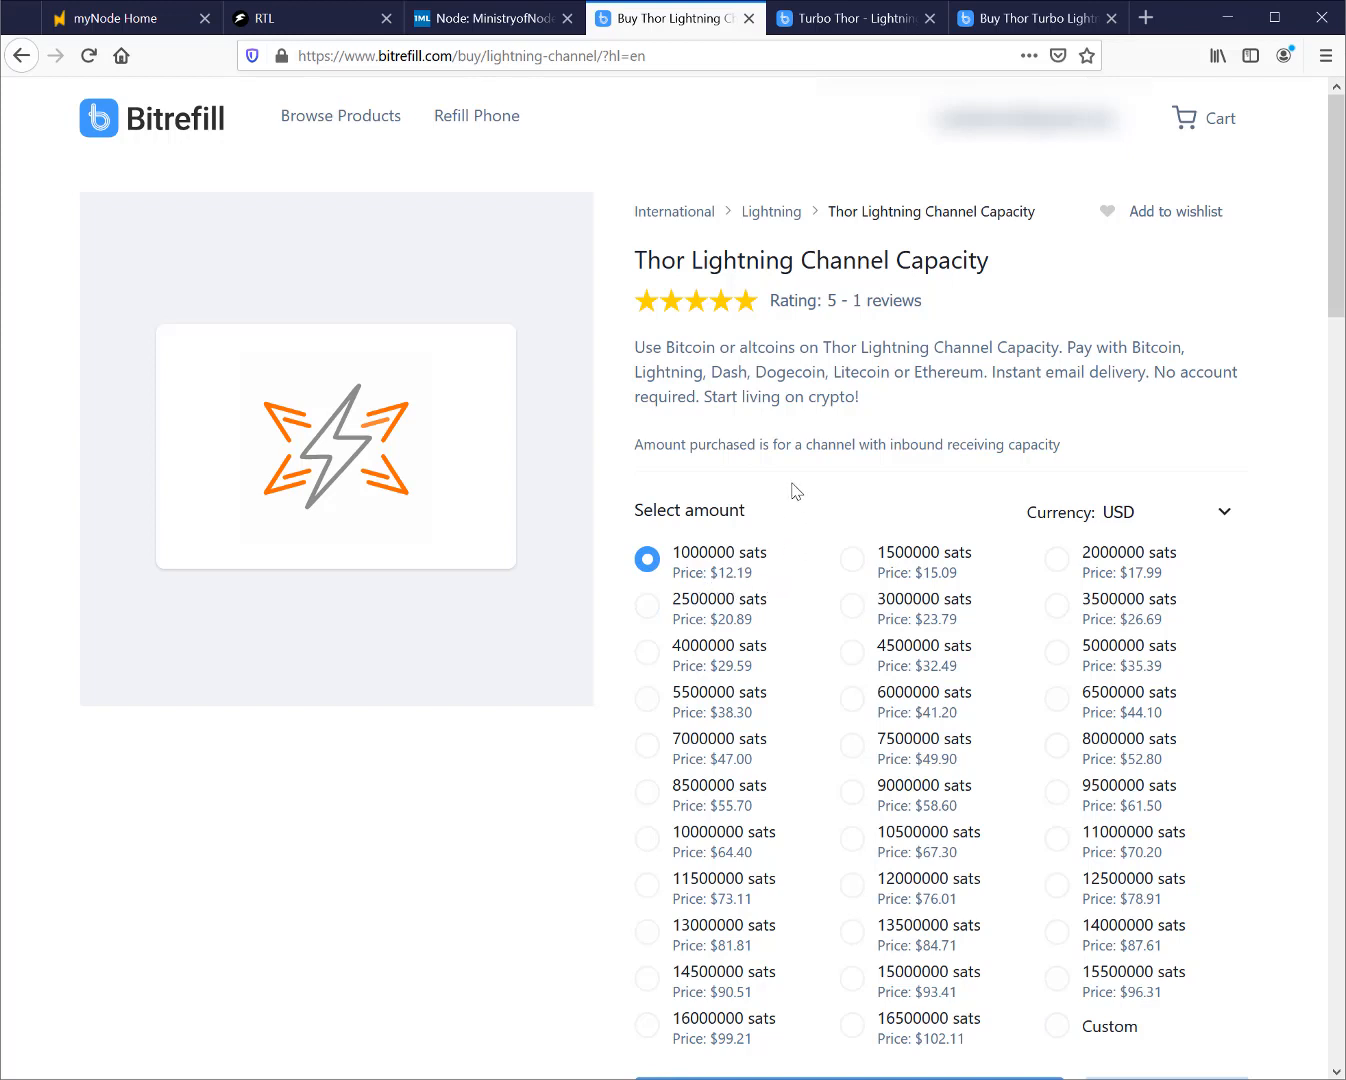
{"action": "mouse_move", "coordinate": [820, 500]}
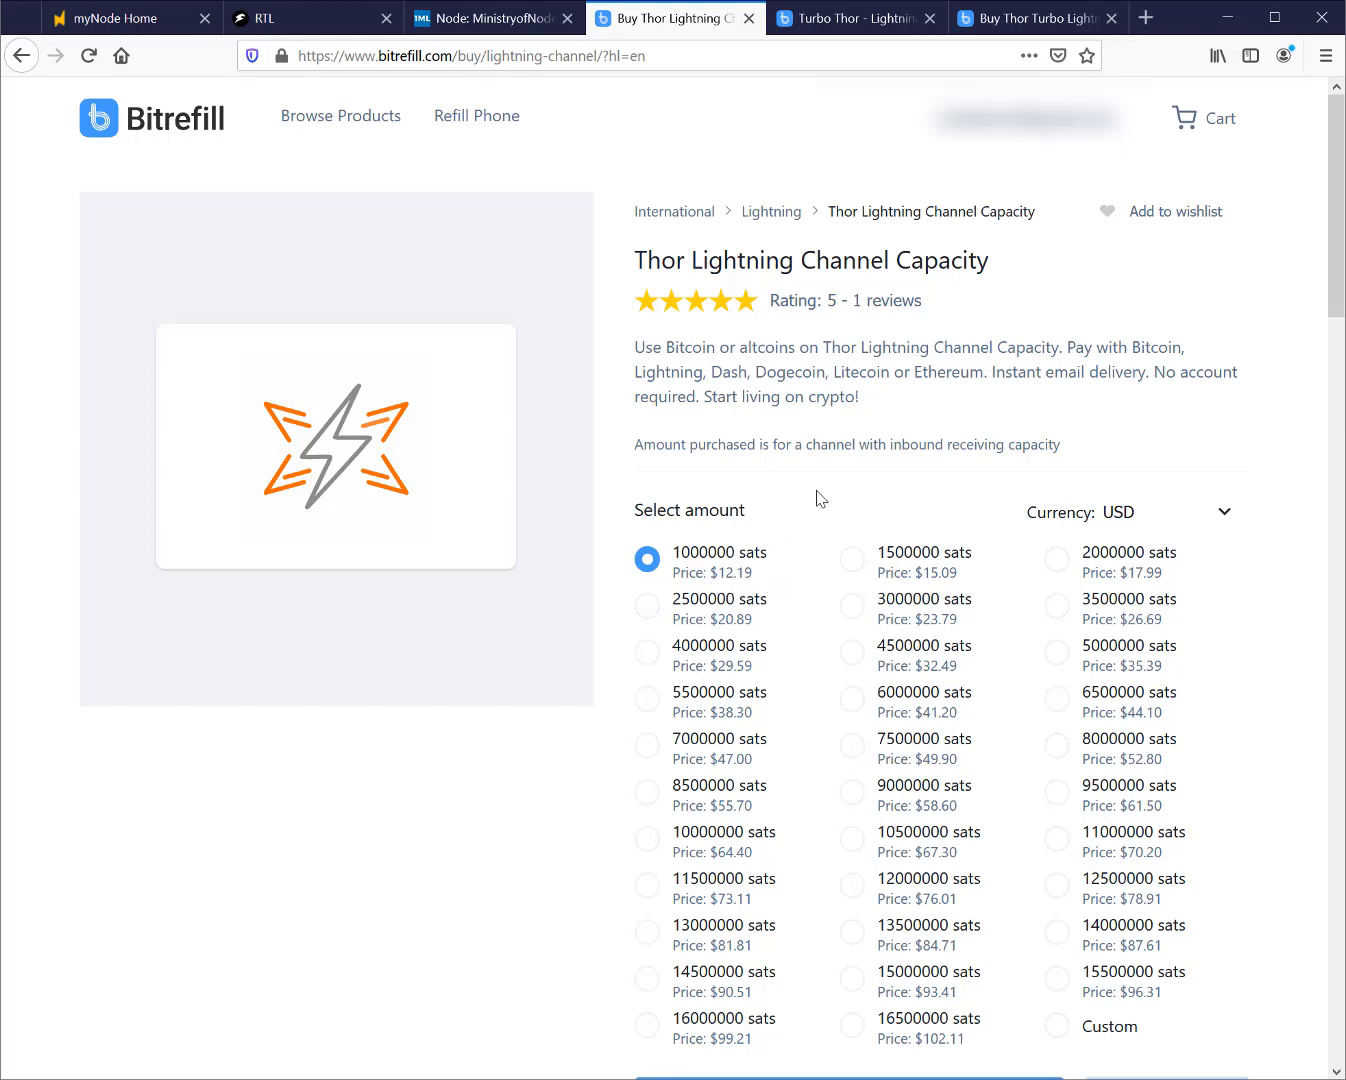
{"action": "mouse_move", "coordinate": [604, 632]}
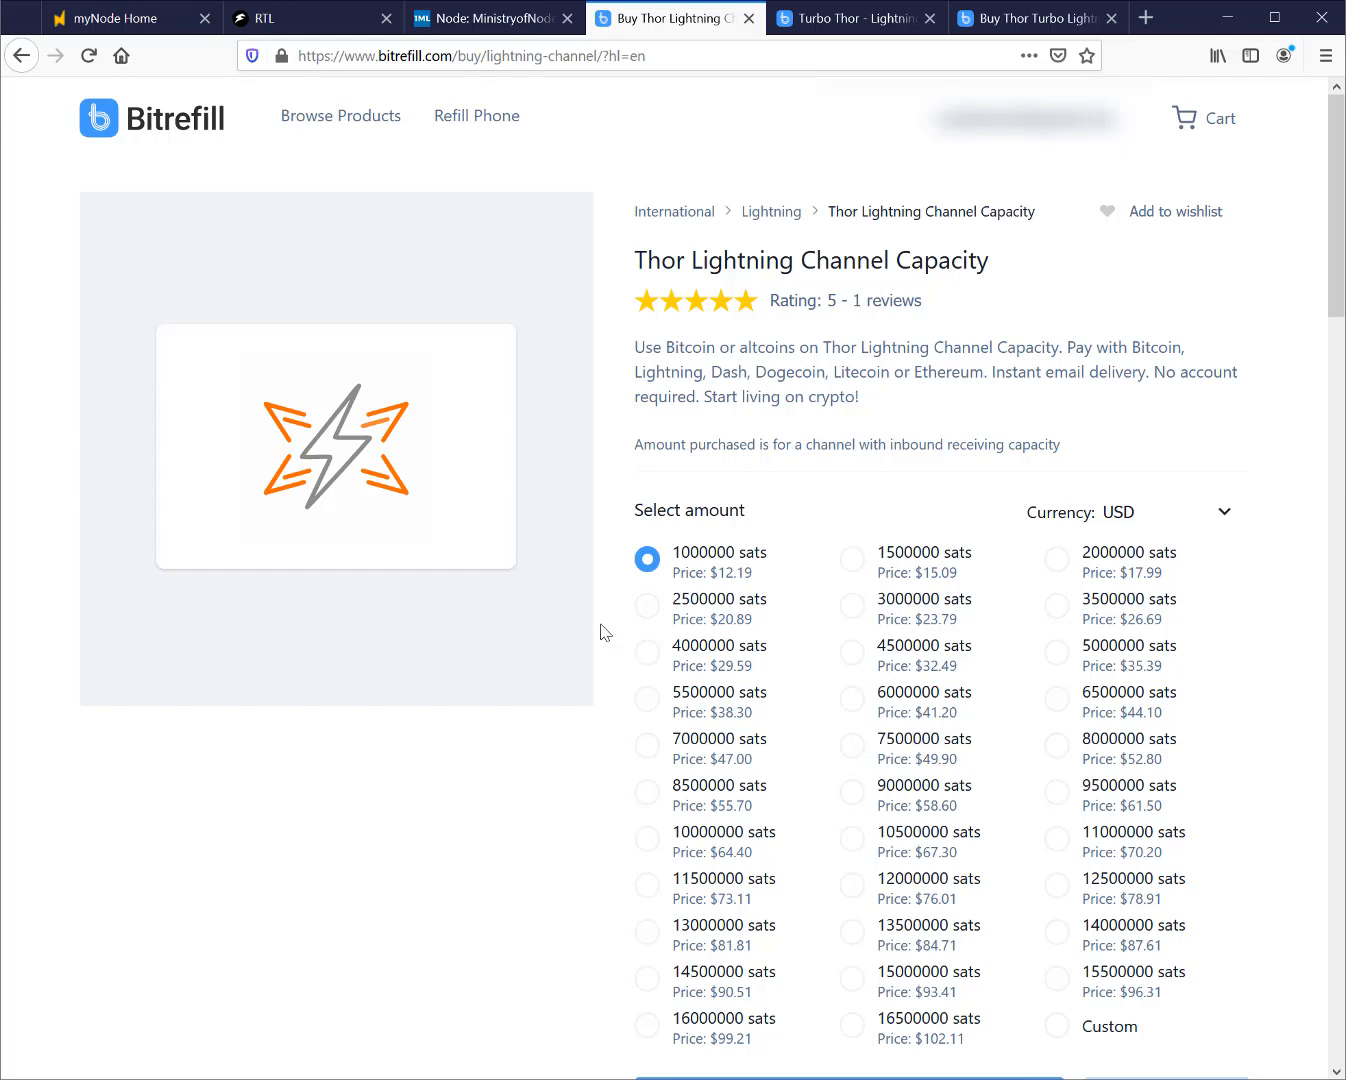
{"action": "mouse_move", "coordinate": [714, 568]}
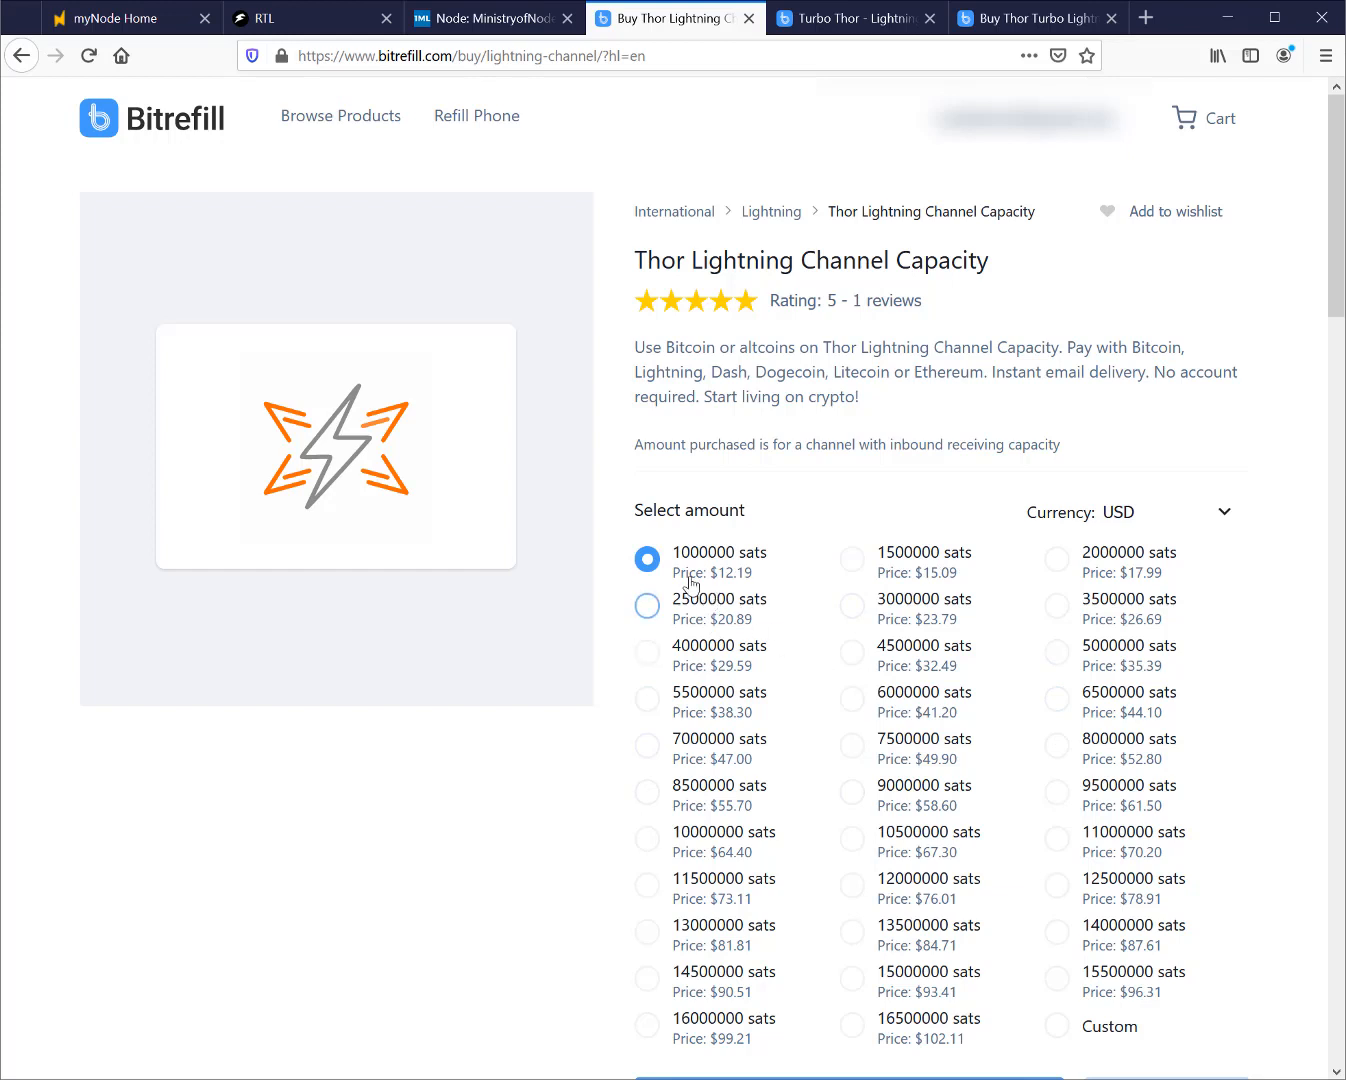
{"action": "mouse_move", "coordinate": [696, 560]}
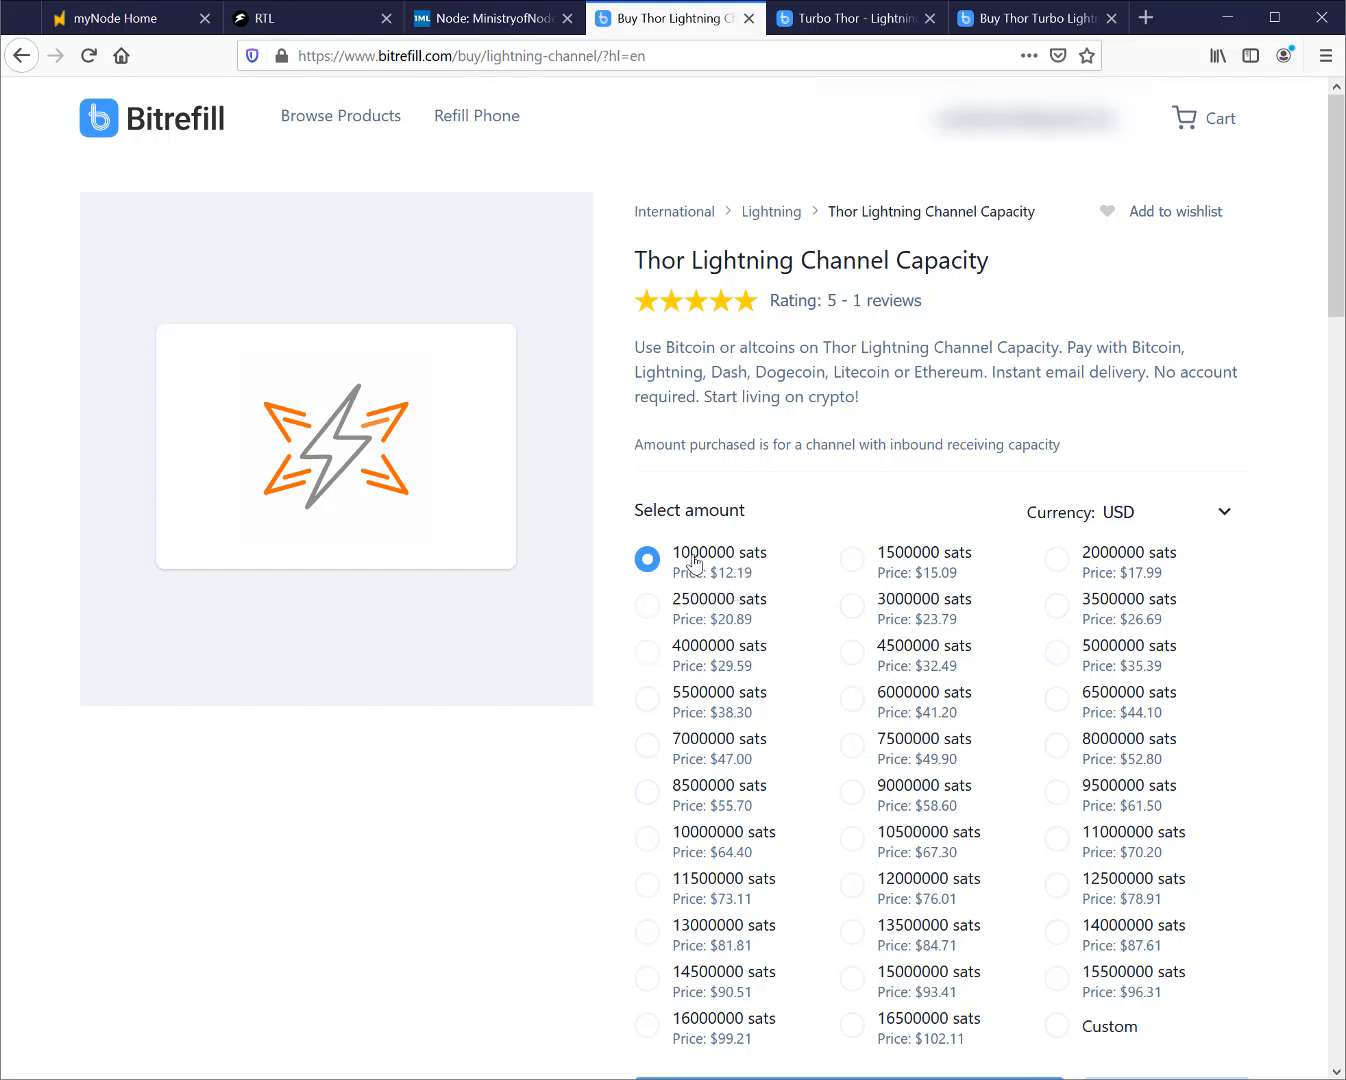
{"action": "mouse_move", "coordinate": [710, 508]}
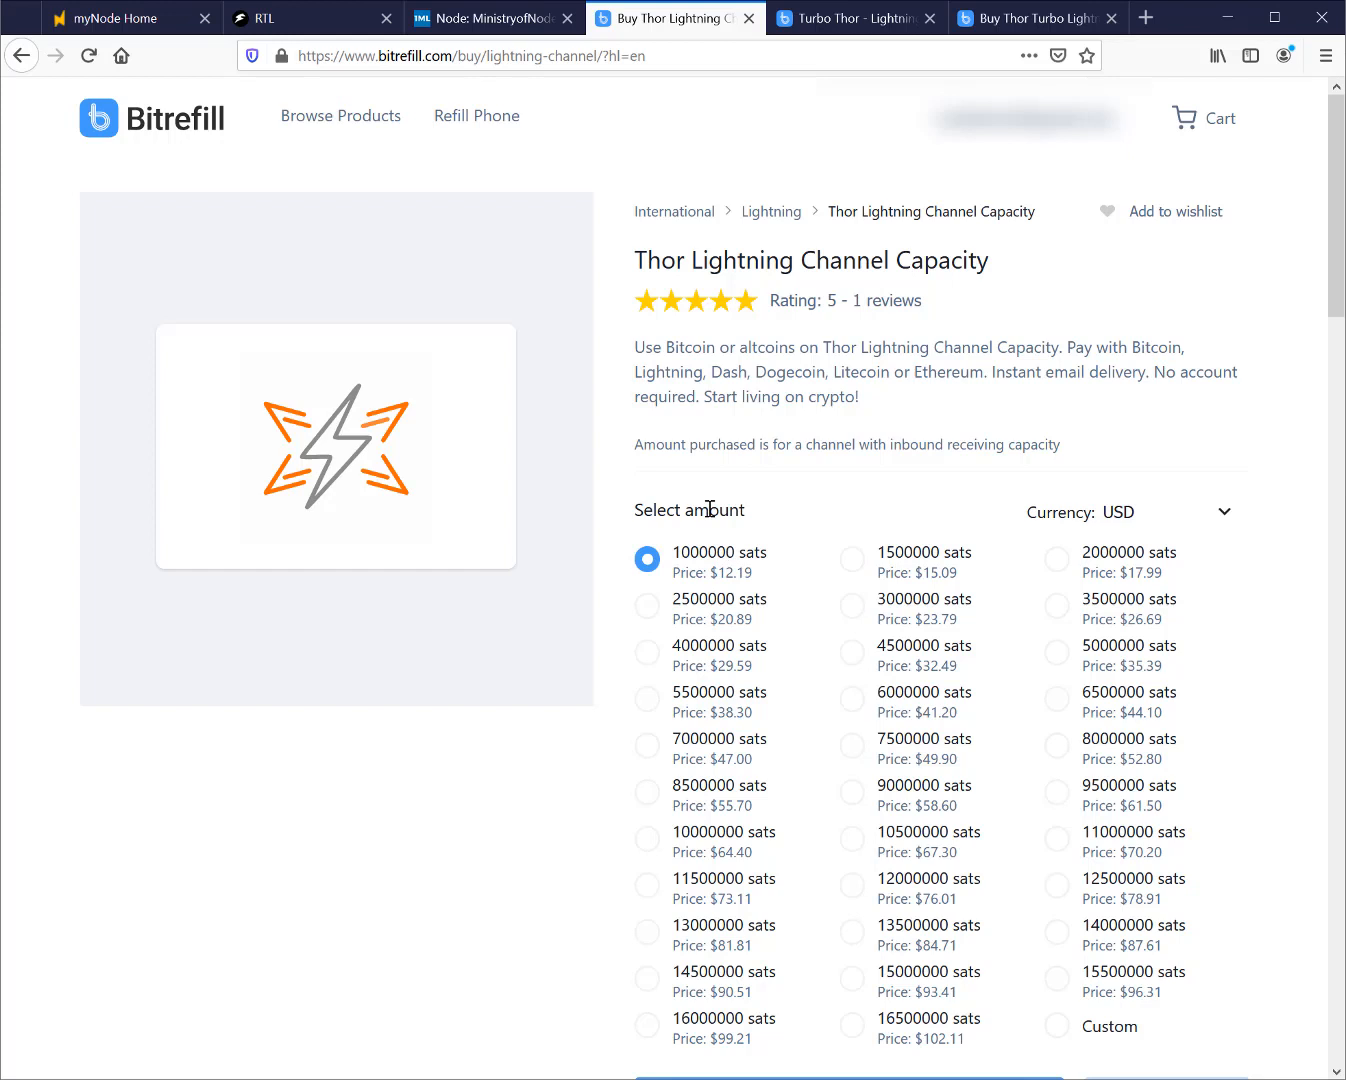
{"action": "mouse_move", "coordinate": [770, 562]}
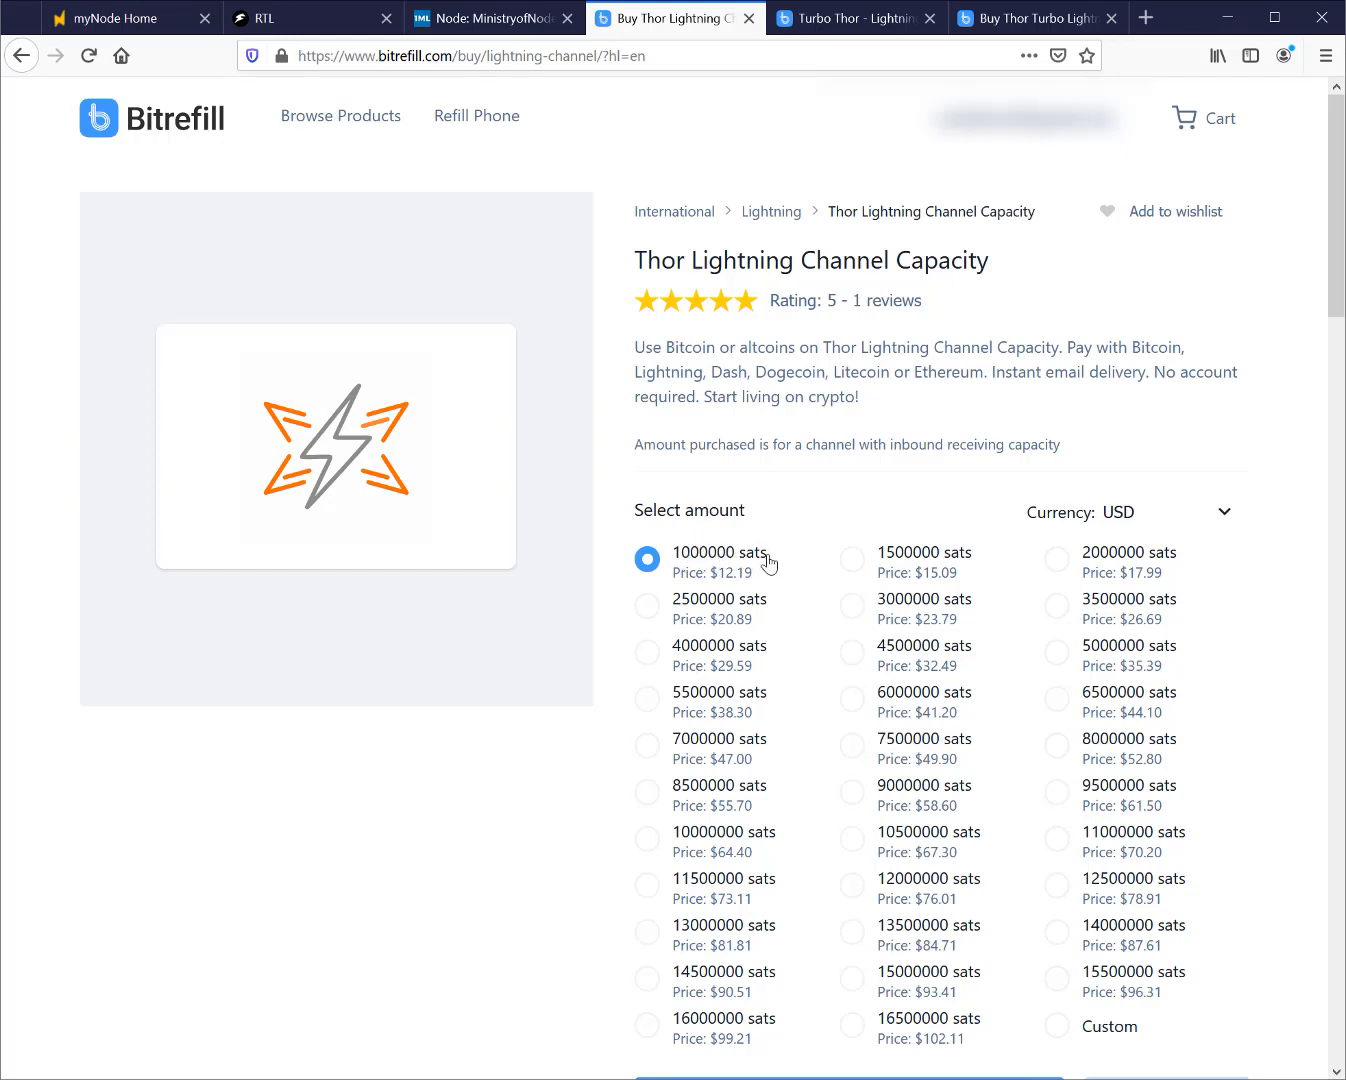
{"action": "mouse_move", "coordinate": [762, 532]}
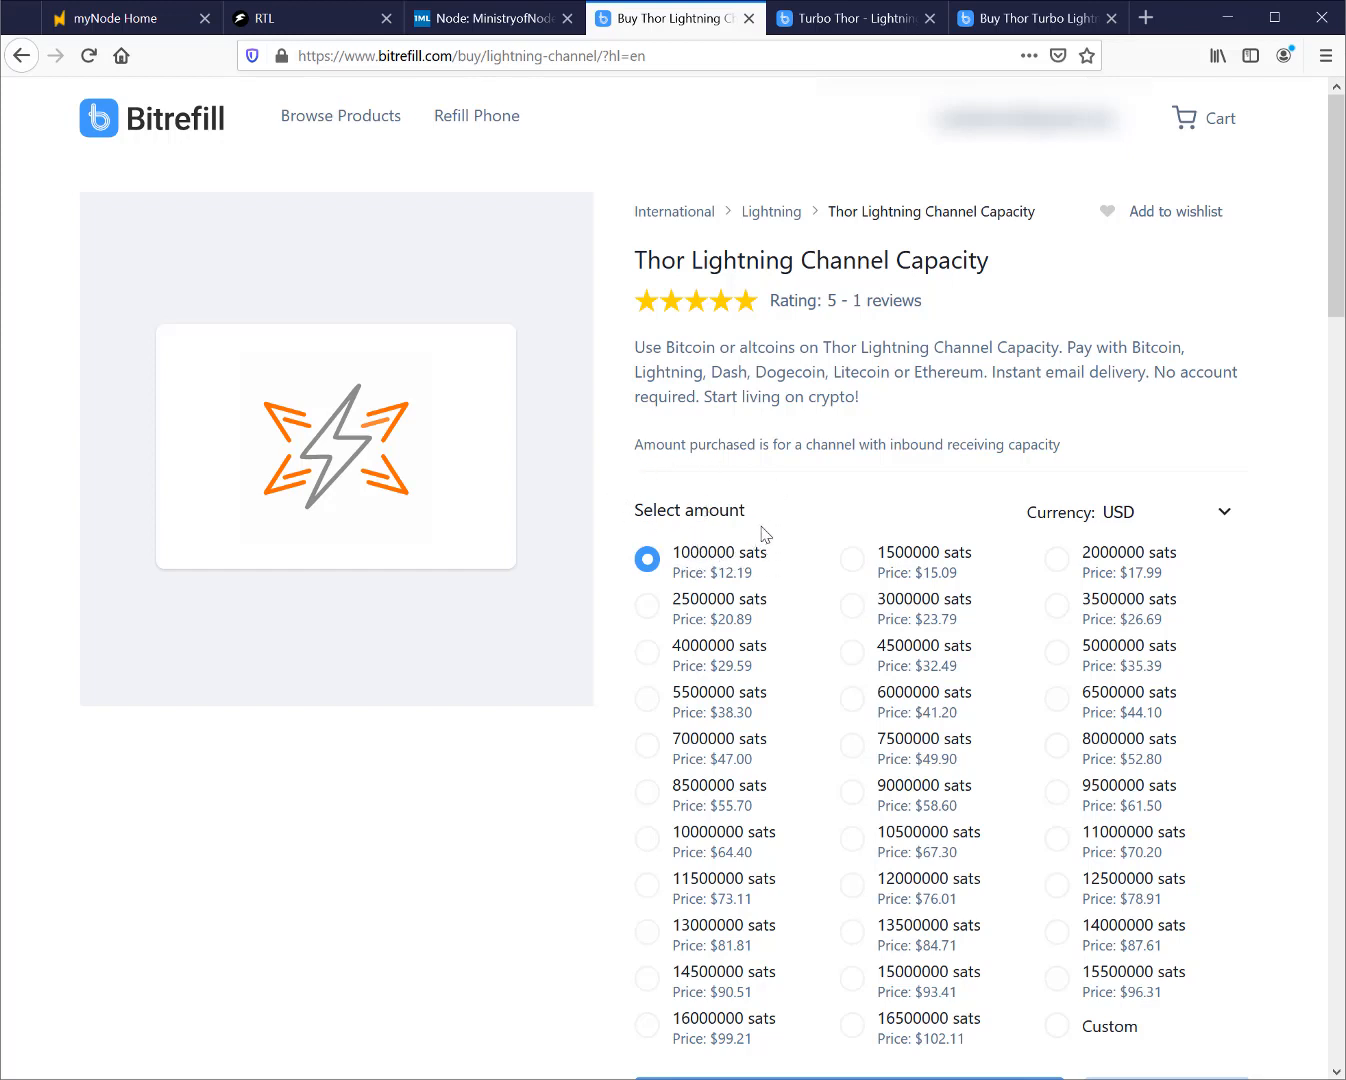
{"action": "mouse_move", "coordinate": [628, 540]}
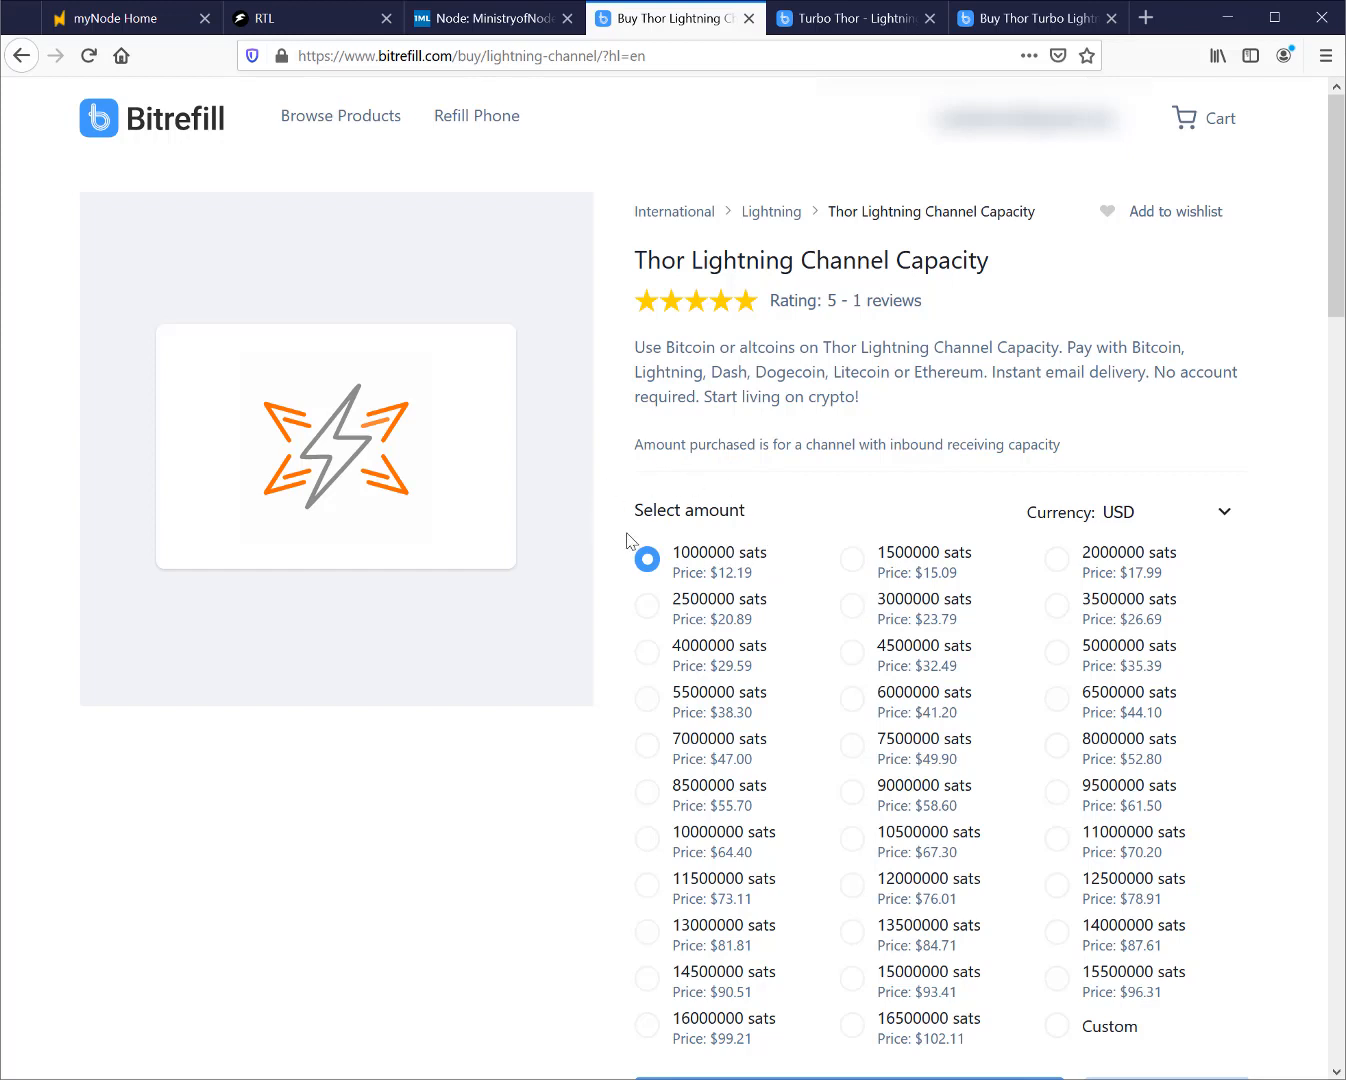
{"action": "mouse_move", "coordinate": [714, 540]}
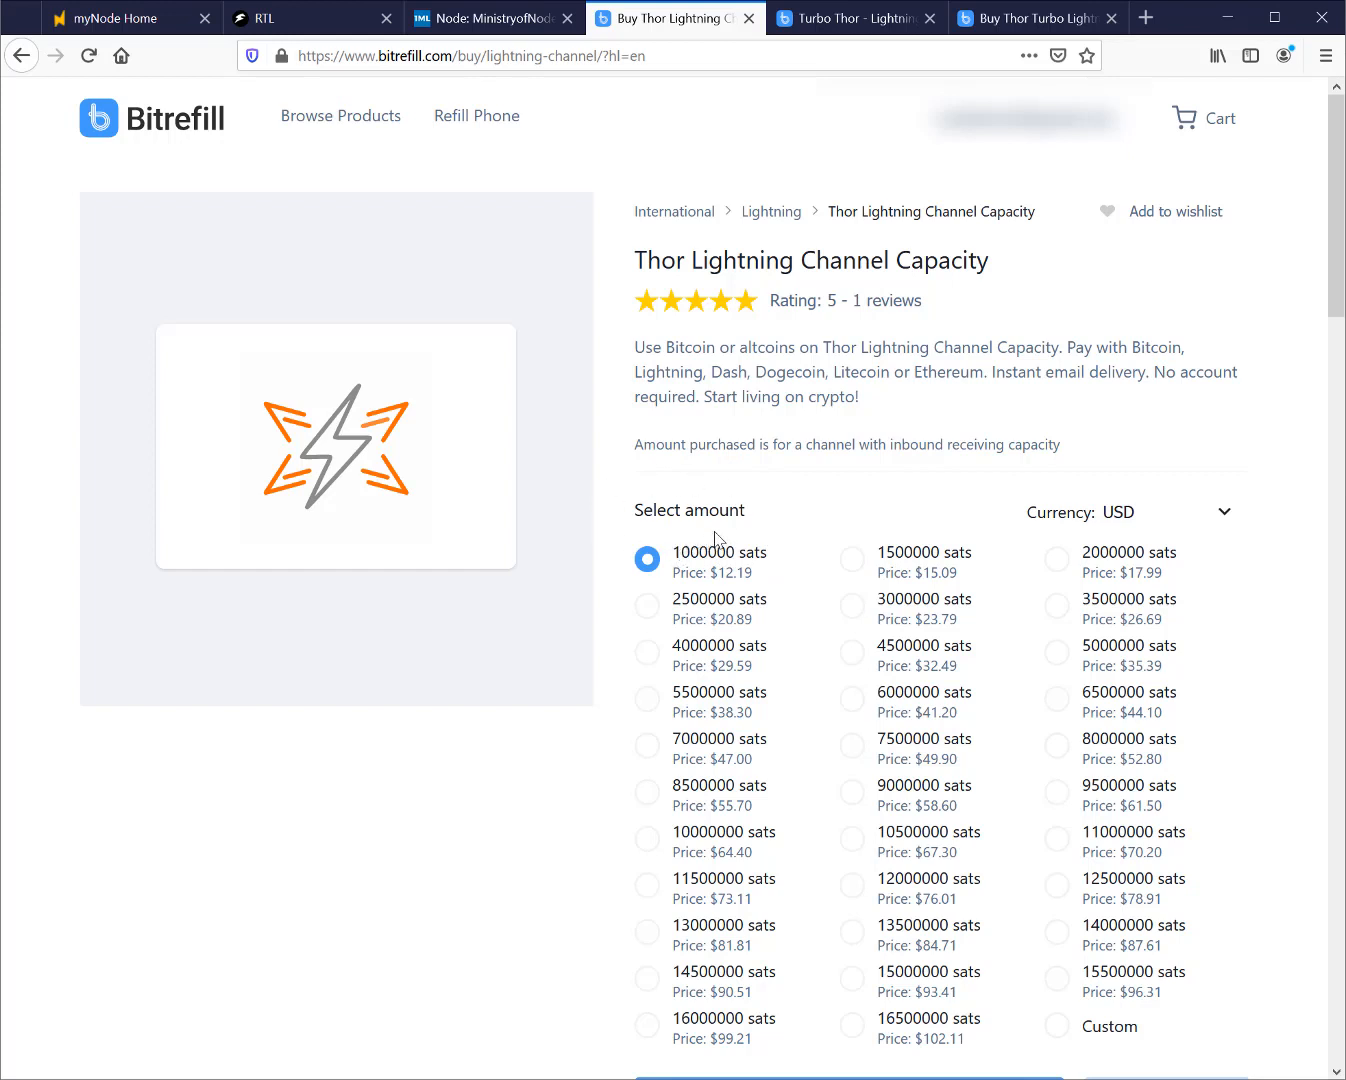
{"action": "mouse_move", "coordinate": [756, 548]}
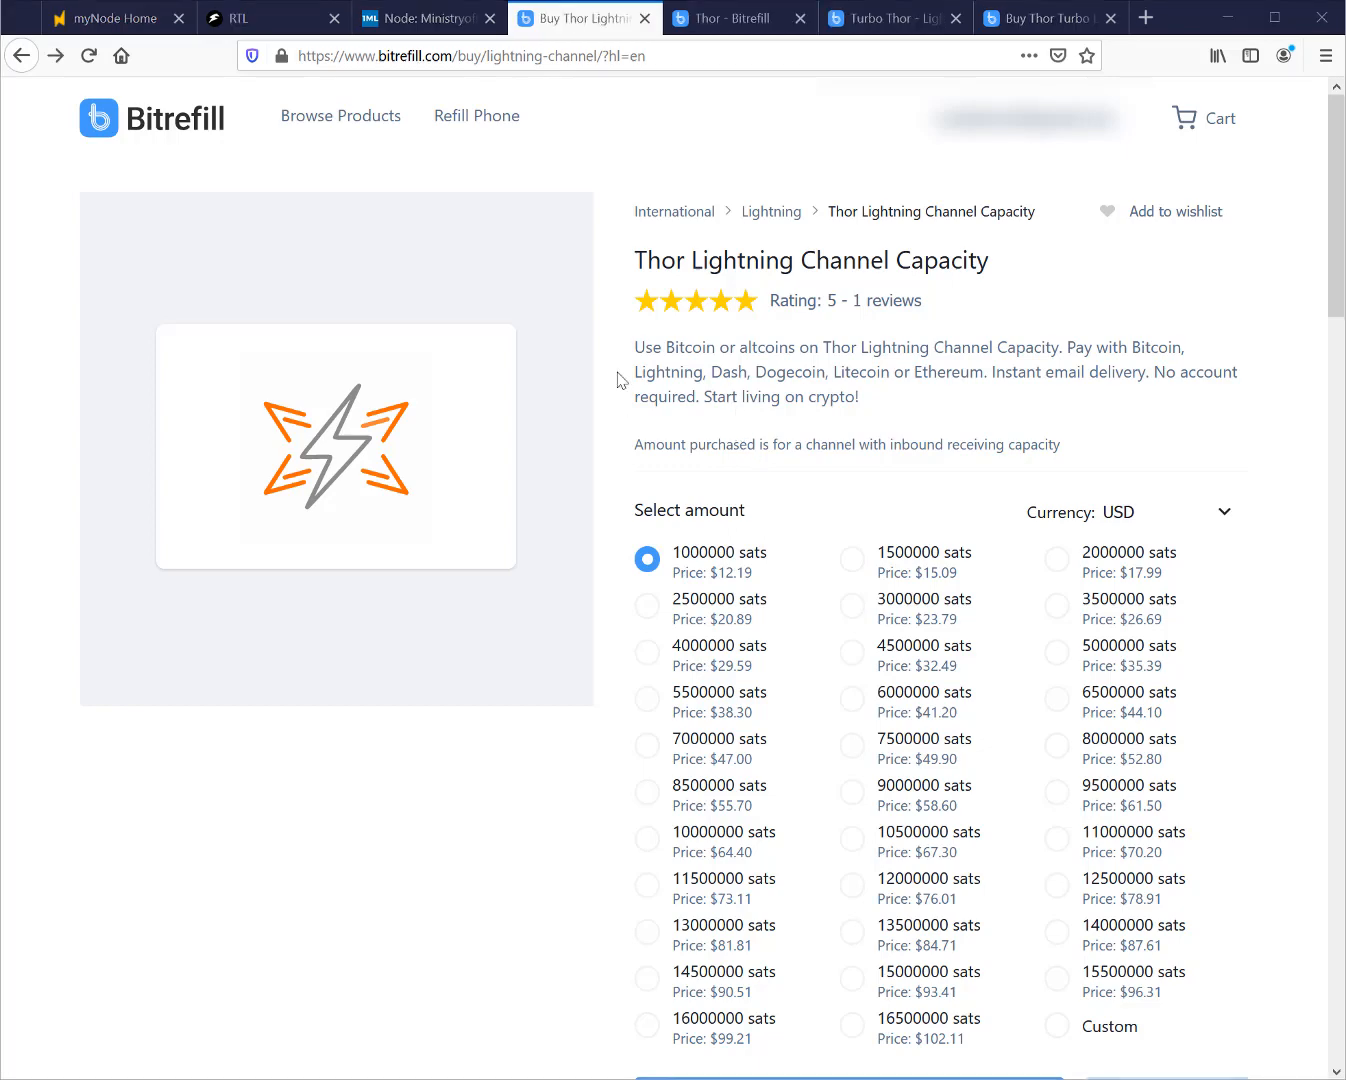
Review the Thor description (channels stay open 30 days) and return to the amount grid
{"action": "scroll", "scroll_direction": "down", "scroll_amount": 3}
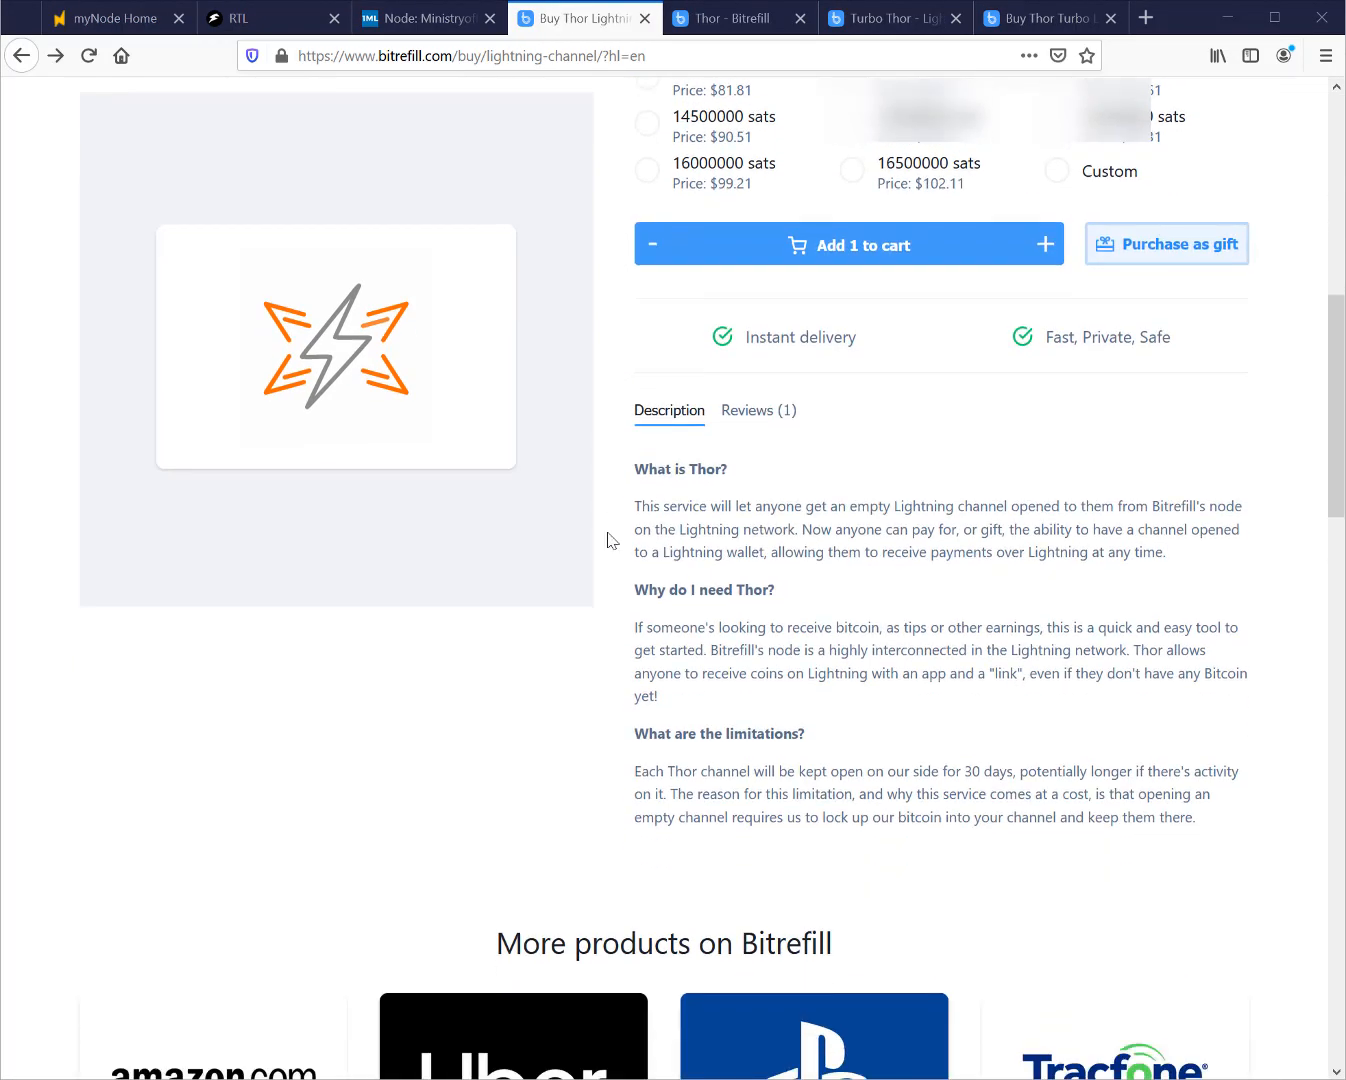
{"action": "mouse_move", "coordinate": [728, 768]}
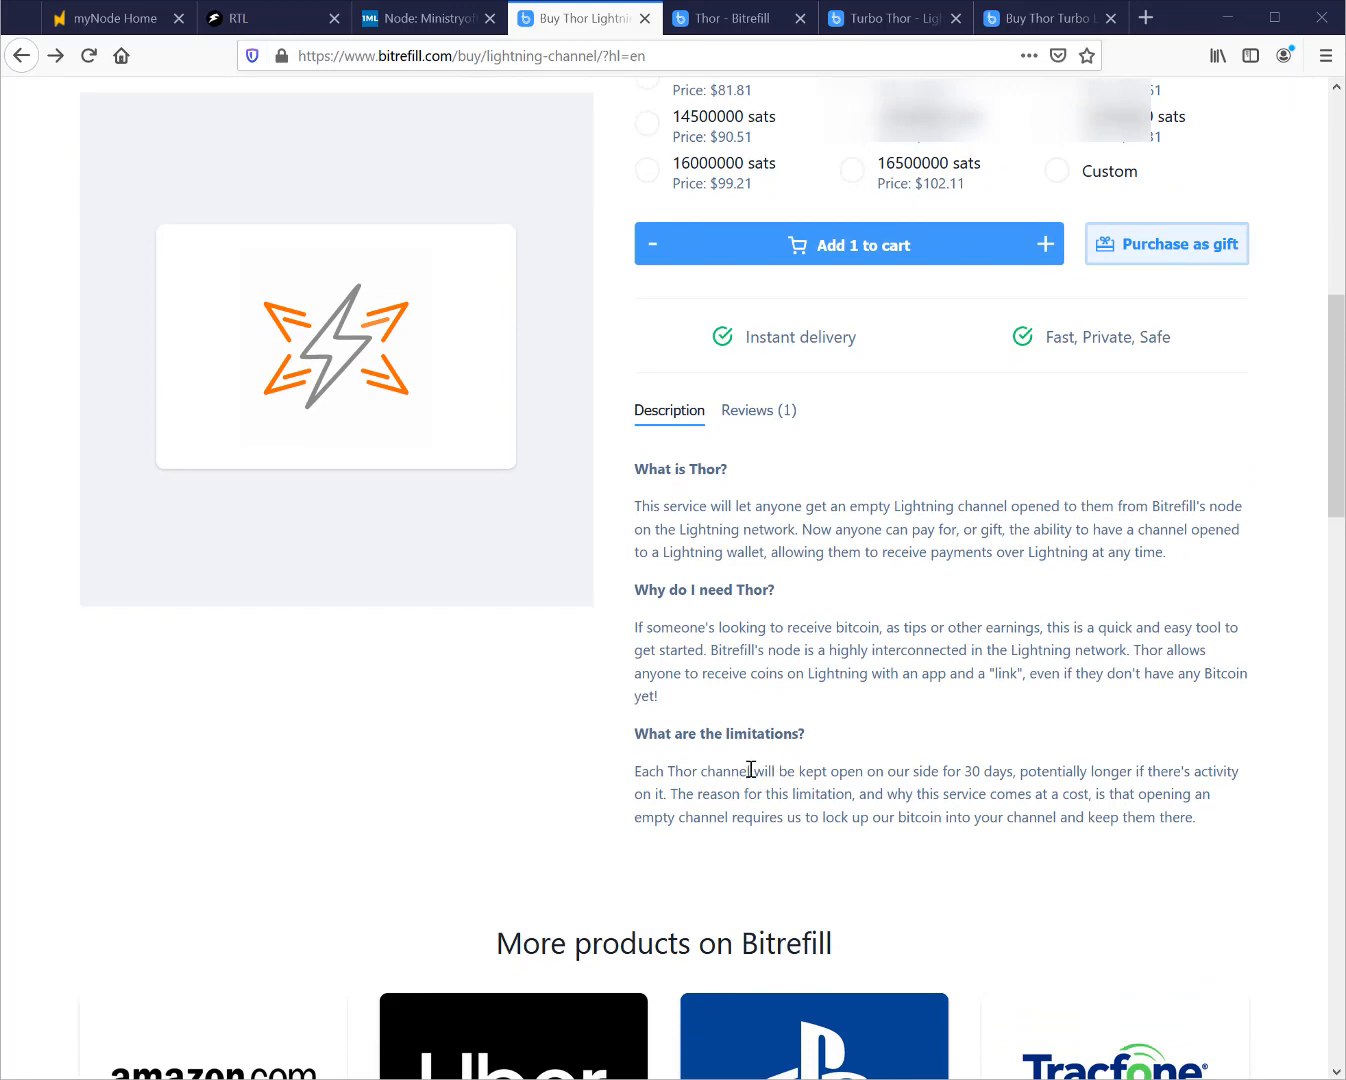
{"action": "mouse_move", "coordinate": [1022, 776]}
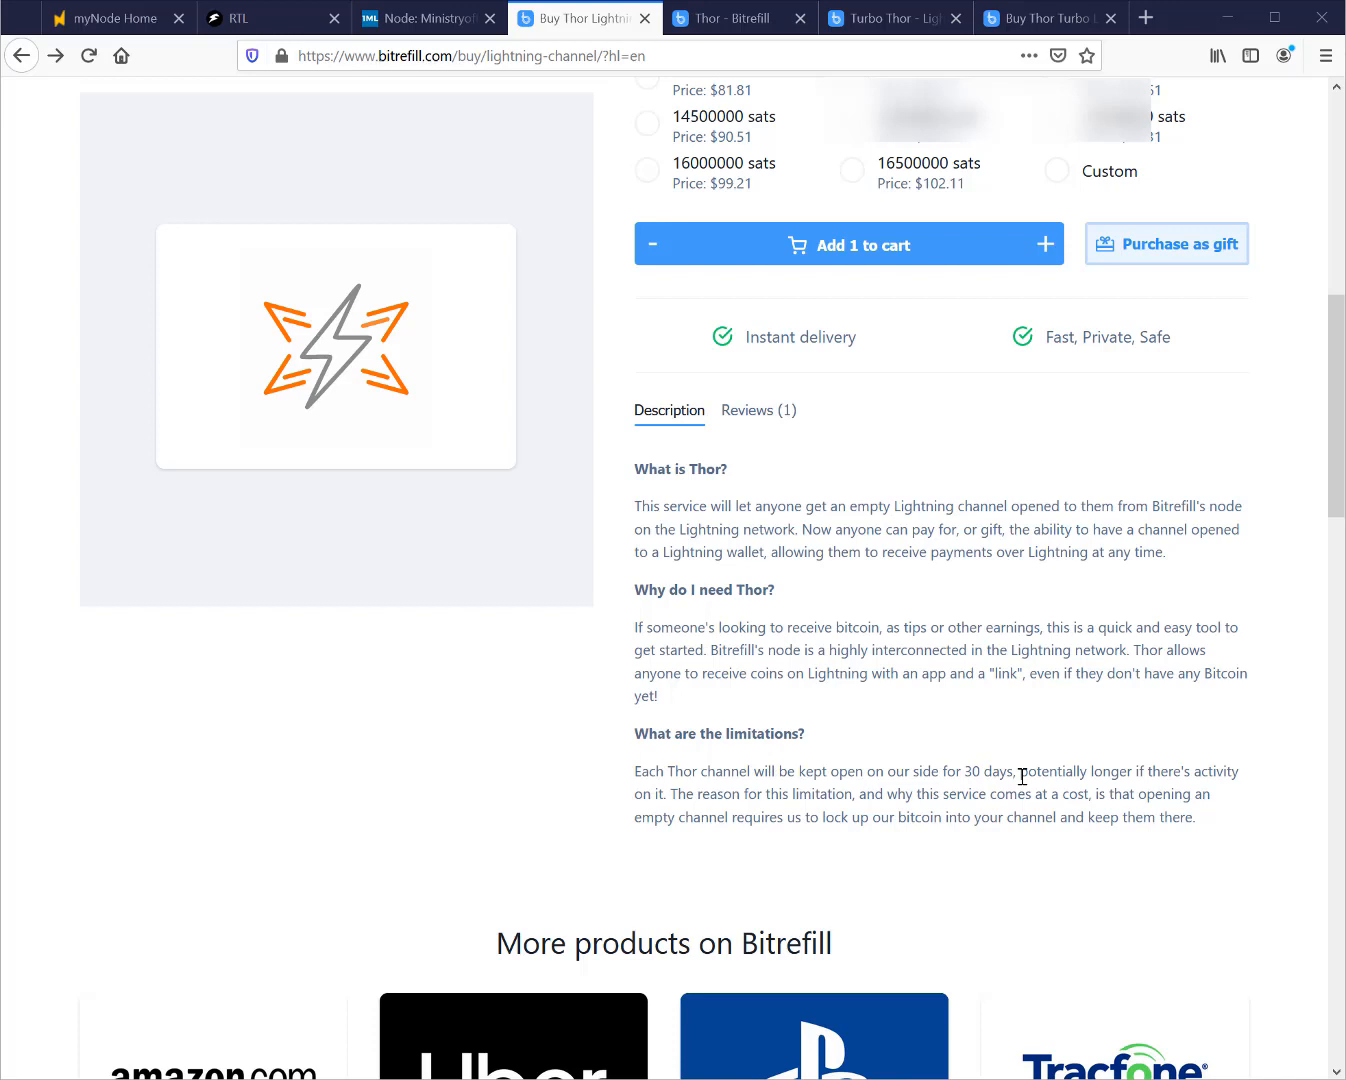
{"action": "mouse_move", "coordinate": [788, 816]}
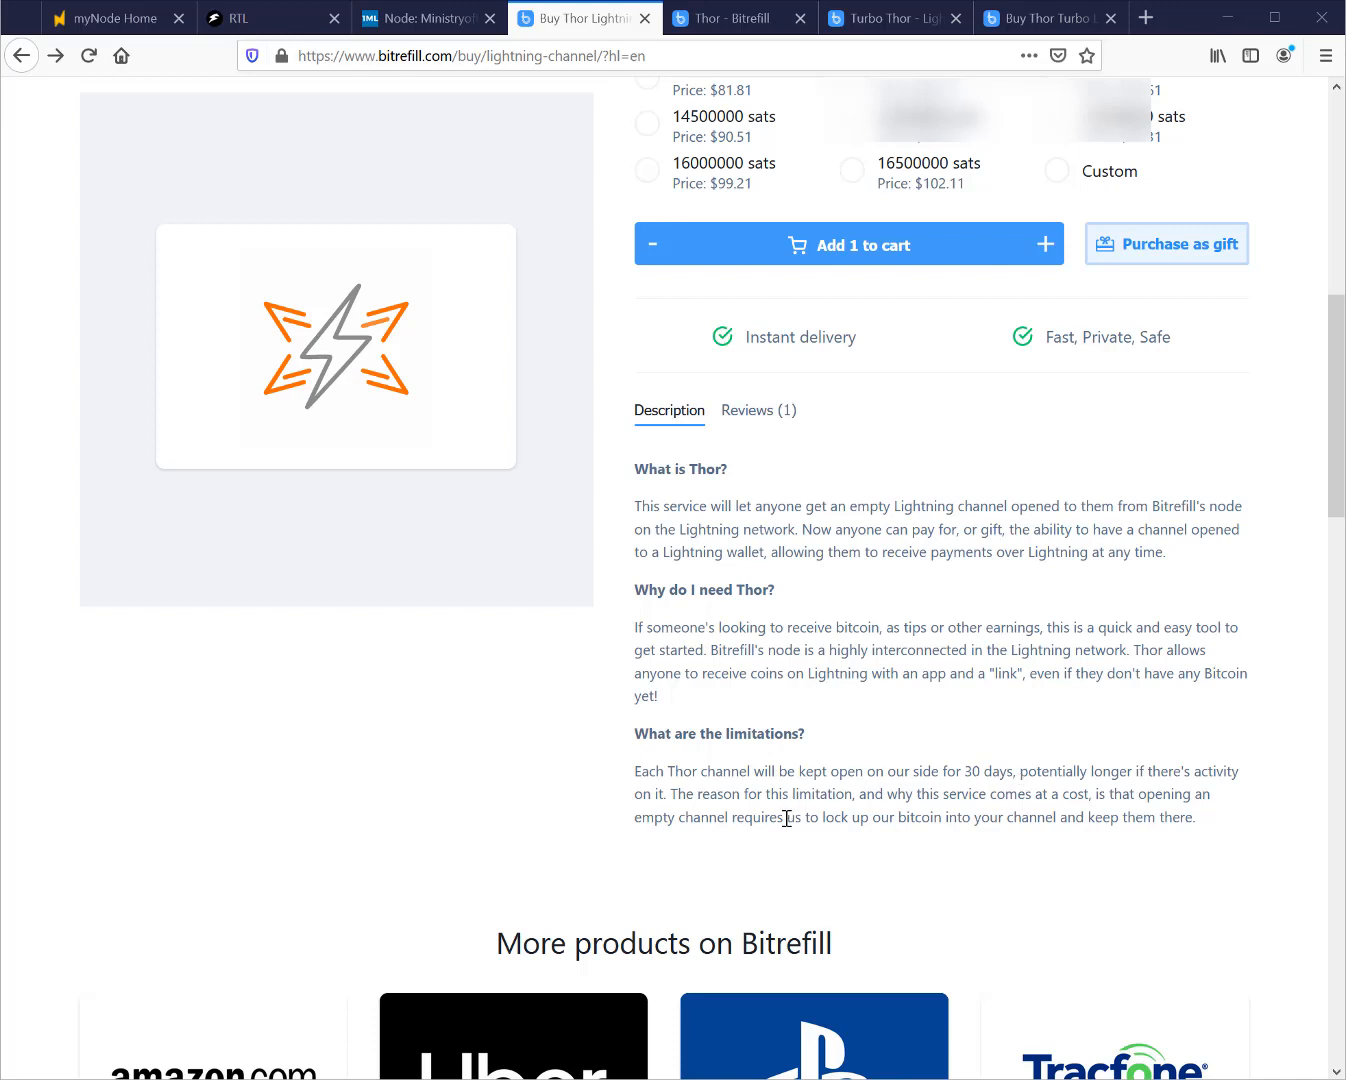
{"action": "mouse_move", "coordinate": [884, 808]}
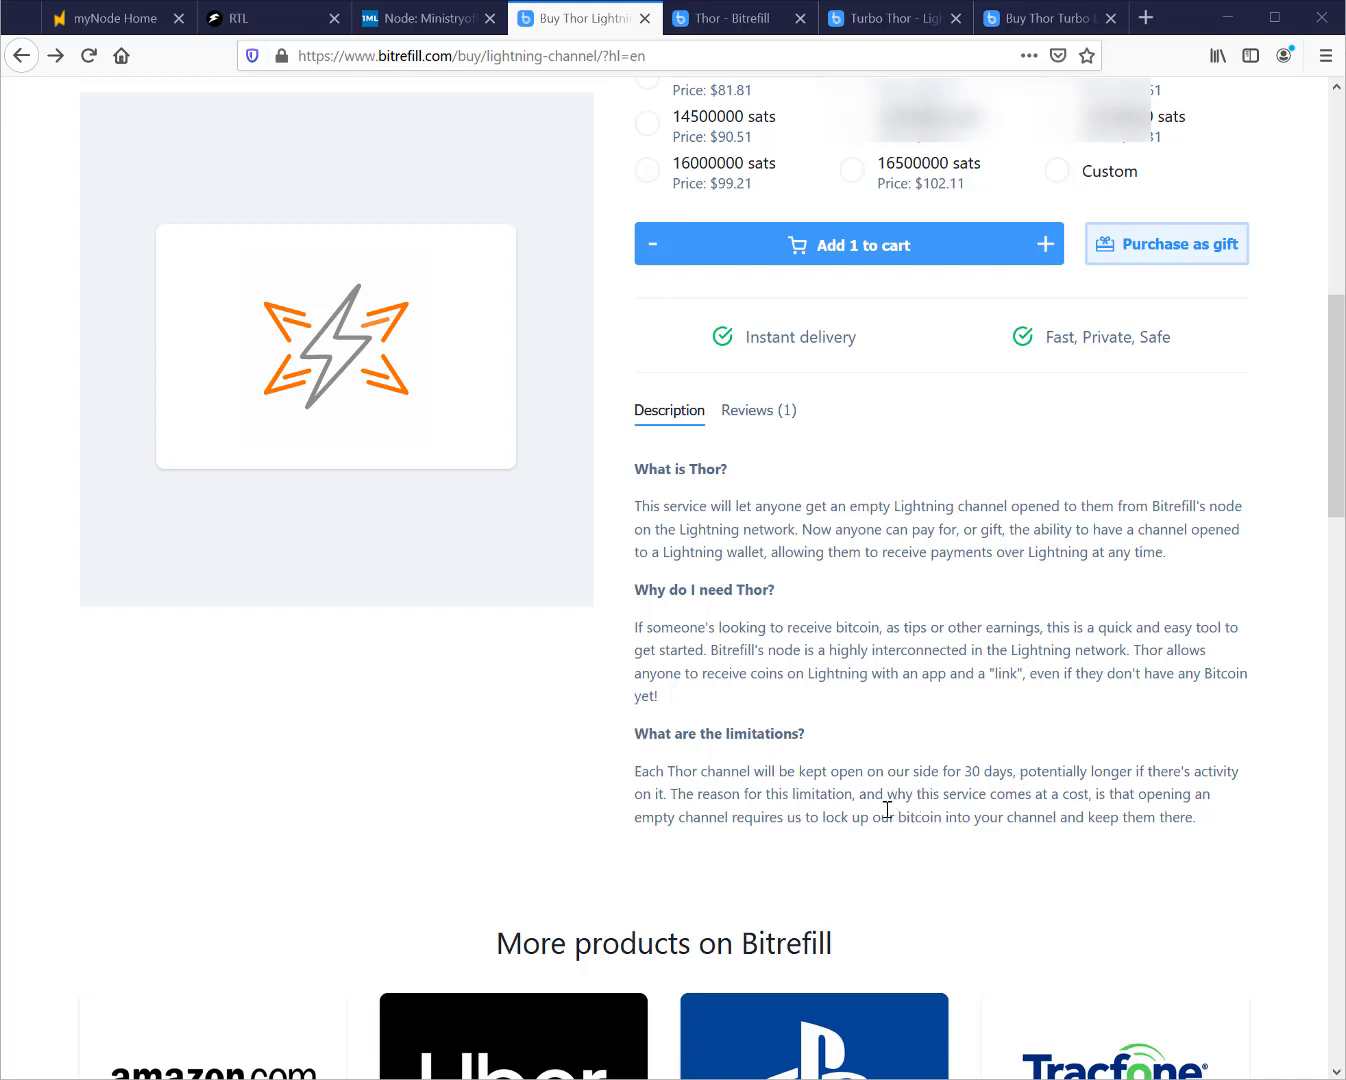
{"action": "scroll", "scroll_direction": "up", "scroll_amount": 3}
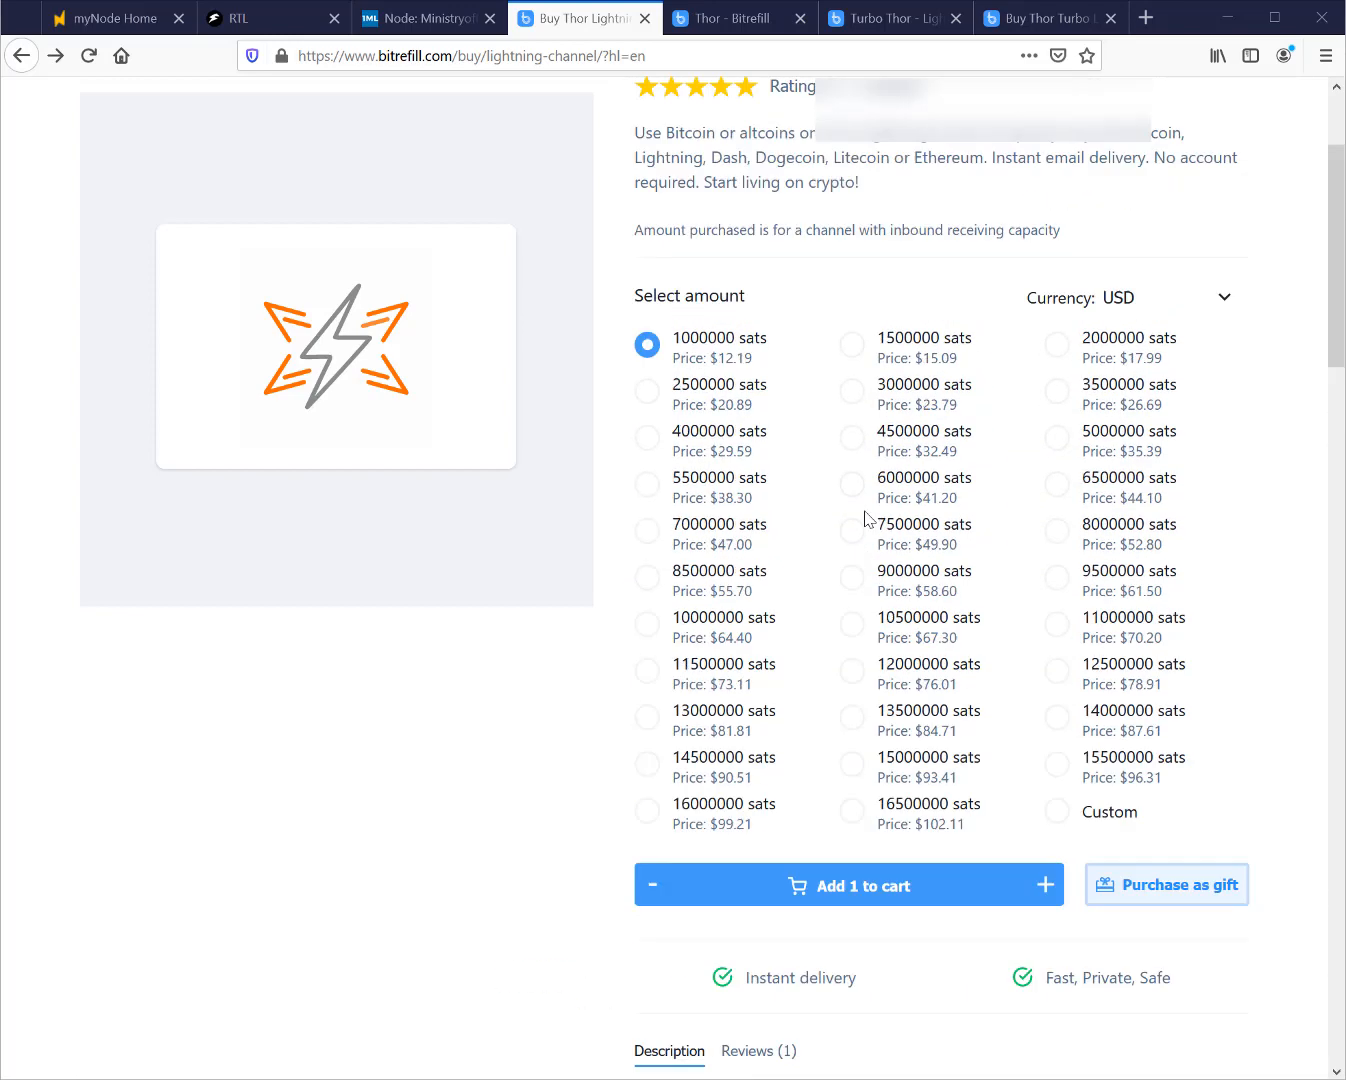
{"action": "scroll", "scroll_direction": "up", "scroll_amount": 3}
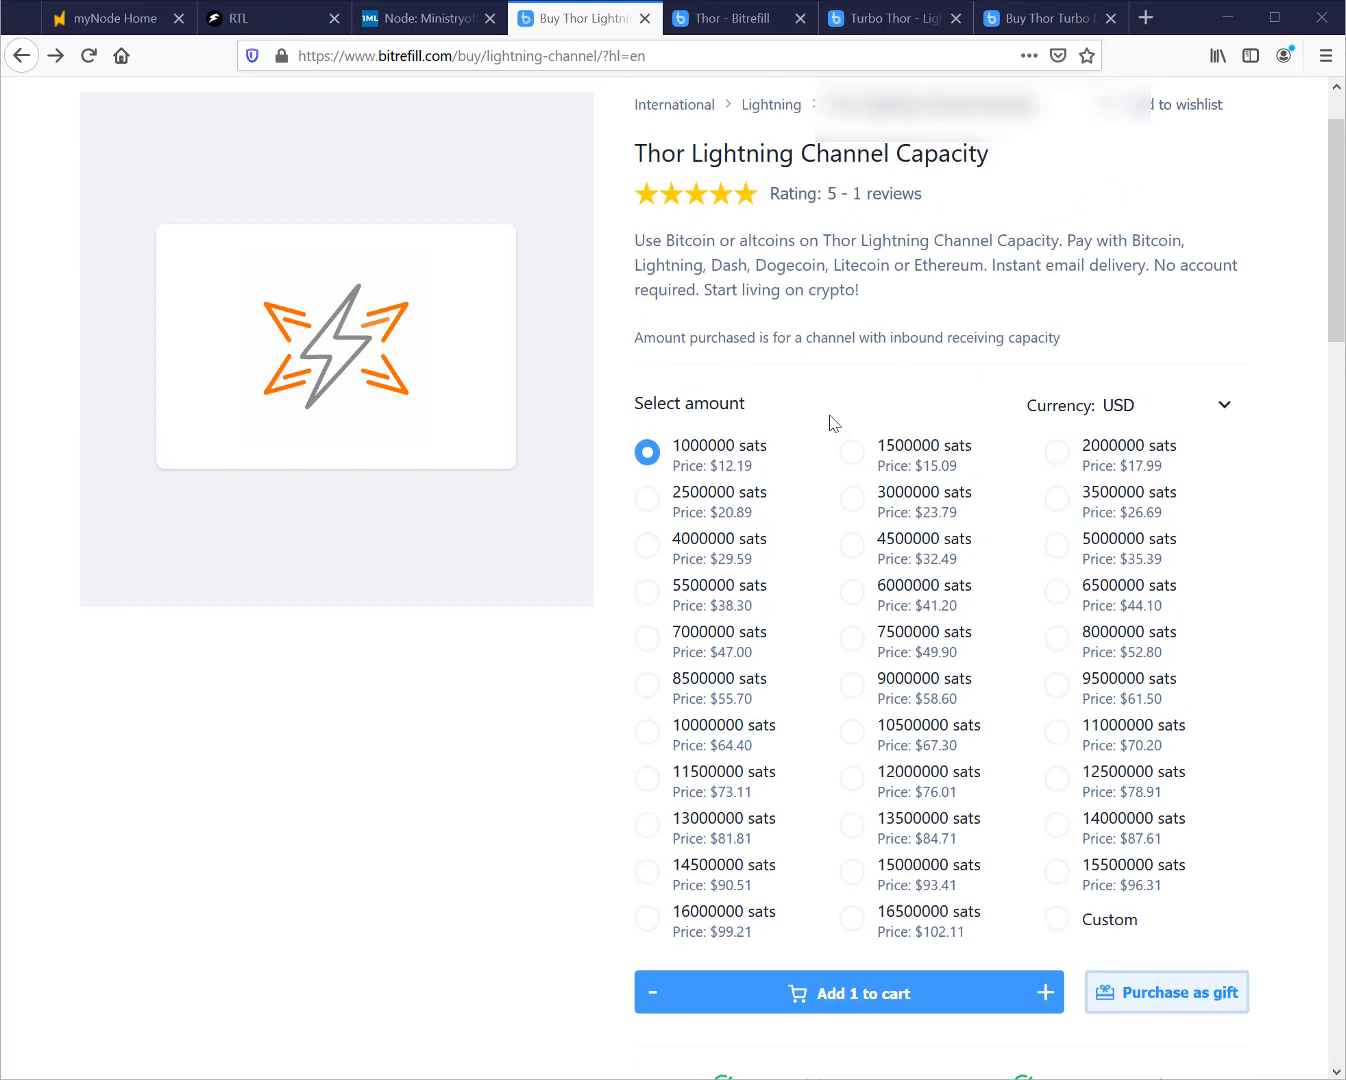
{"action": "scroll", "scroll_direction": "down", "scroll_amount": 3}
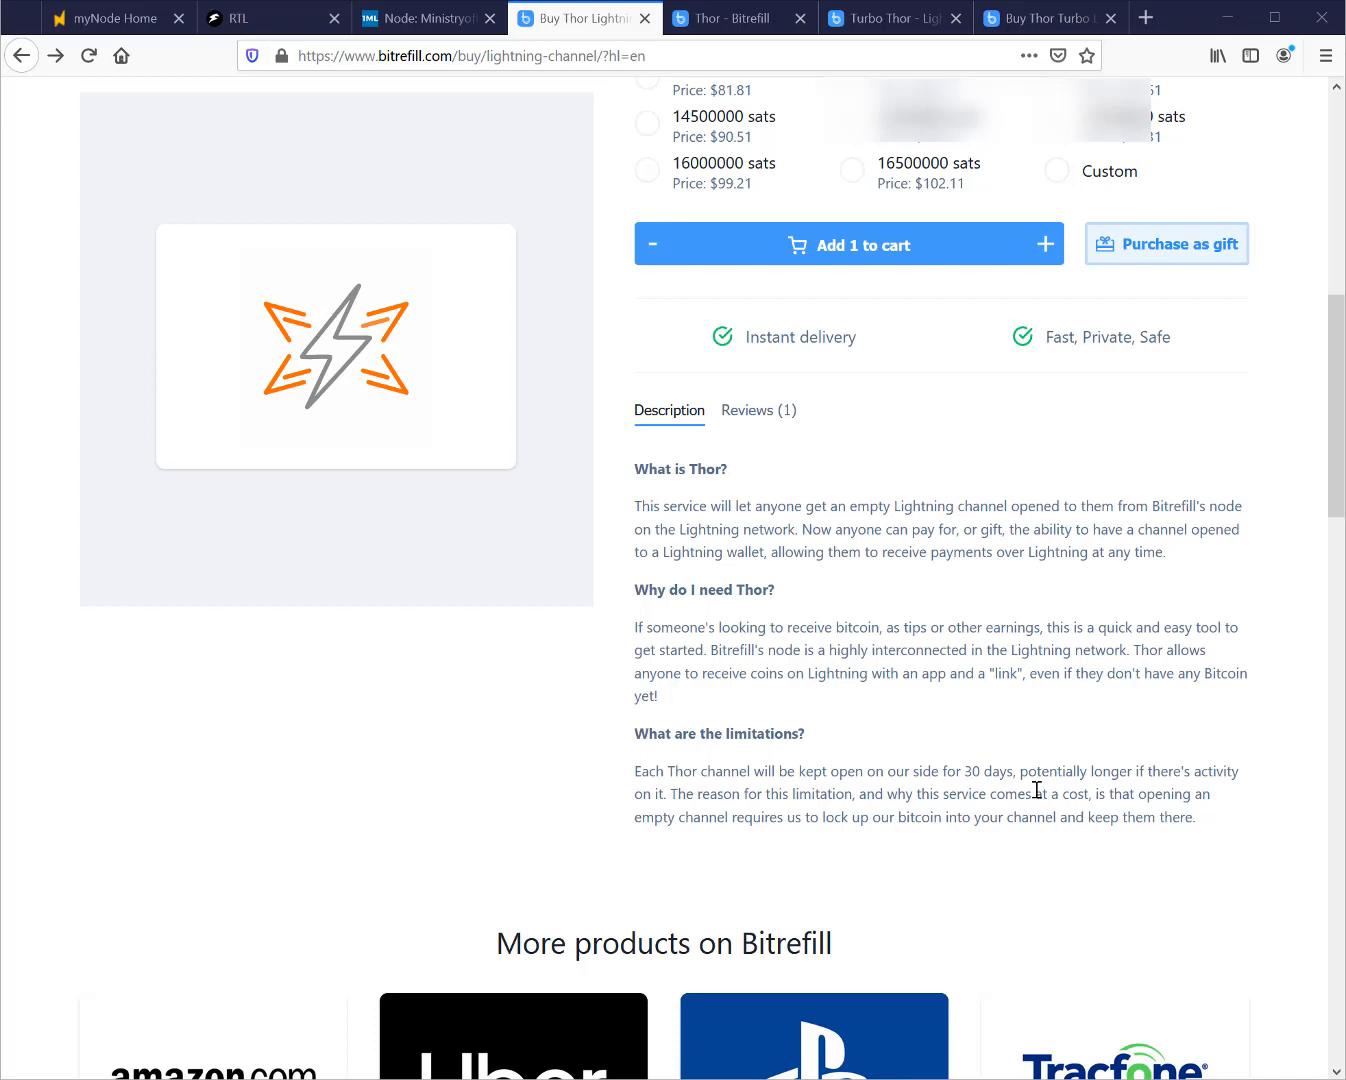
{"action": "mouse_move", "coordinate": [848, 778]}
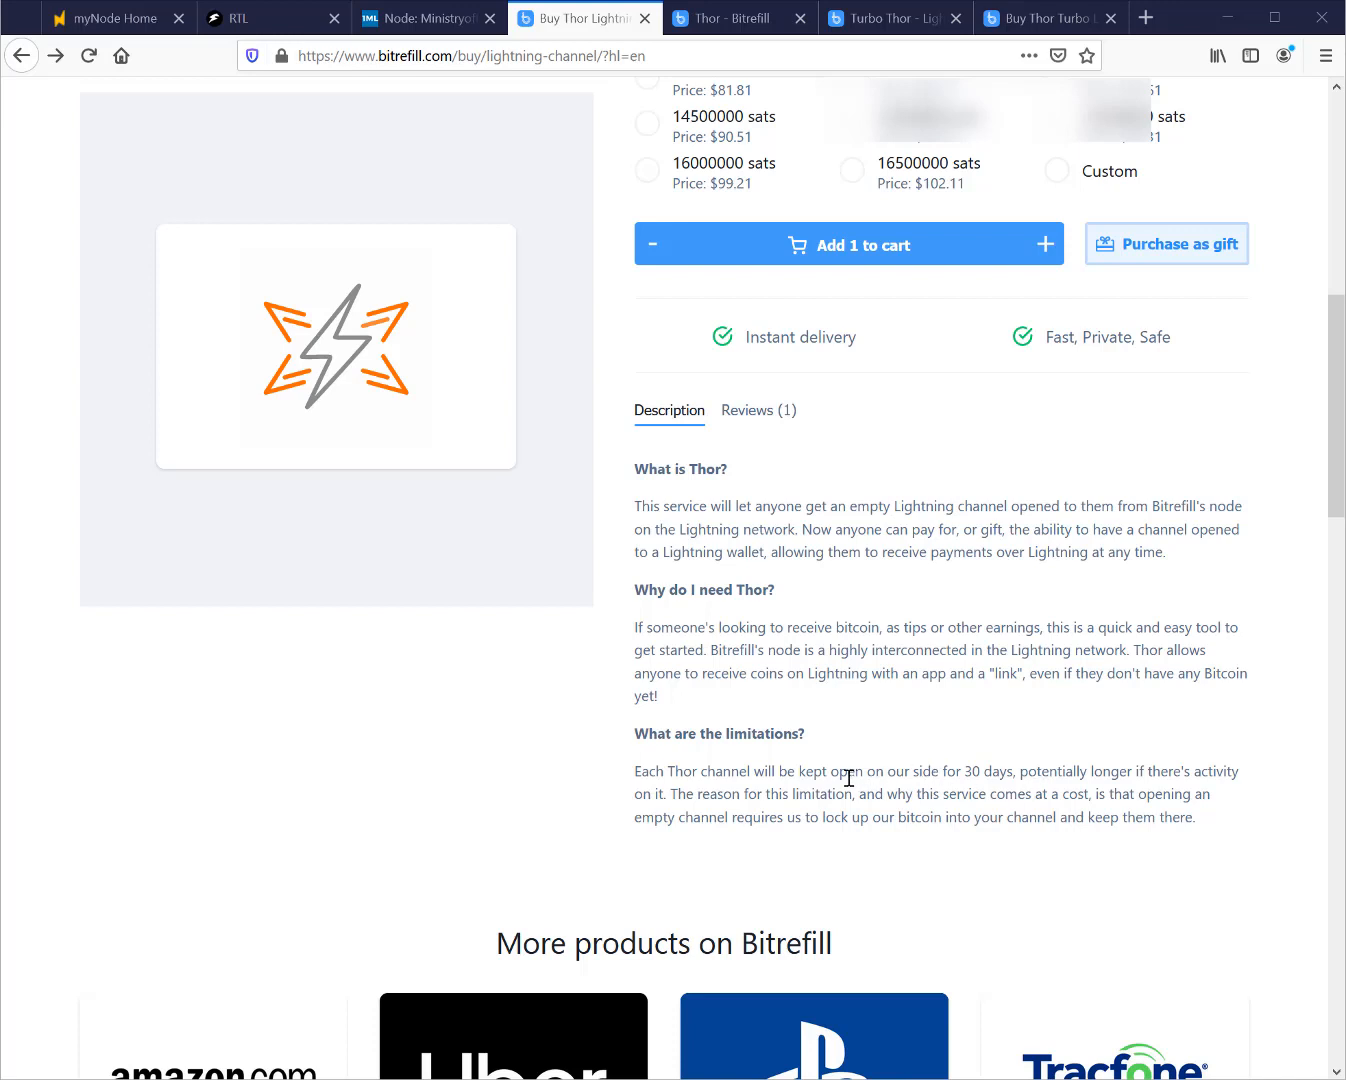
{"action": "mouse_move", "coordinate": [954, 774]}
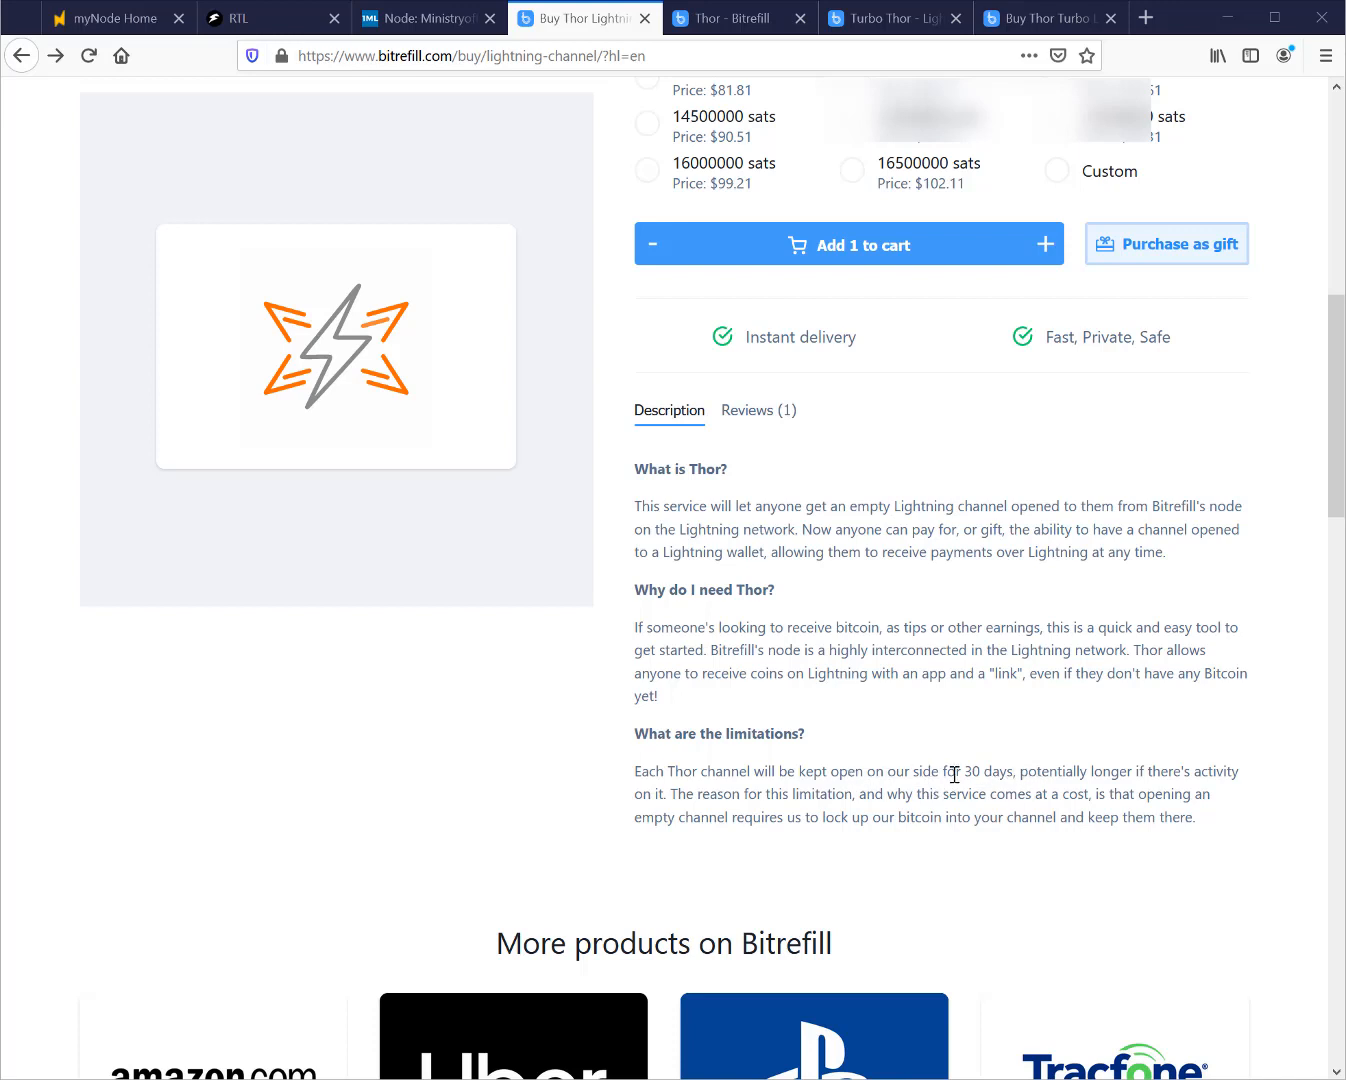
{"action": "mouse_move", "coordinate": [1072, 772]}
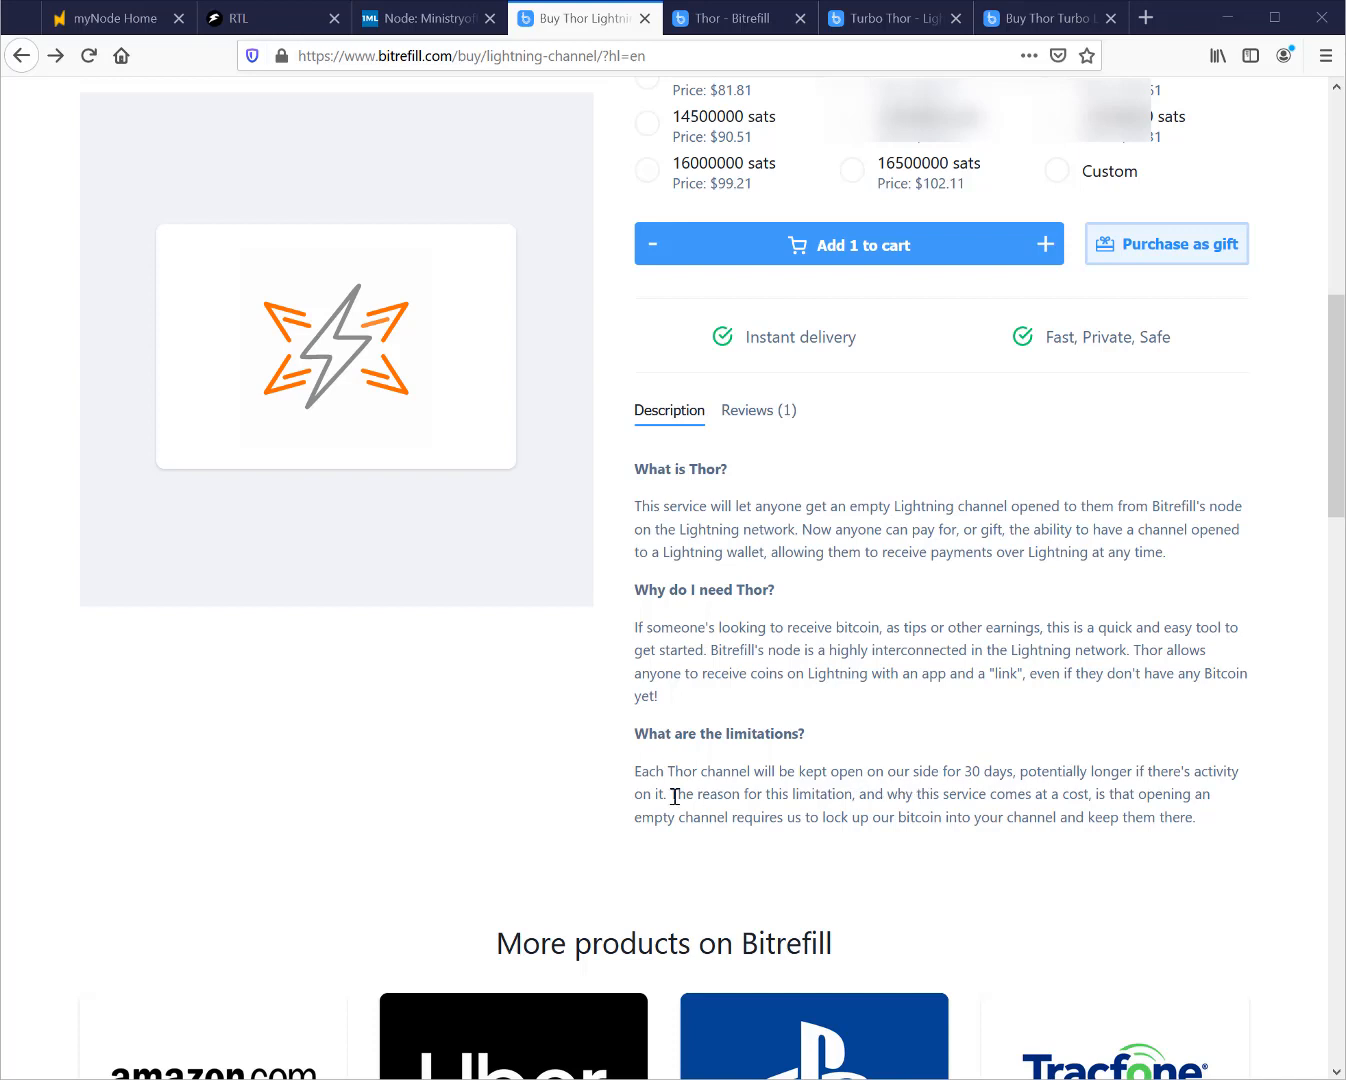
{"action": "mouse_move", "coordinate": [1004, 836]}
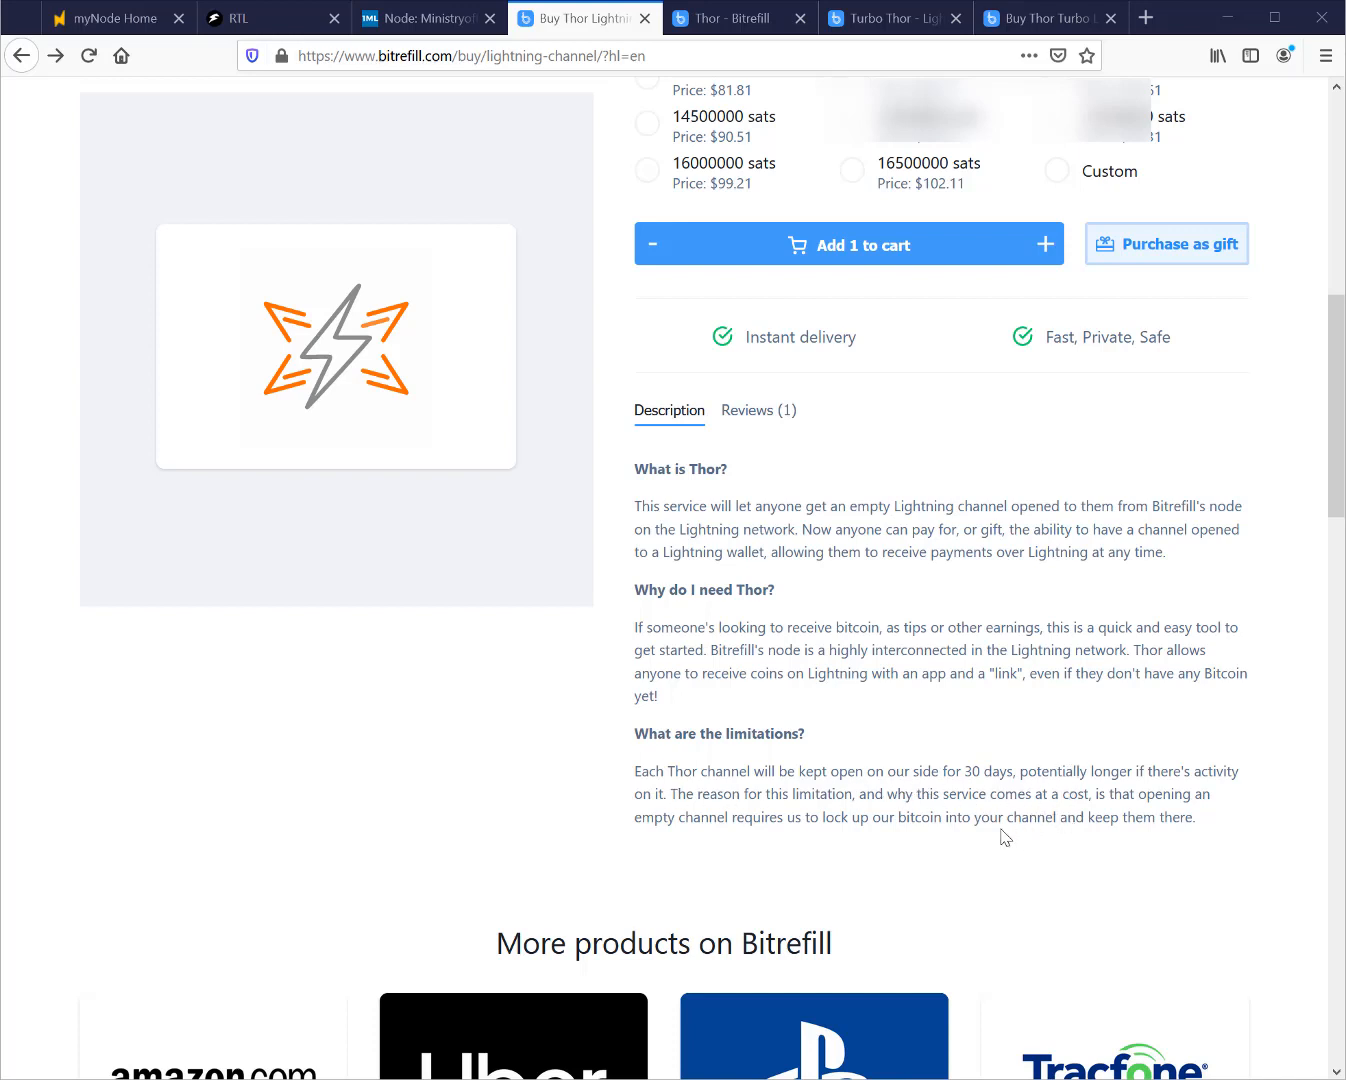
{"action": "mouse_move", "coordinate": [952, 820]}
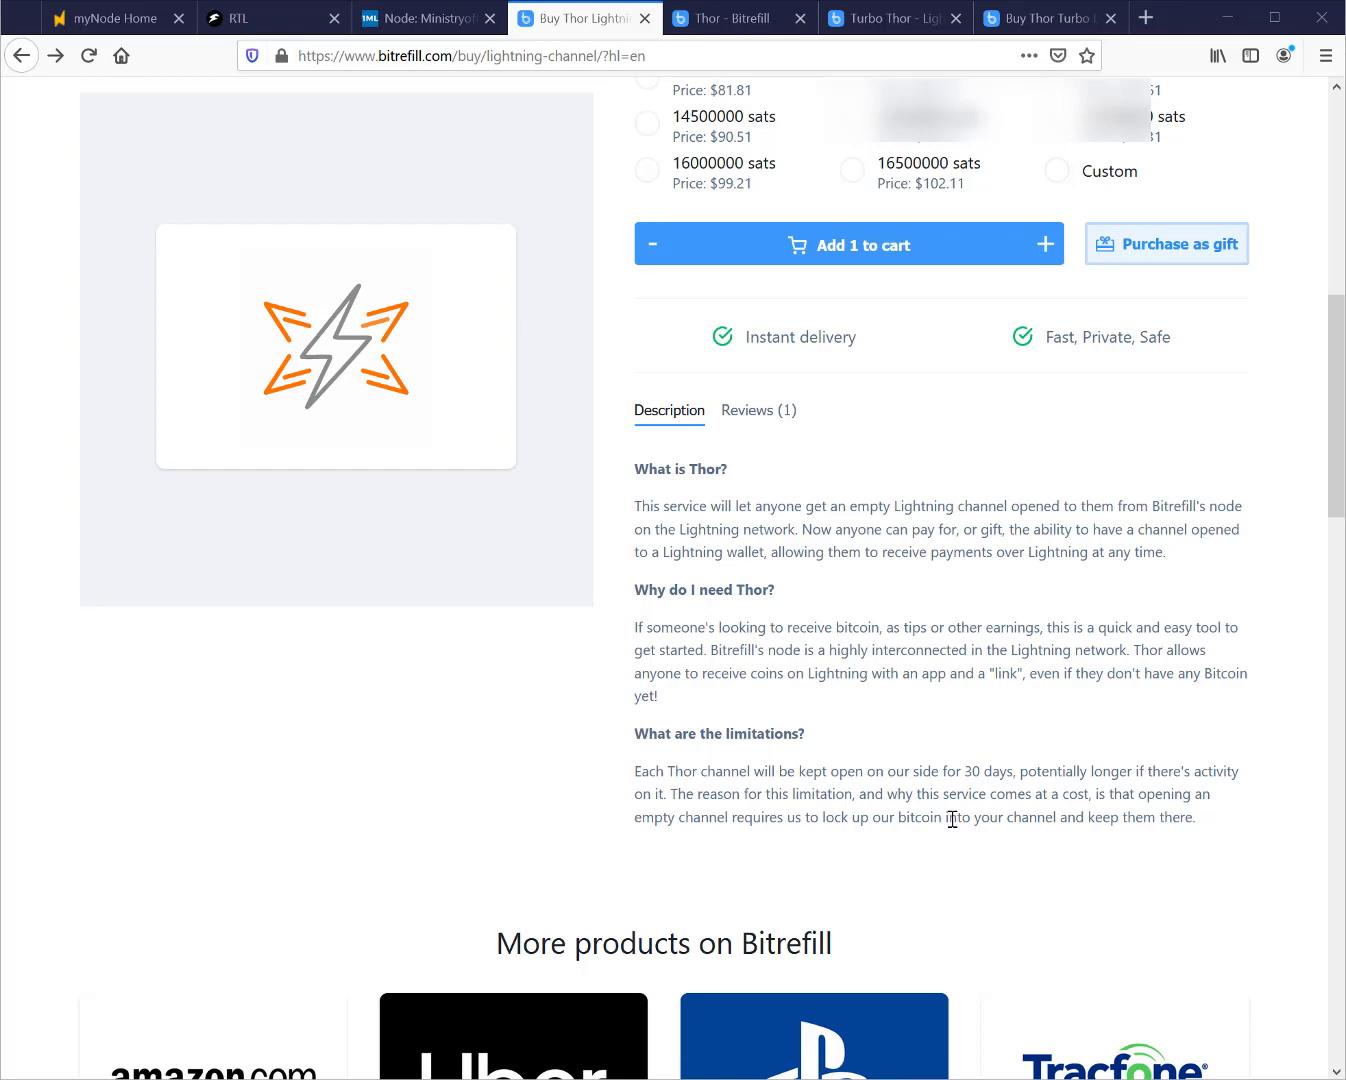
{"action": "scroll", "scroll_direction": "up", "scroll_amount": 3}
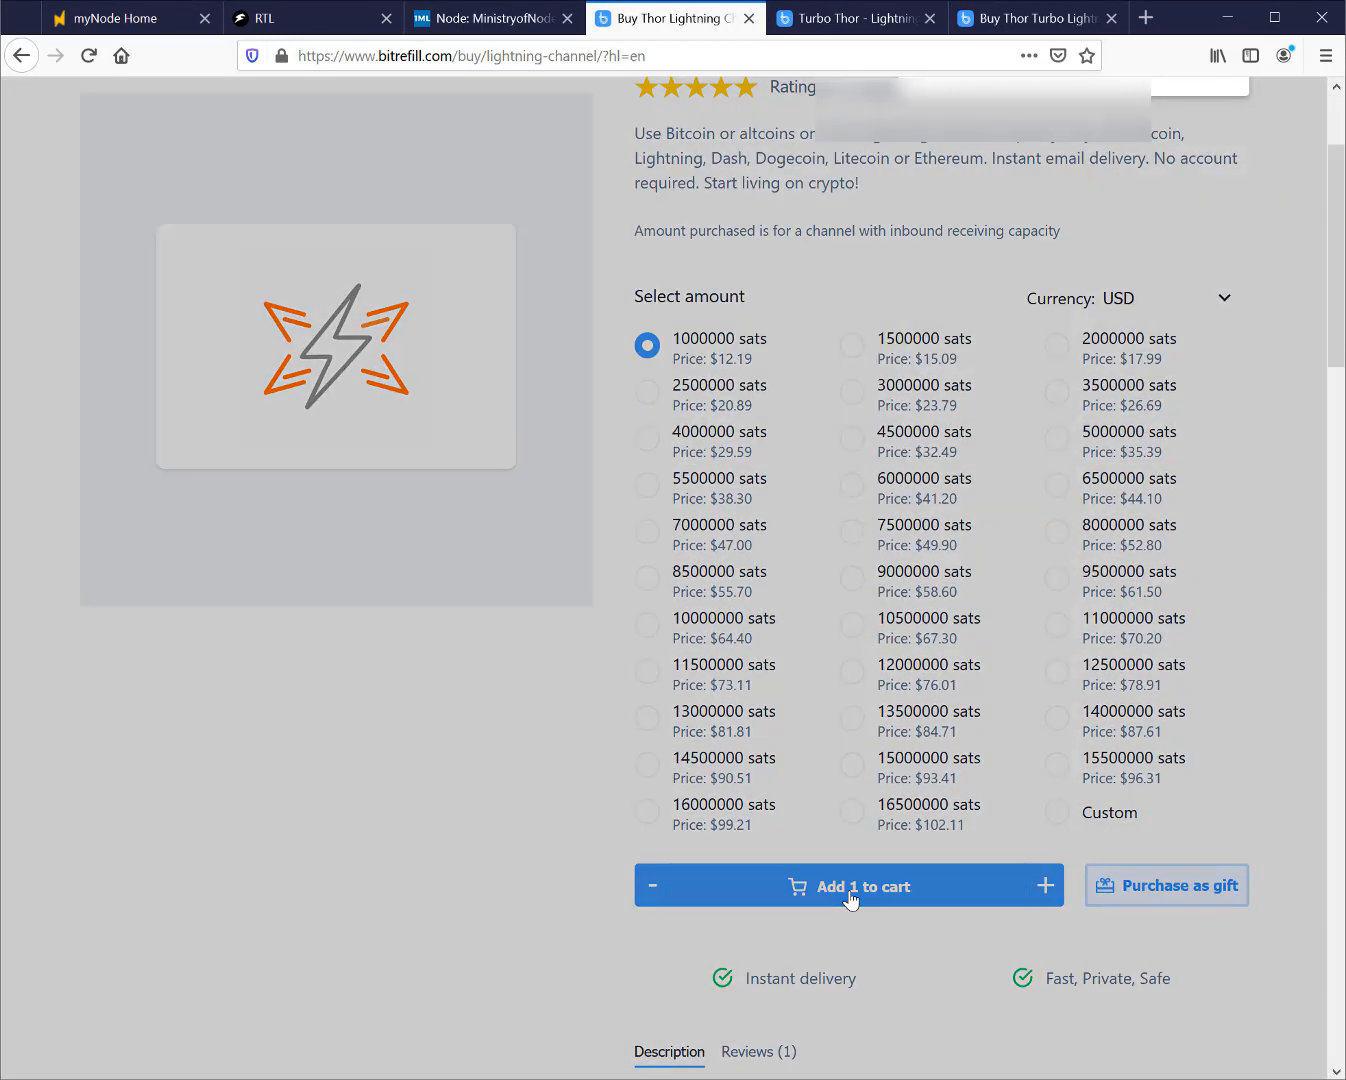
Add the 1,000,000 sats channel to the cart and pay via Lightning (BTC) for a 21,100-sat invoice
{"action": "left_click", "coordinate": [848, 884]}
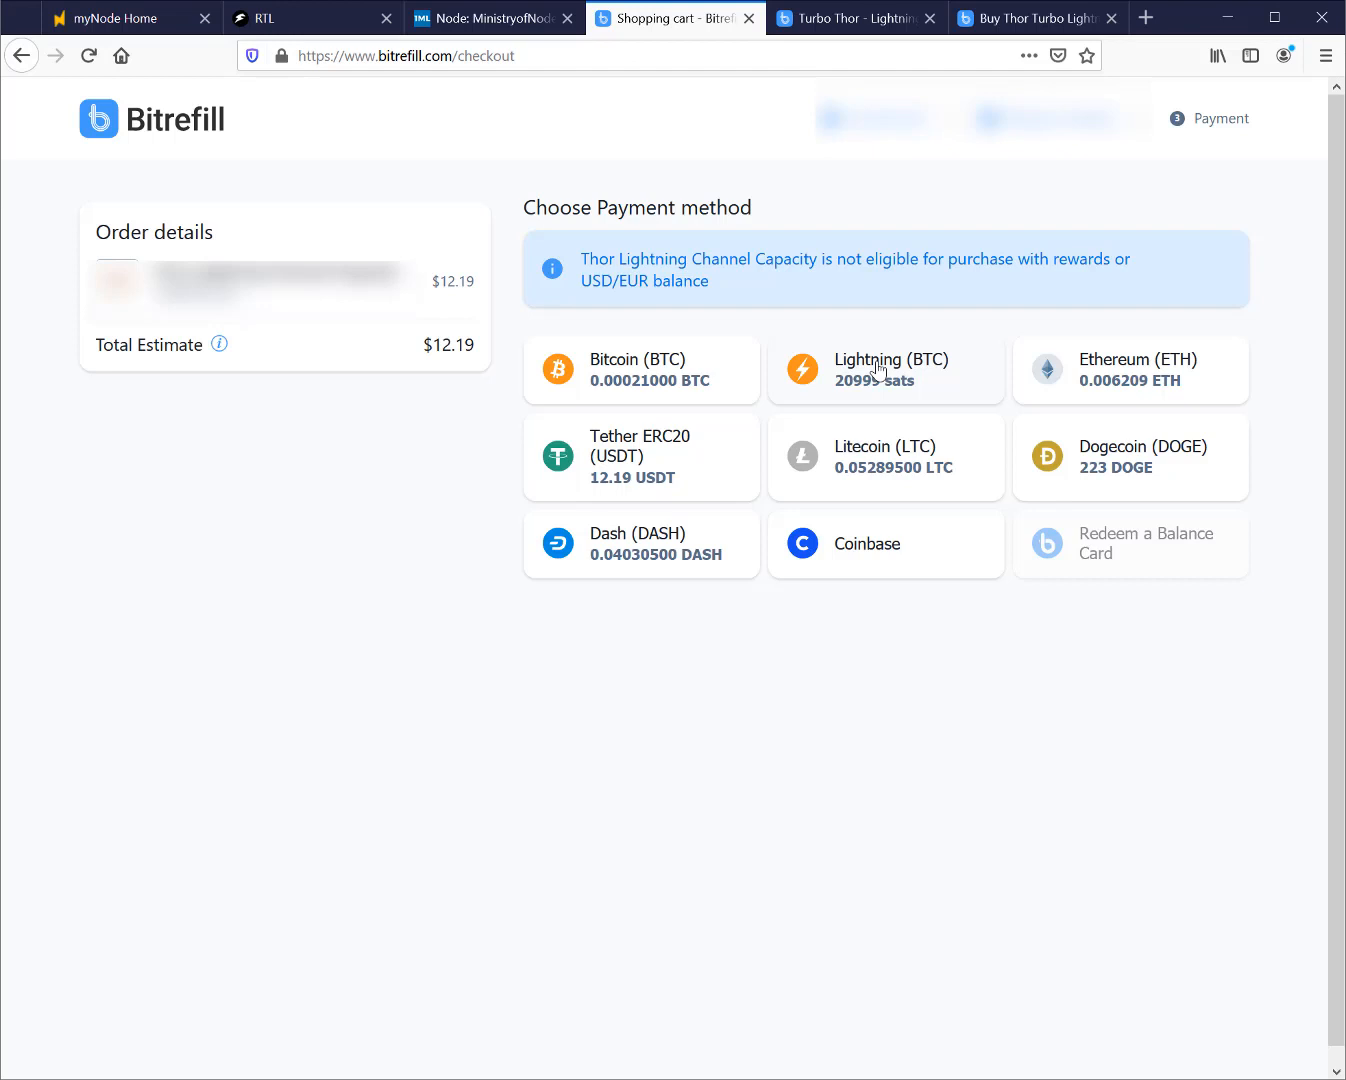
{"action": "left_click", "coordinate": [884, 368]}
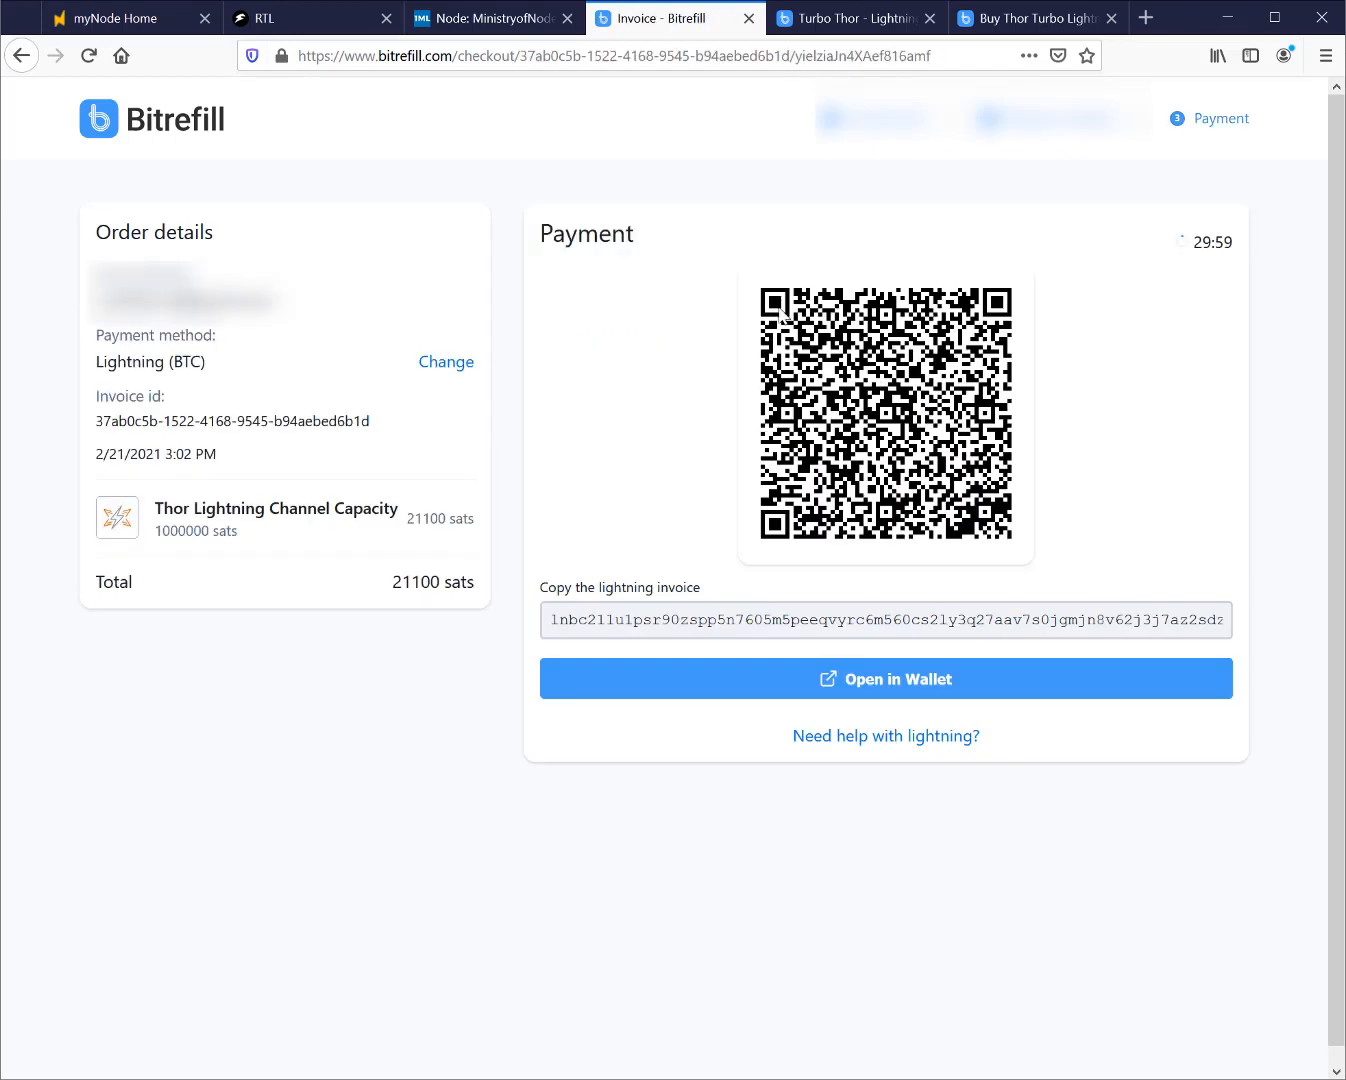
{"action": "mouse_move", "coordinate": [718, 634]}
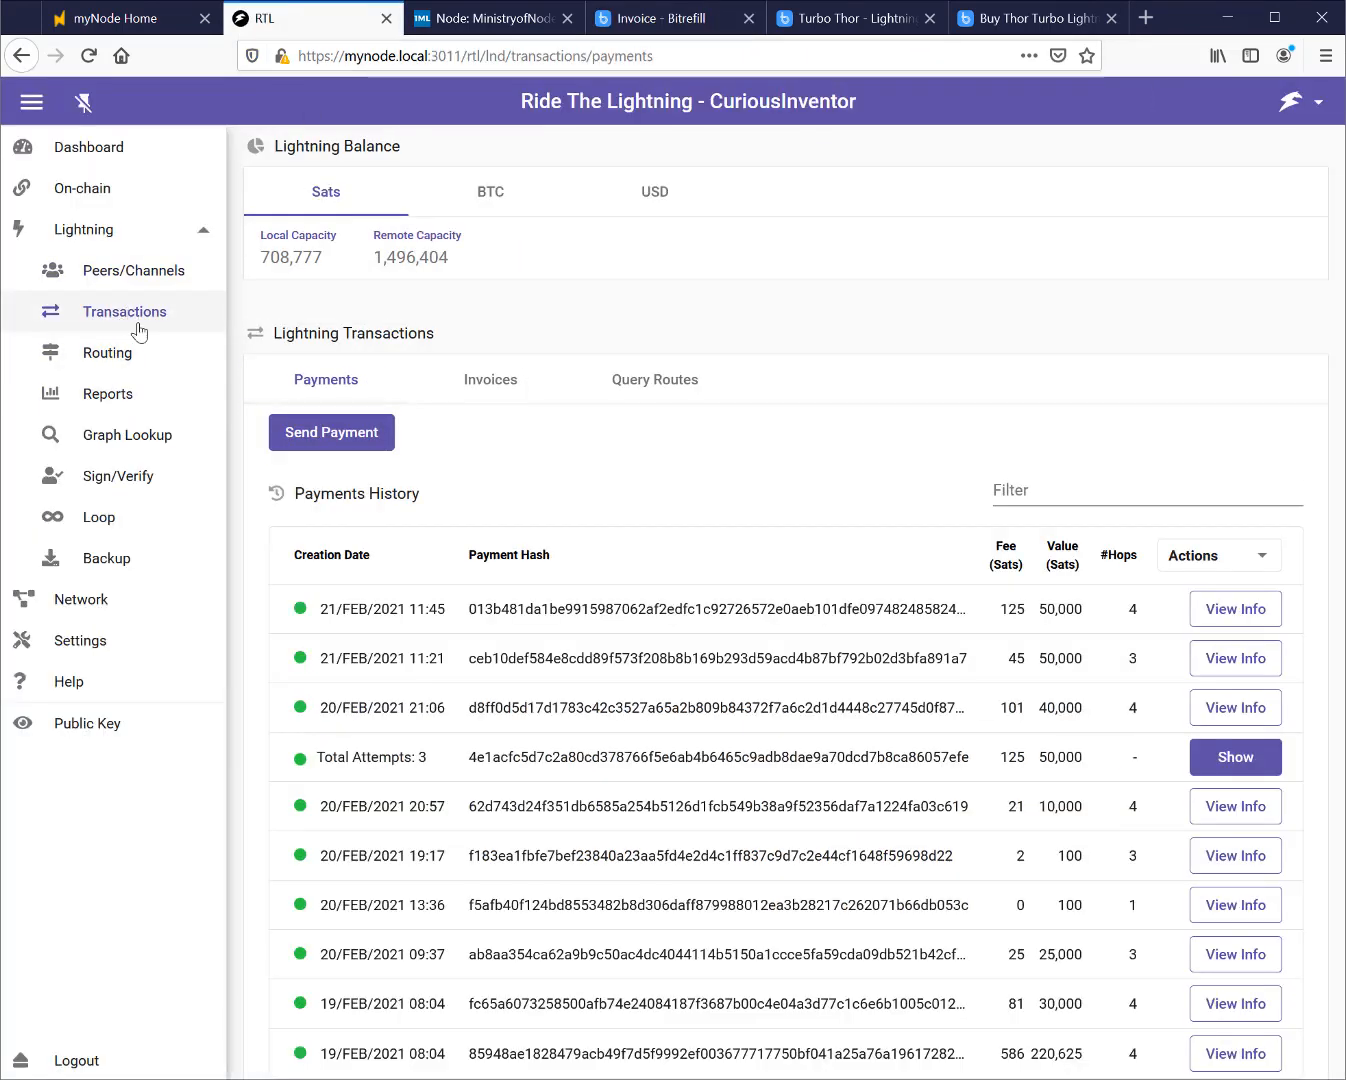
Send the pasted 21,100-sat Bitrefill invoice as a new Lightning payment
{"action": "left_click", "coordinate": [332, 432]}
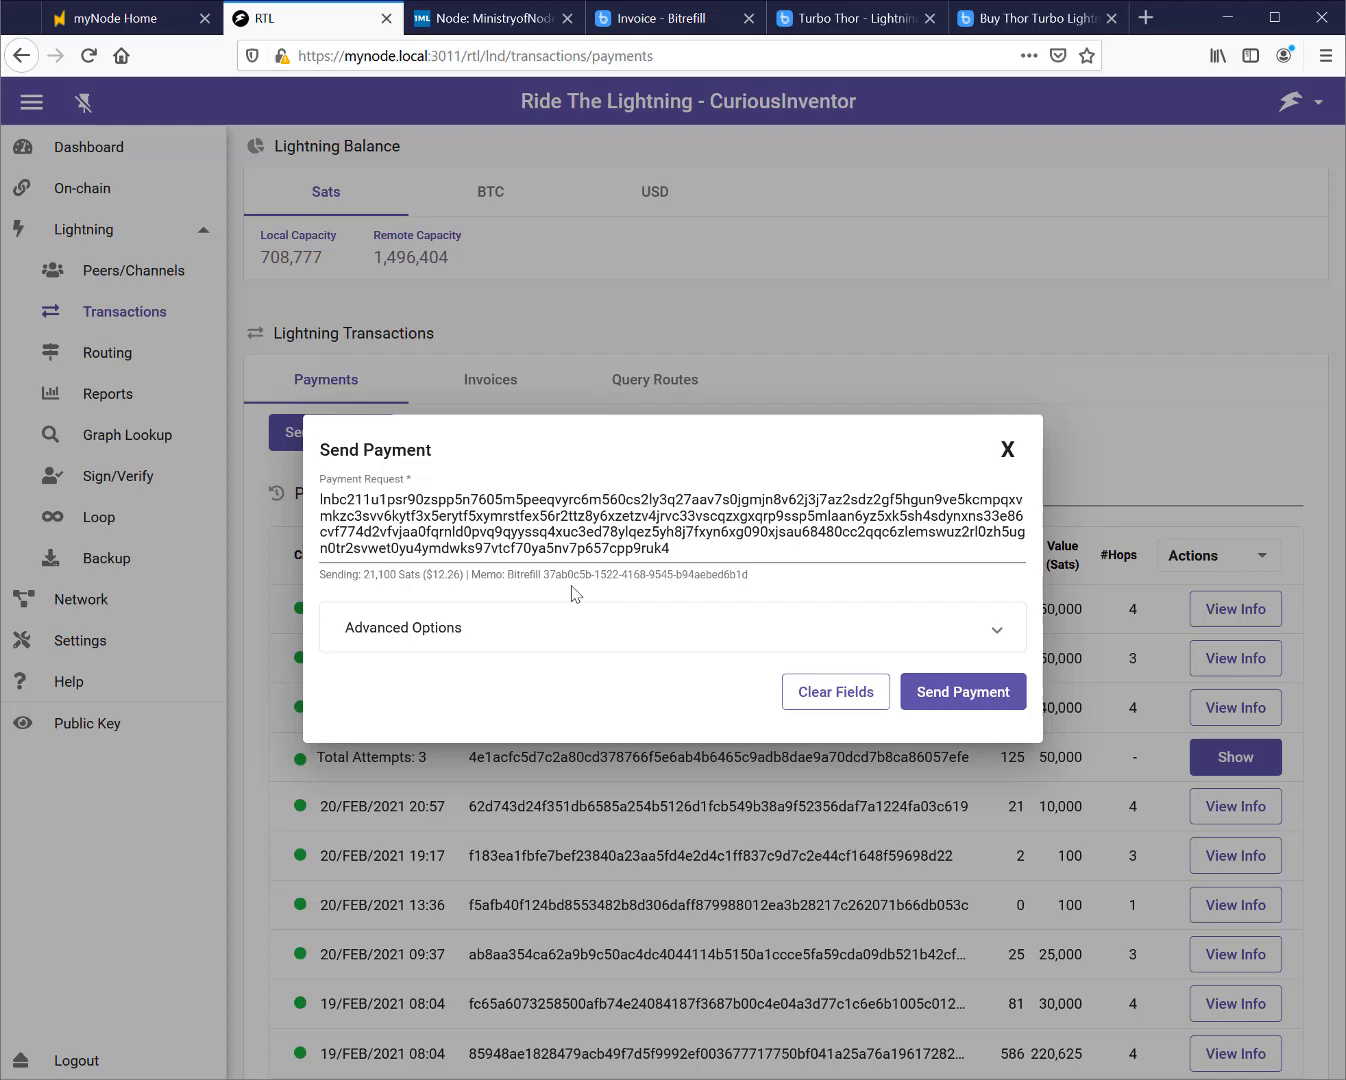
{"action": "mouse_move", "coordinate": [964, 692]}
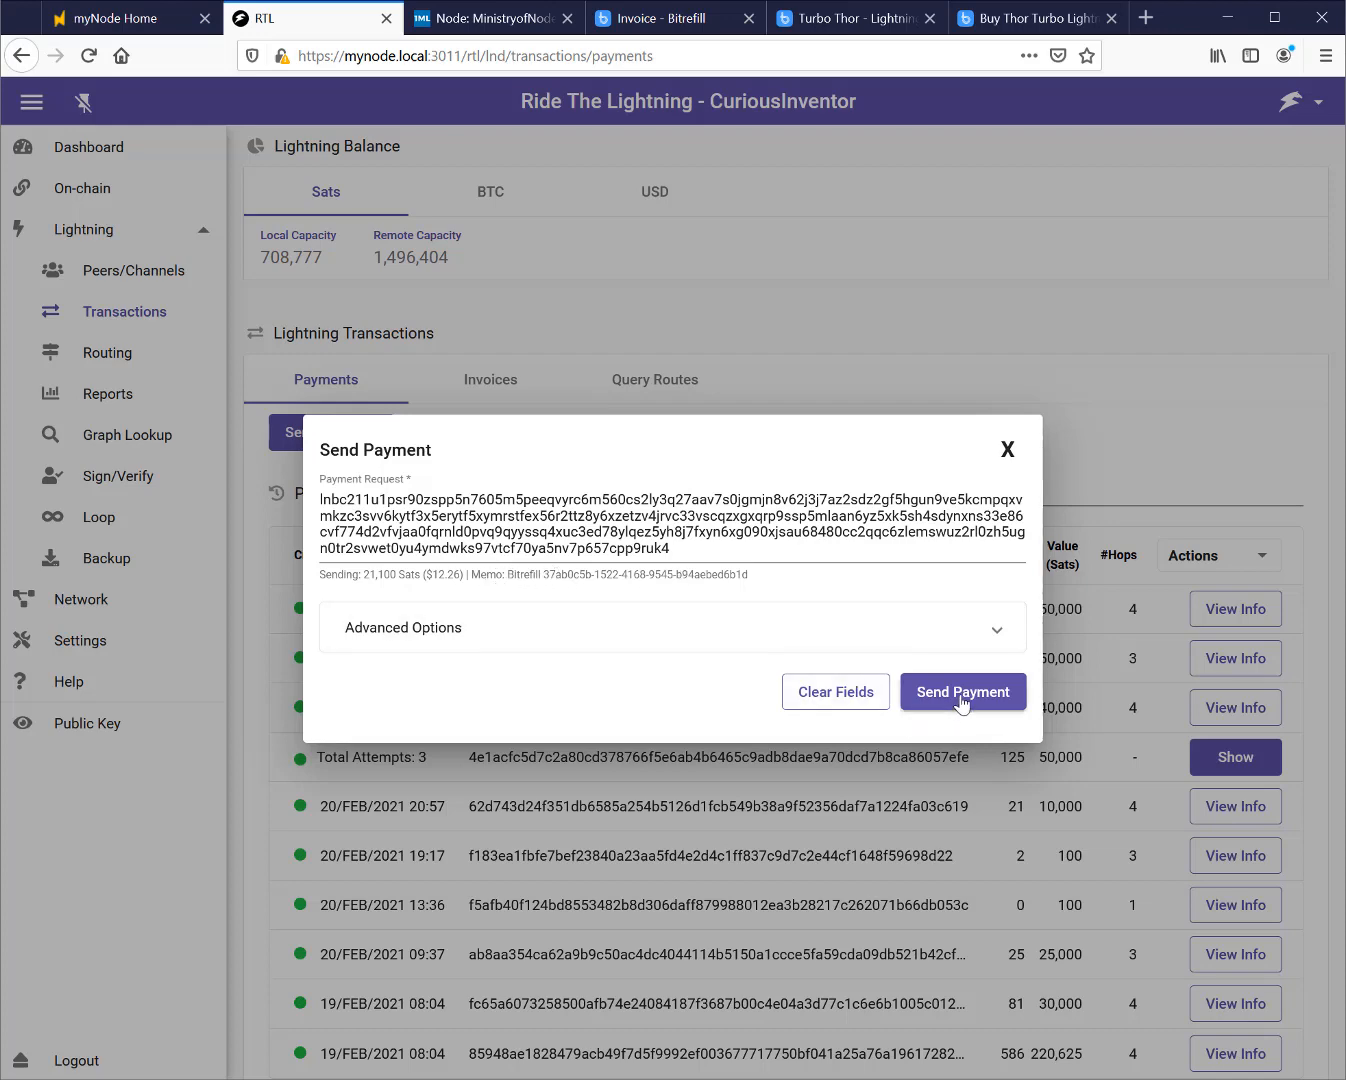
{"action": "left_click", "coordinate": [960, 692]}
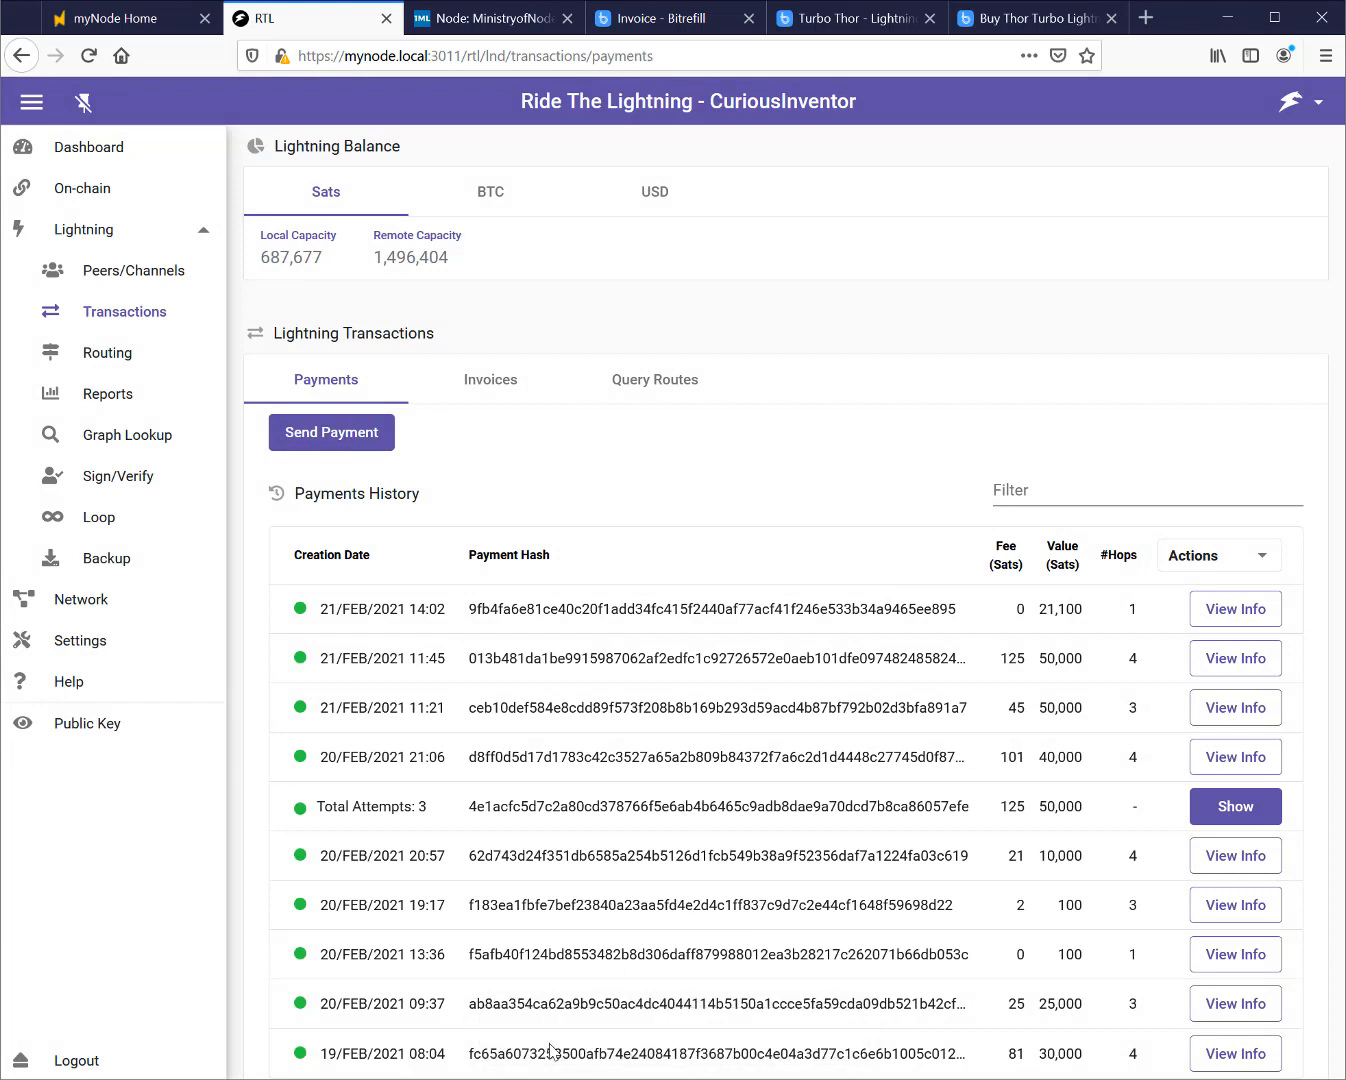
{"action": "mouse_move", "coordinate": [648, 640]}
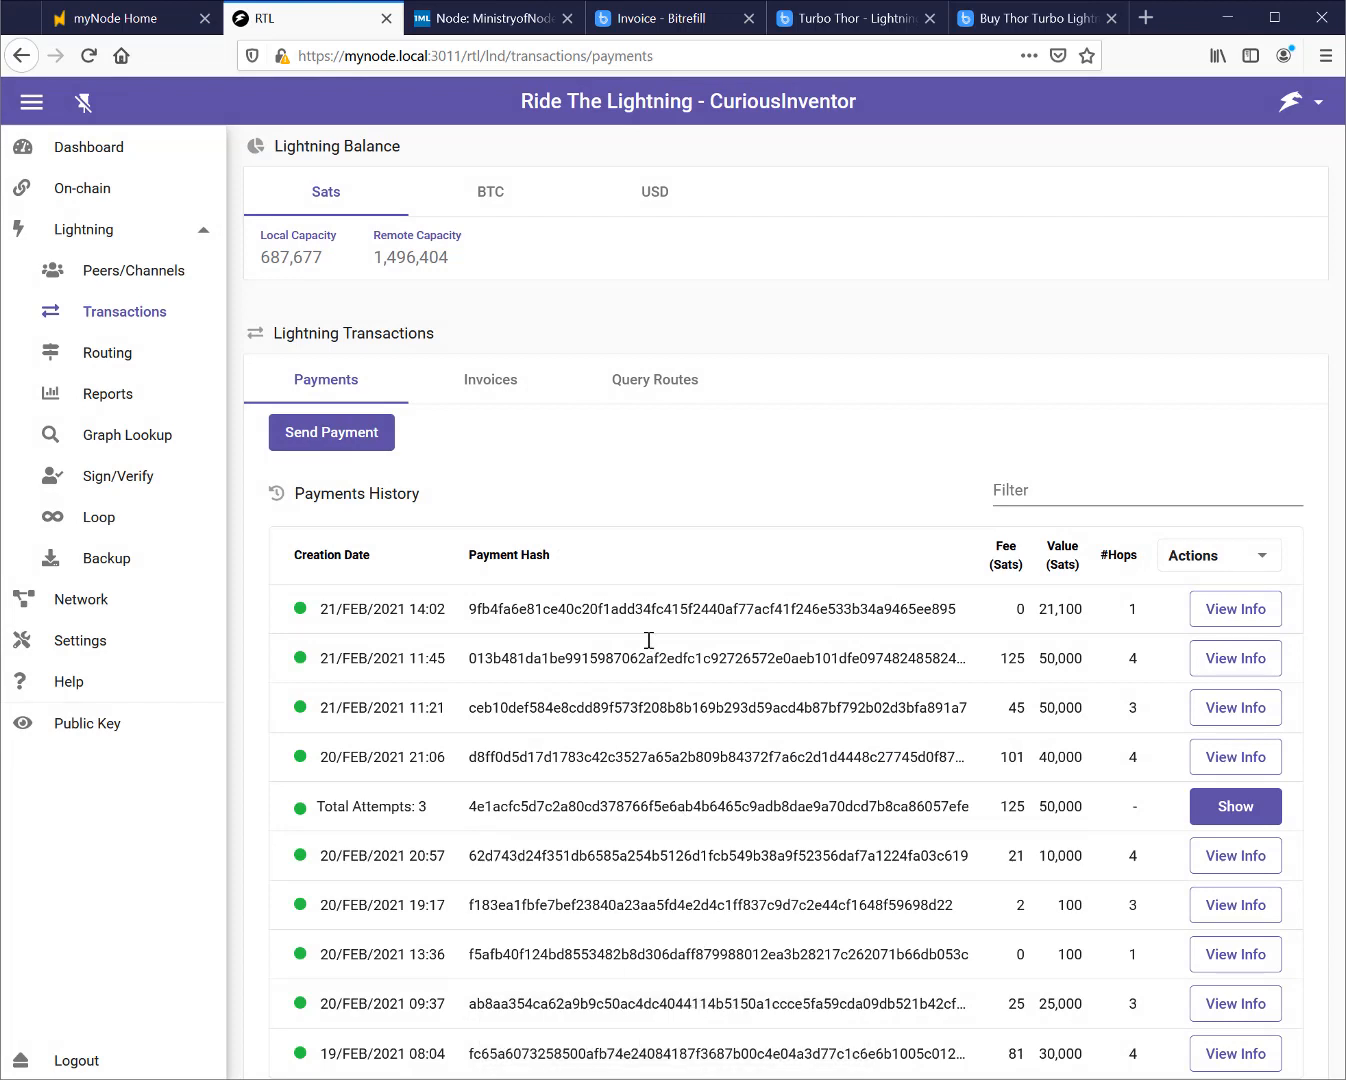
{"action": "mouse_move", "coordinate": [792, 878]}
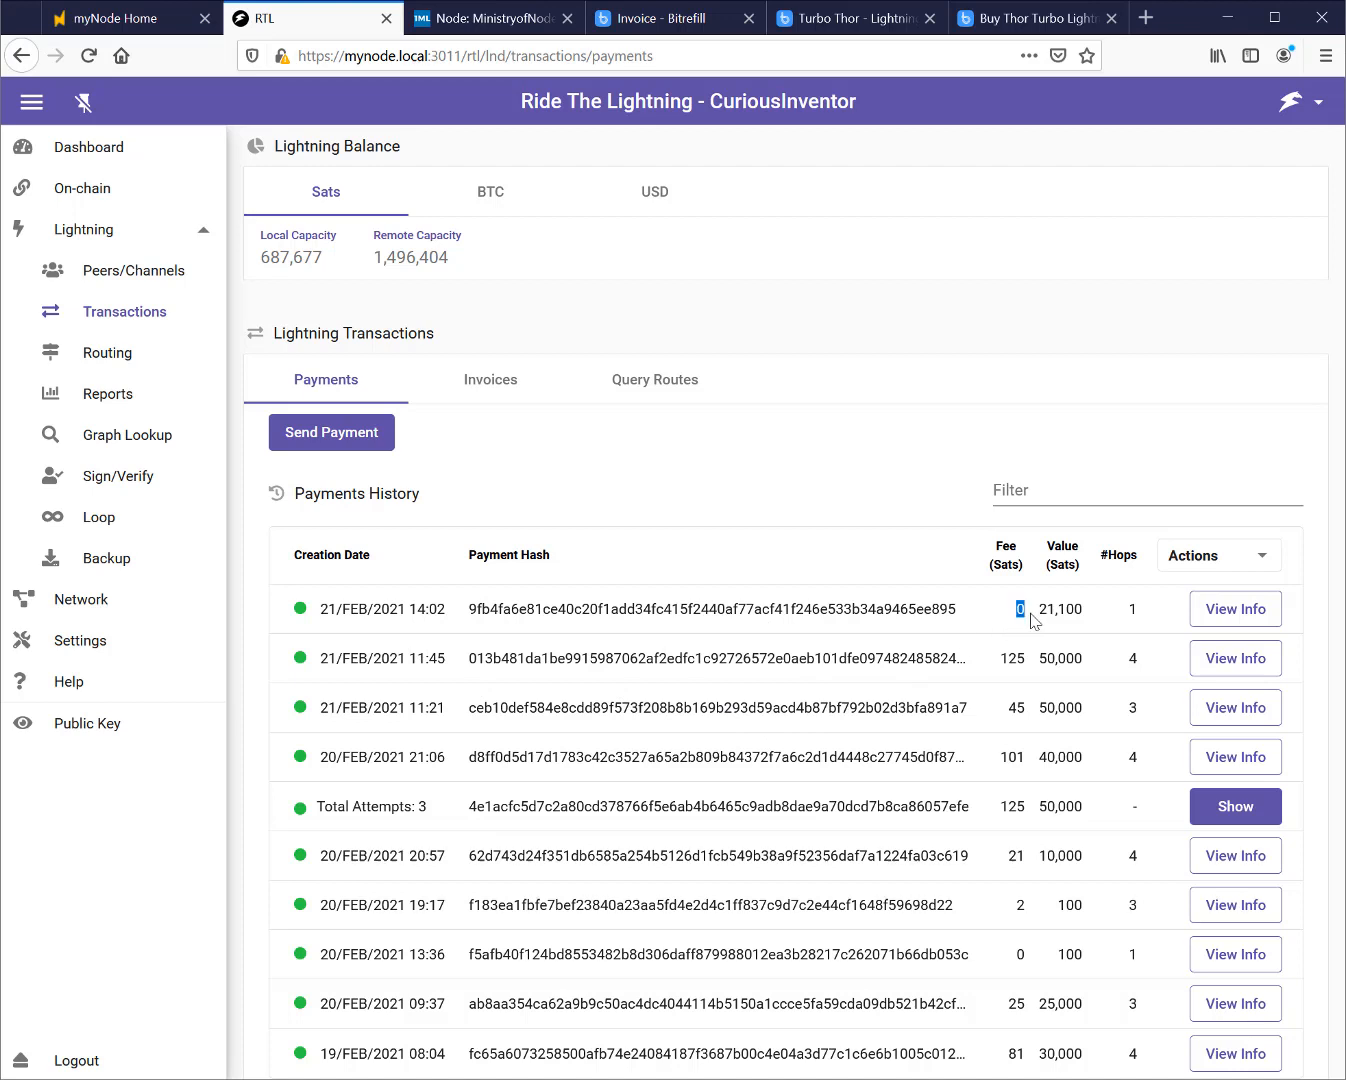
{"action": "mouse_move", "coordinate": [648, 328]}
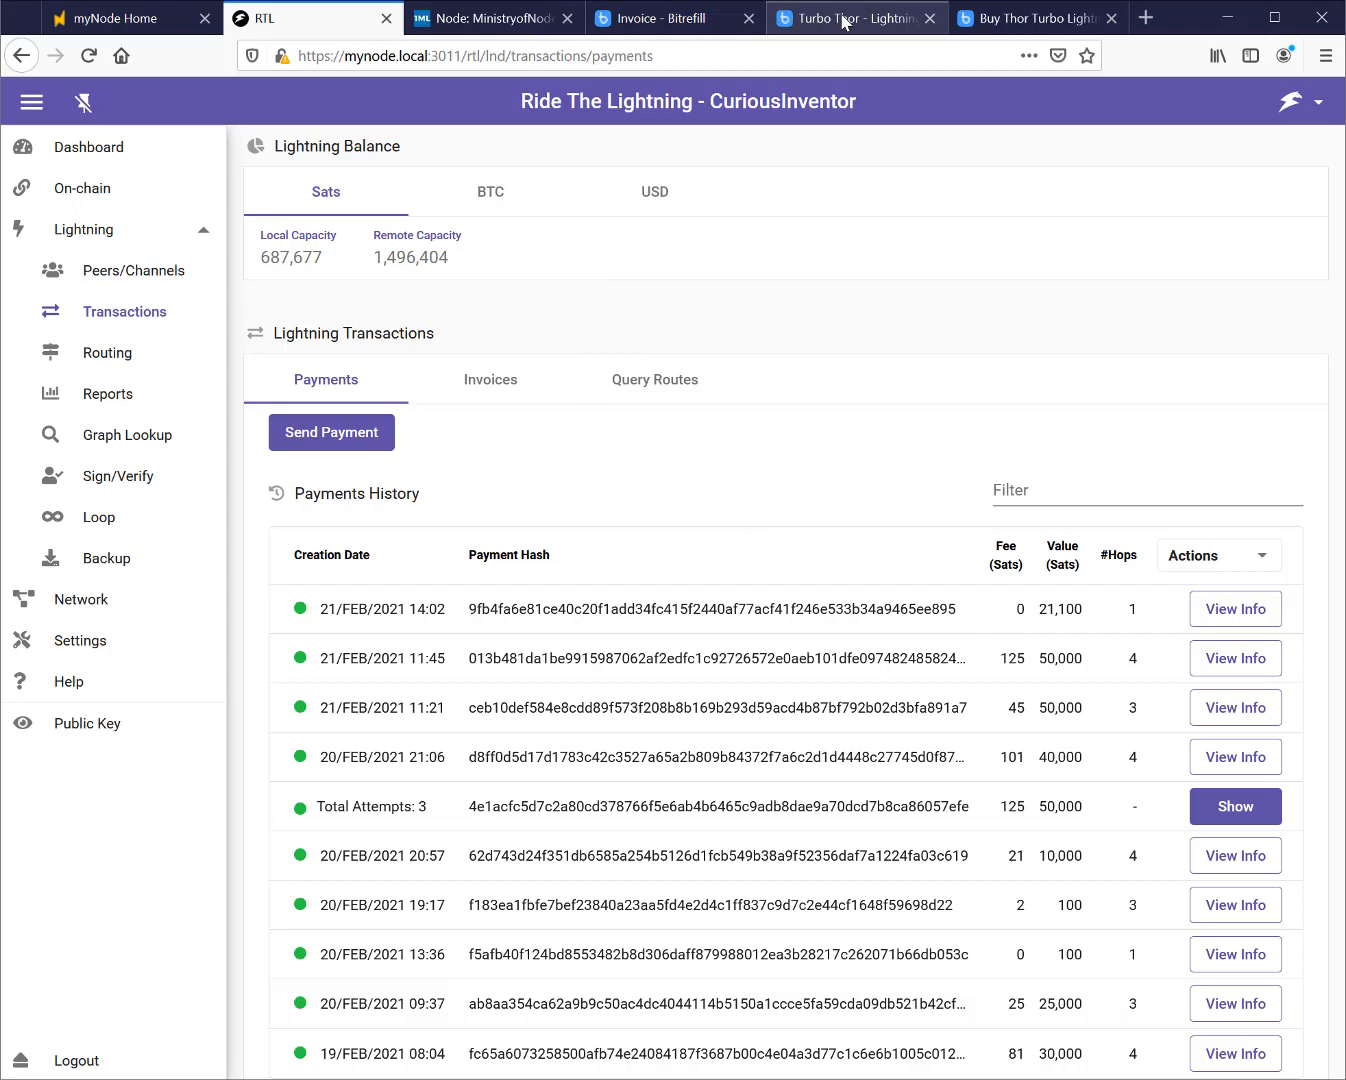
Claim the completed purchase to reach the Thor channel opening service's Node ID field
{"action": "left_click", "coordinate": [660, 18]}
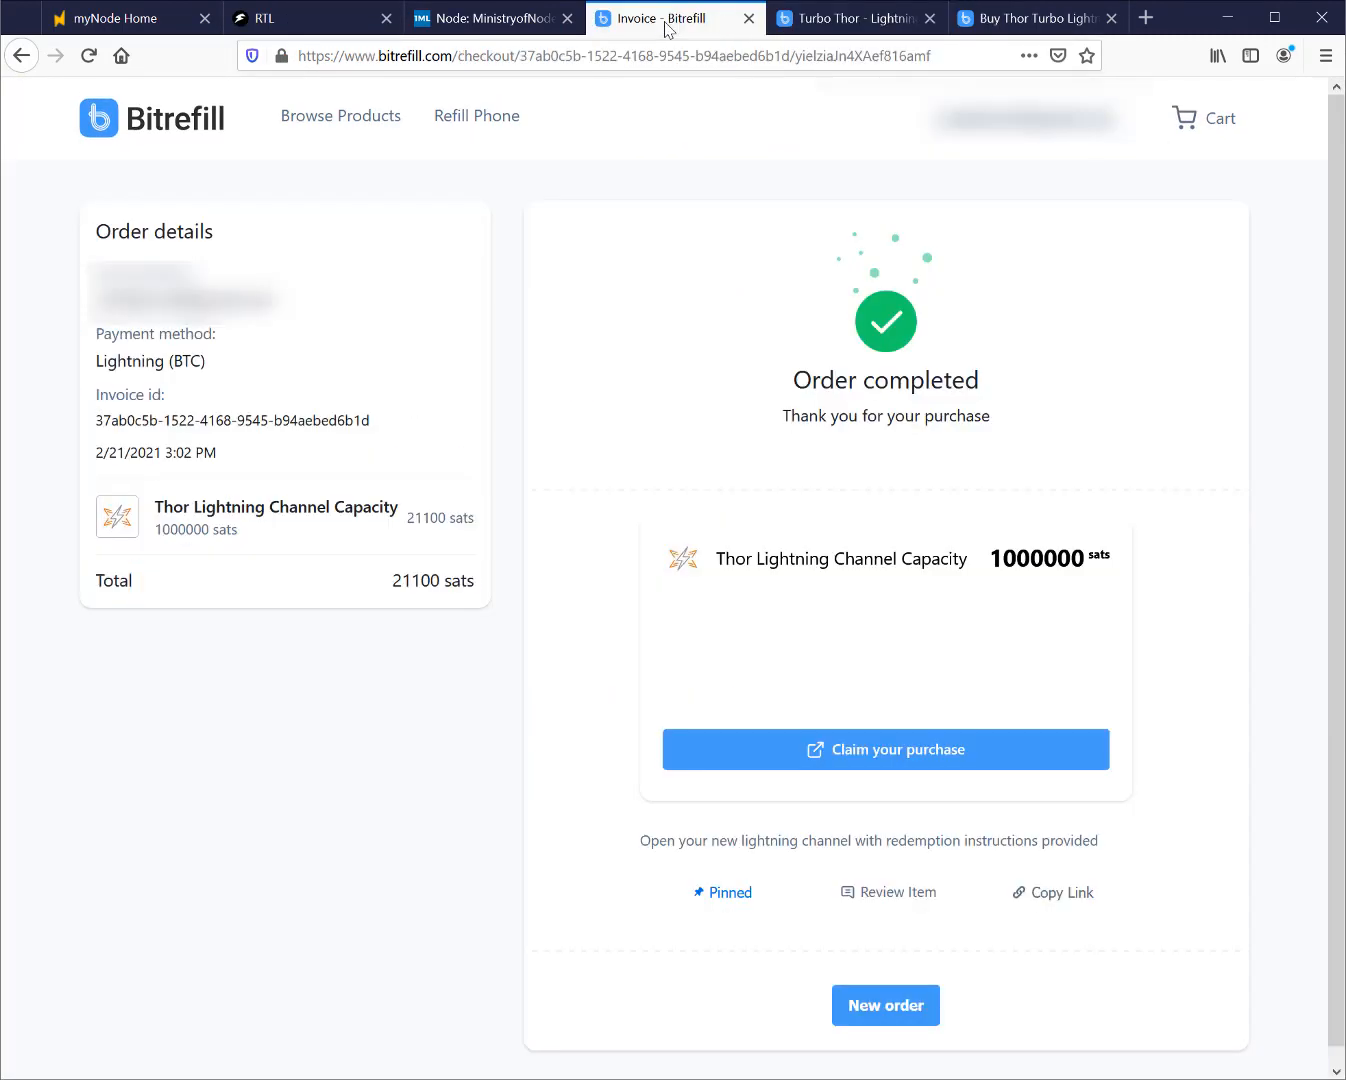
{"action": "mouse_move", "coordinate": [846, 426]}
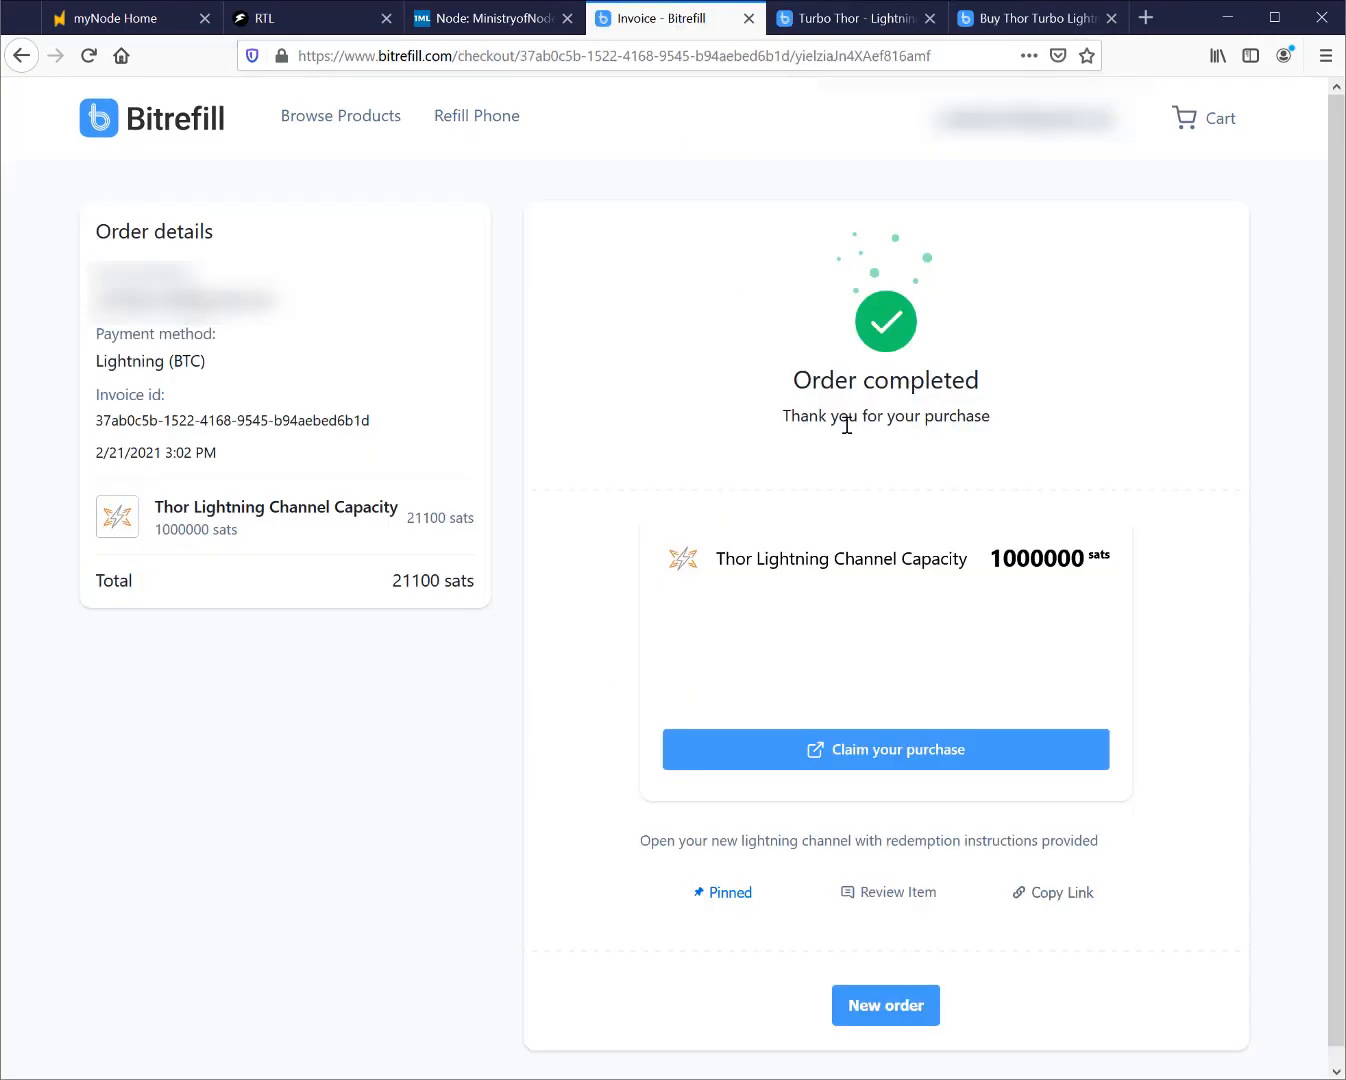
{"action": "mouse_move", "coordinate": [896, 778]}
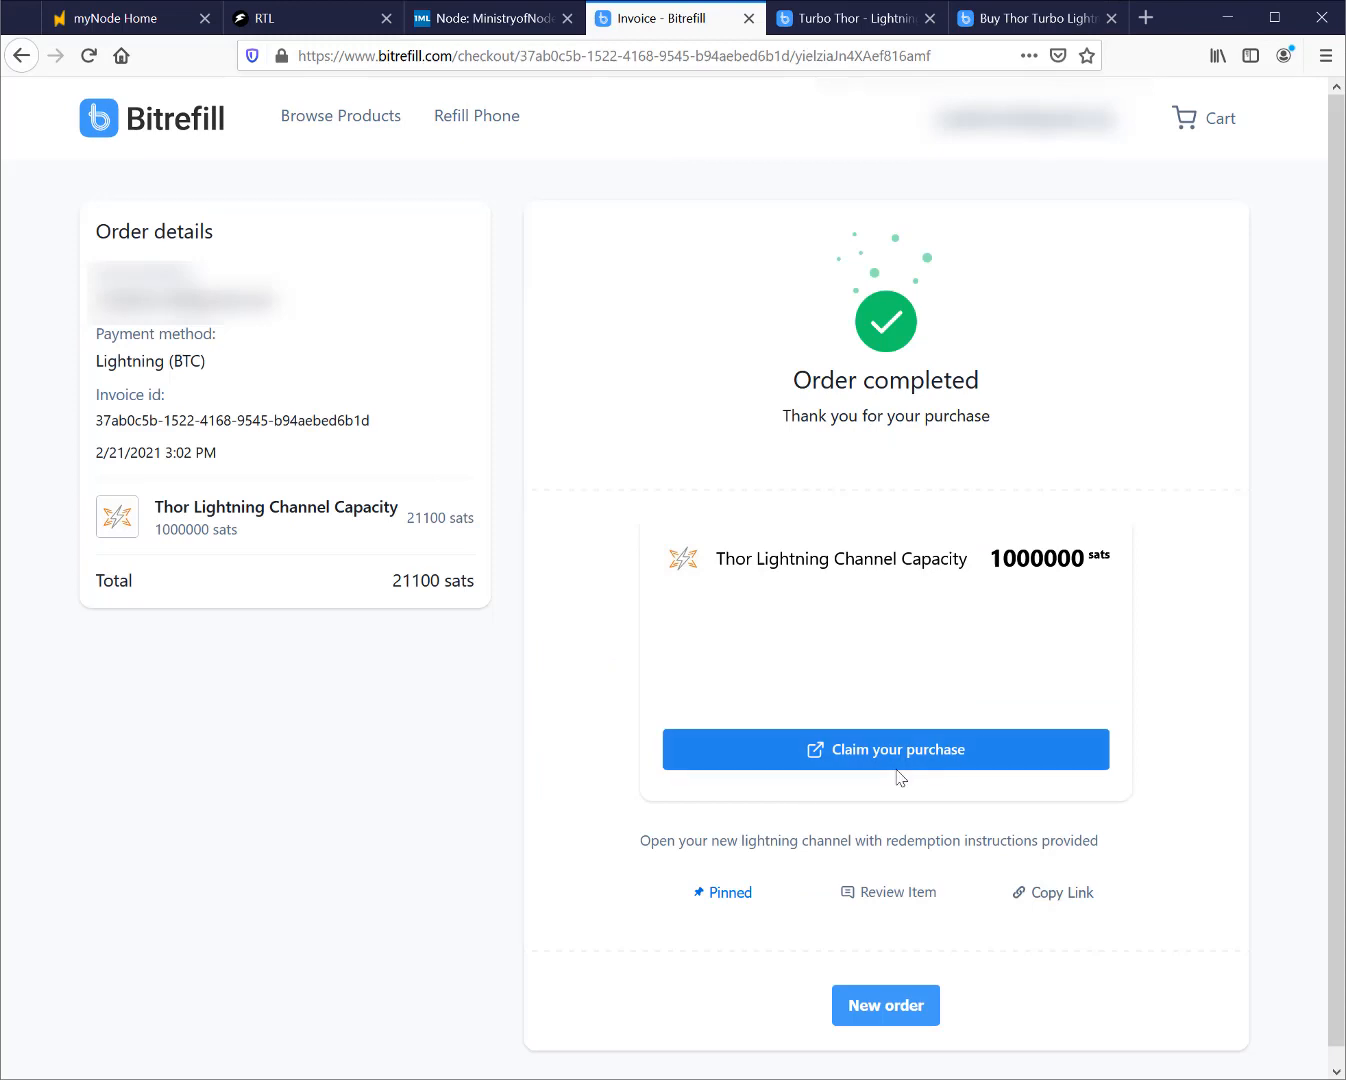
{"action": "left_click", "coordinate": [884, 748]}
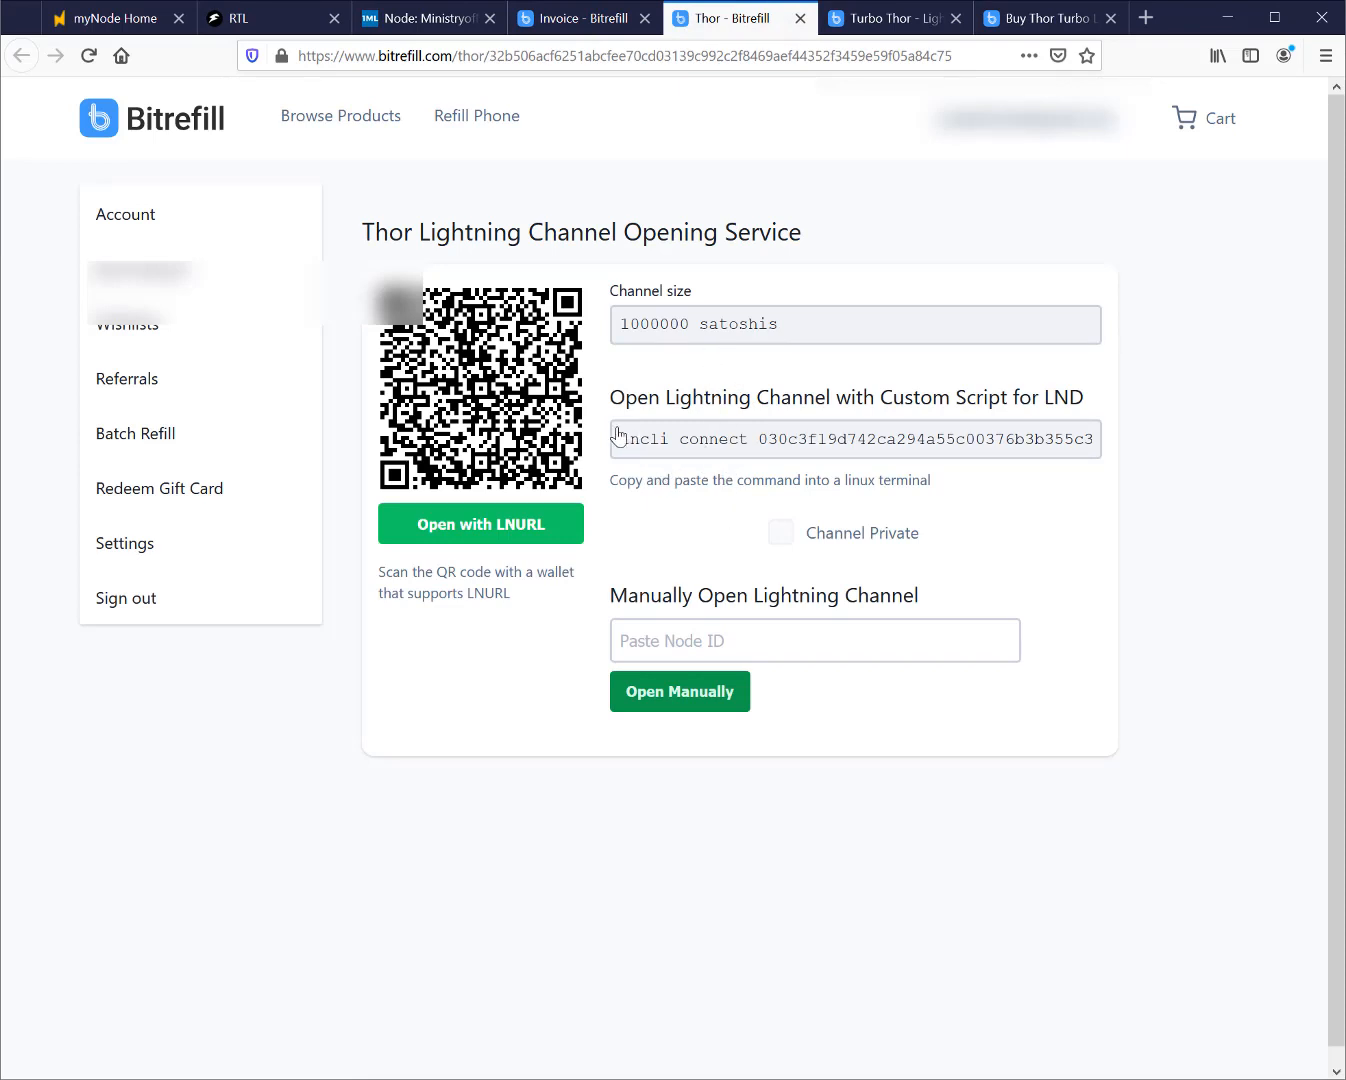
{"action": "mouse_move", "coordinate": [618, 464]}
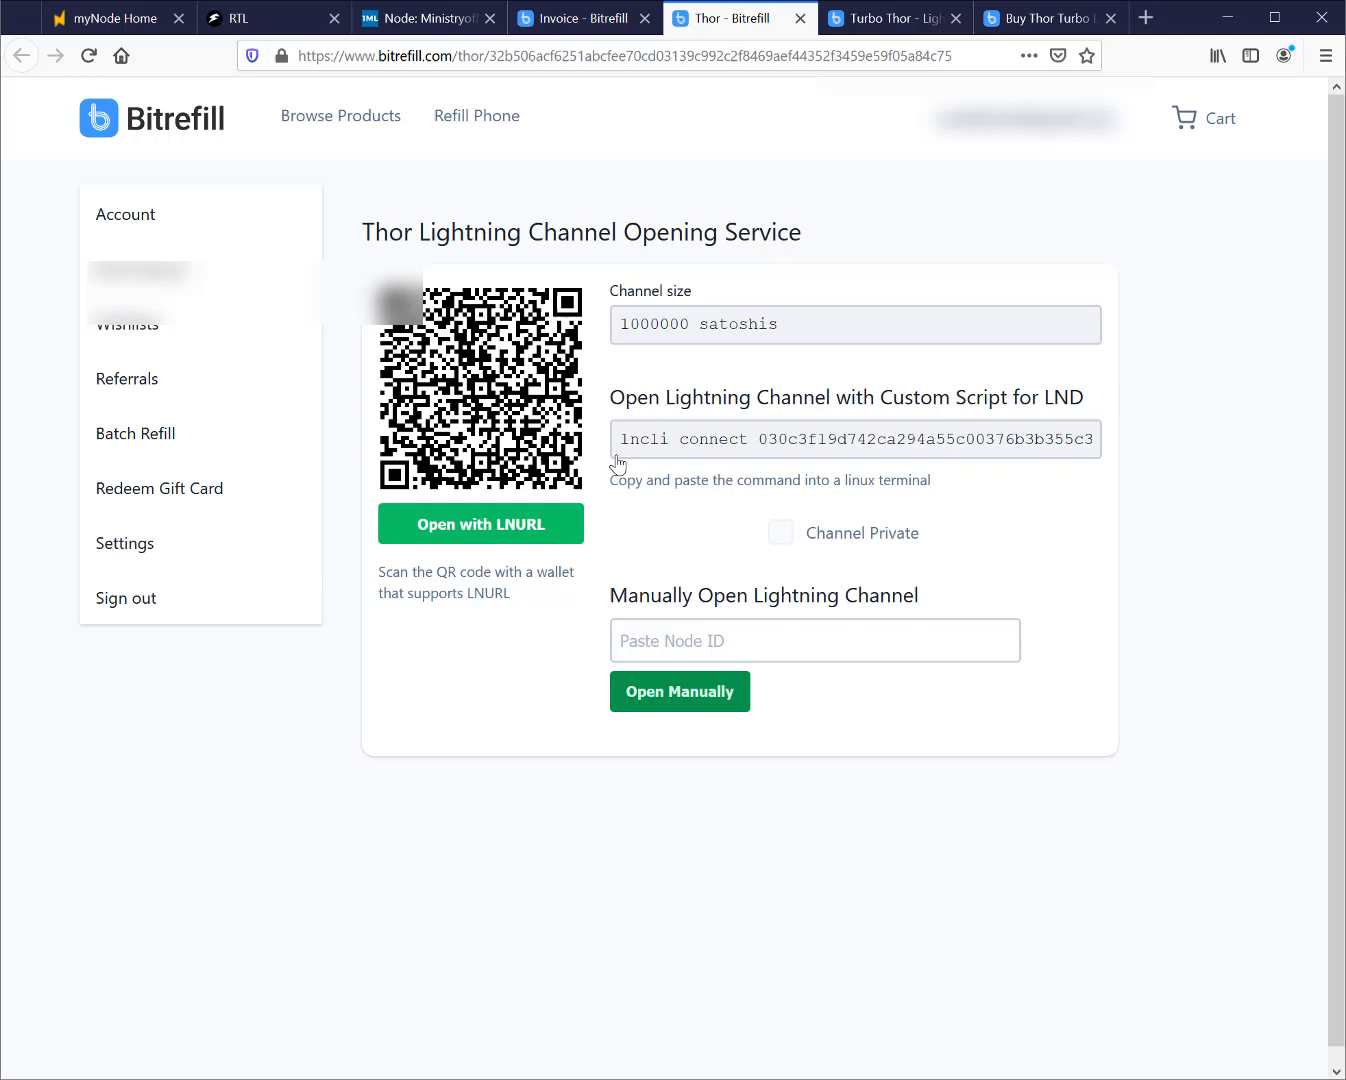
{"action": "mouse_move", "coordinate": [822, 410]}
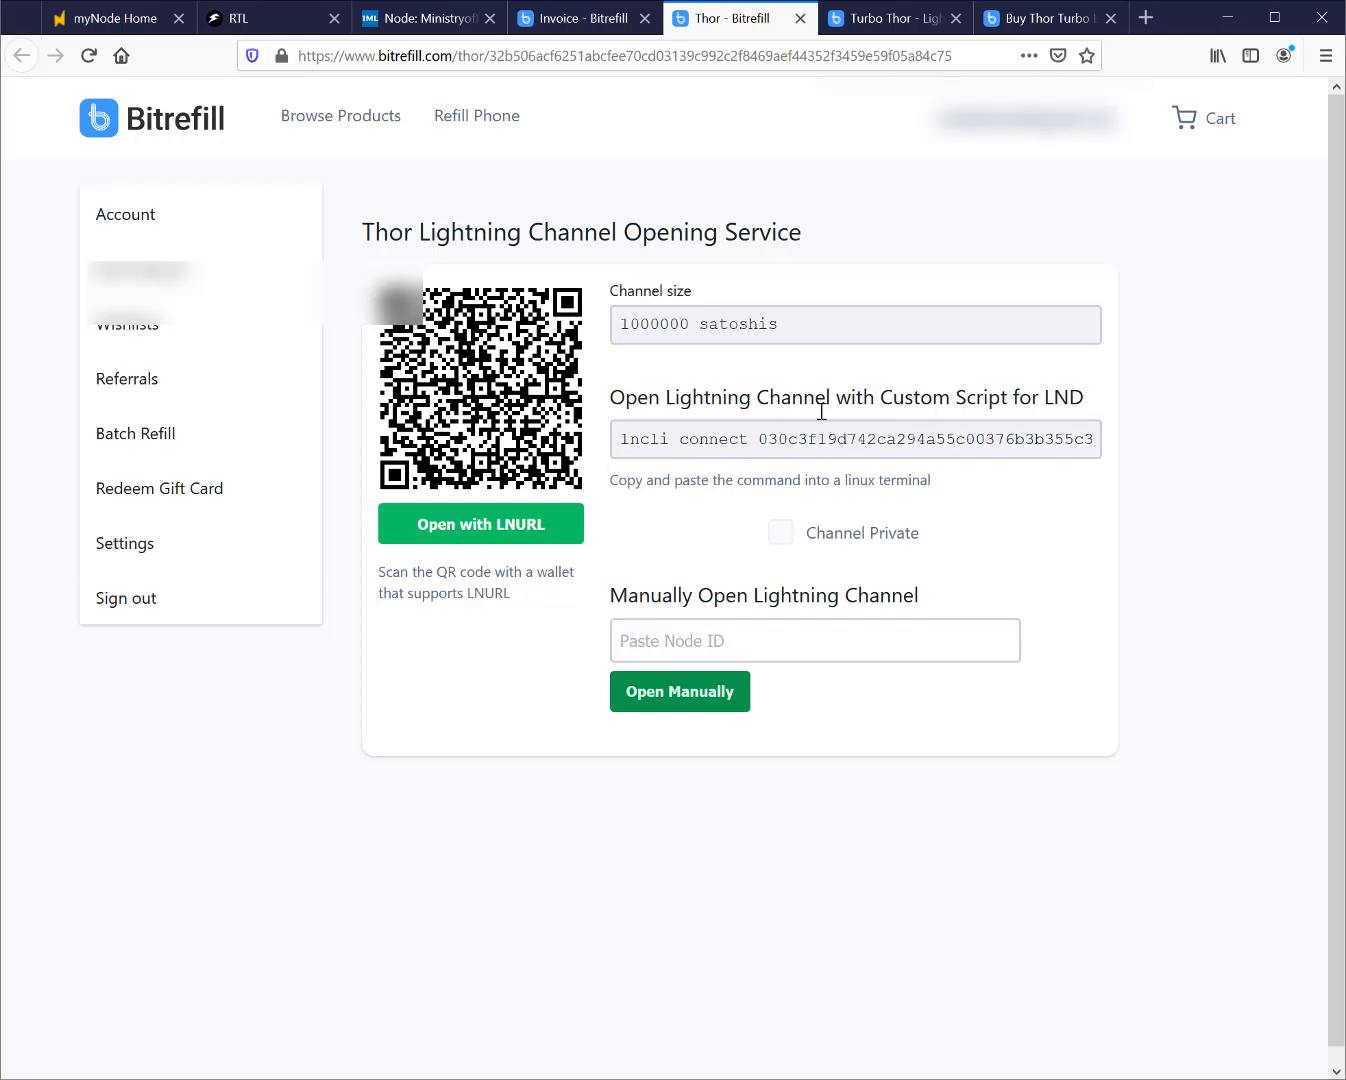
{"action": "mouse_move", "coordinate": [760, 600]}
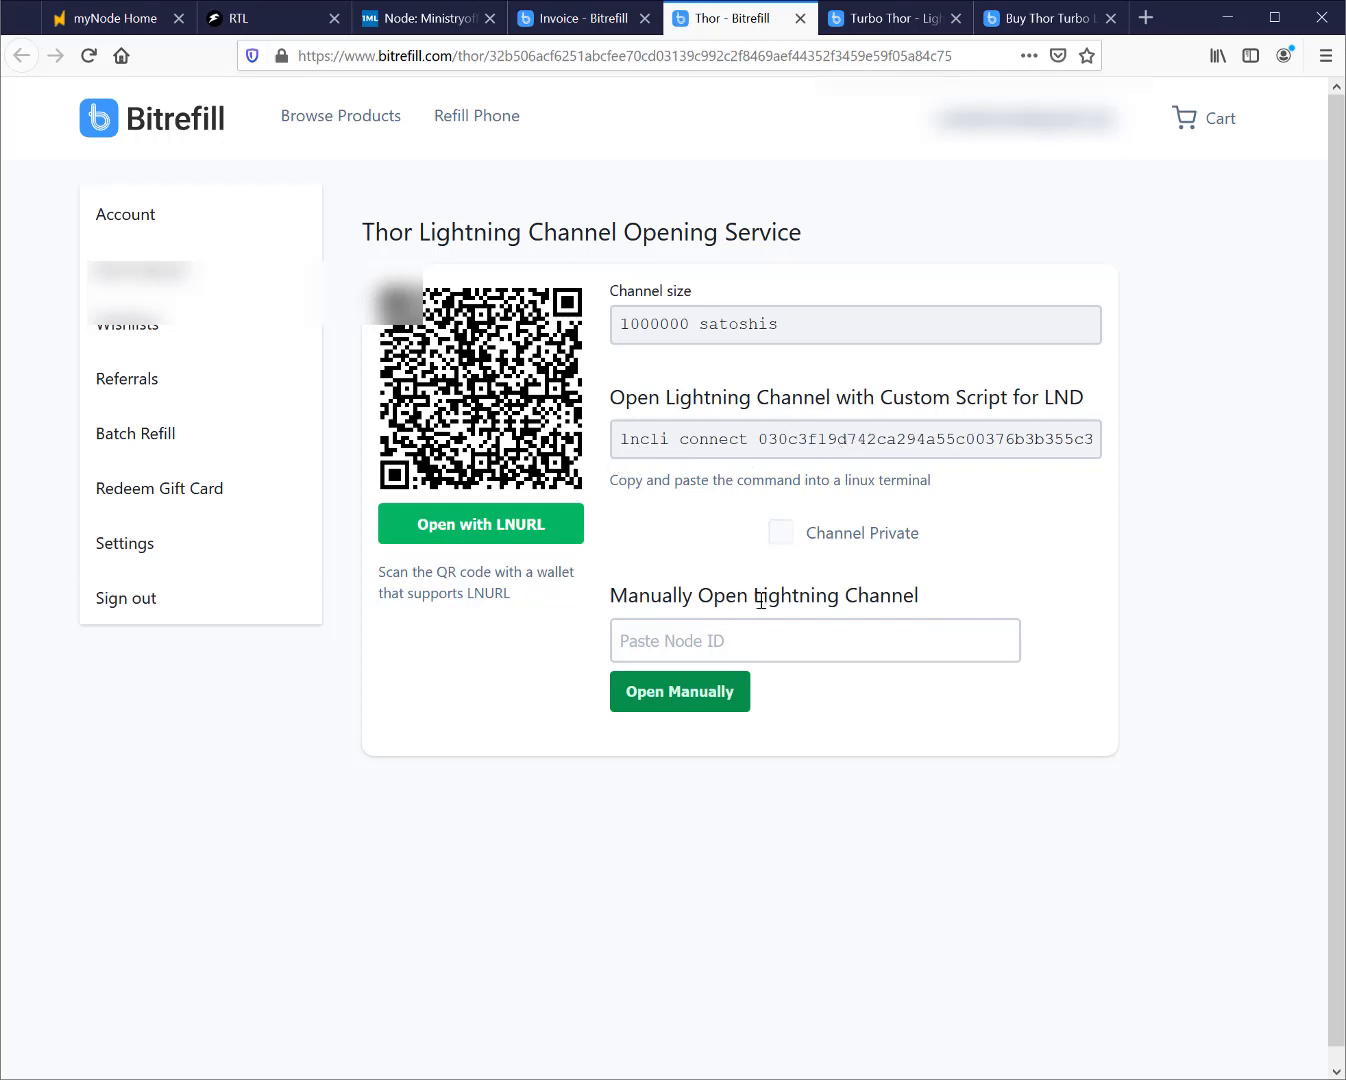
{"action": "left_click", "coordinate": [814, 640]}
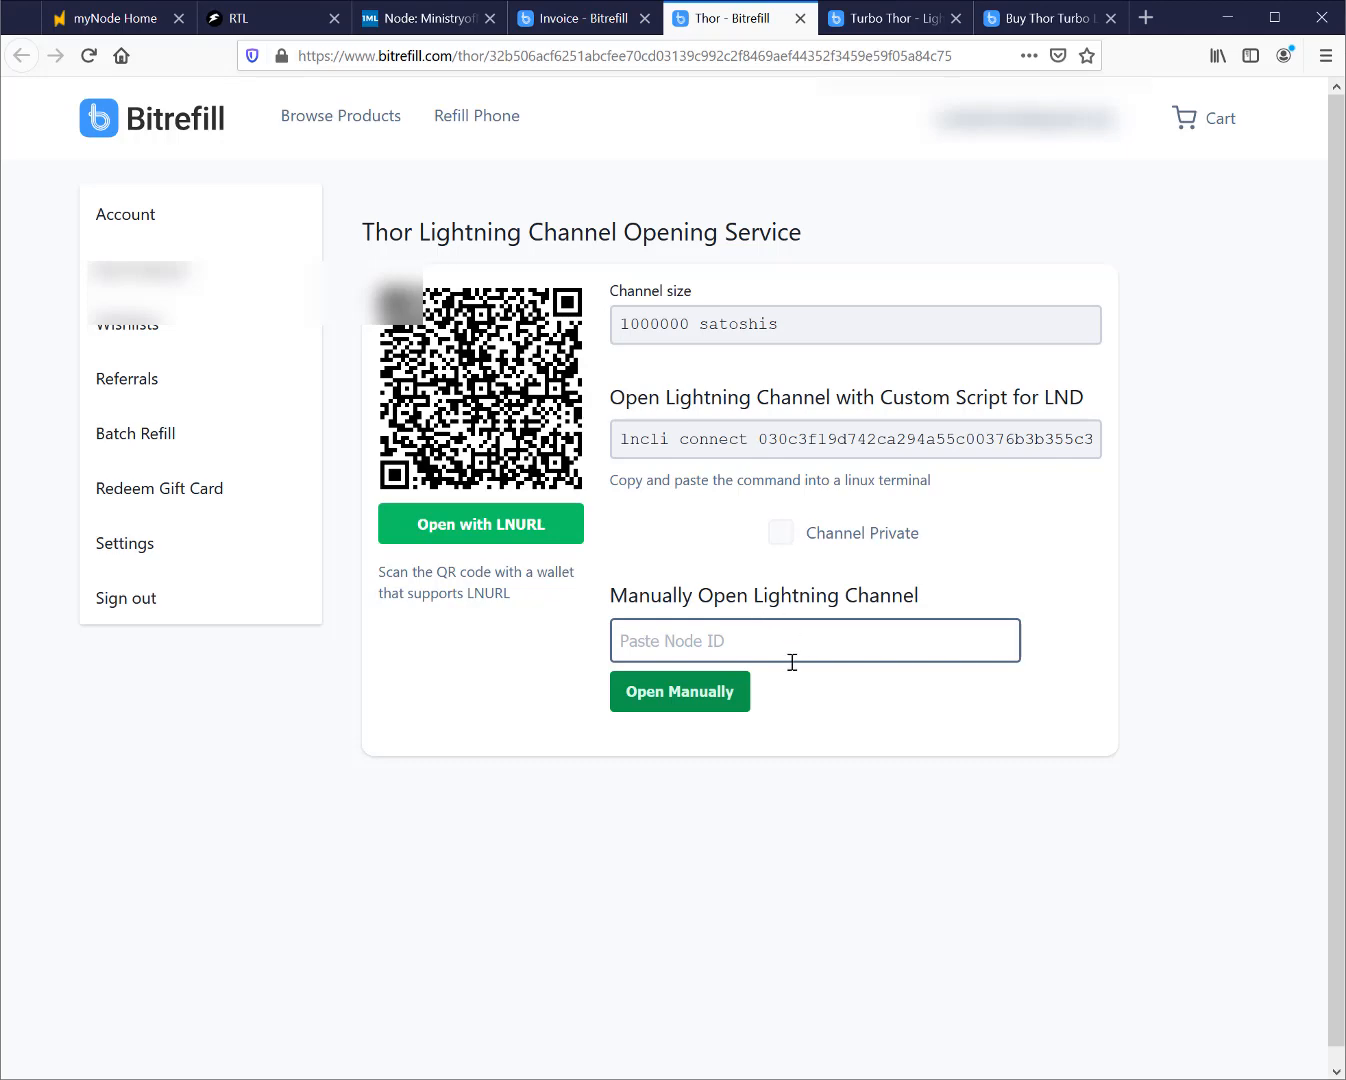
{"action": "mouse_move", "coordinate": [340, 116]}
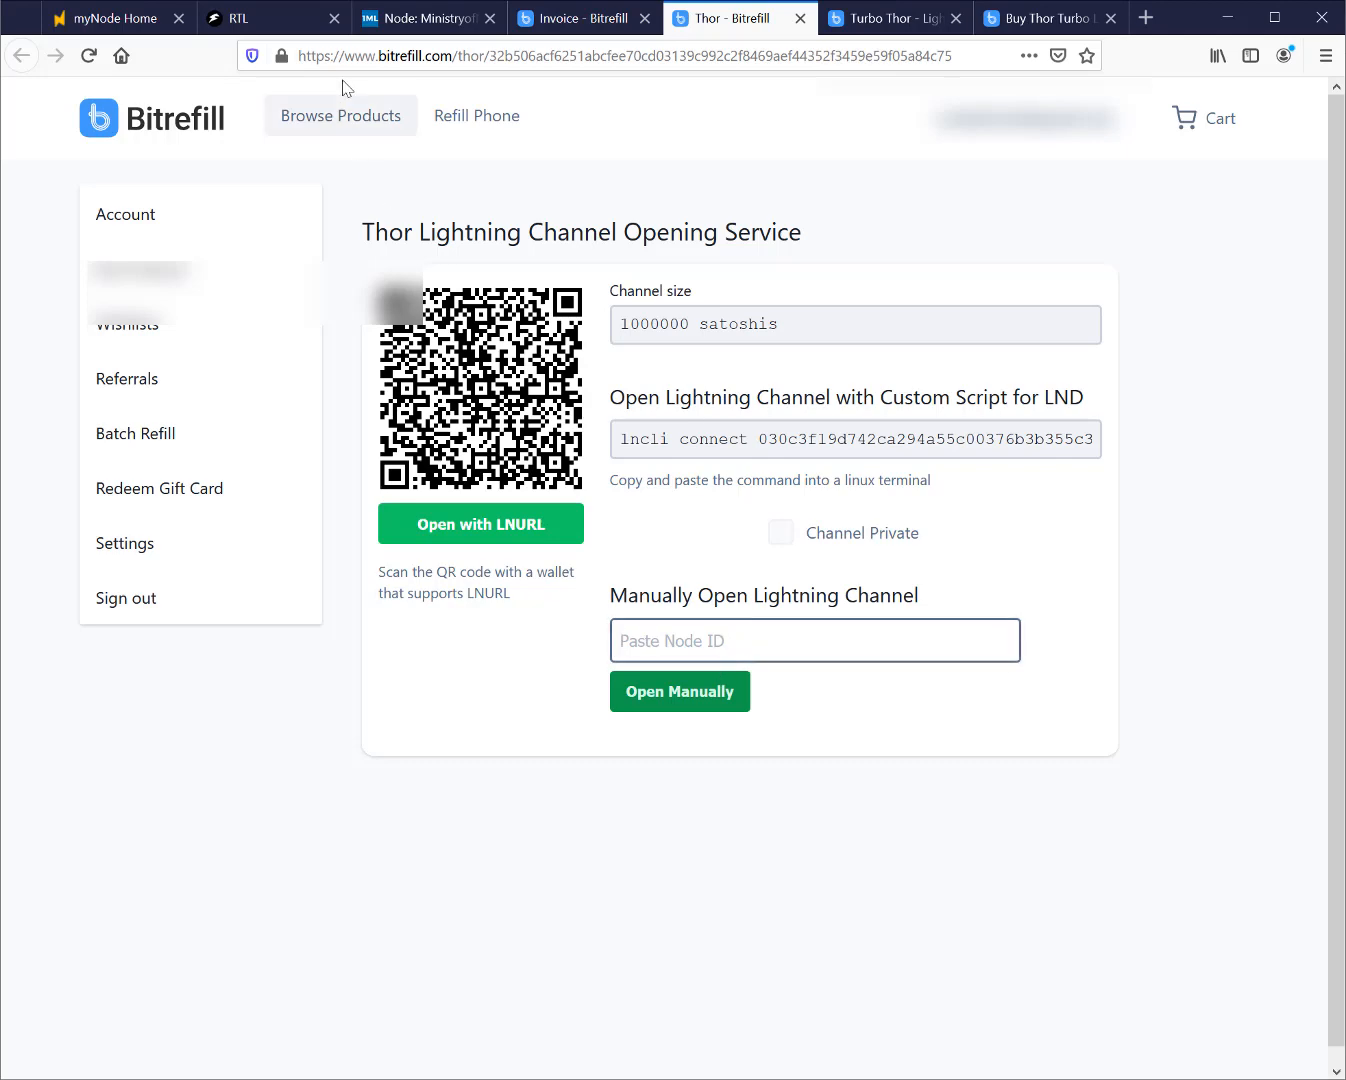
Copy this node's public key from RTL's Public Key dialog and close it
{"action": "left_click", "coordinate": [244, 18]}
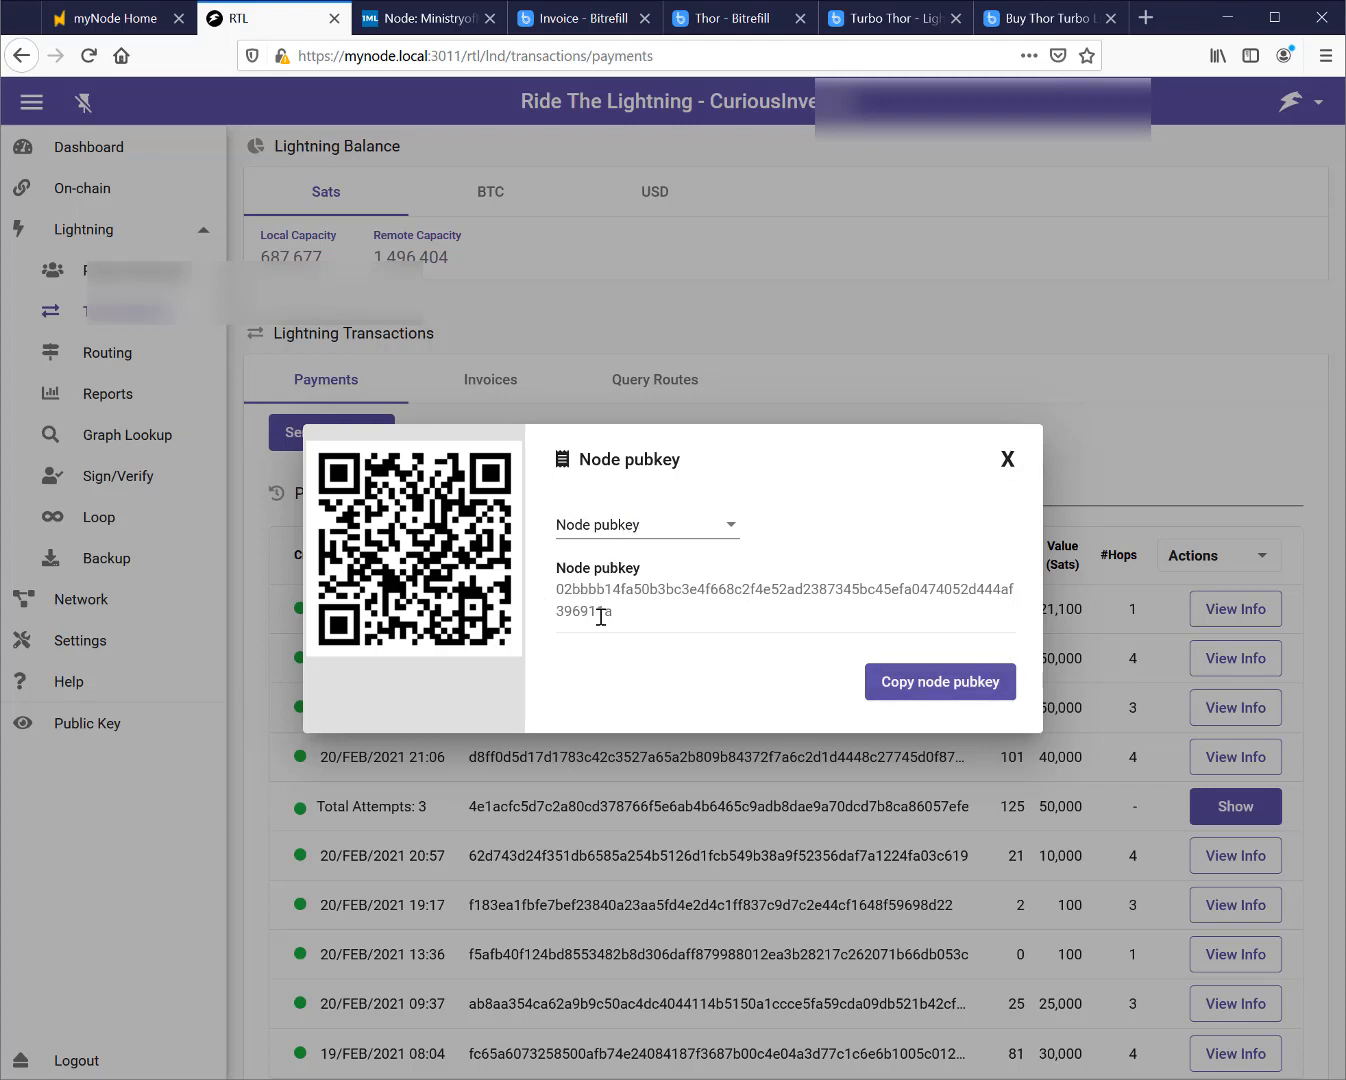
{"action": "triple_click", "coordinate": [784, 588]}
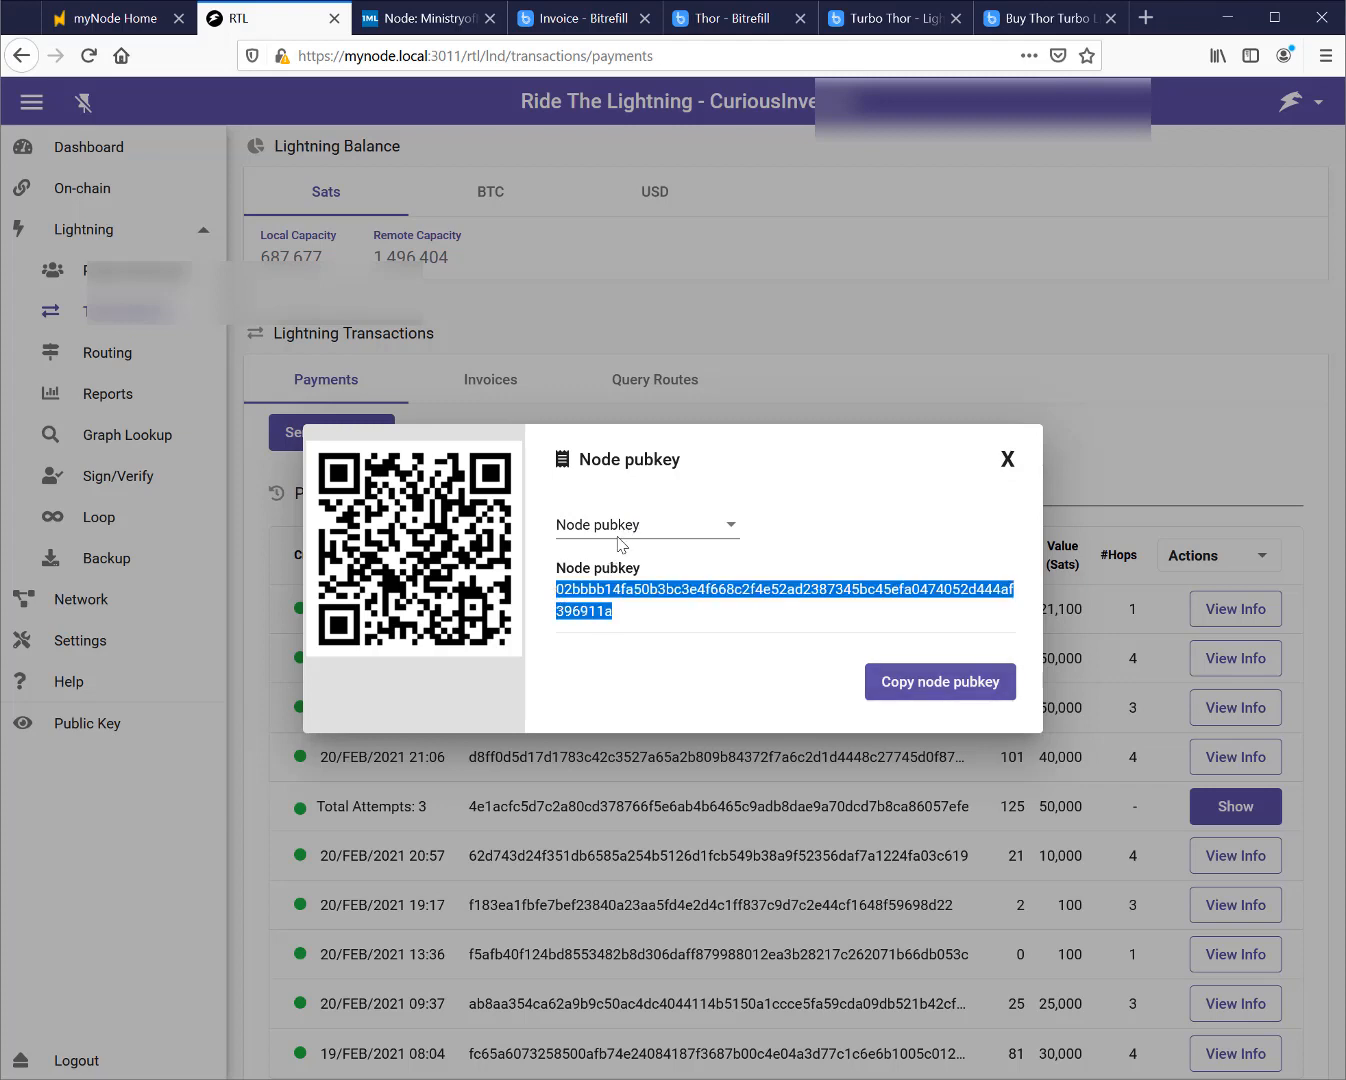
{"action": "left_click", "coordinate": [992, 546]}
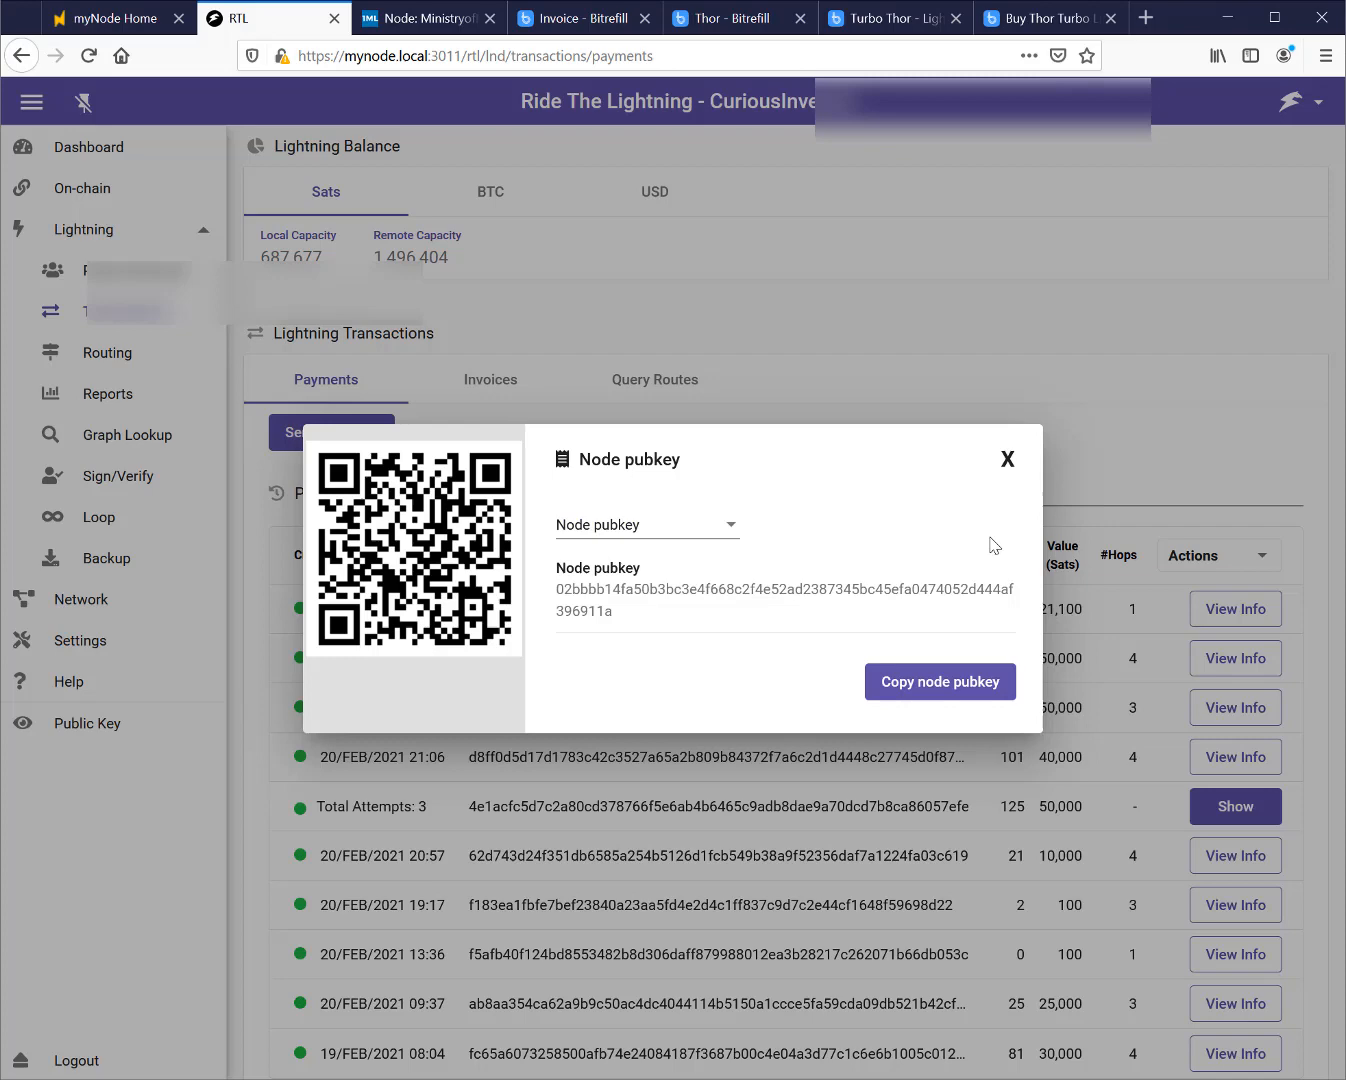
{"action": "left_click", "coordinate": [1008, 460]}
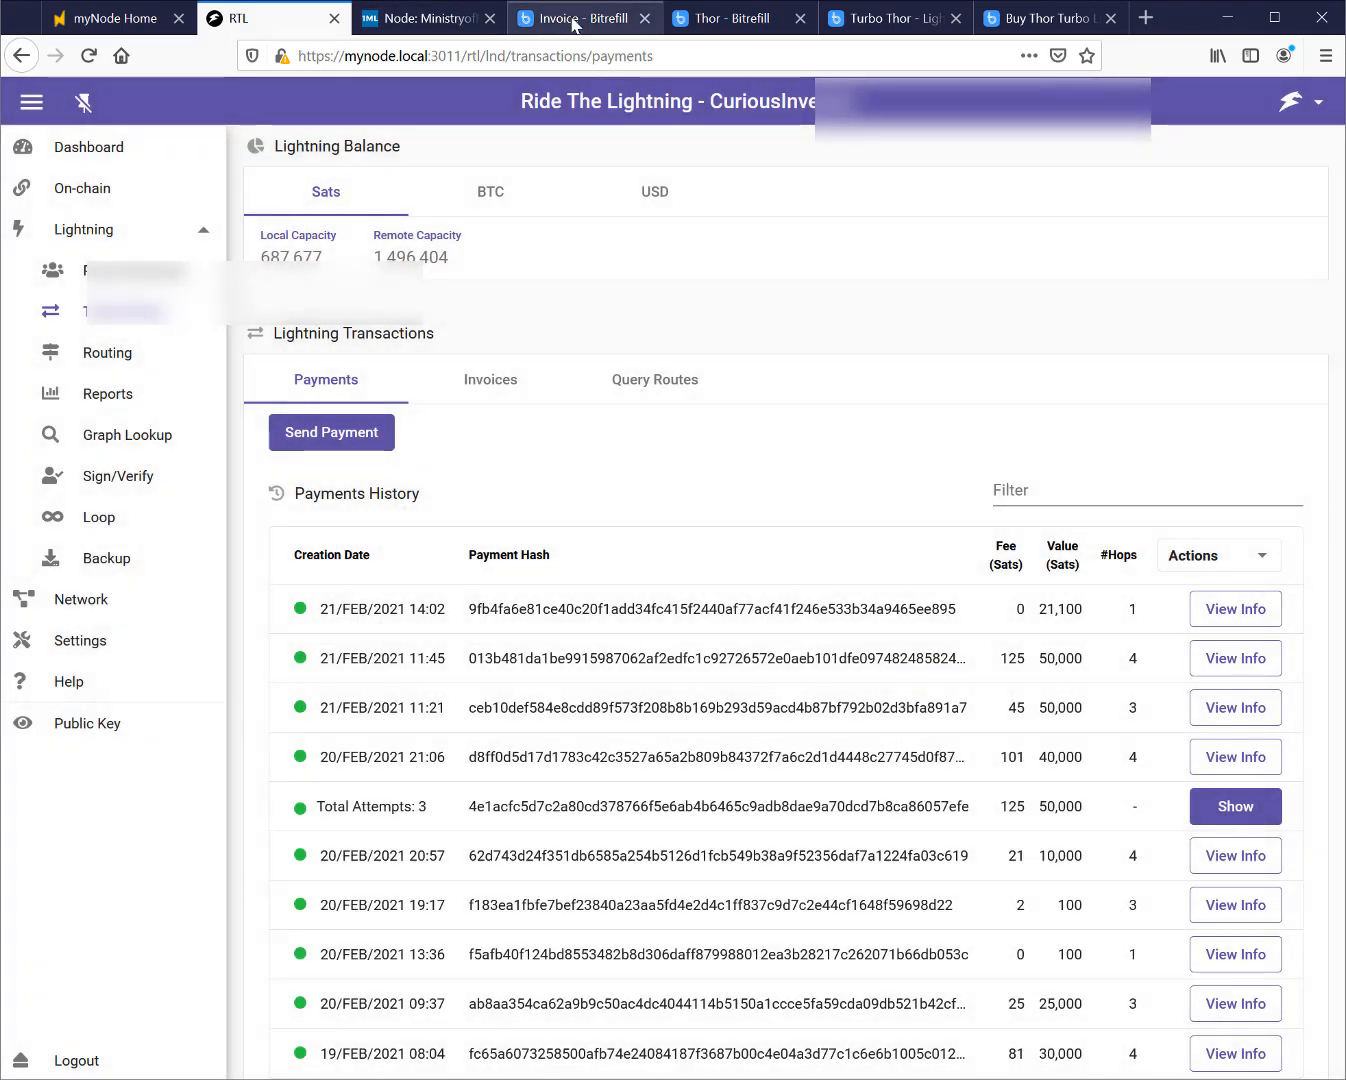
Submit the pasted node pubkey to Thor so Bitrefill's node URI is displayed
{"action": "left_click", "coordinate": [580, 18]}
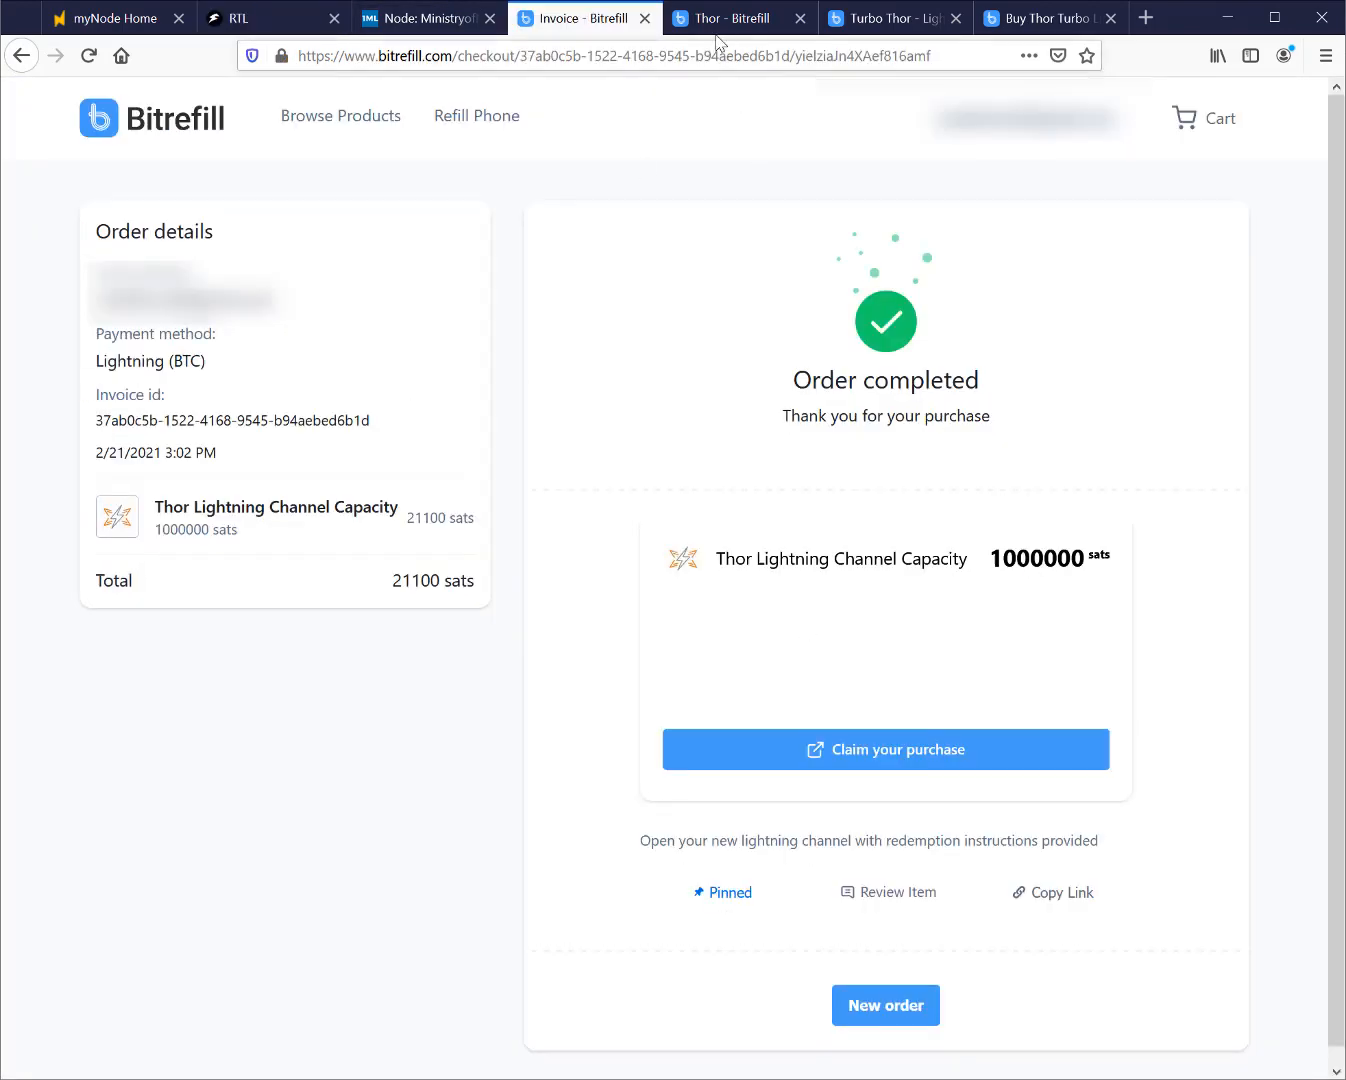
{"action": "left_click", "coordinate": [884, 748]}
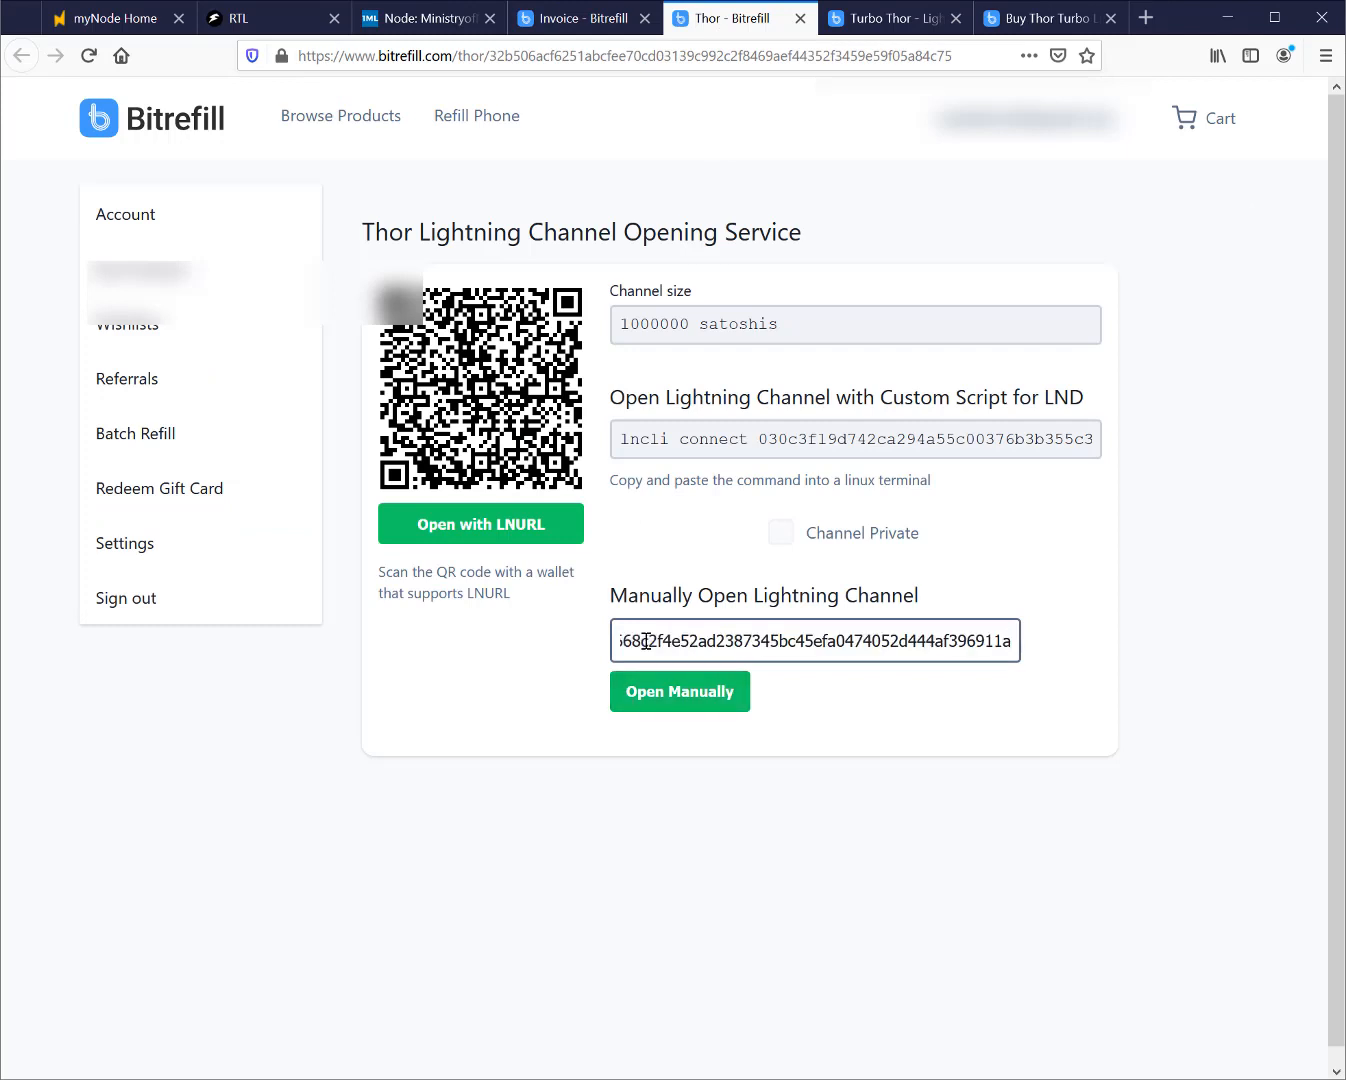
{"action": "mouse_move", "coordinate": [680, 692]}
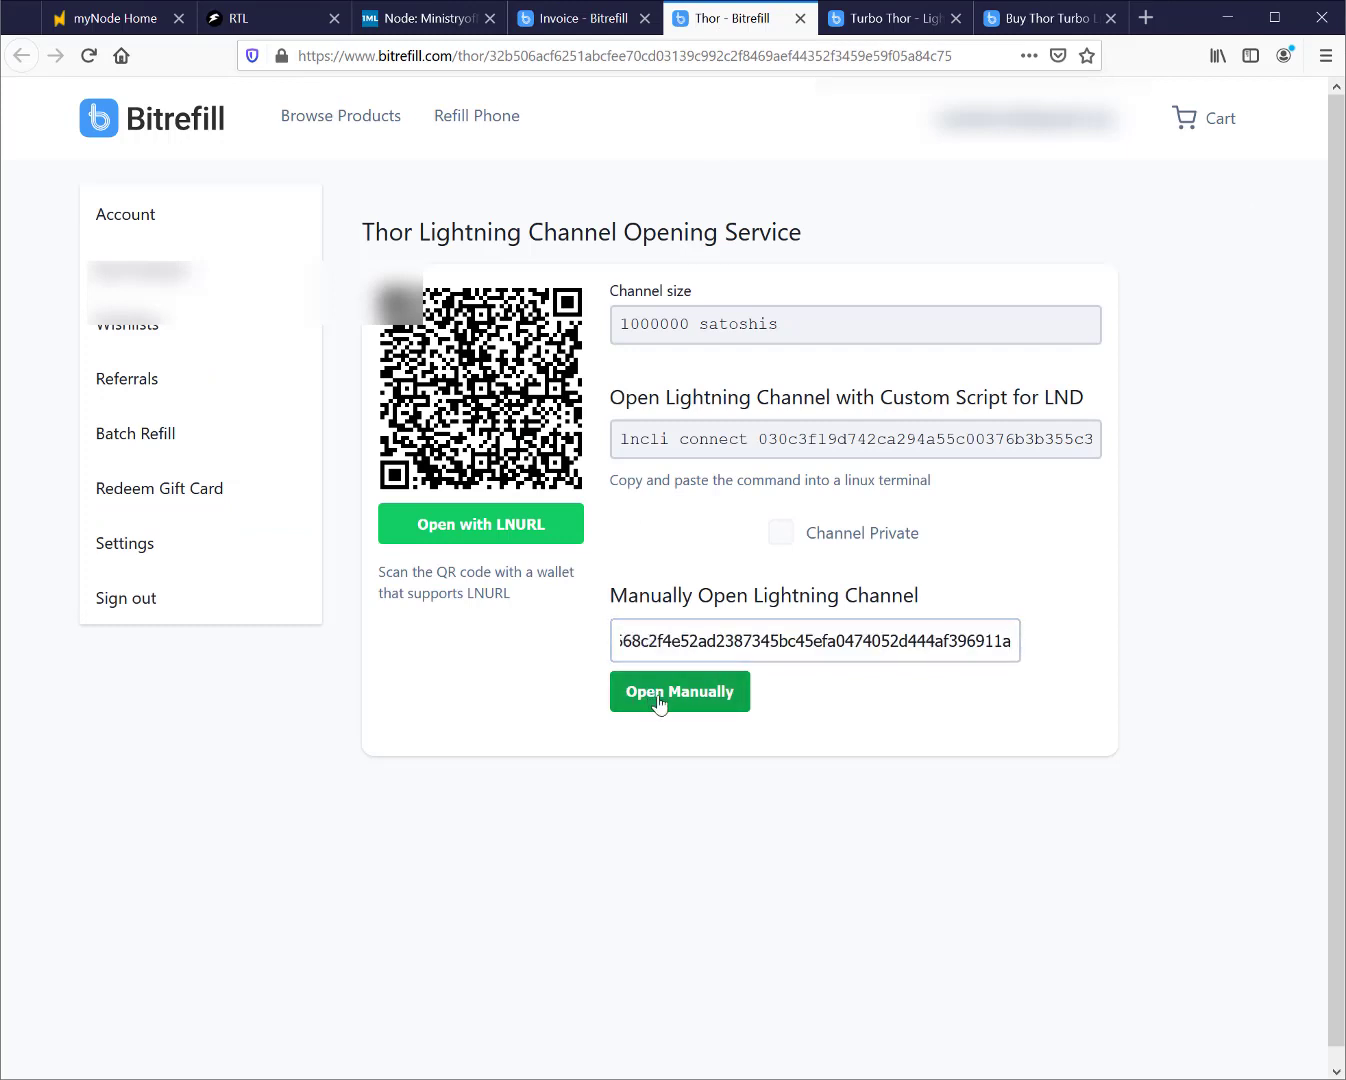
{"action": "left_click", "coordinate": [680, 692]}
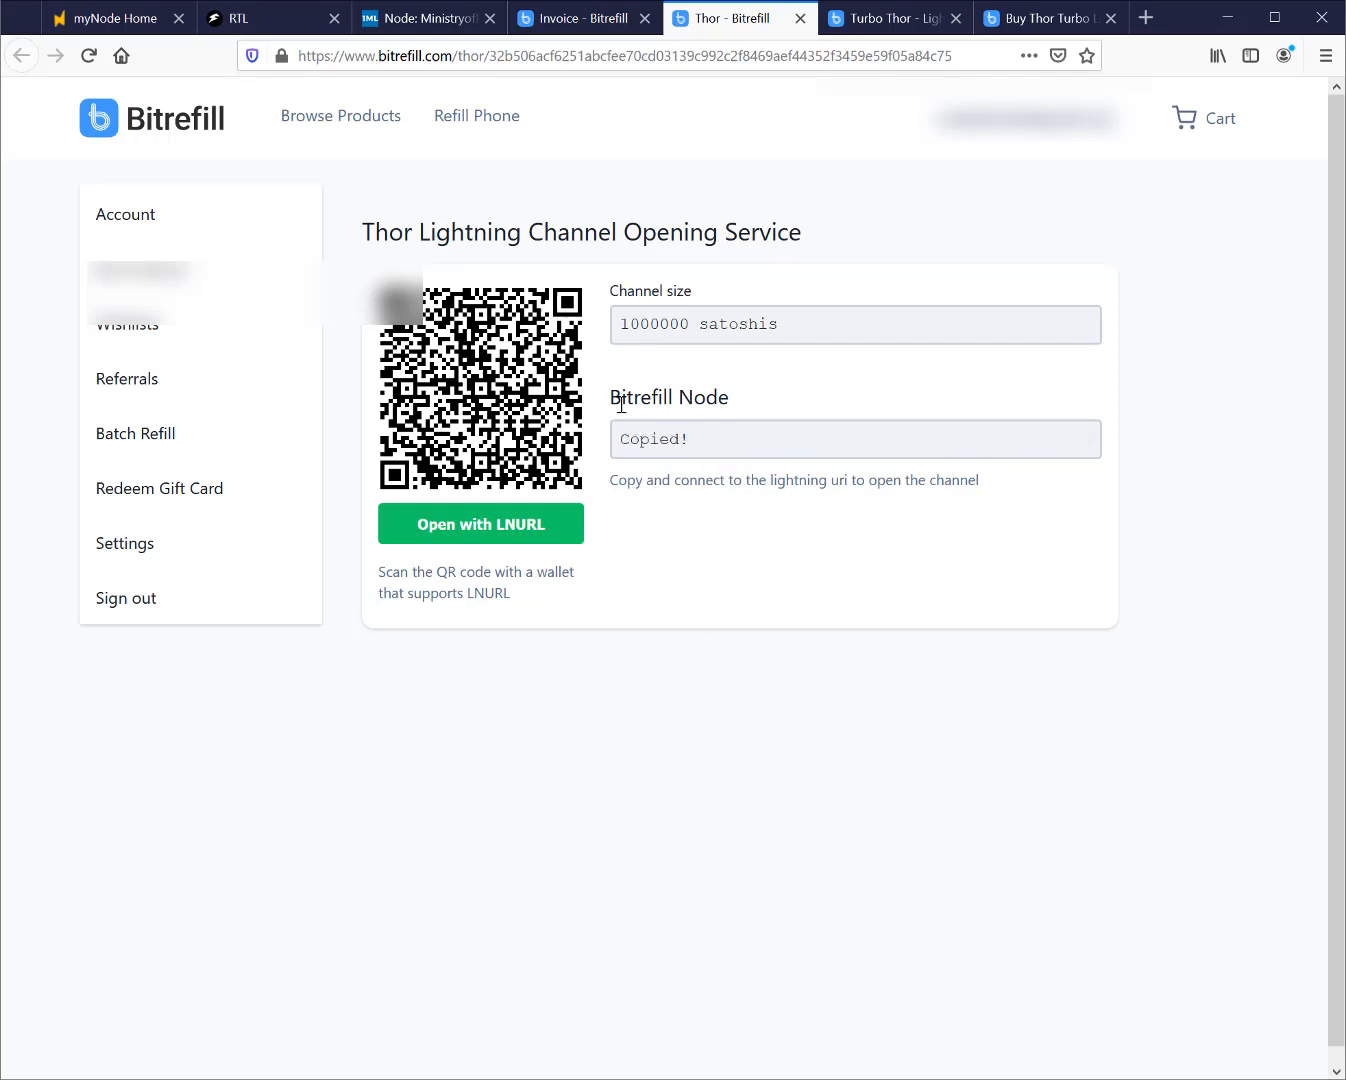
{"action": "left_click", "coordinate": [854, 440]}
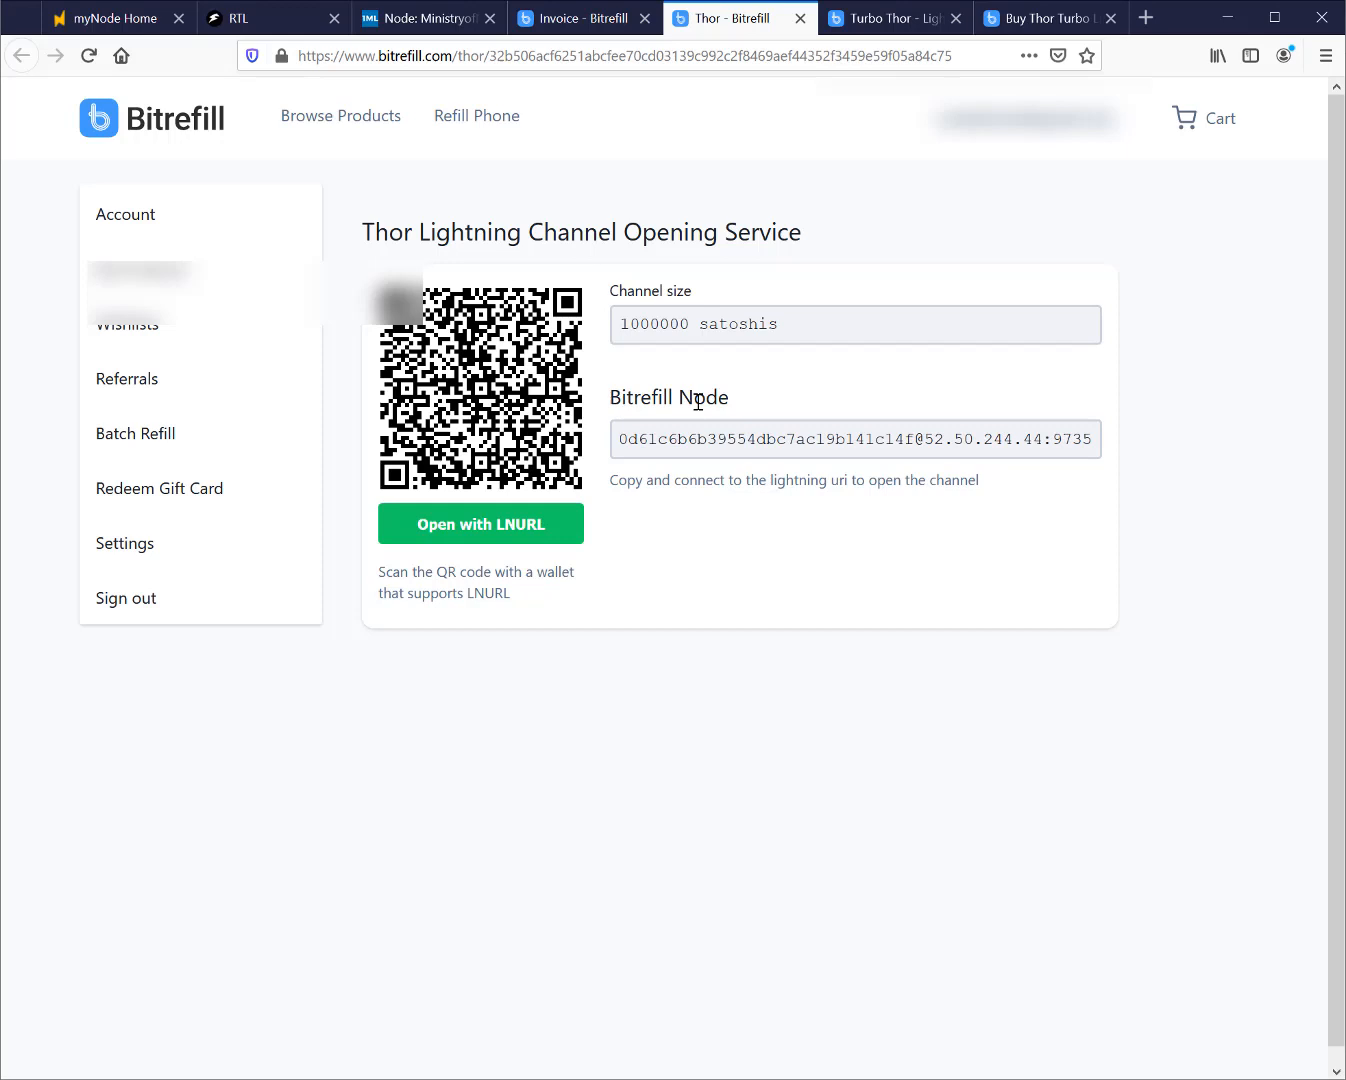
{"action": "mouse_move", "coordinate": [804, 400]}
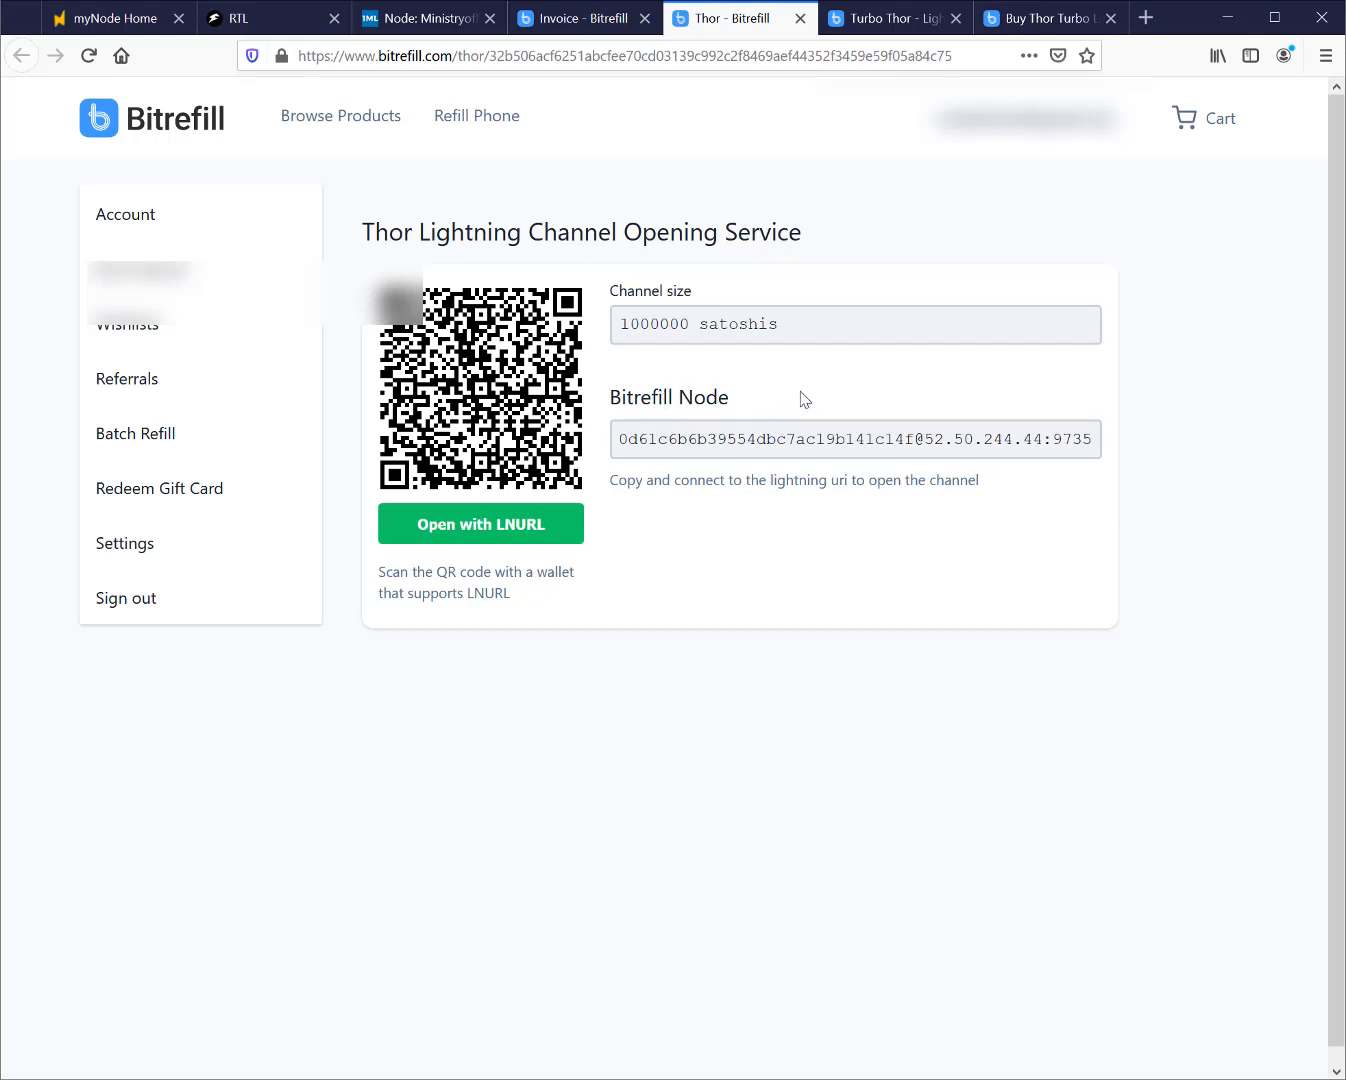
{"action": "mouse_move", "coordinate": [692, 484]}
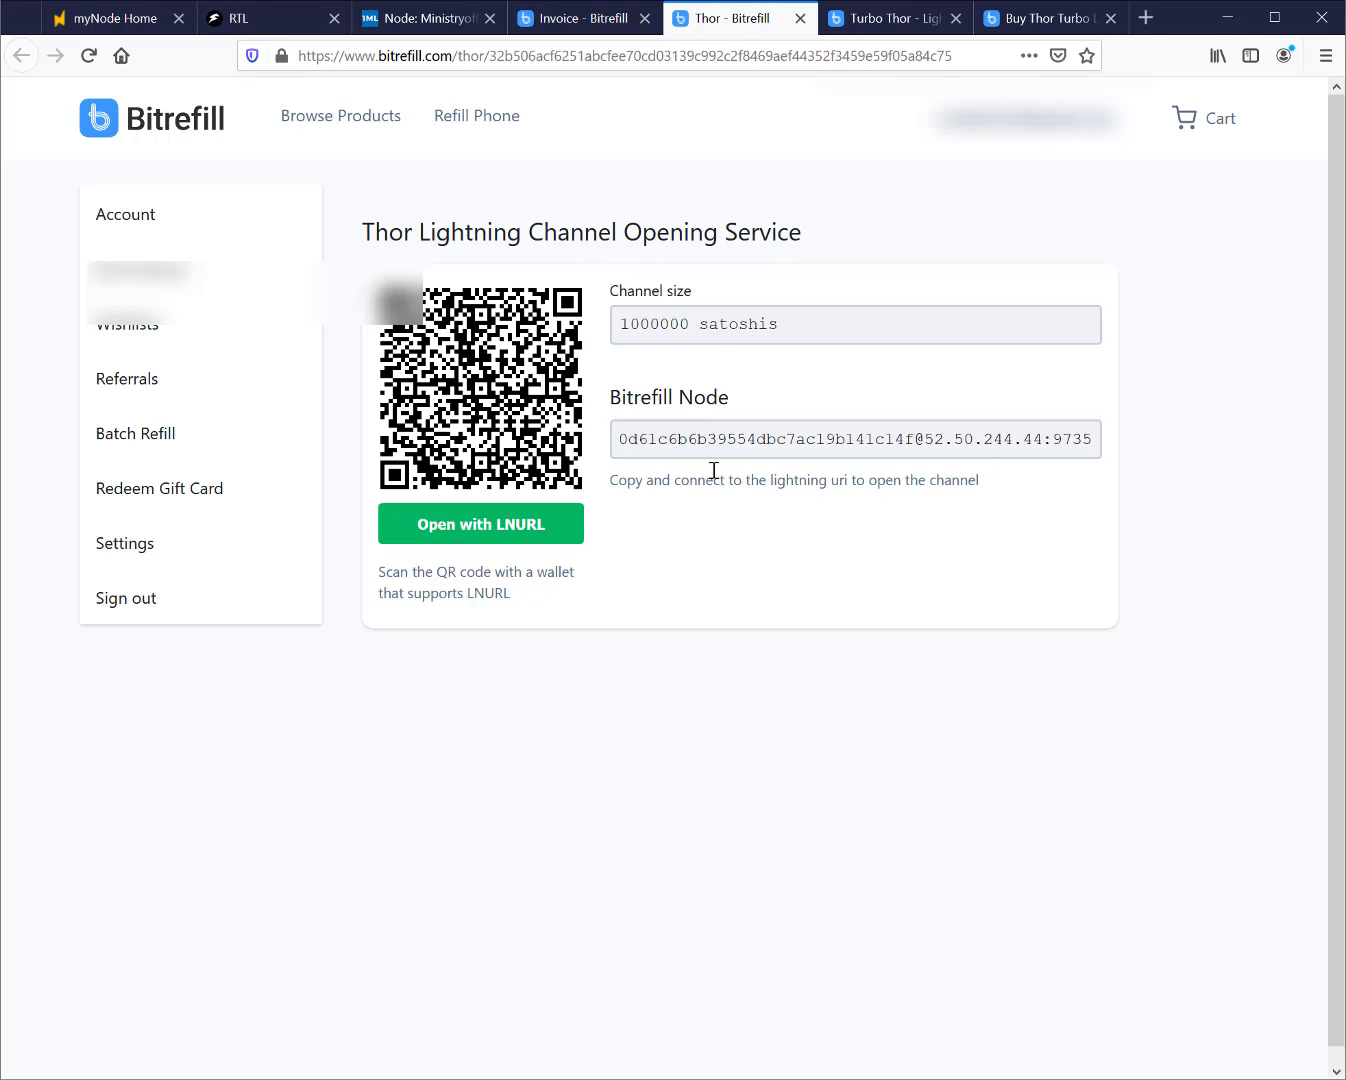
{"action": "mouse_move", "coordinate": [318, 38]}
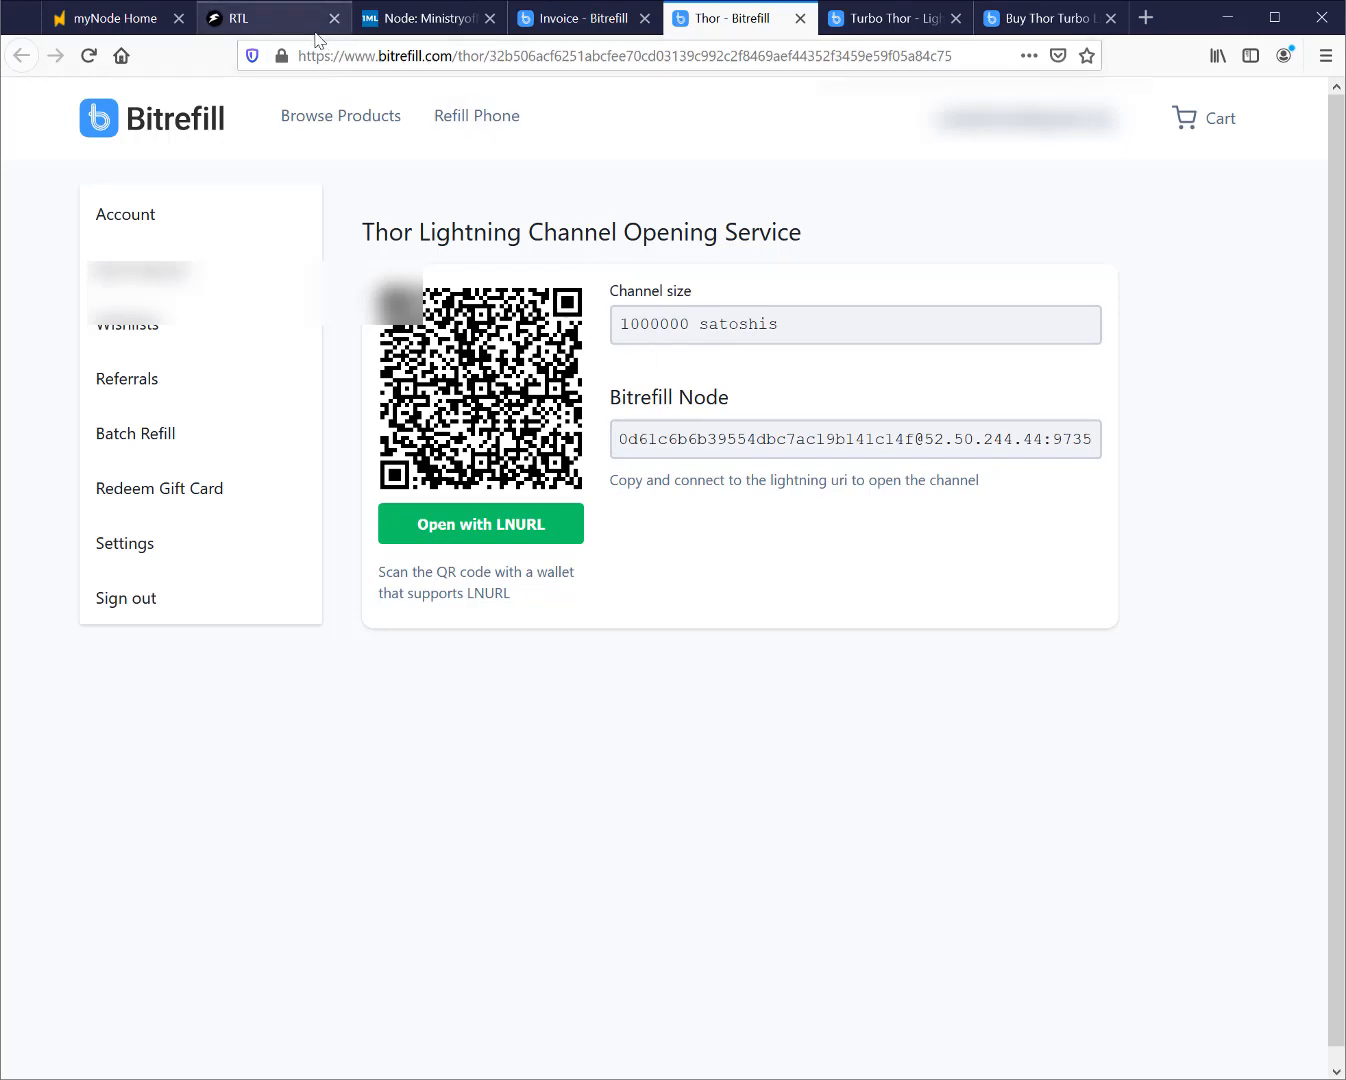
{"action": "mouse_move", "coordinate": [278, 24]}
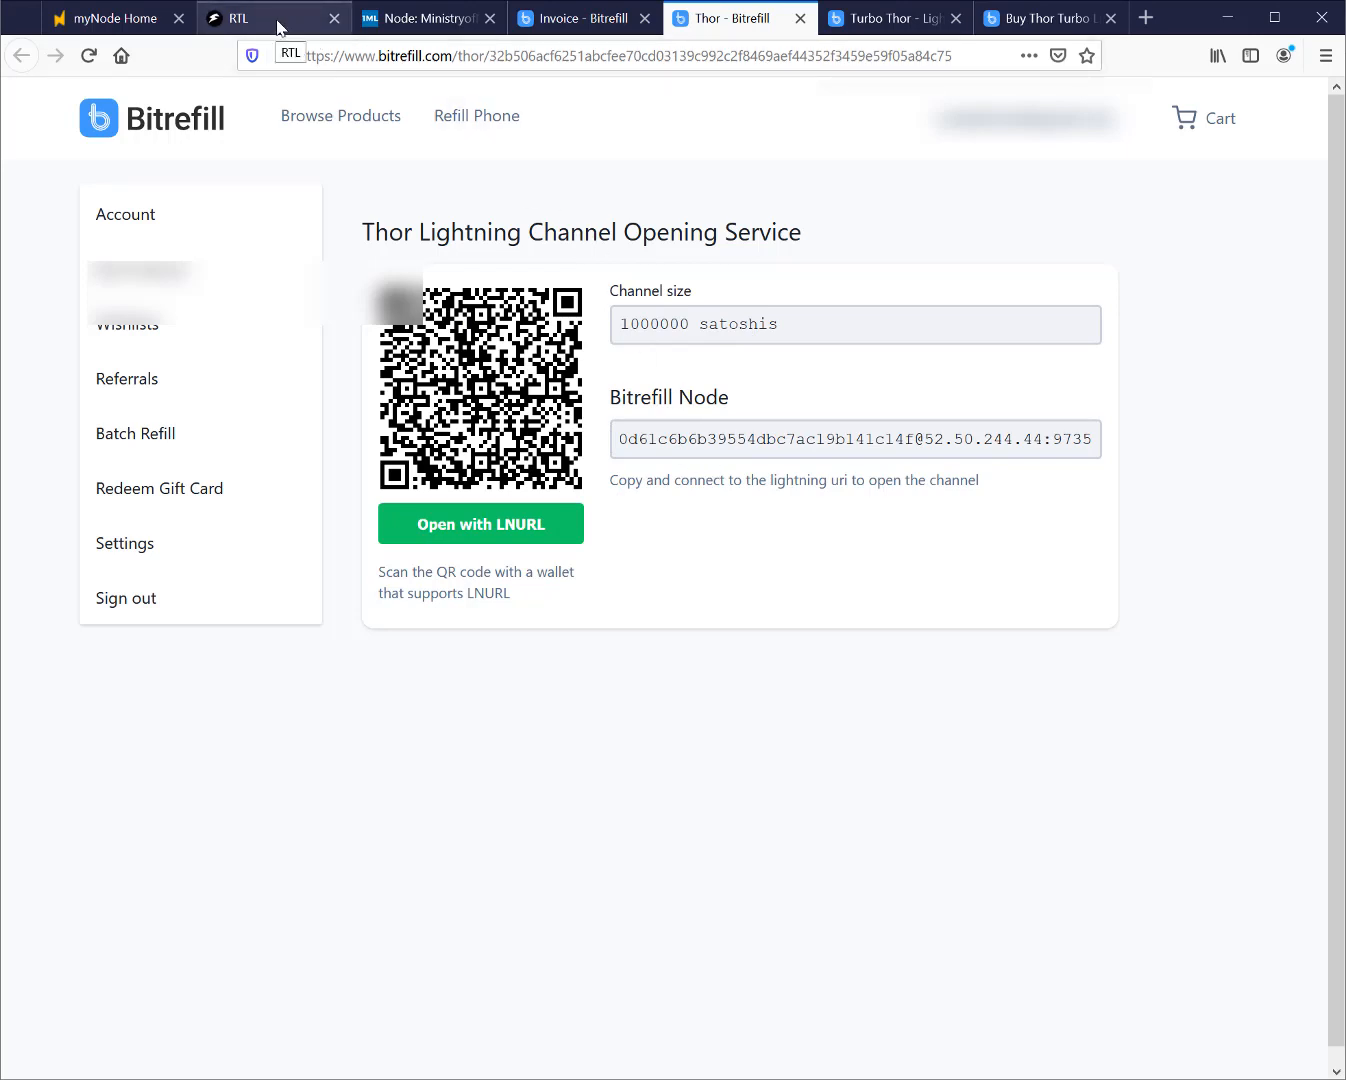
Add the Bitrefill node URI as a peer in RTL, which reports it is already connected
{"action": "left_click", "coordinate": [272, 18]}
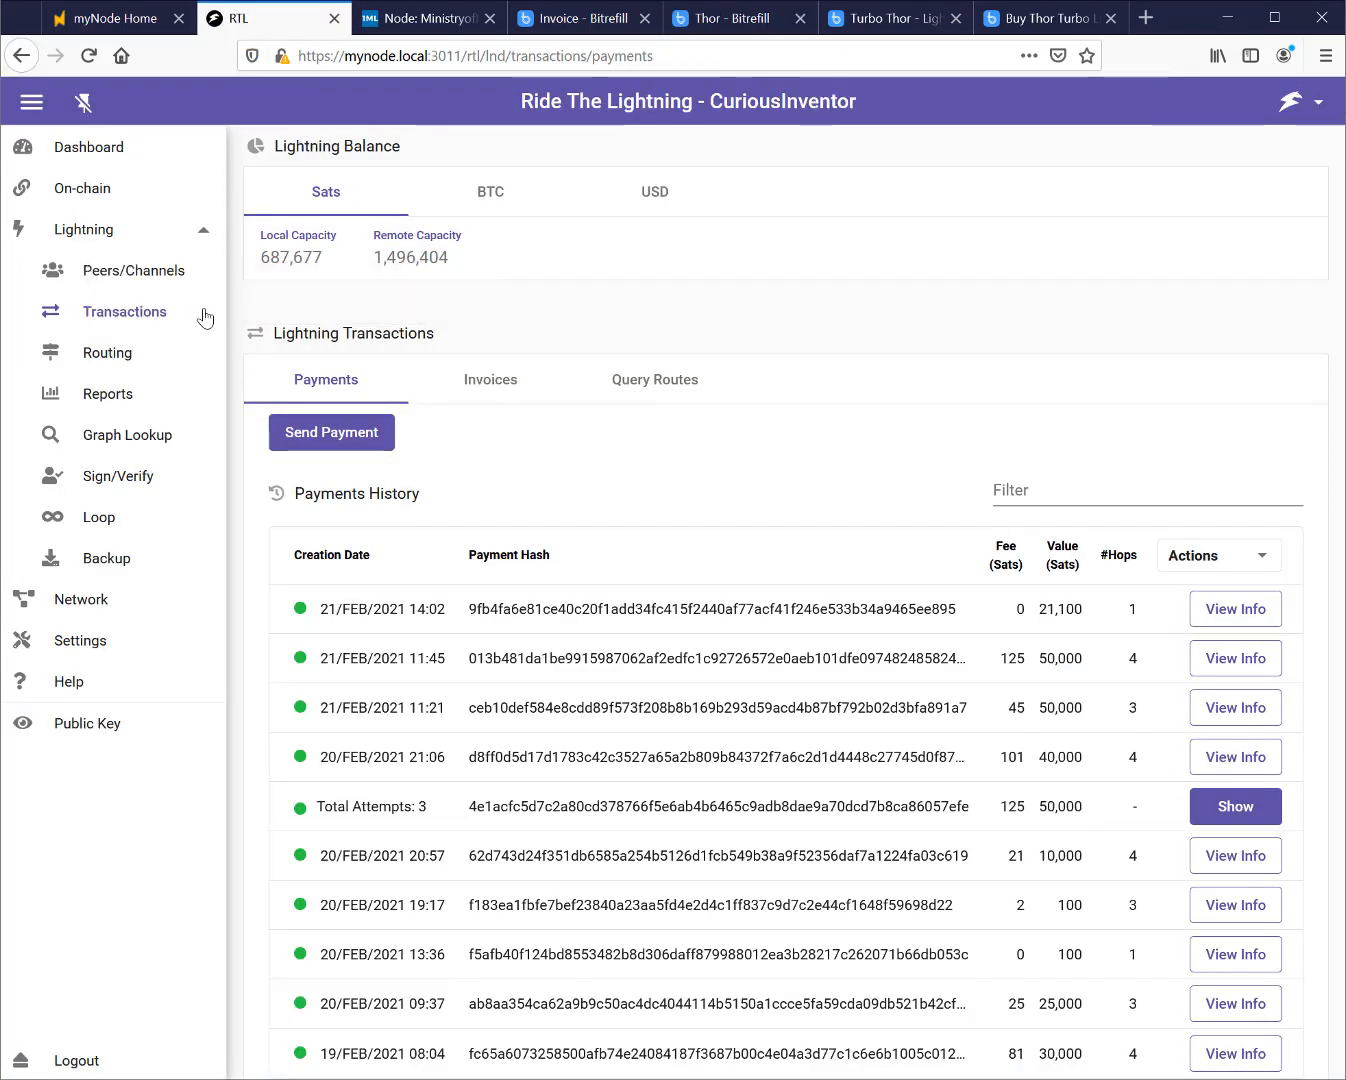
{"action": "left_click", "coordinate": [134, 270]}
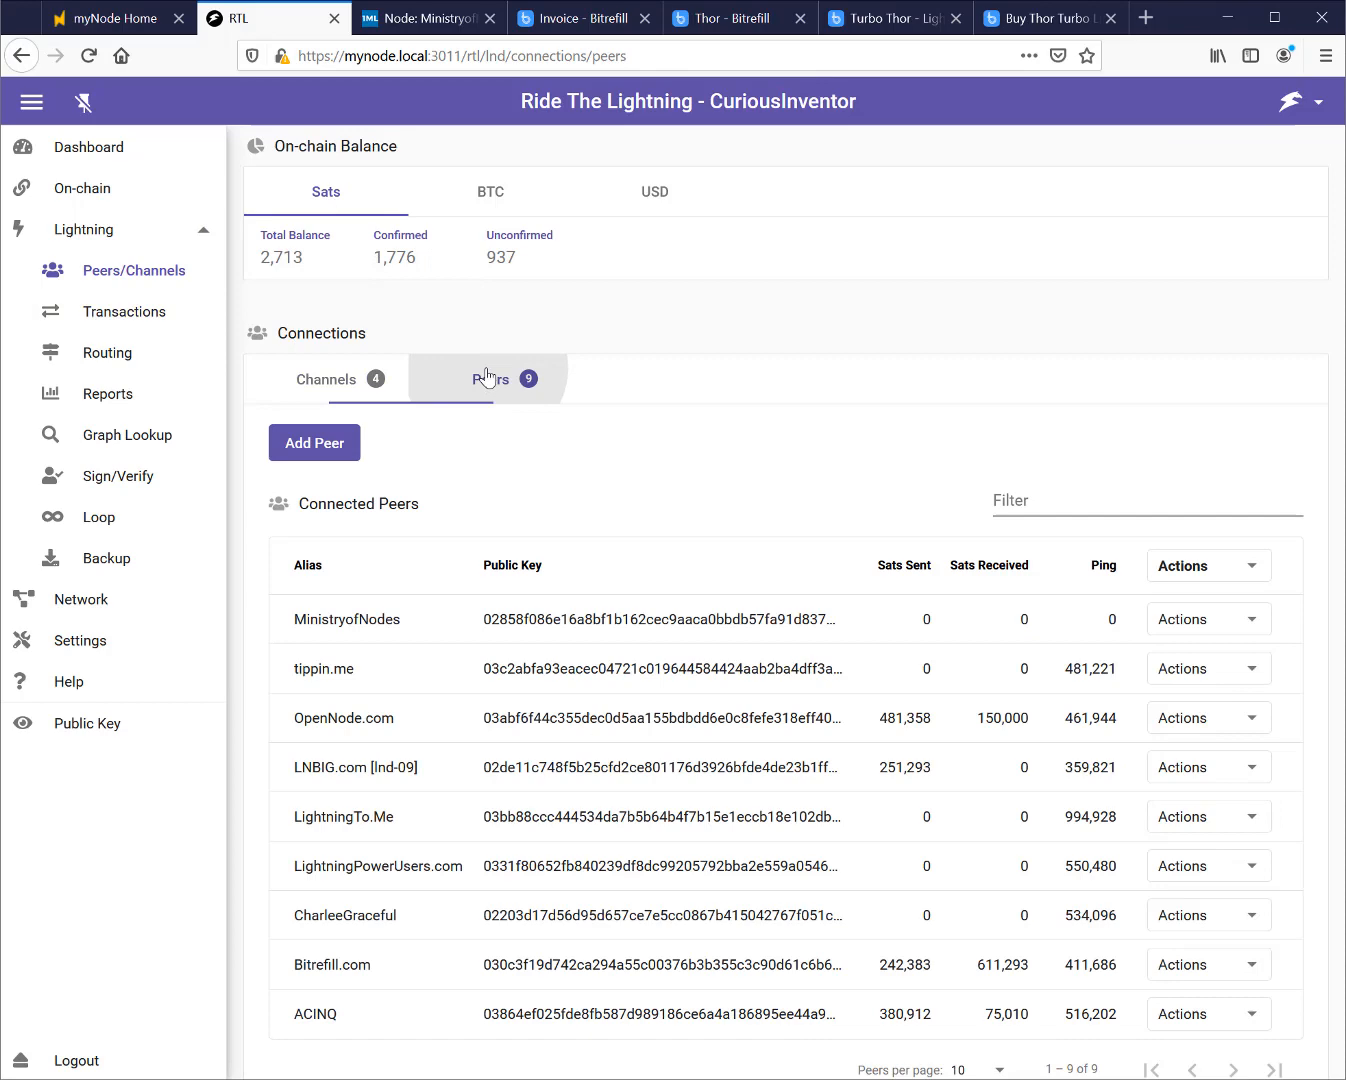
{"action": "left_click", "coordinate": [312, 442]}
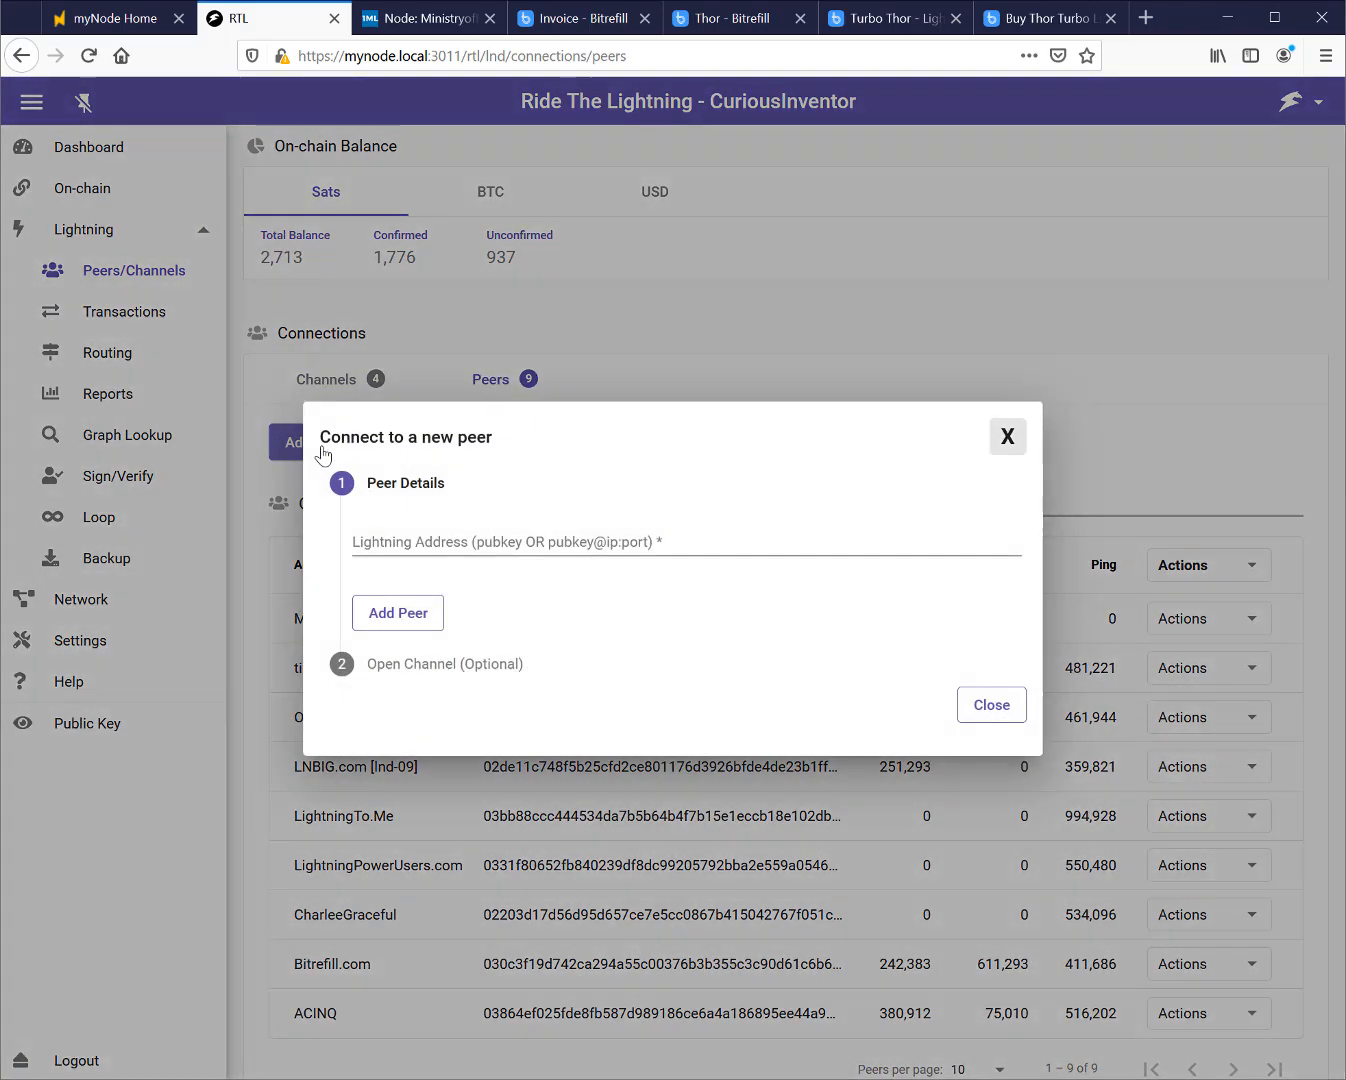
{"action": "left_click", "coordinate": [396, 612]}
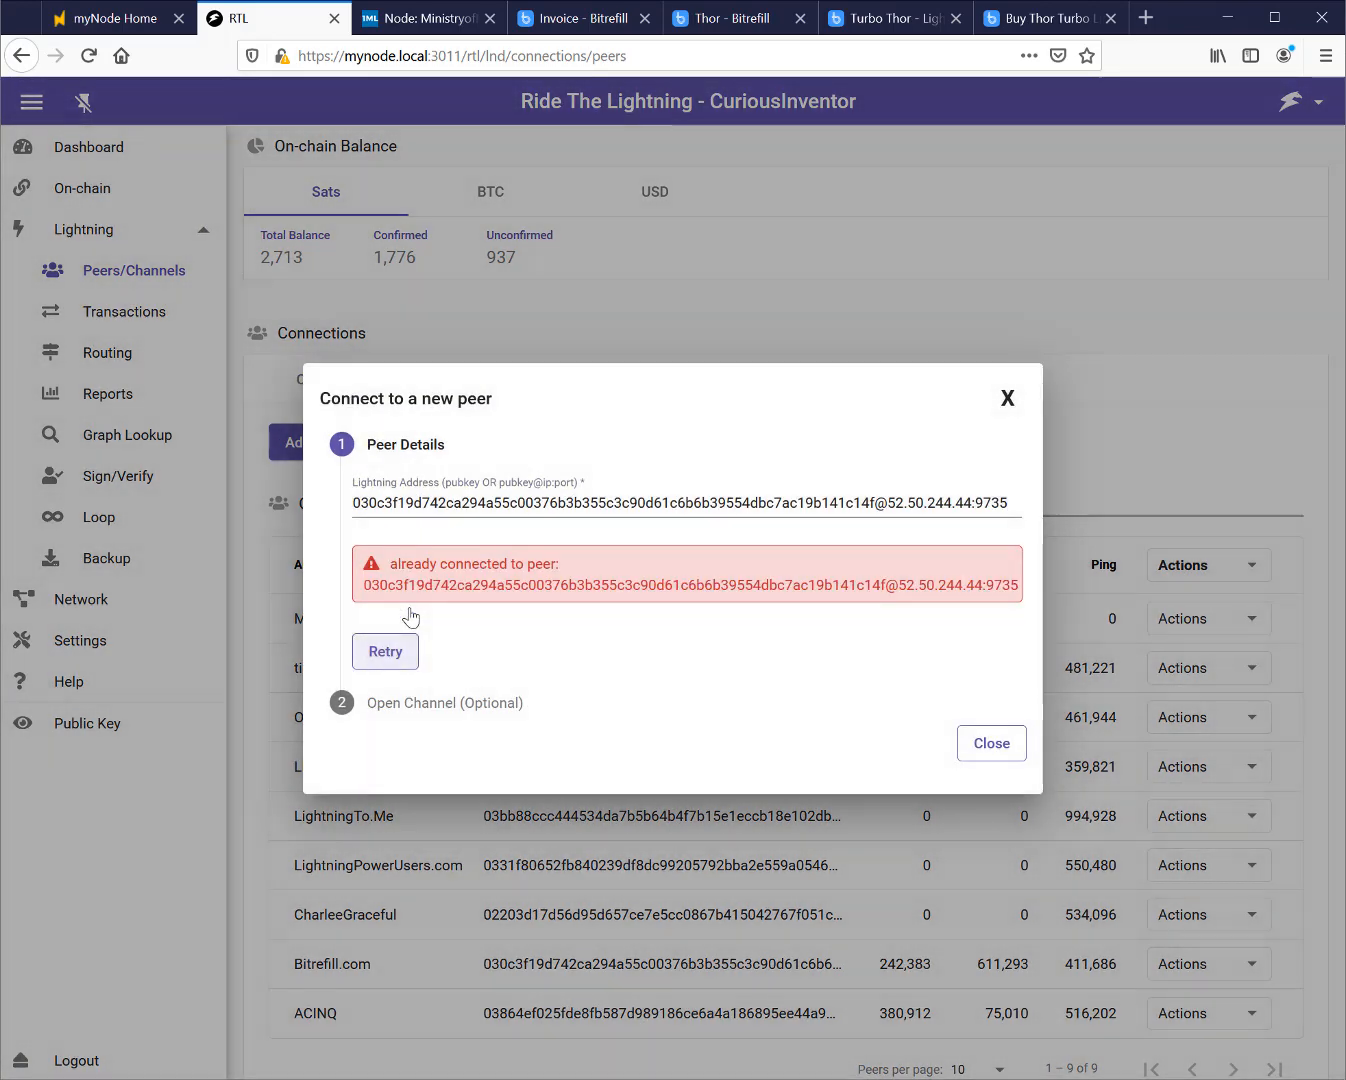
{"action": "mouse_move", "coordinate": [690, 650]}
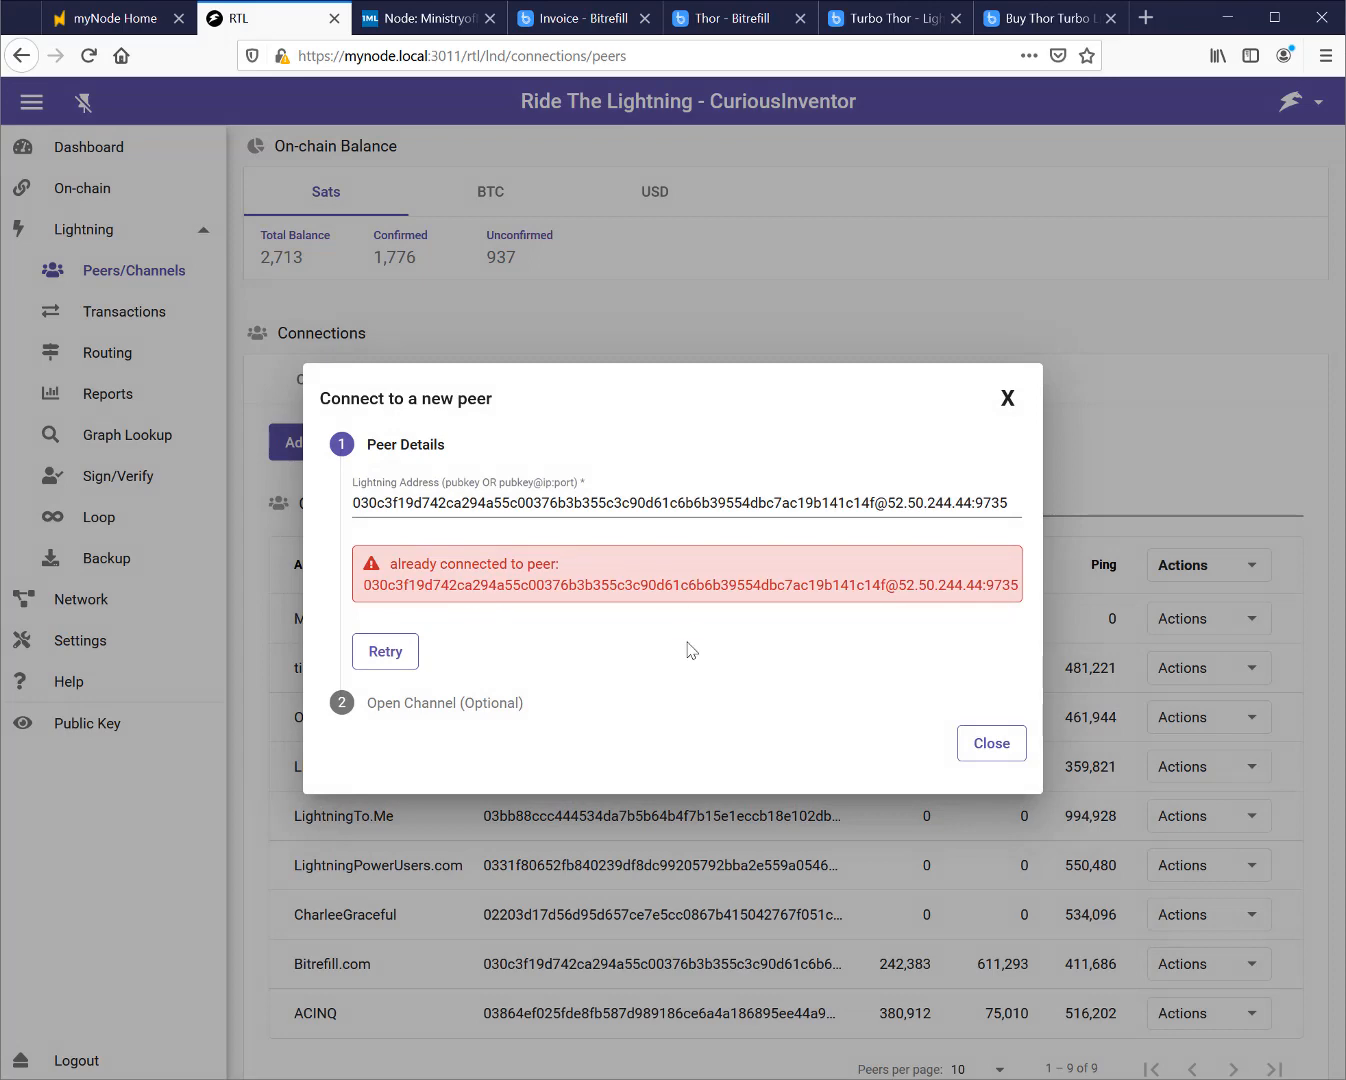
{"action": "mouse_move", "coordinate": [872, 612]}
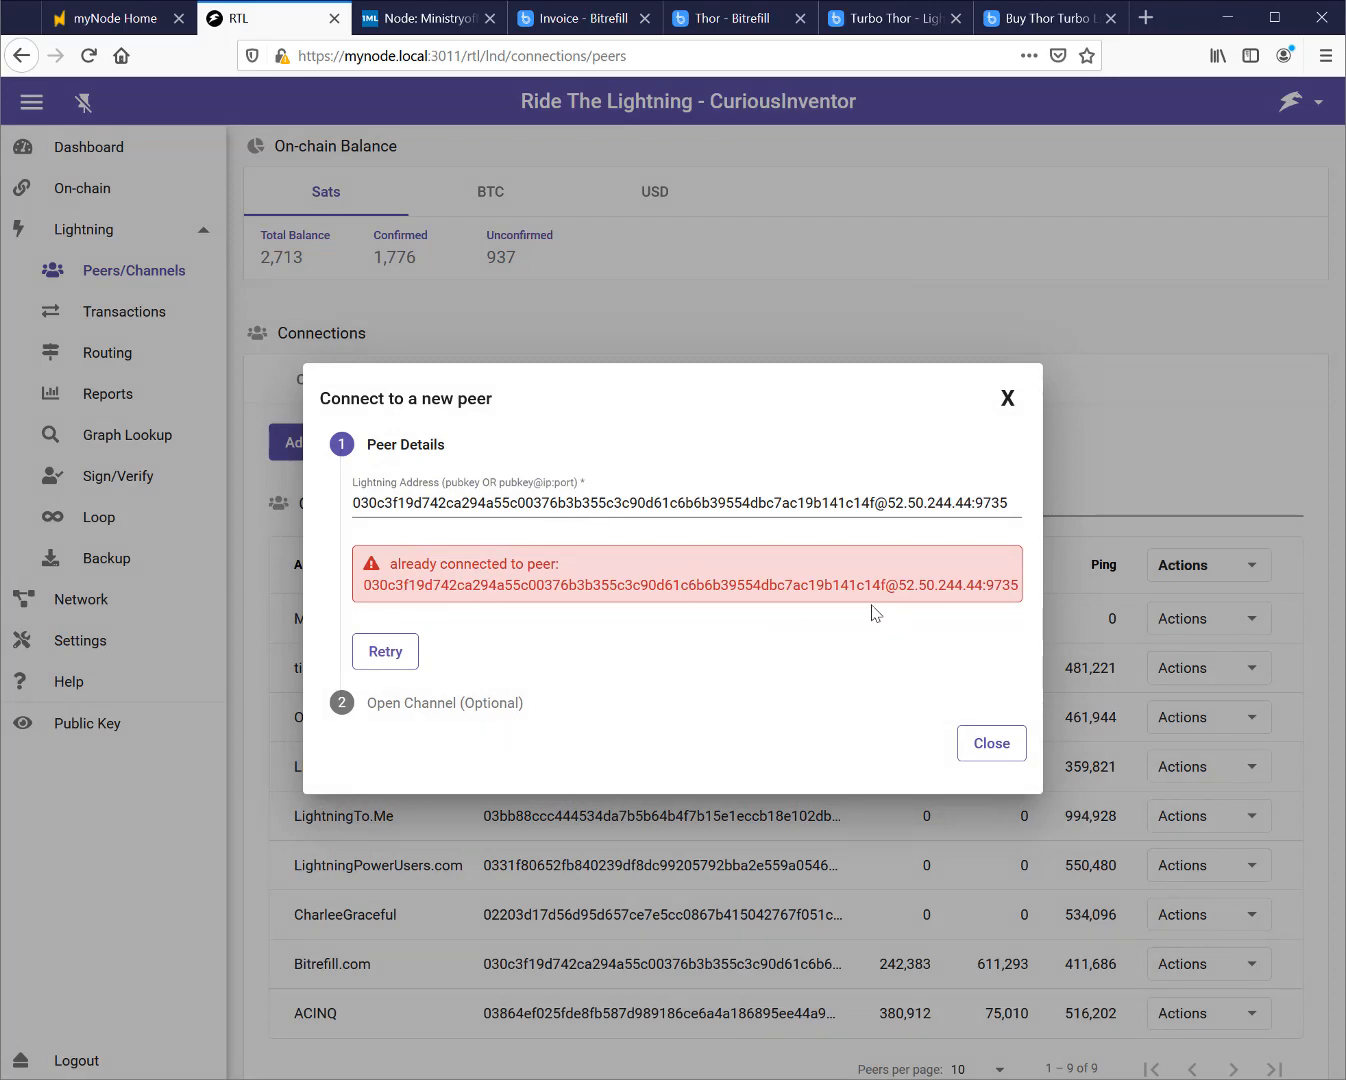
{"action": "left_click", "coordinate": [990, 744]}
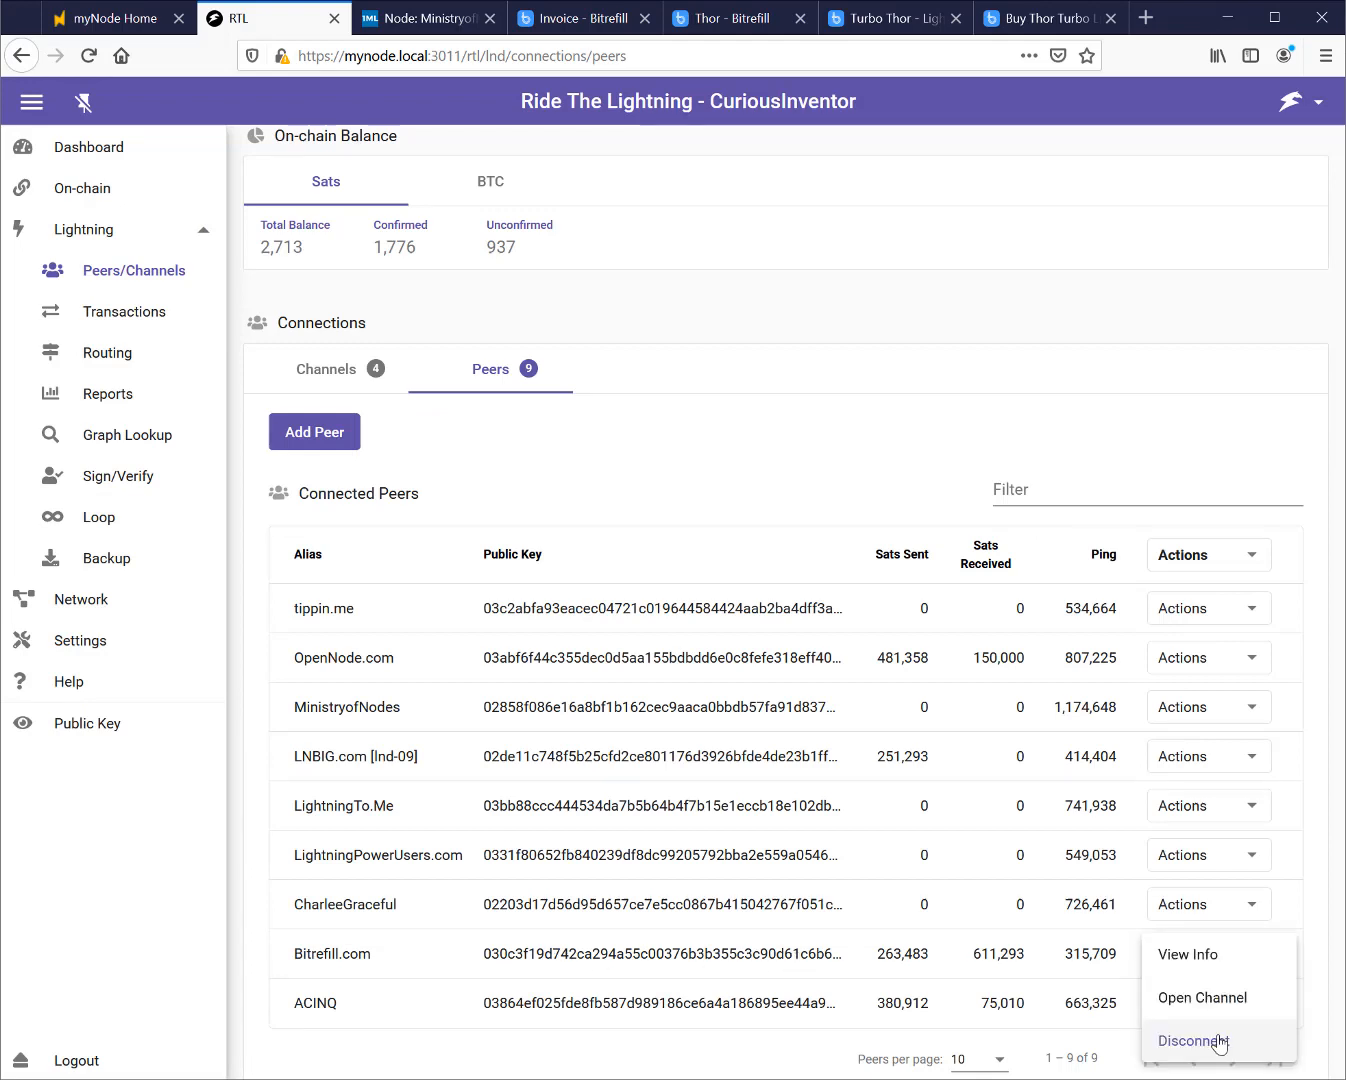
{"action": "mouse_move", "coordinate": [1012, 1018]}
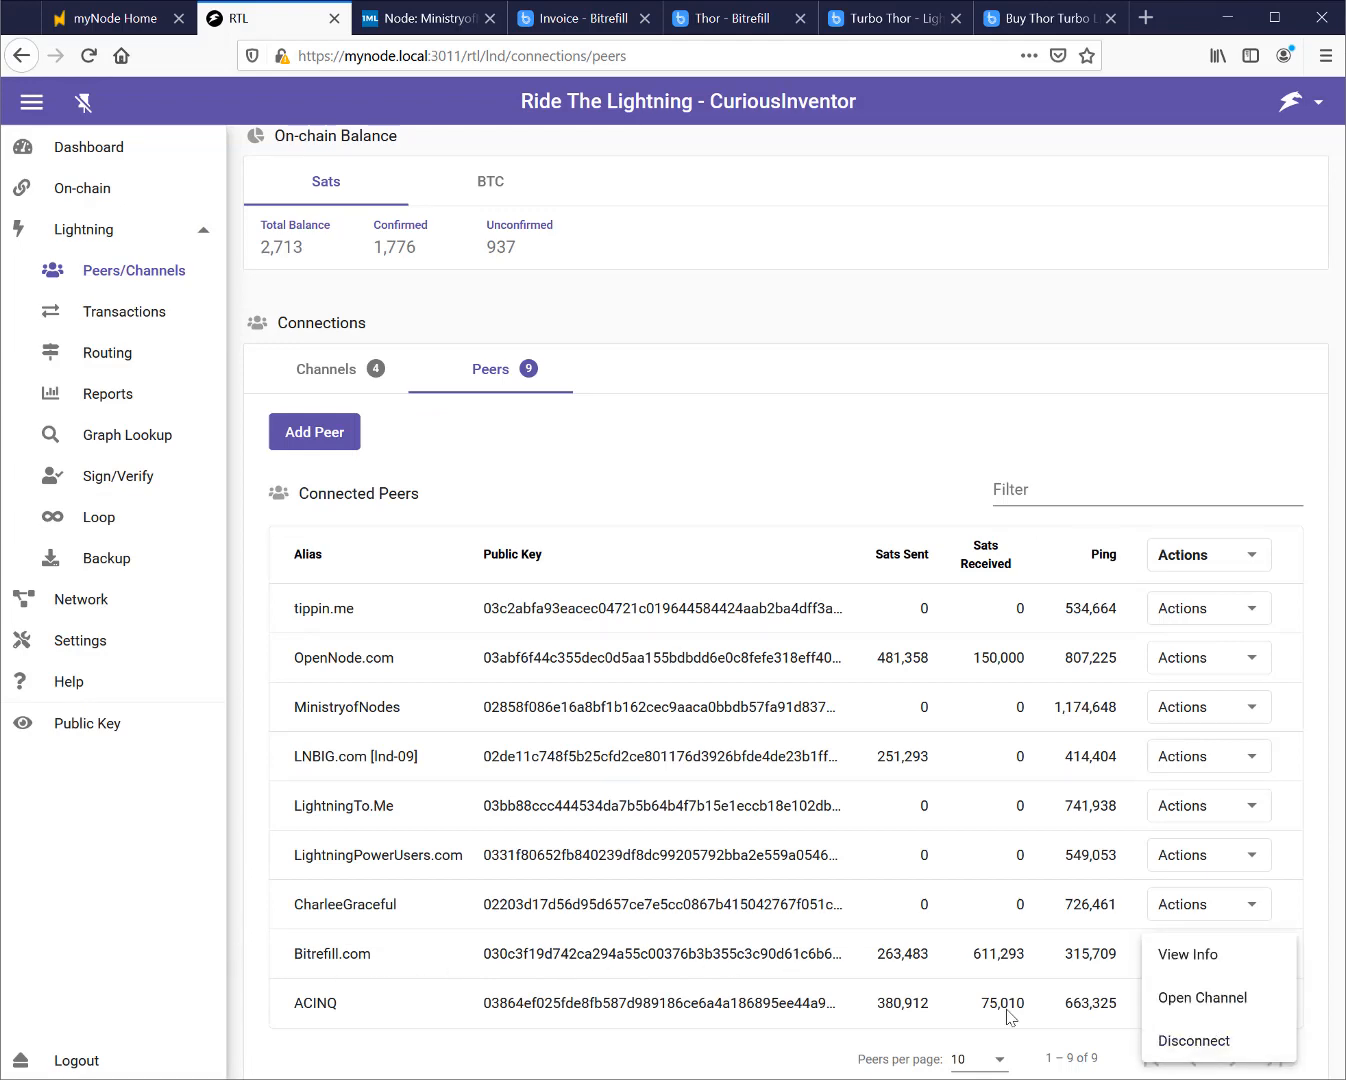
{"action": "mouse_move", "coordinate": [604, 658]}
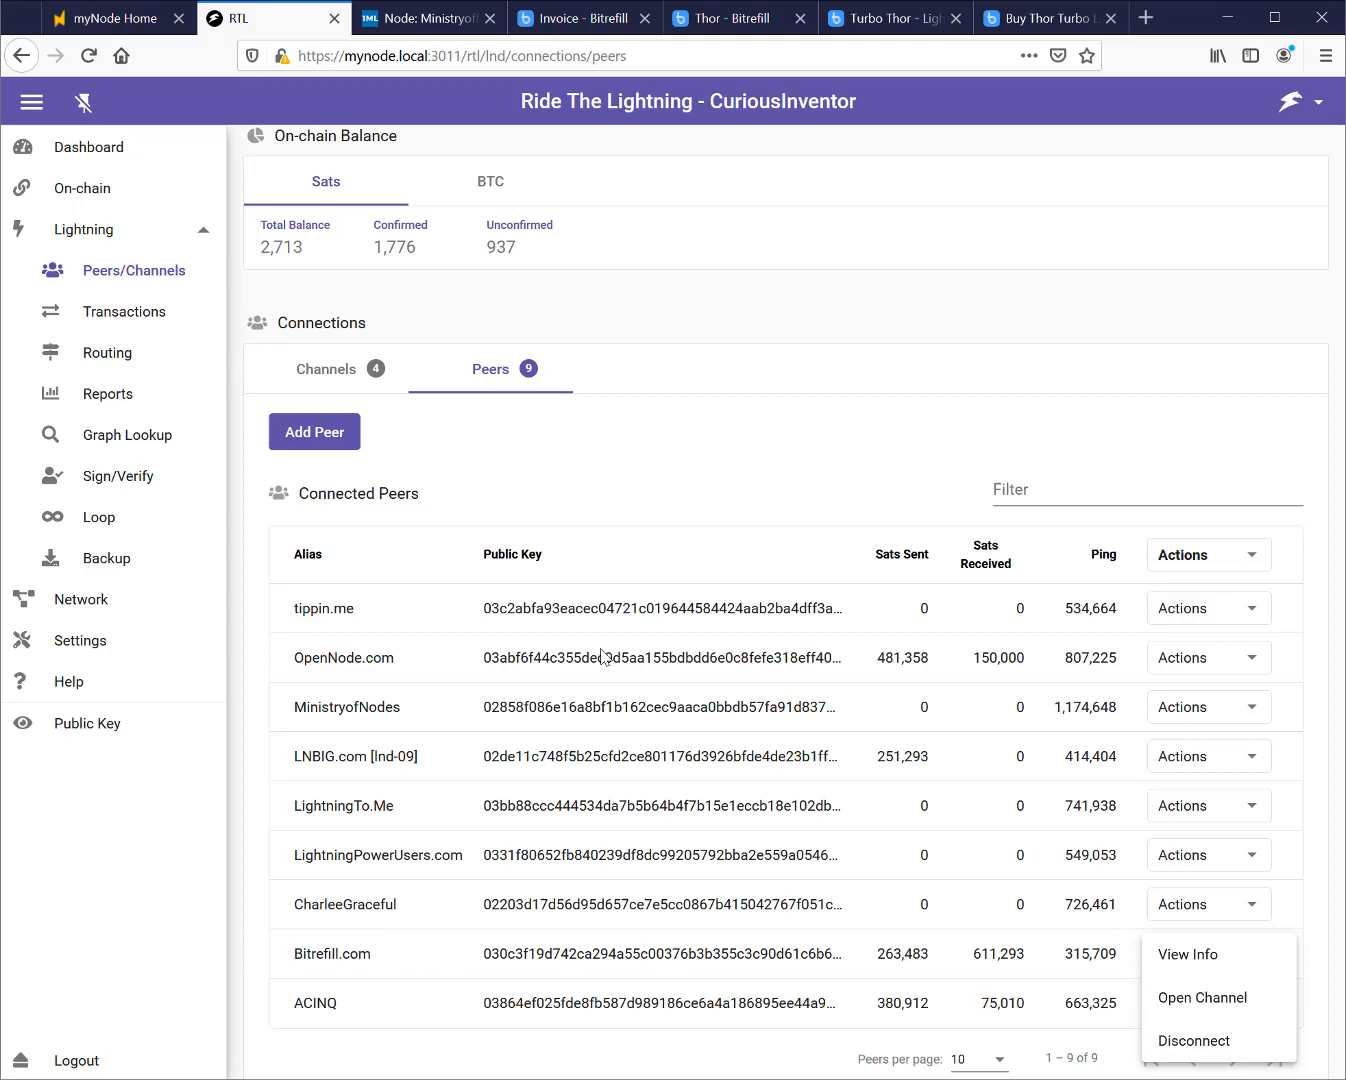
Disconnect Bitrefill.com, re-add it by URI and choose Do It Later for channel opening
{"action": "left_click", "coordinate": [1192, 1040]}
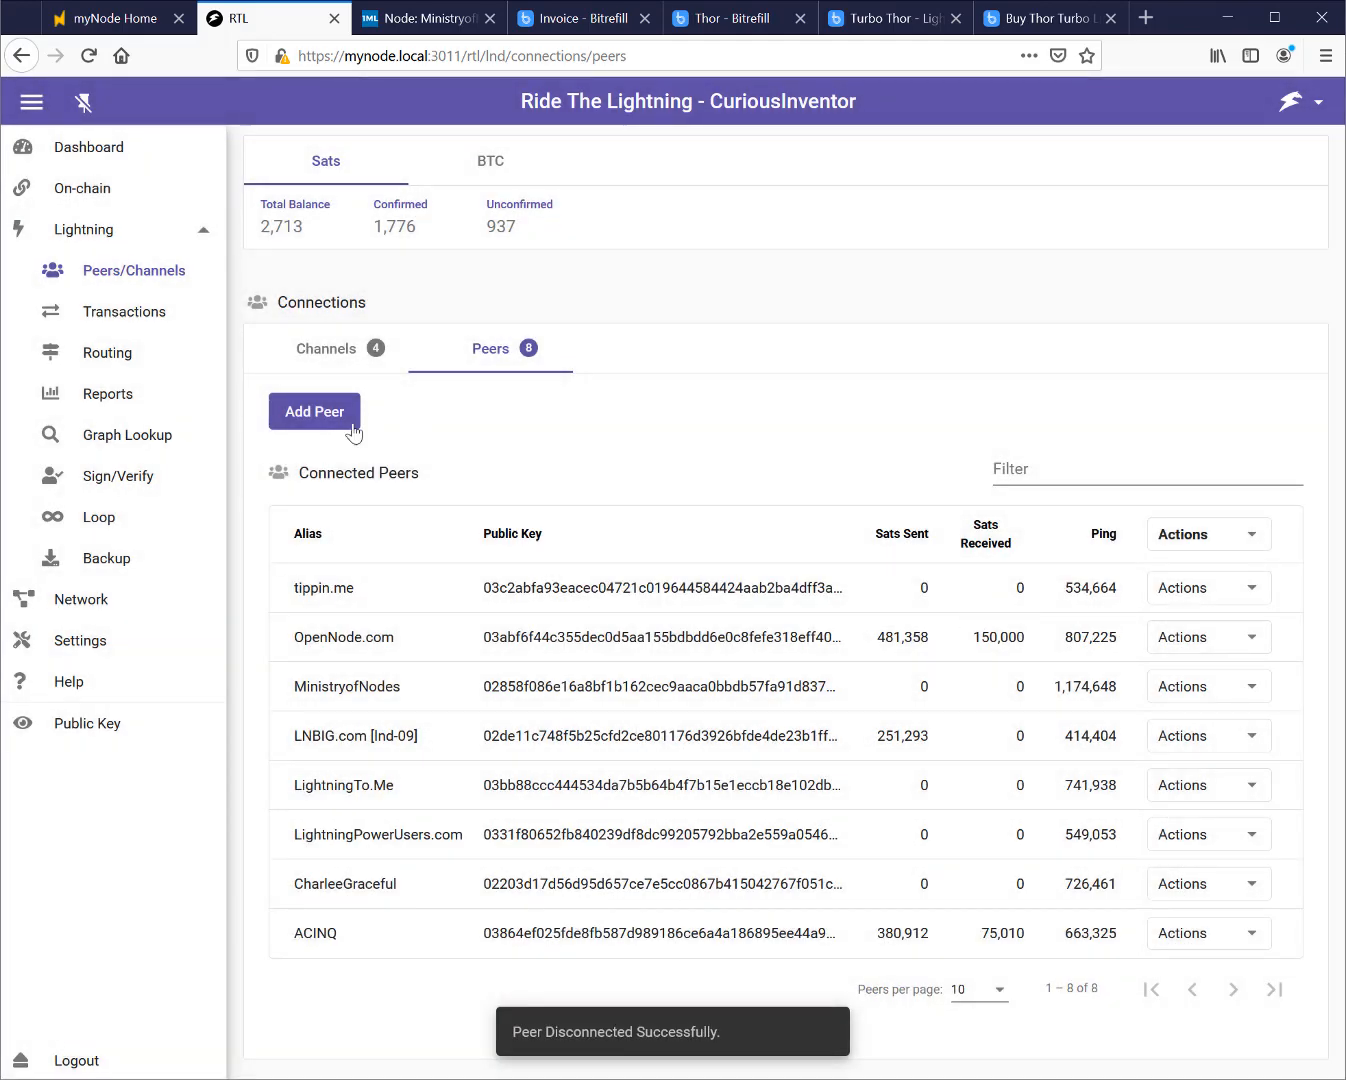
{"action": "left_click", "coordinate": [314, 412]}
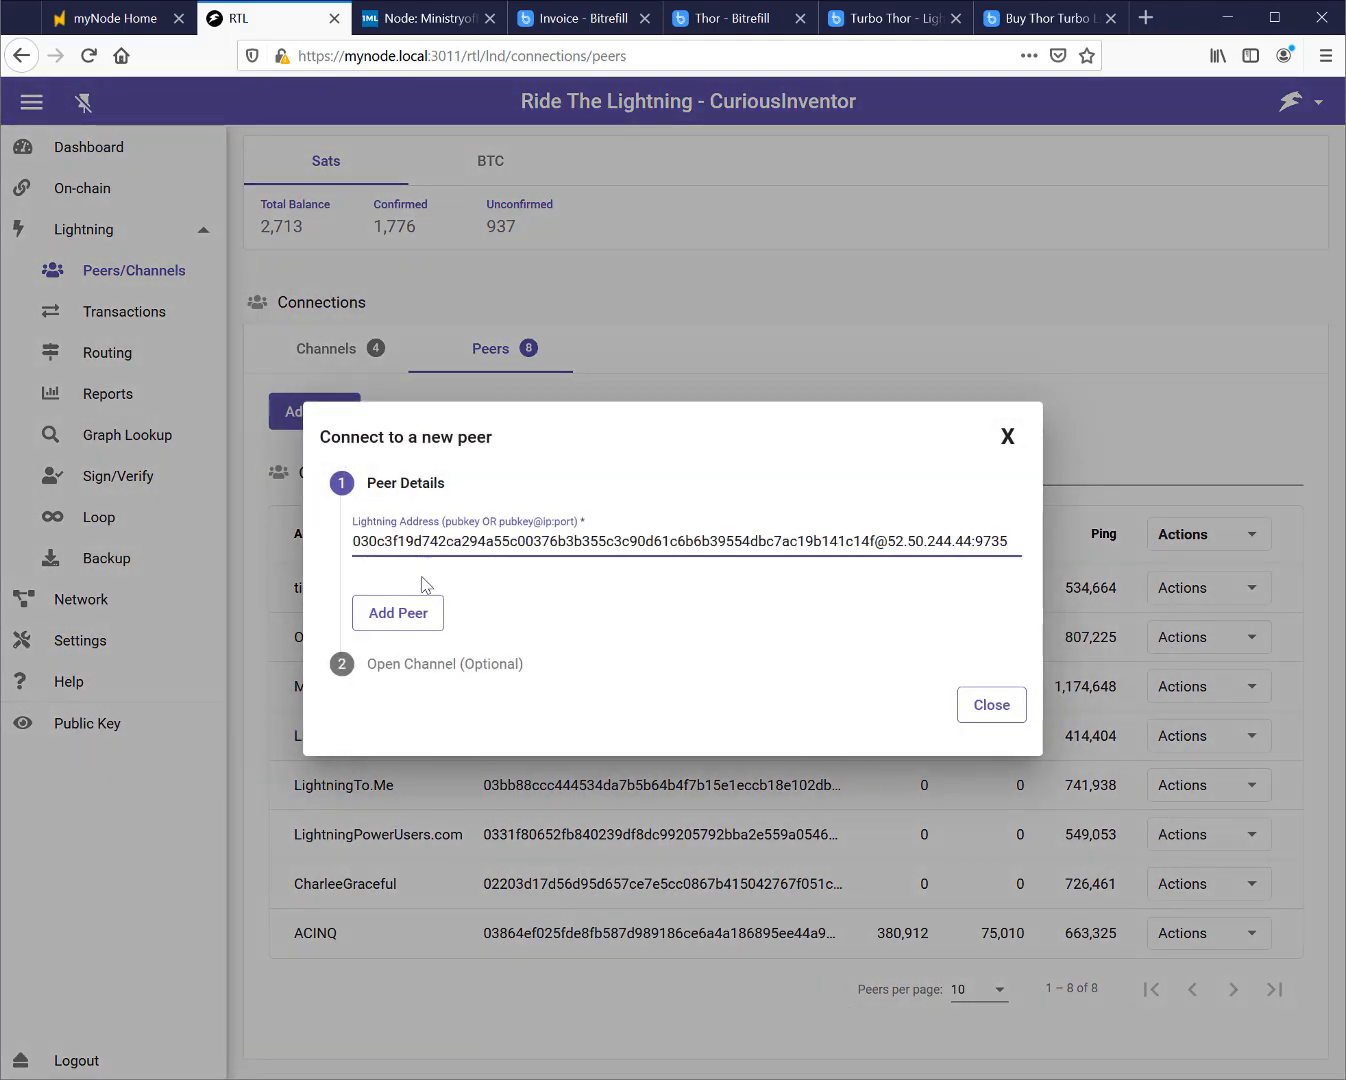
{"action": "left_click", "coordinate": [396, 612]}
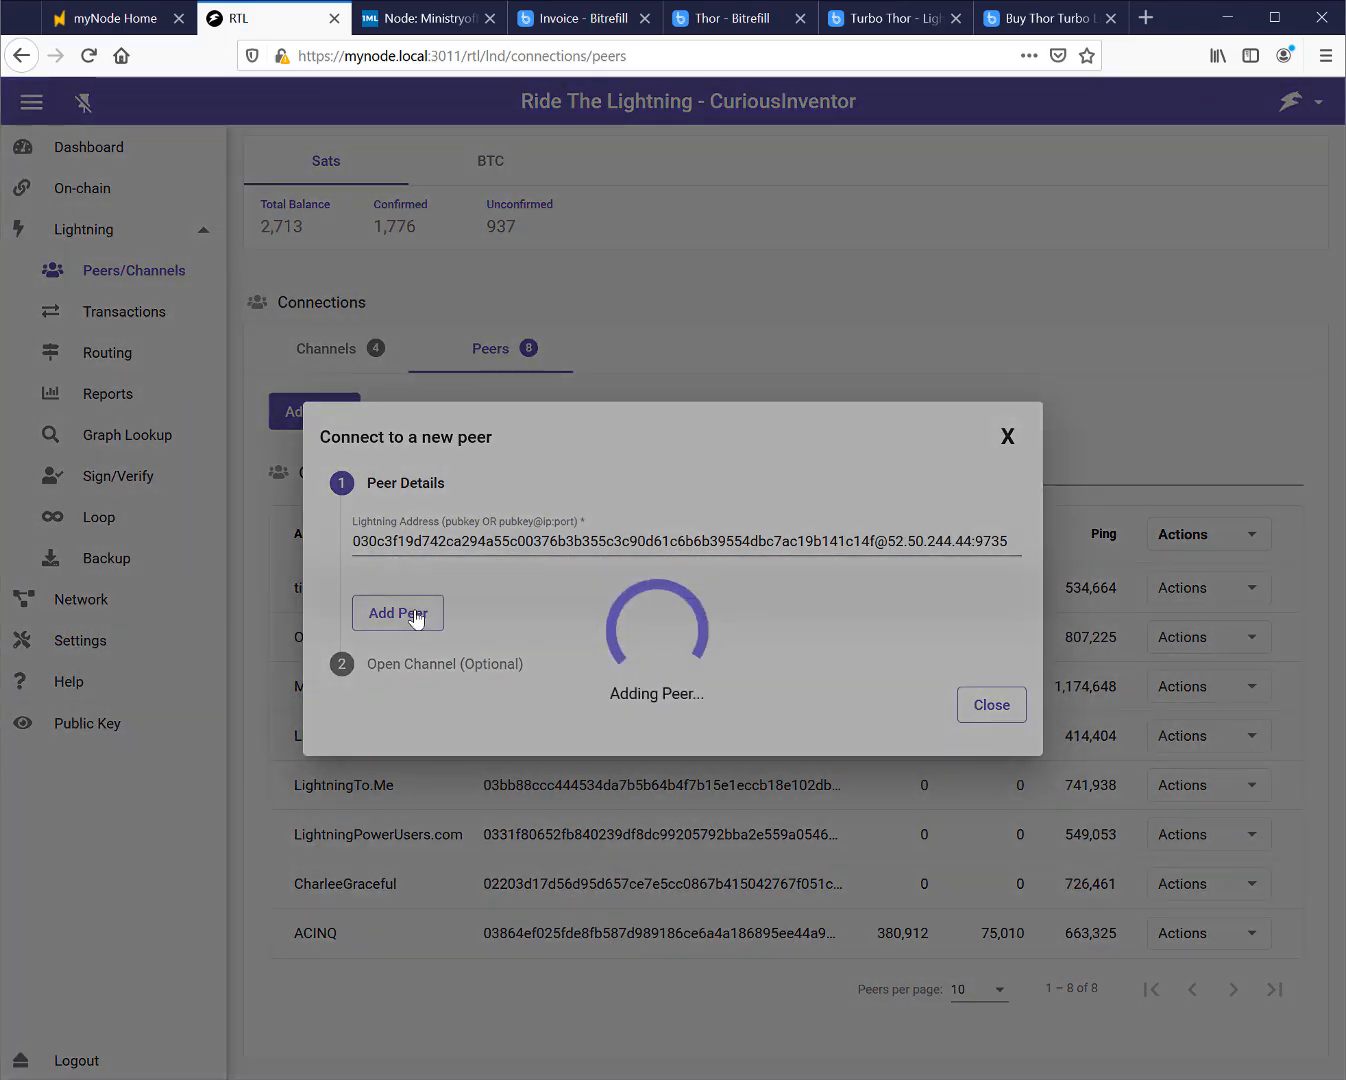
{"action": "left_click", "coordinate": [396, 612]}
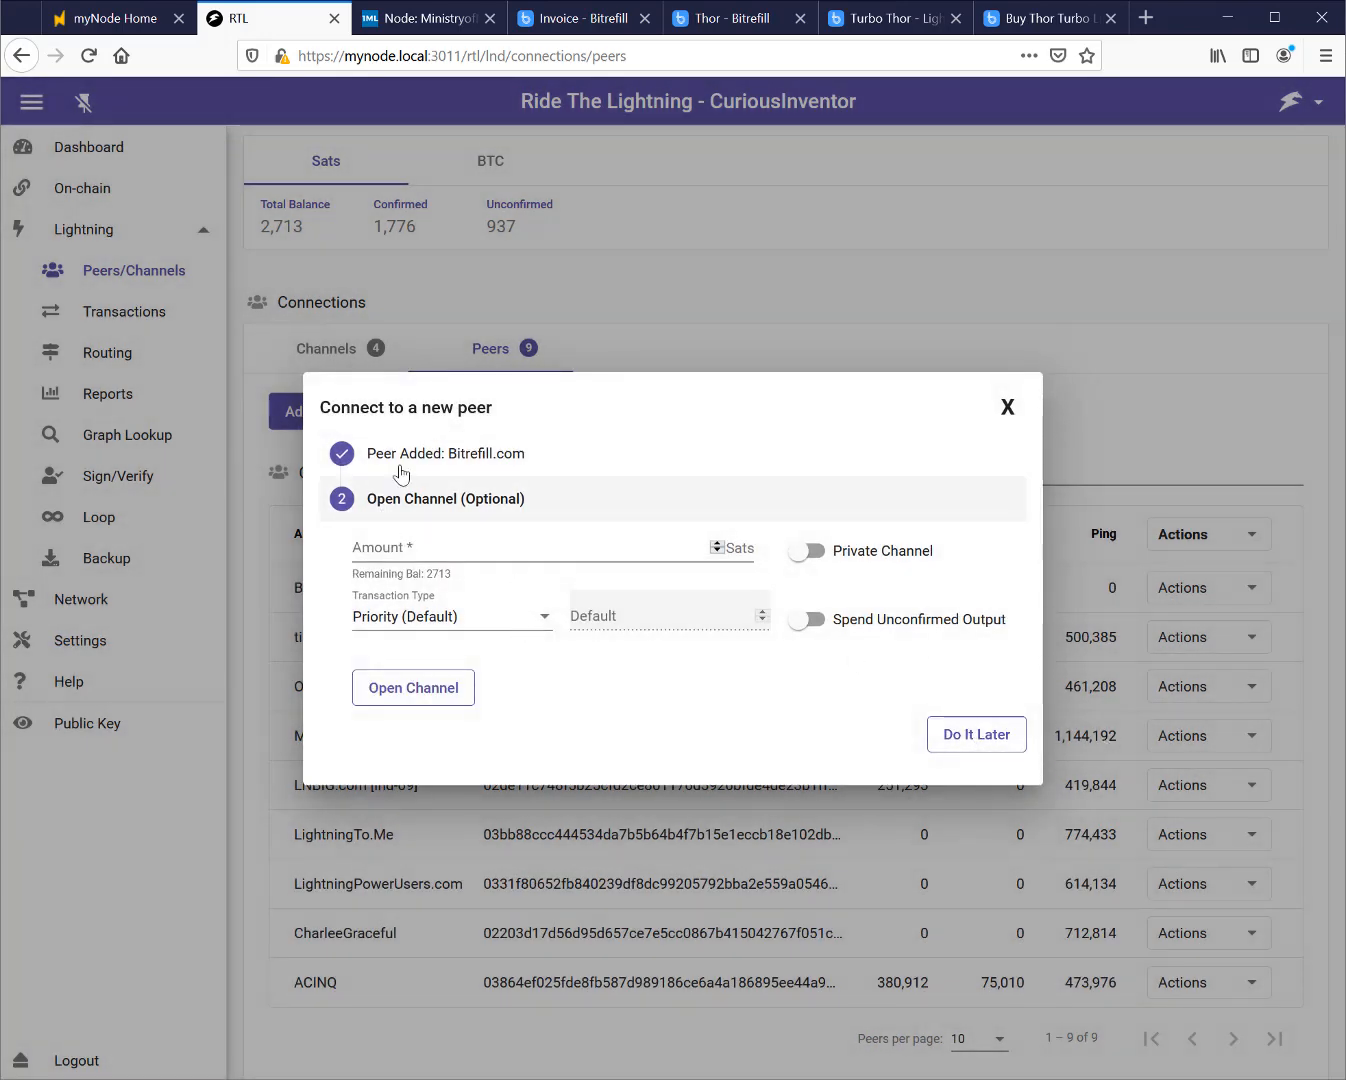
{"action": "left_click", "coordinate": [976, 734]}
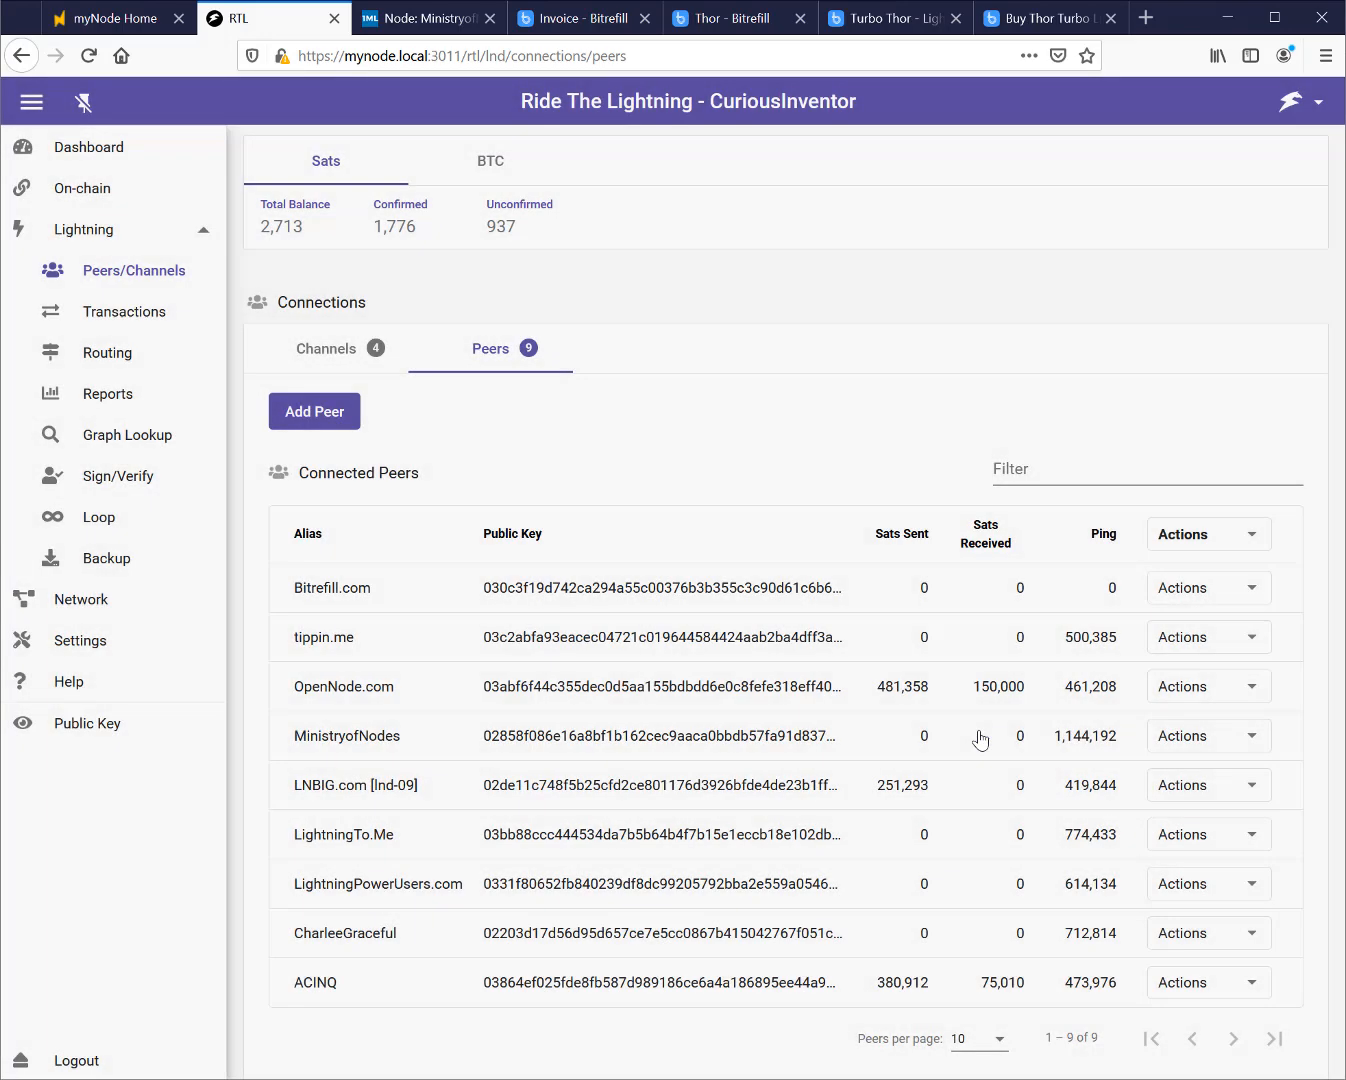
{"action": "mouse_move", "coordinate": [326, 348]}
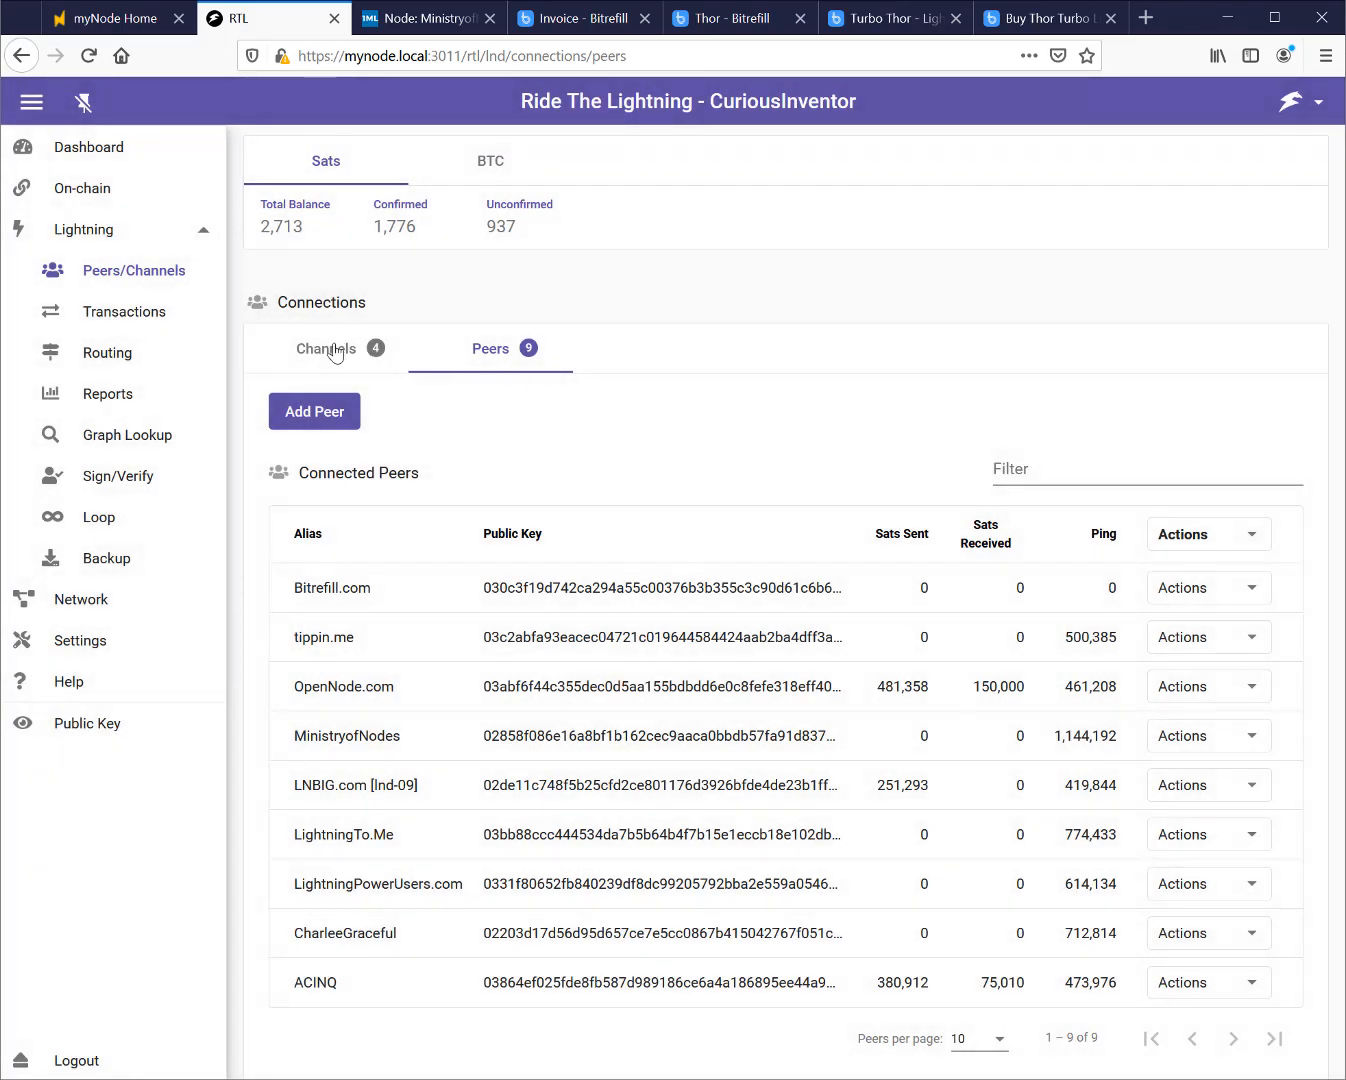
{"action": "left_click", "coordinate": [324, 348]}
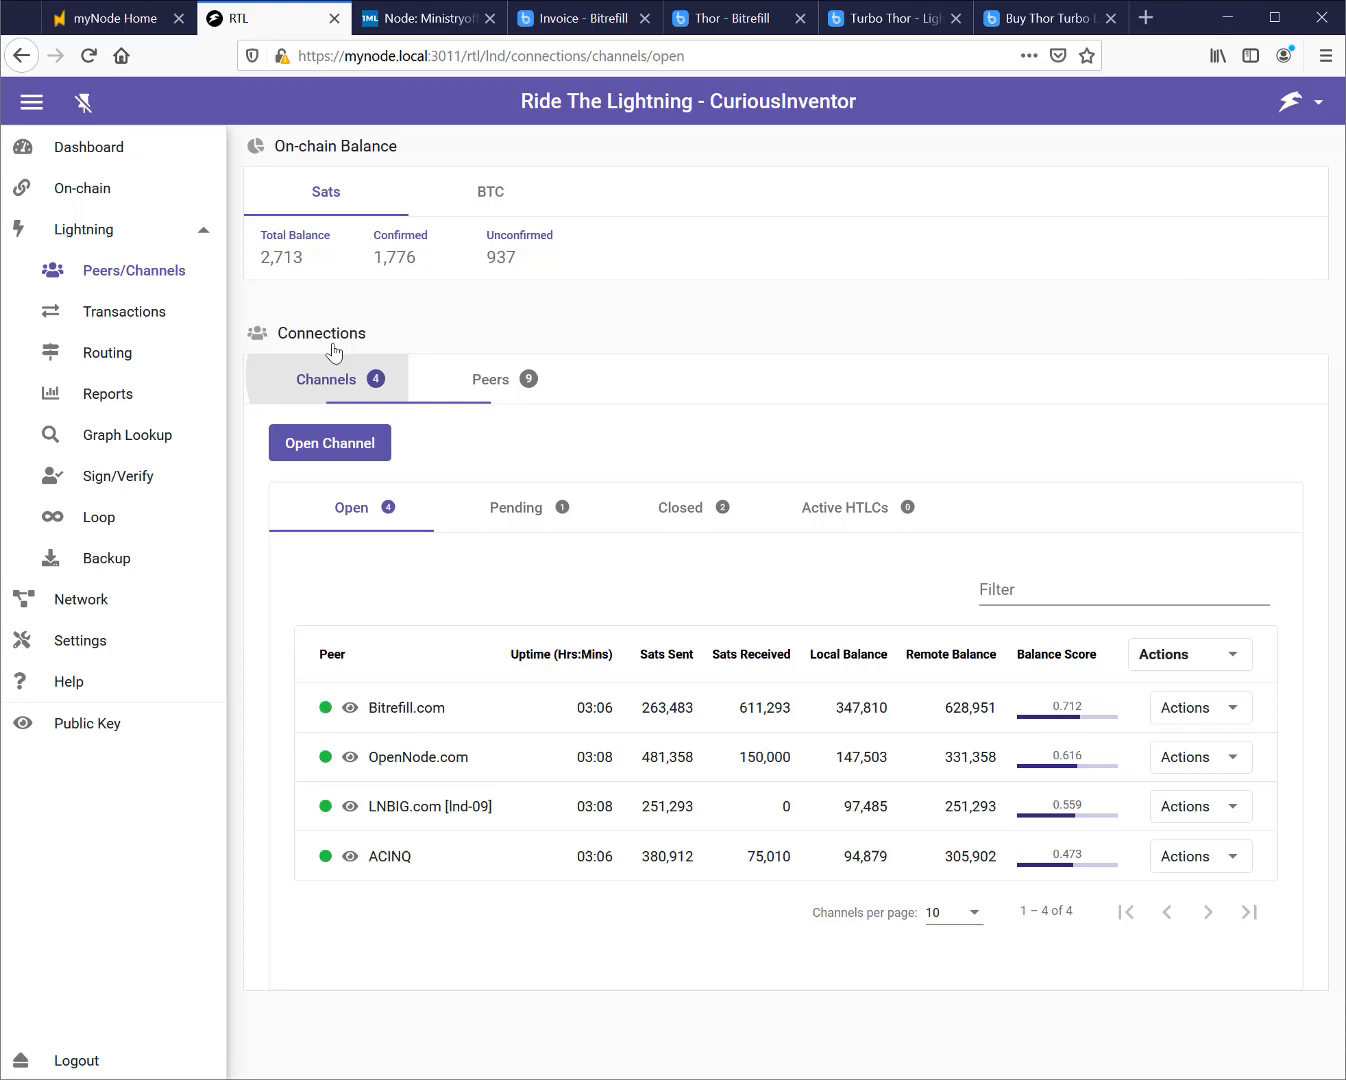
{"action": "mouse_move", "coordinate": [496, 440]}
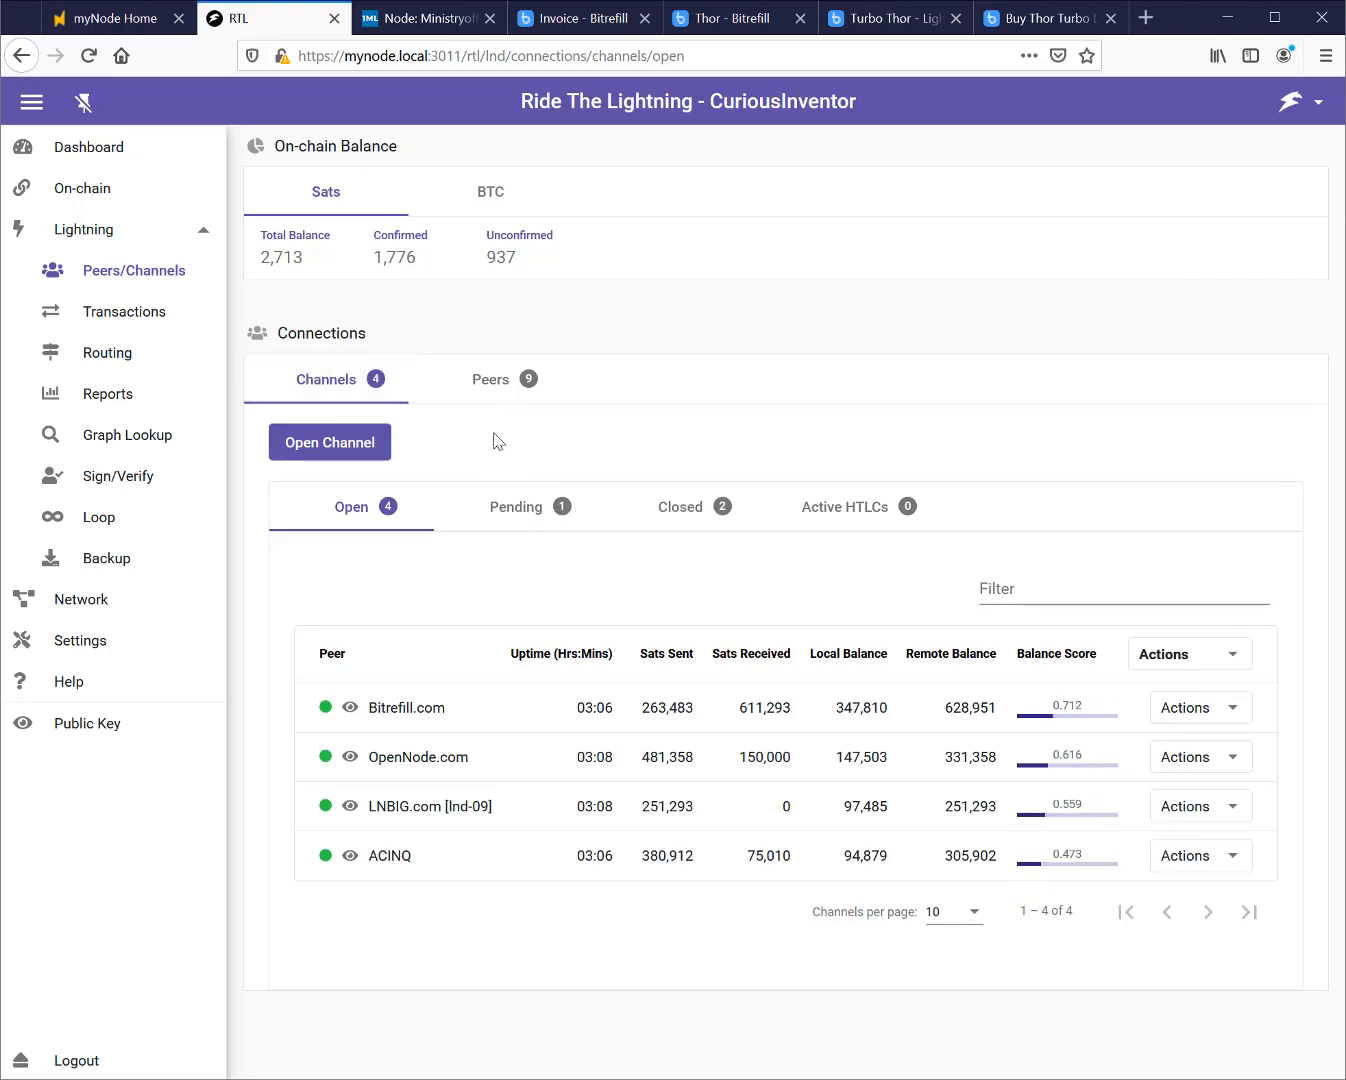
{"action": "mouse_move", "coordinate": [514, 512]}
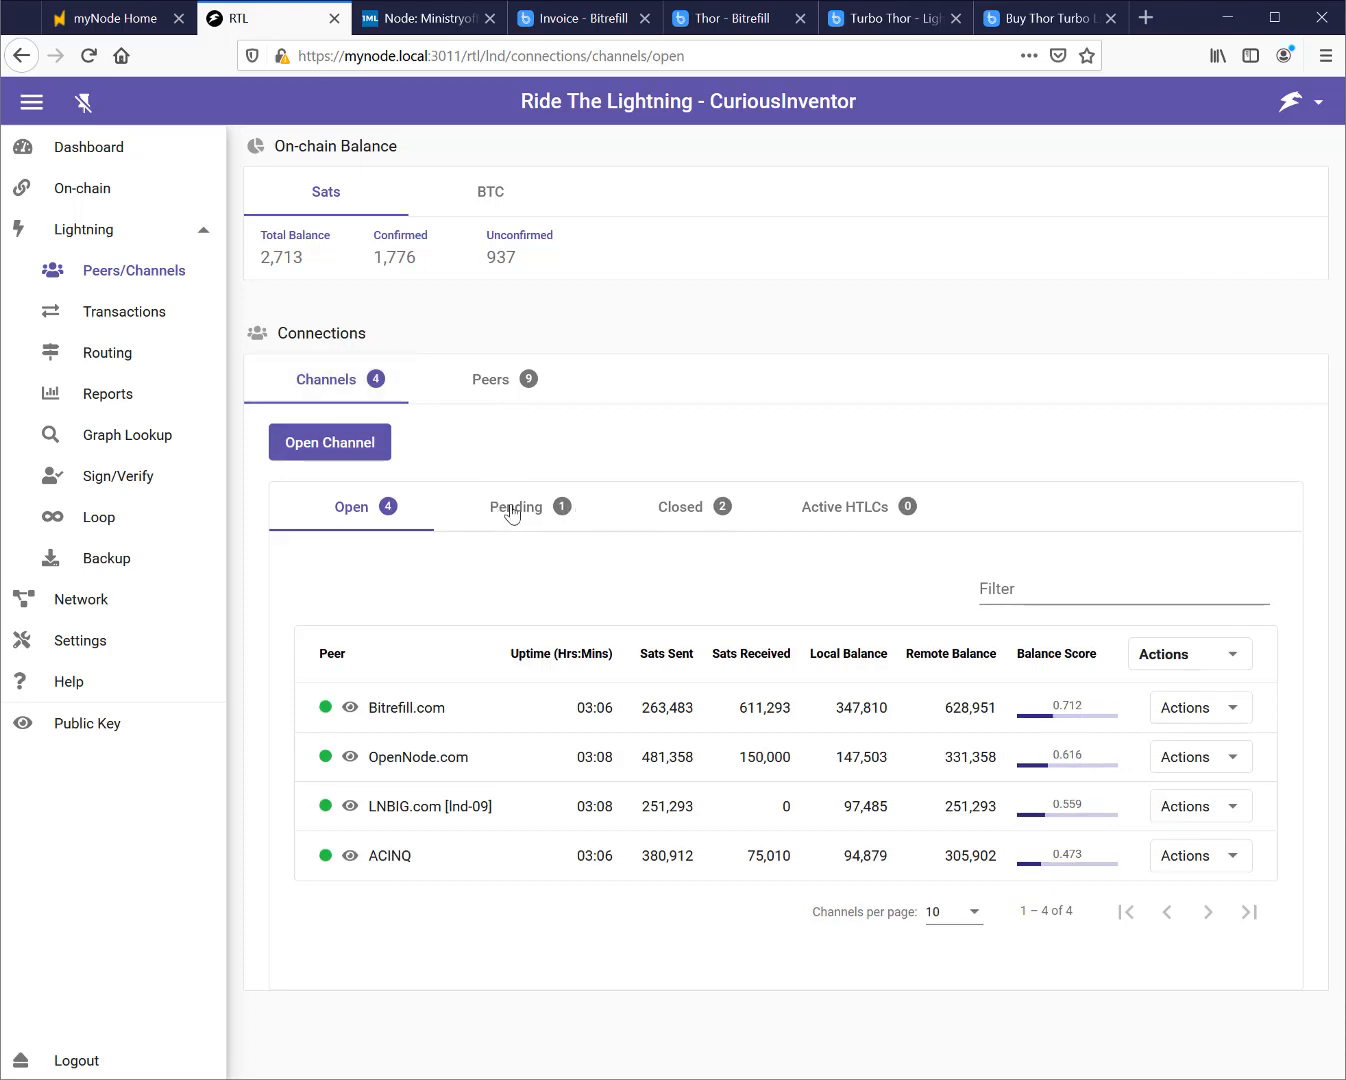
{"action": "left_click", "coordinate": [516, 508]}
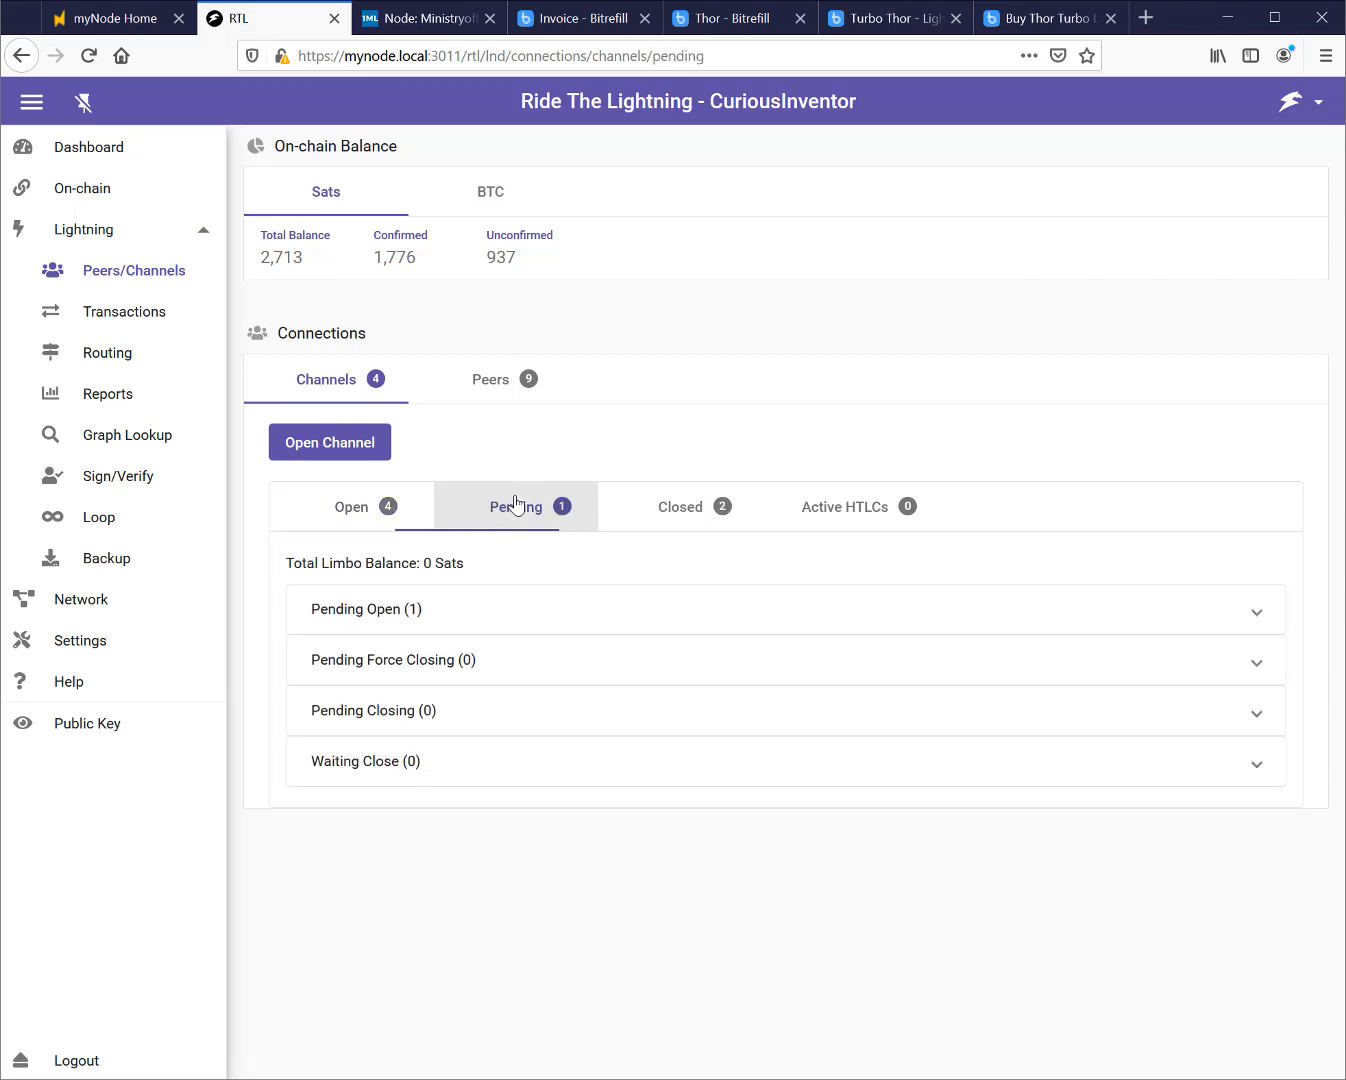
{"action": "mouse_move", "coordinate": [472, 612]}
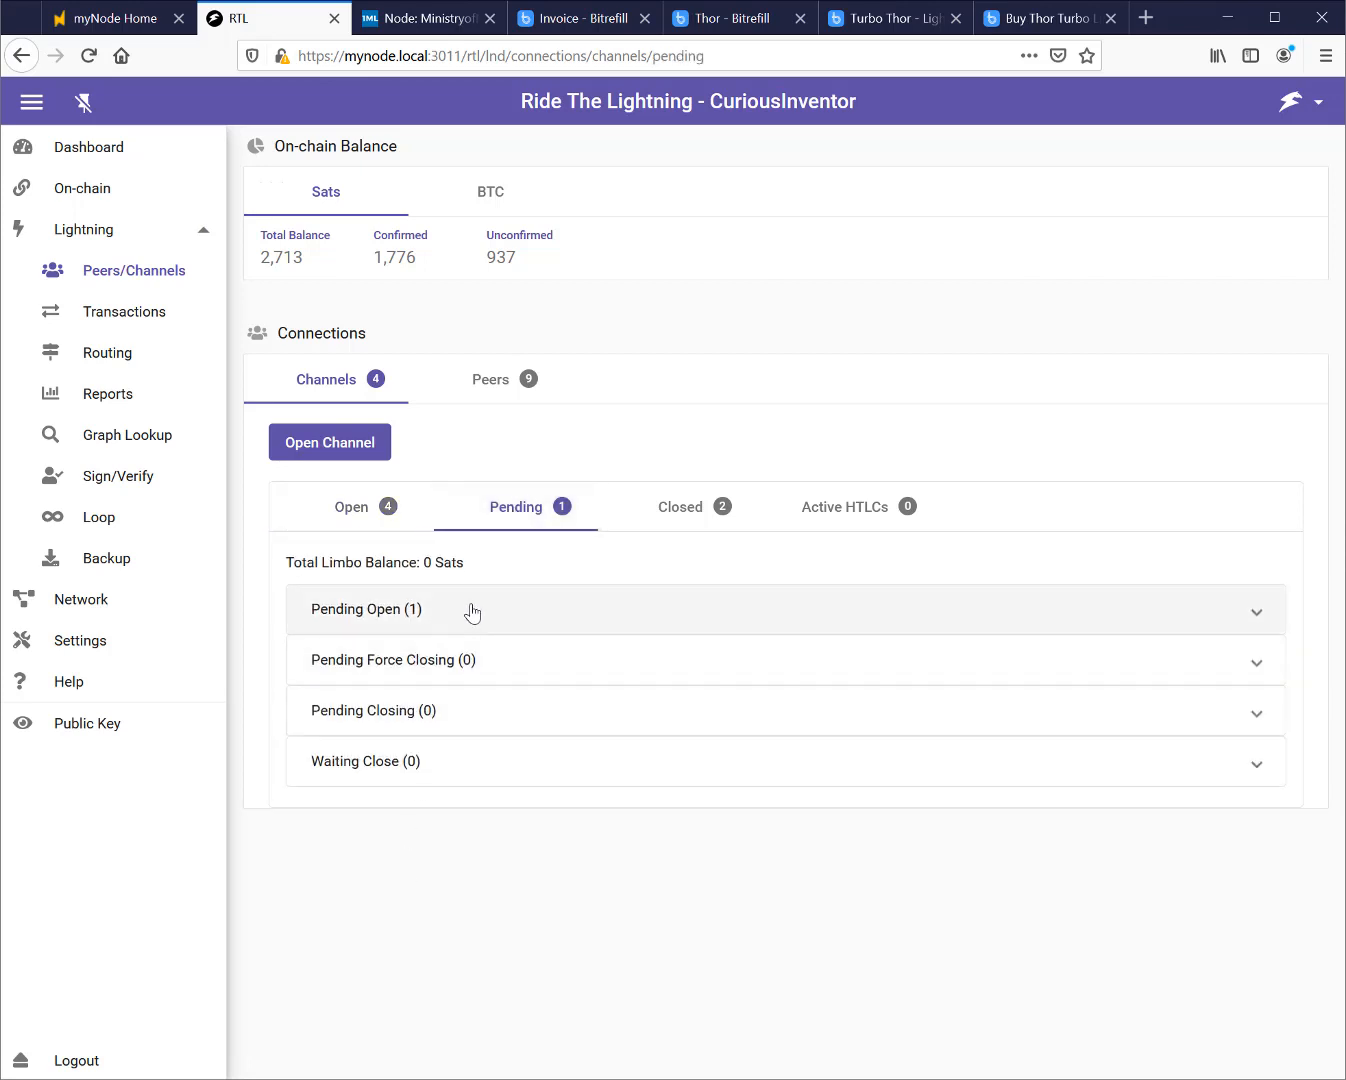
{"action": "left_click", "coordinate": [352, 508]}
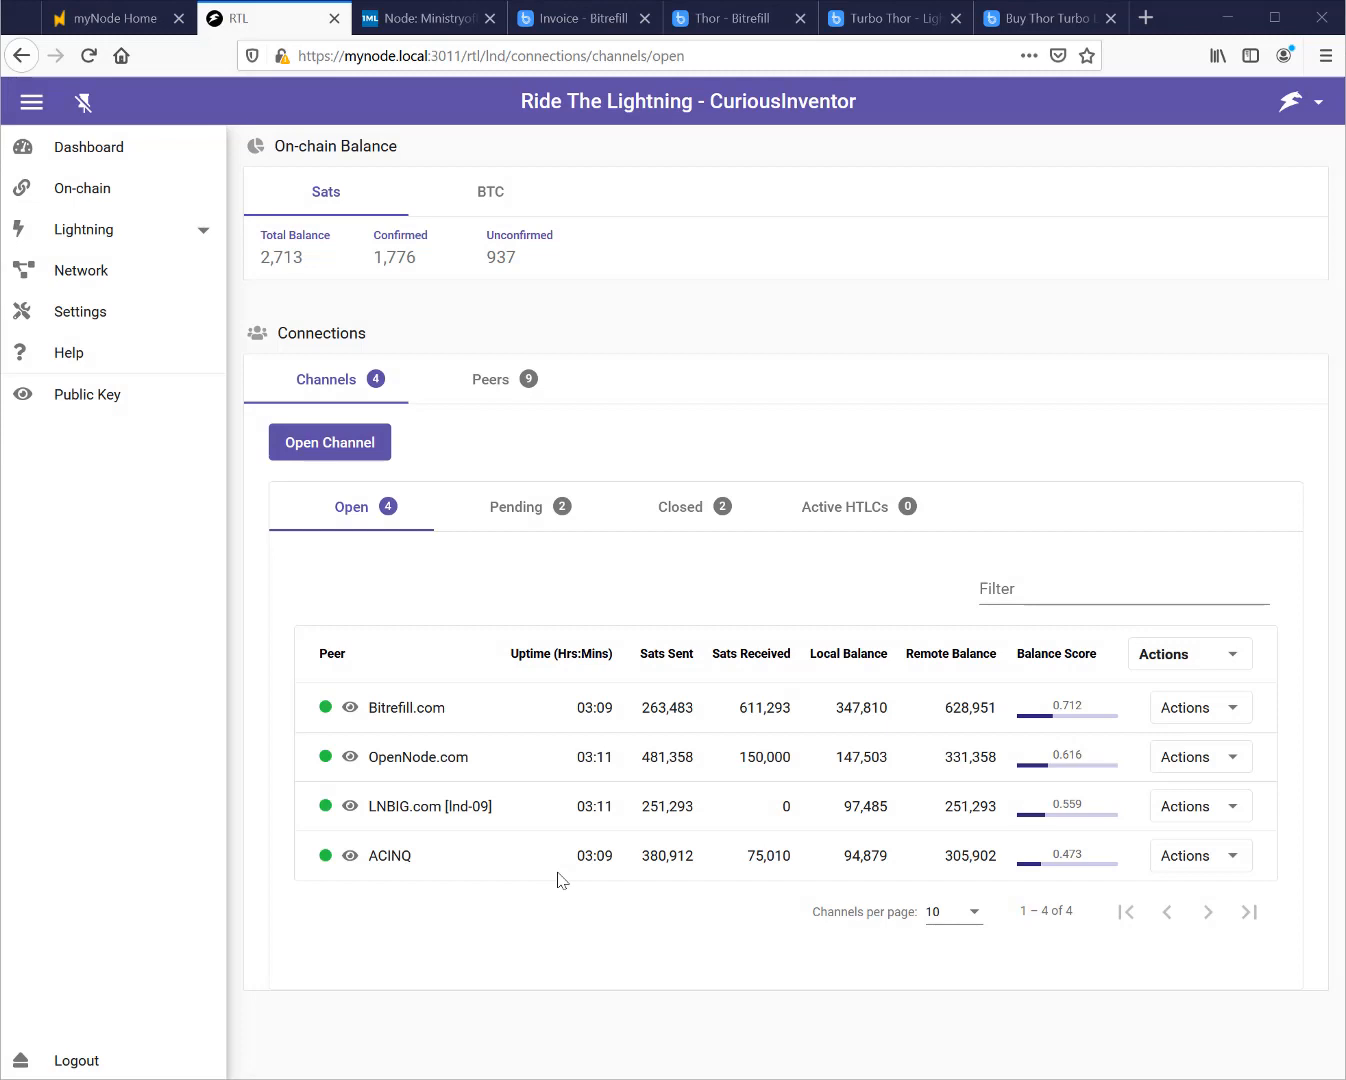
{"action": "left_click", "coordinate": [516, 508]}
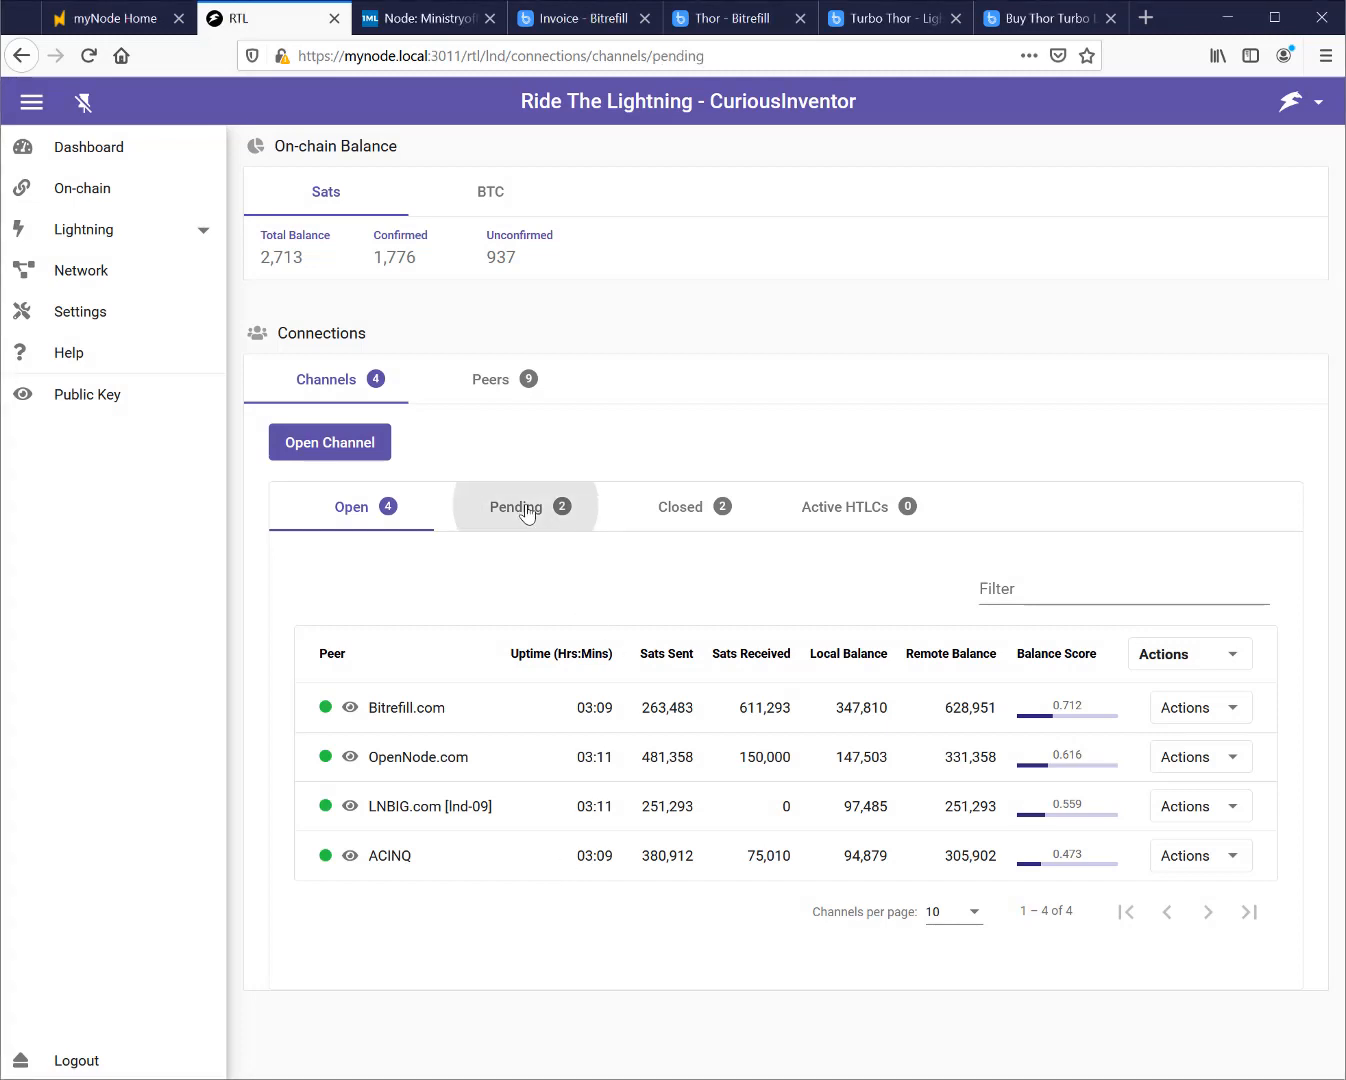
{"action": "left_click", "coordinate": [516, 508]}
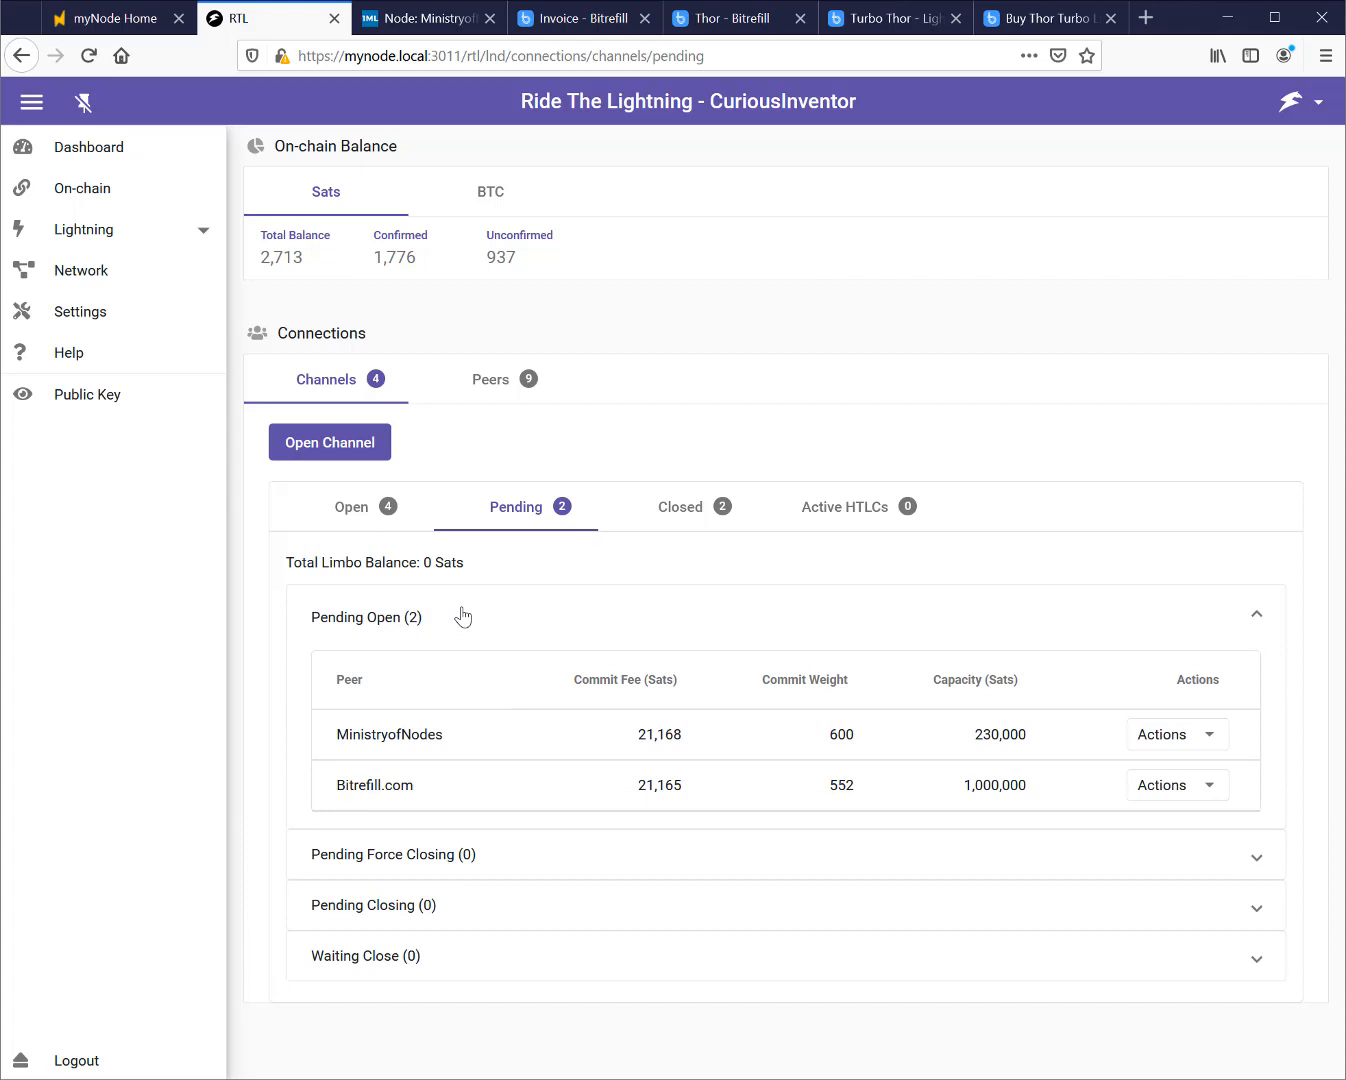
{"action": "mouse_move", "coordinate": [966, 794]}
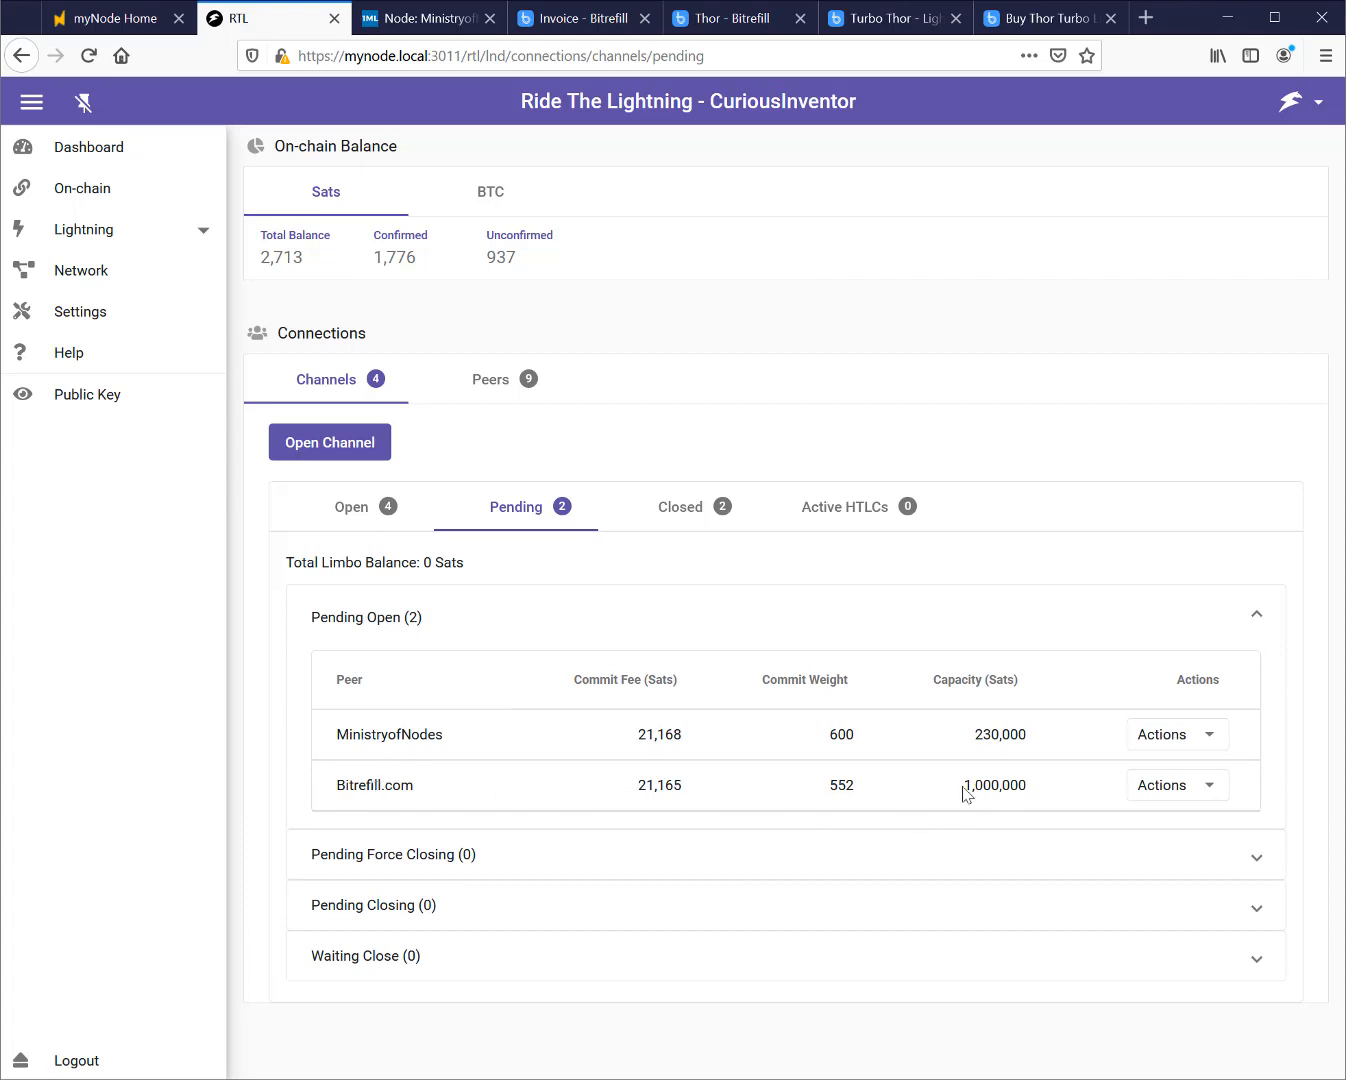
{"action": "mouse_move", "coordinate": [1044, 796]}
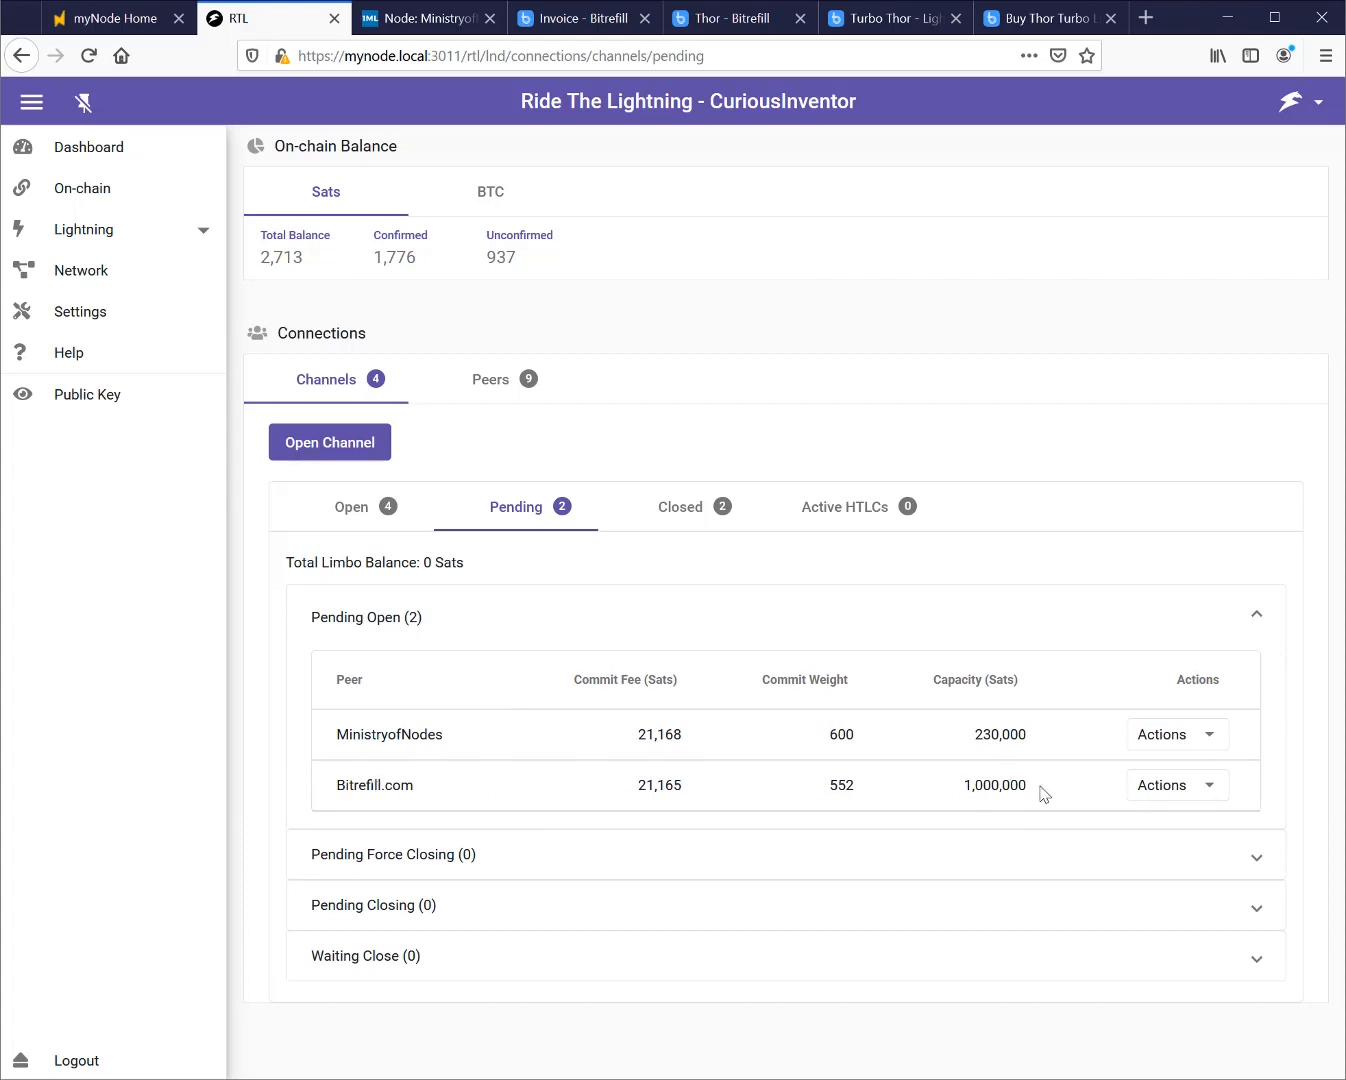
{"action": "mouse_move", "coordinate": [698, 756]}
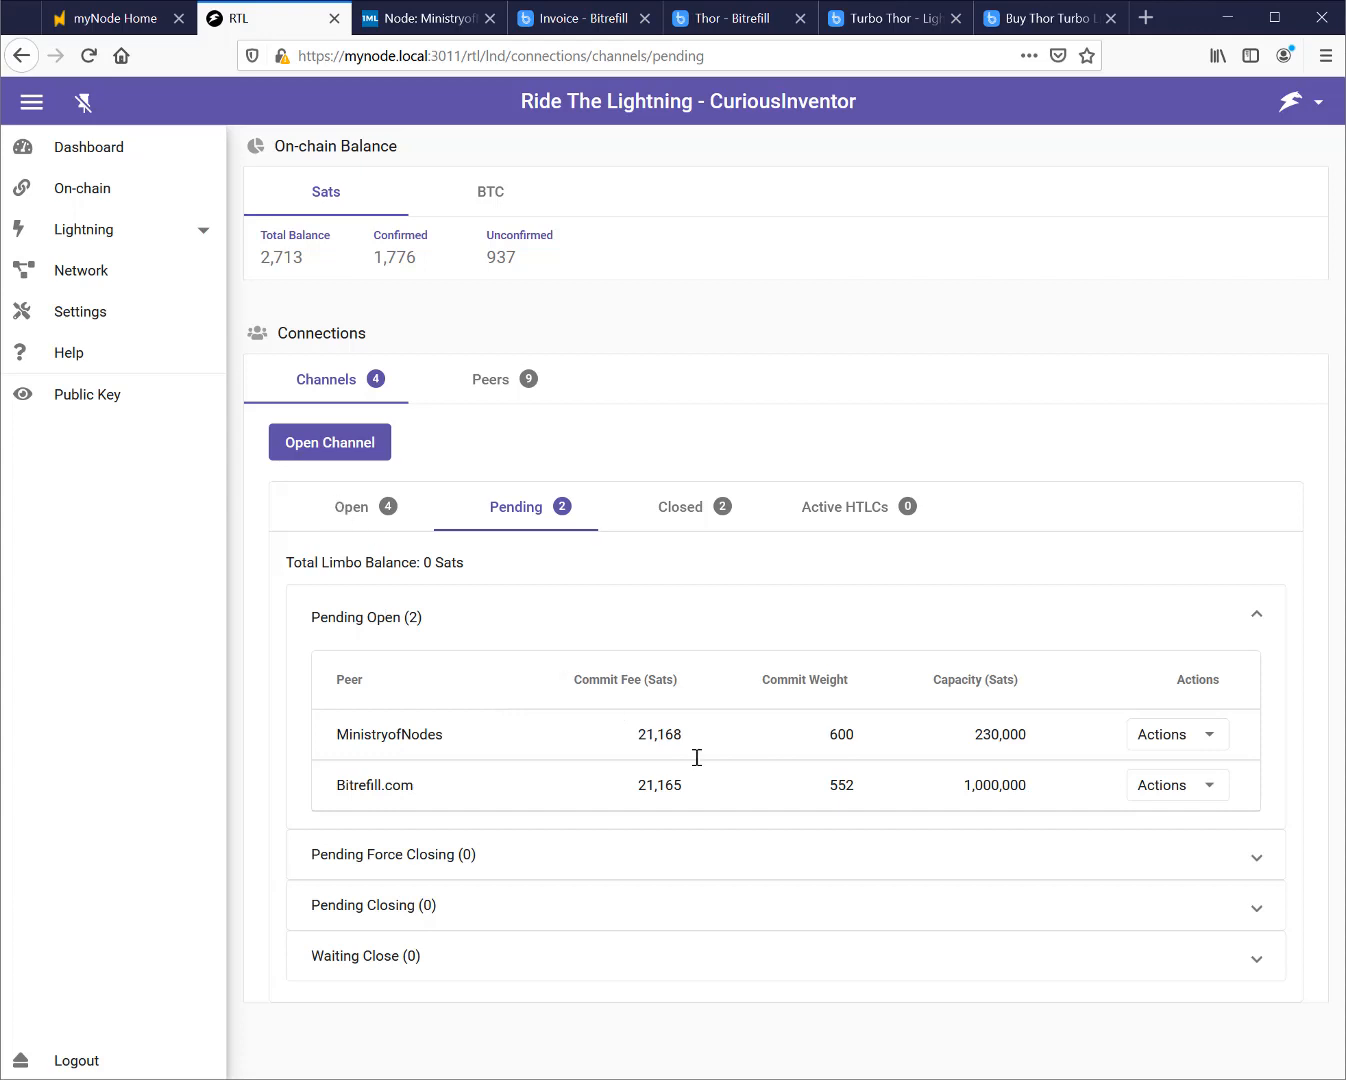
{"action": "mouse_move", "coordinate": [1044, 796]}
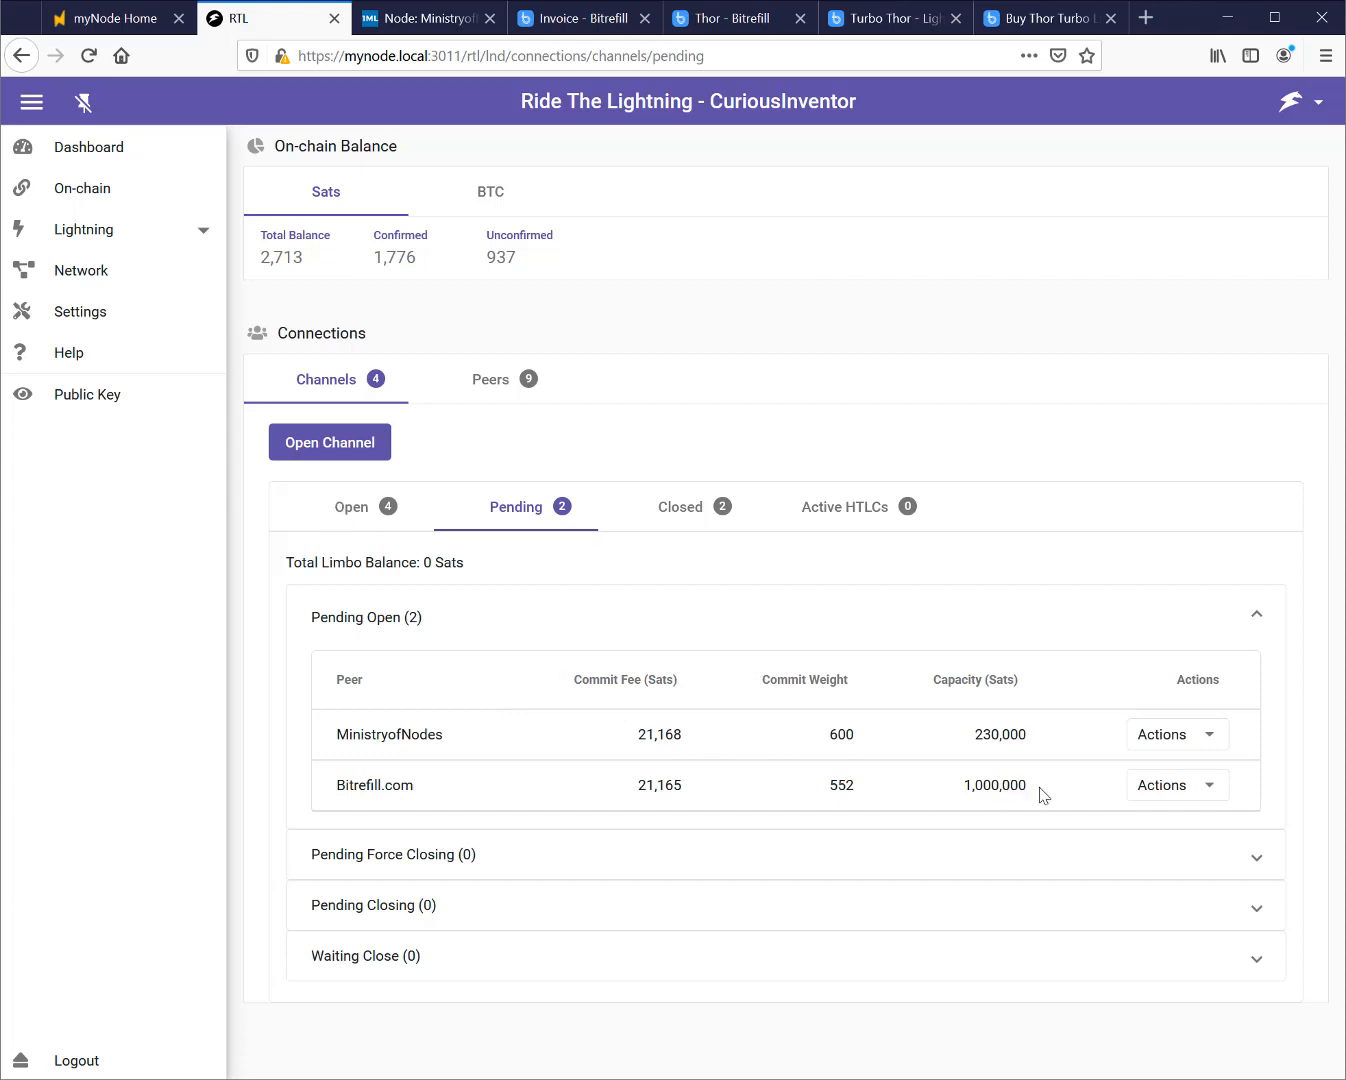
{"action": "mouse_move", "coordinate": [1056, 792]}
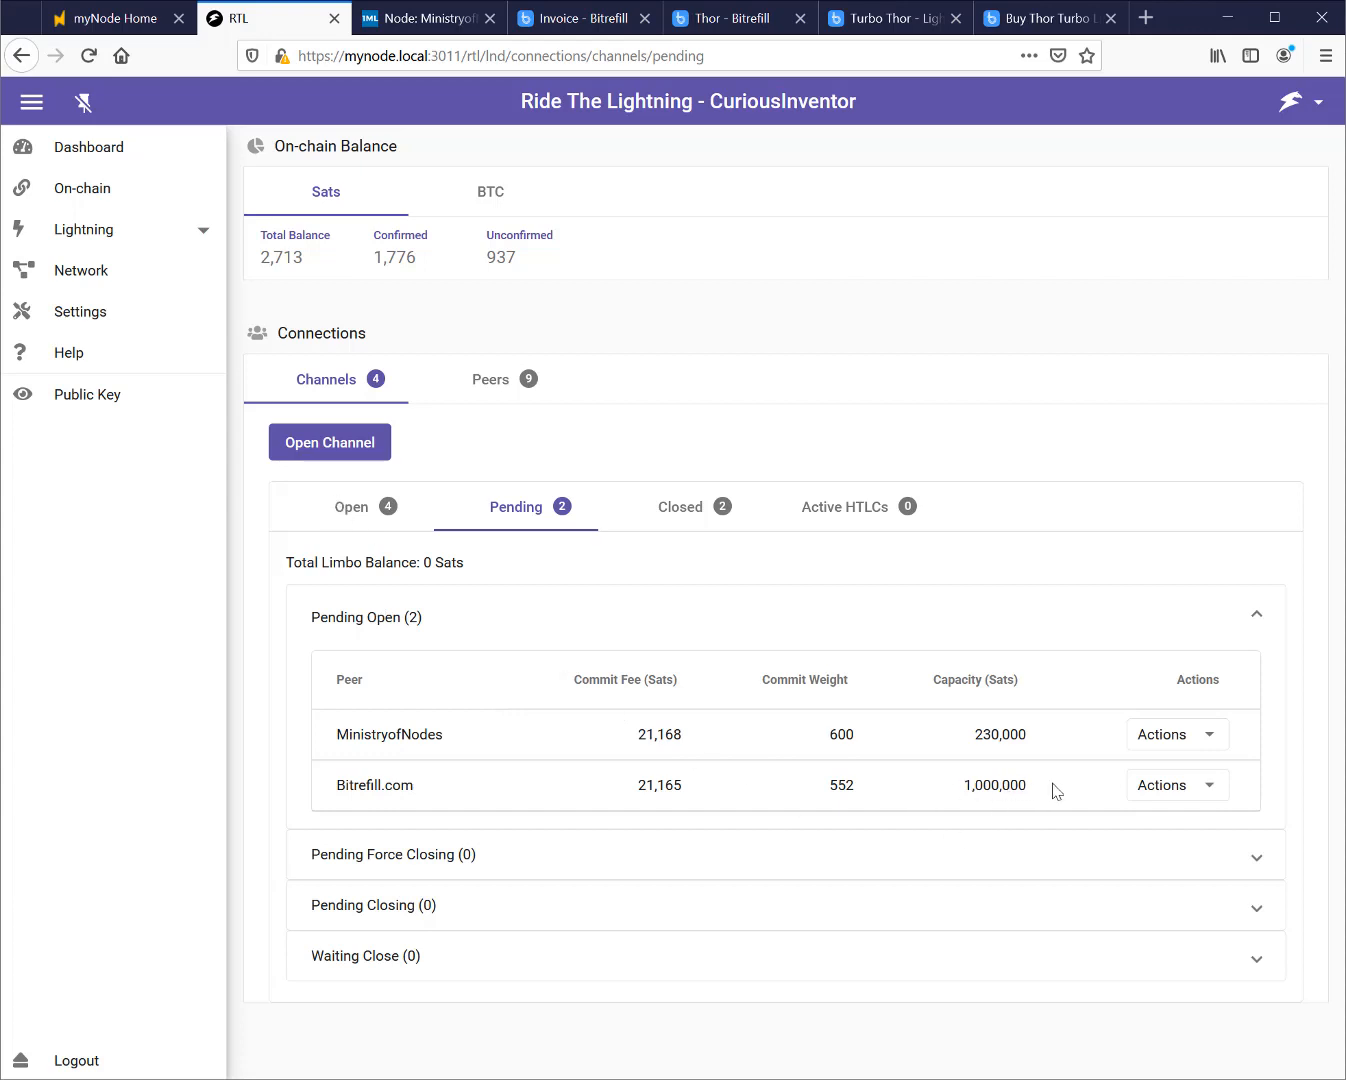
{"action": "mouse_move", "coordinate": [1072, 796]}
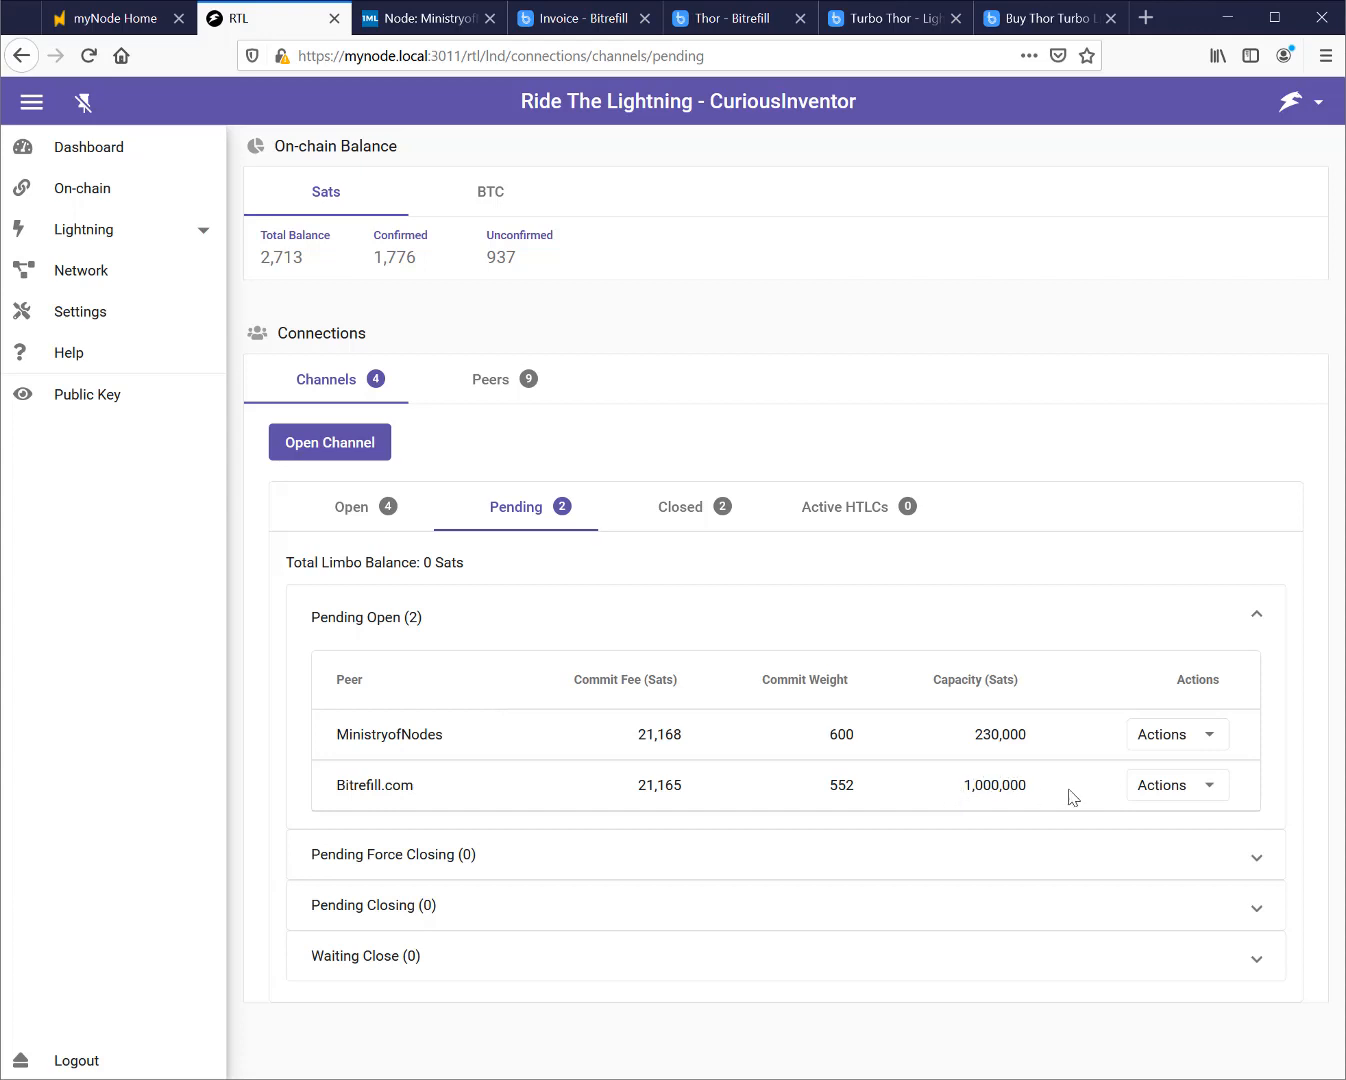
{"action": "mouse_move", "coordinate": [728, 802]}
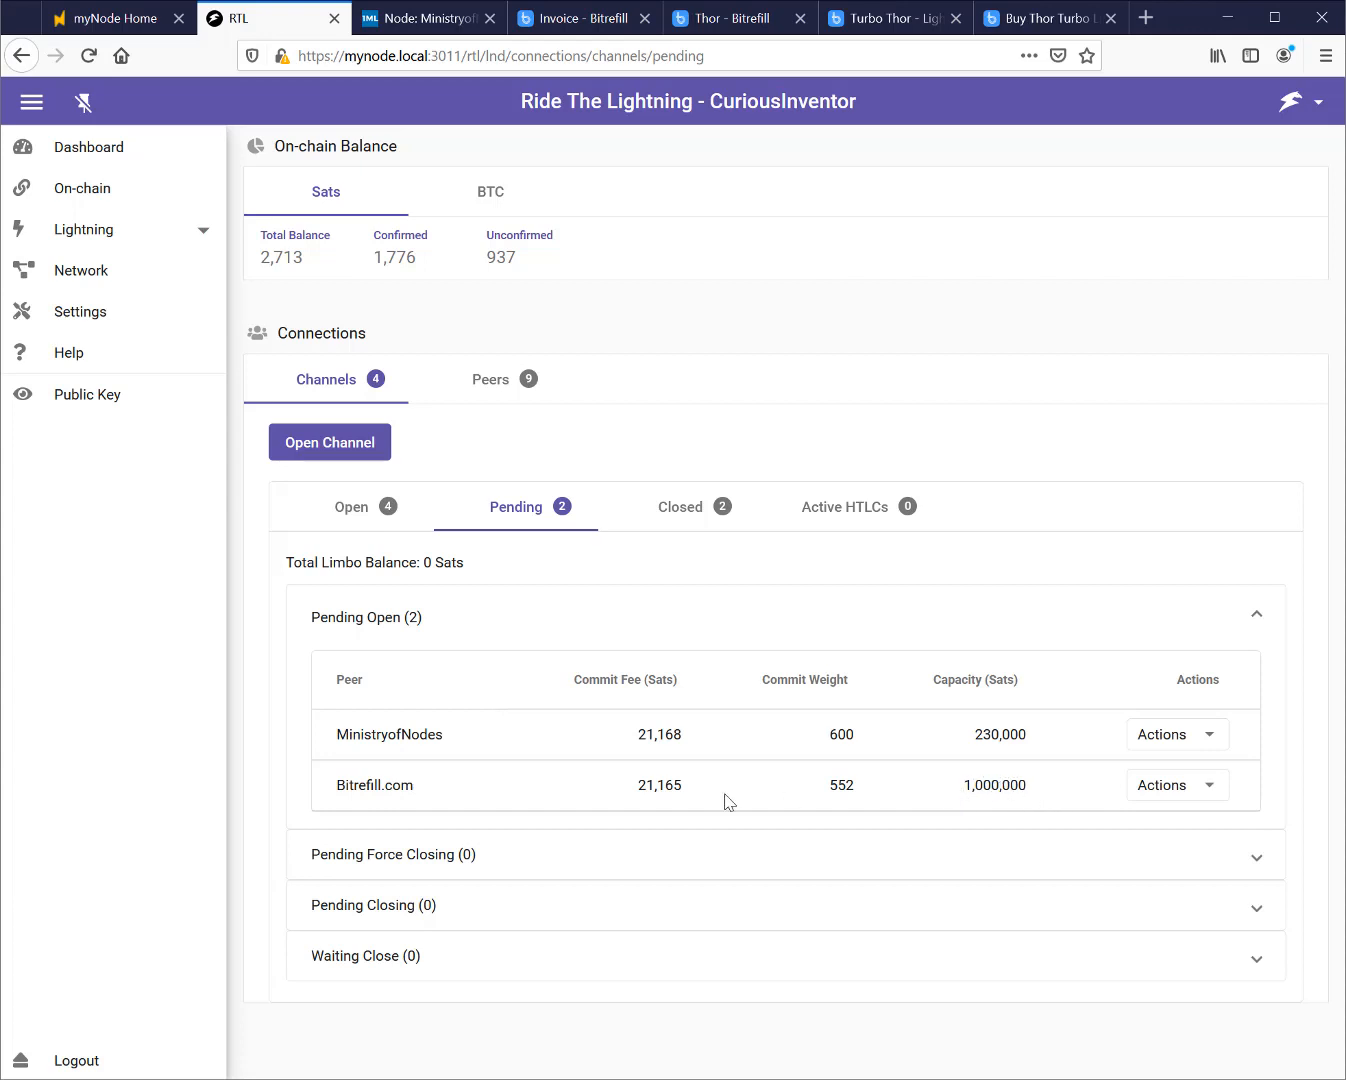
Back up all channels and save the downloaded Backup-Channel-All.bak file
{"action": "left_click", "coordinate": [350, 508]}
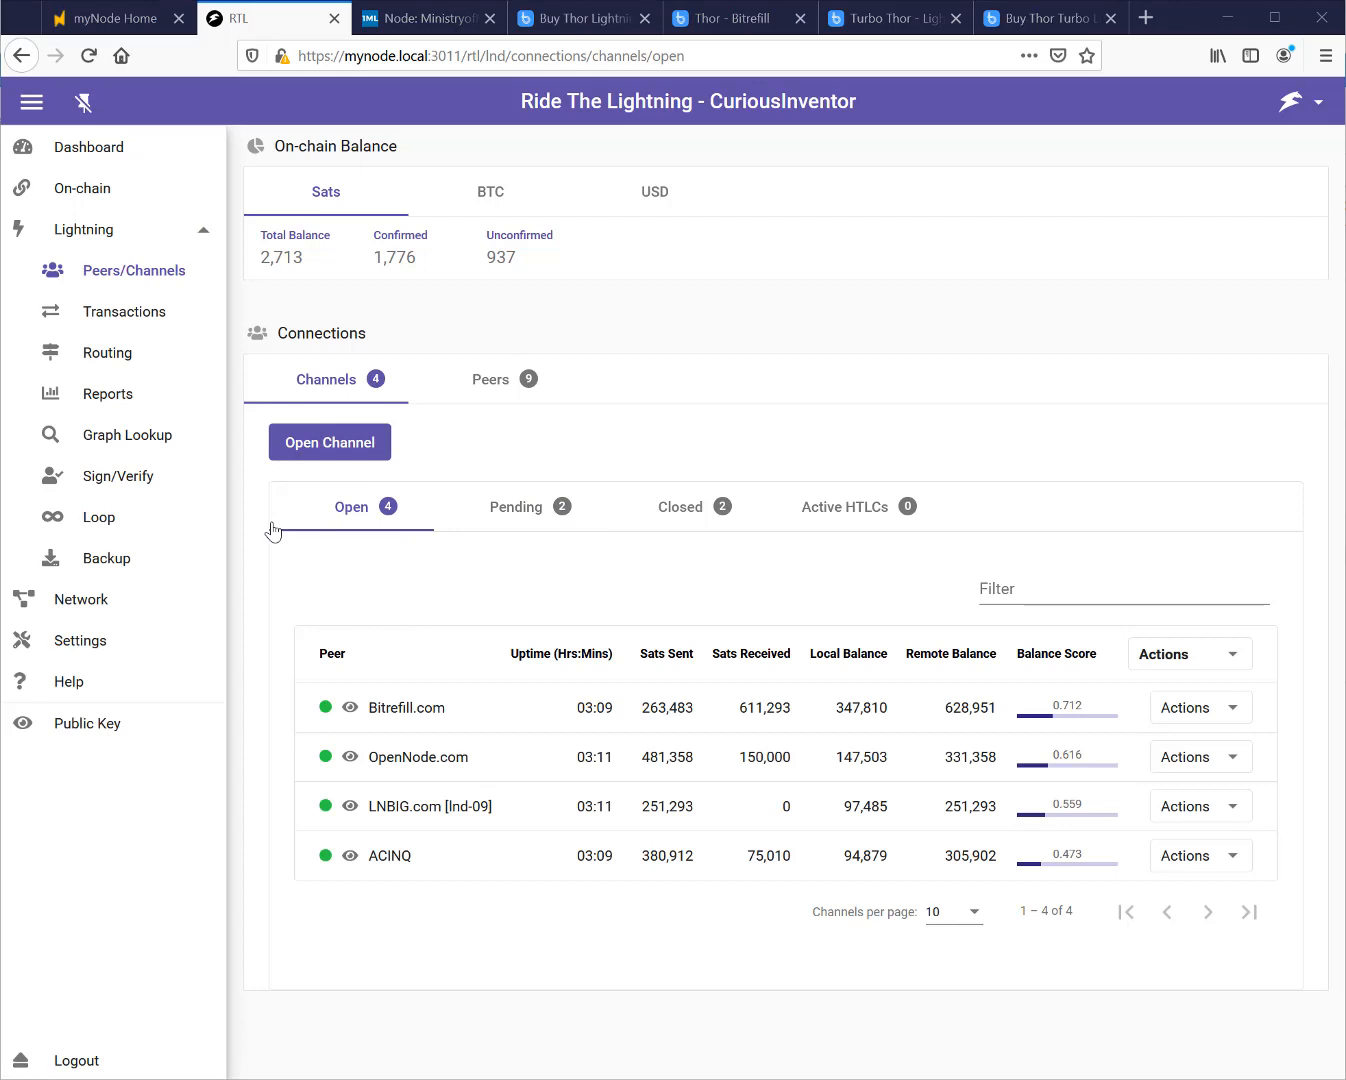
{"action": "mouse_move", "coordinate": [288, 324]}
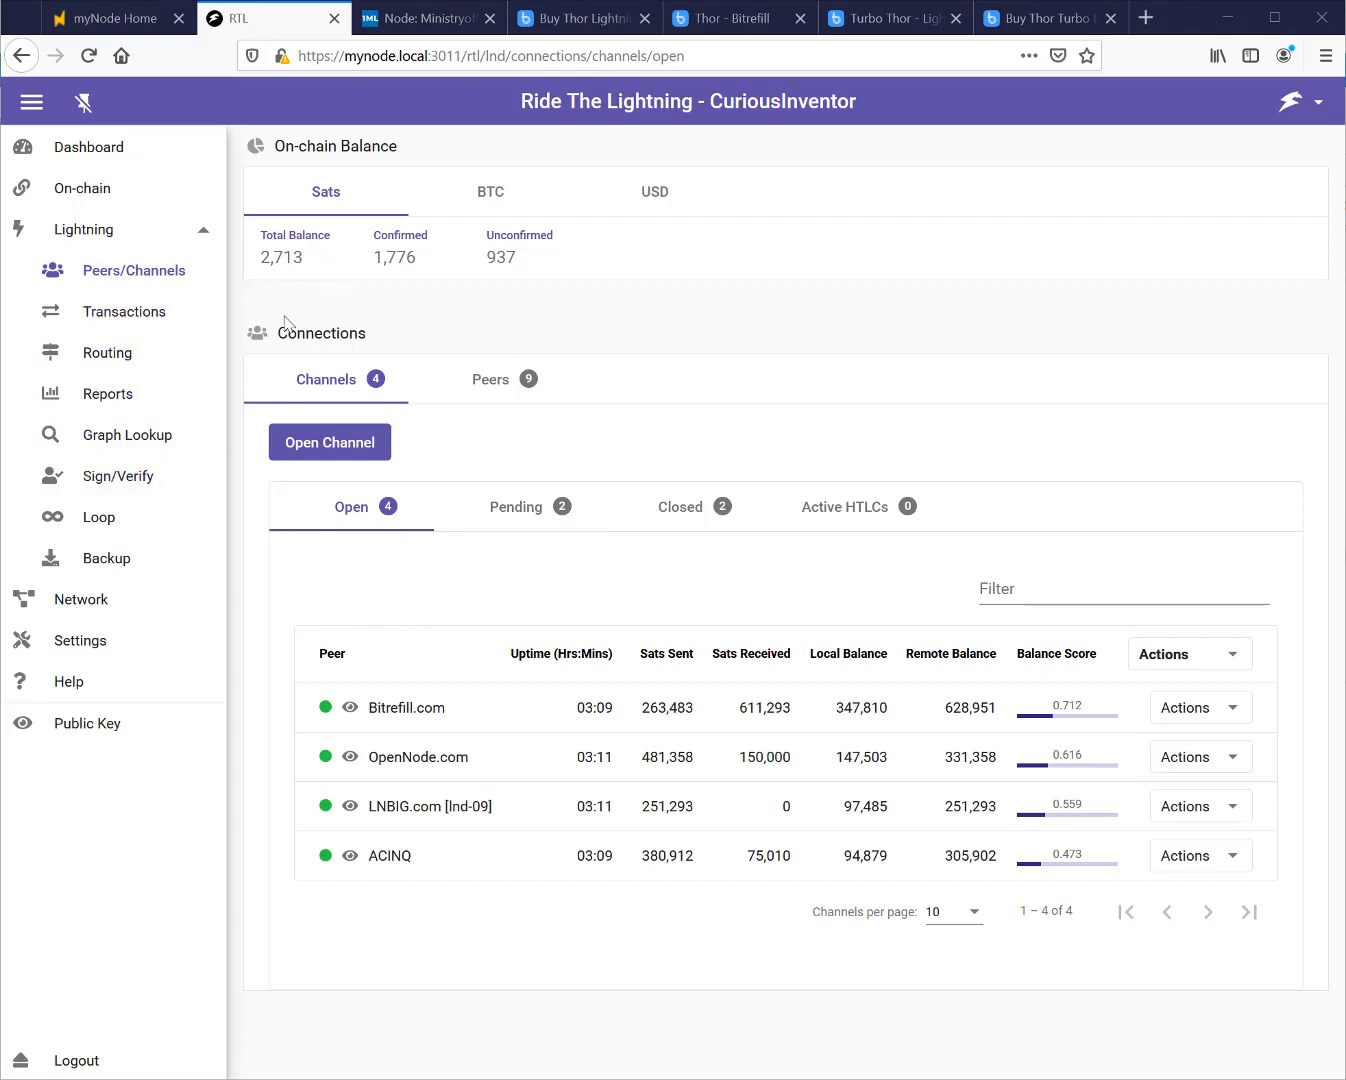
{"action": "mouse_move", "coordinate": [108, 558]}
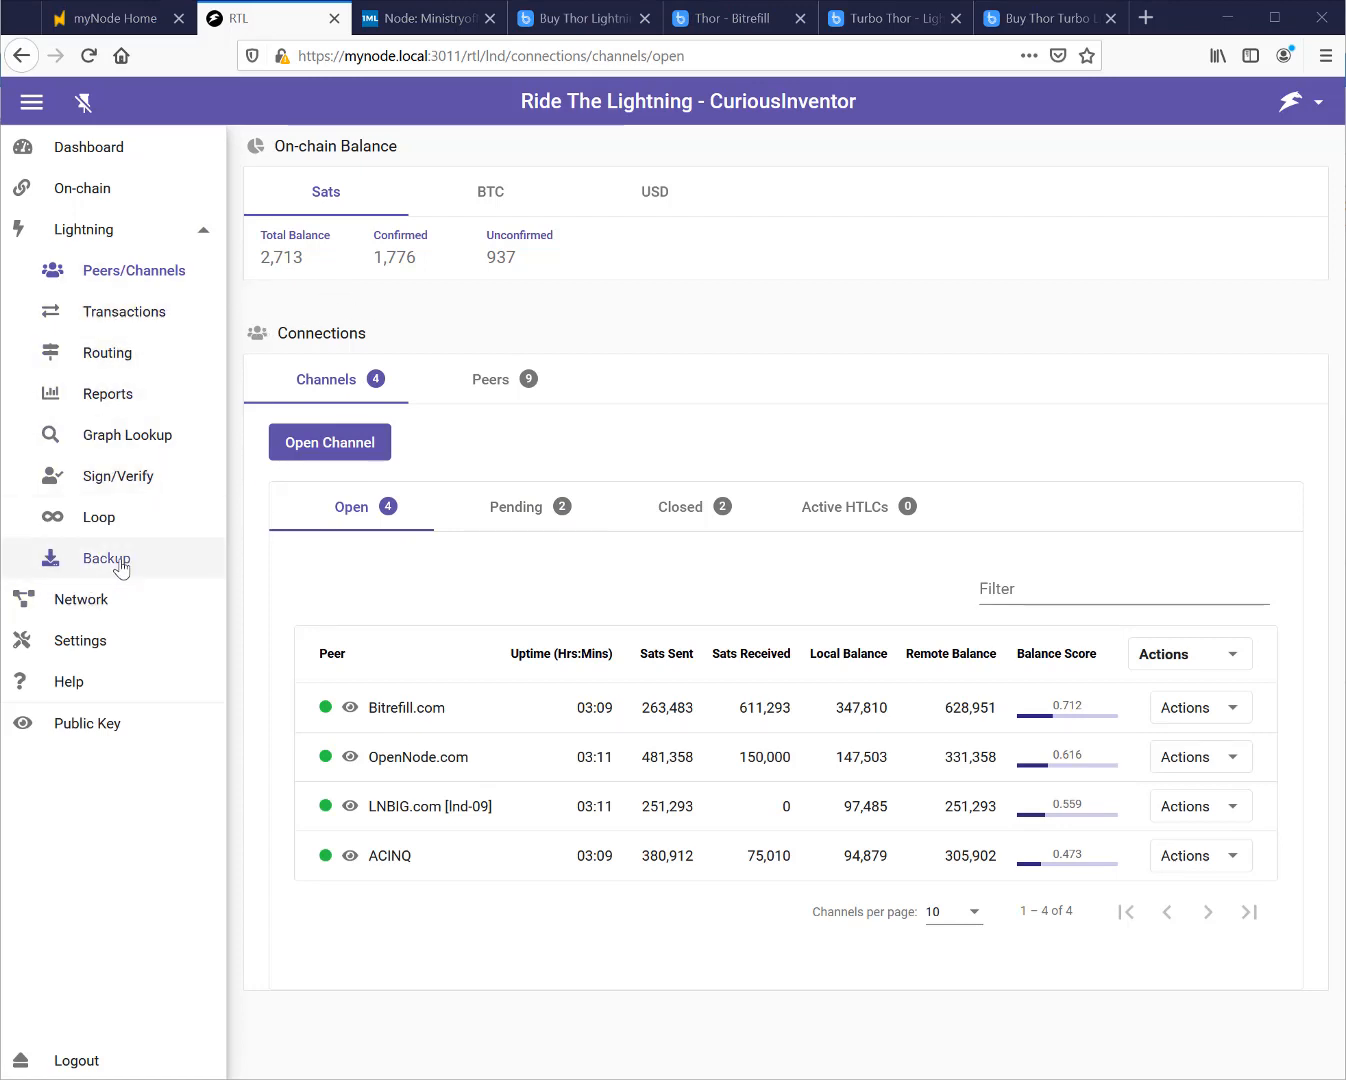
{"action": "left_click", "coordinate": [108, 558]}
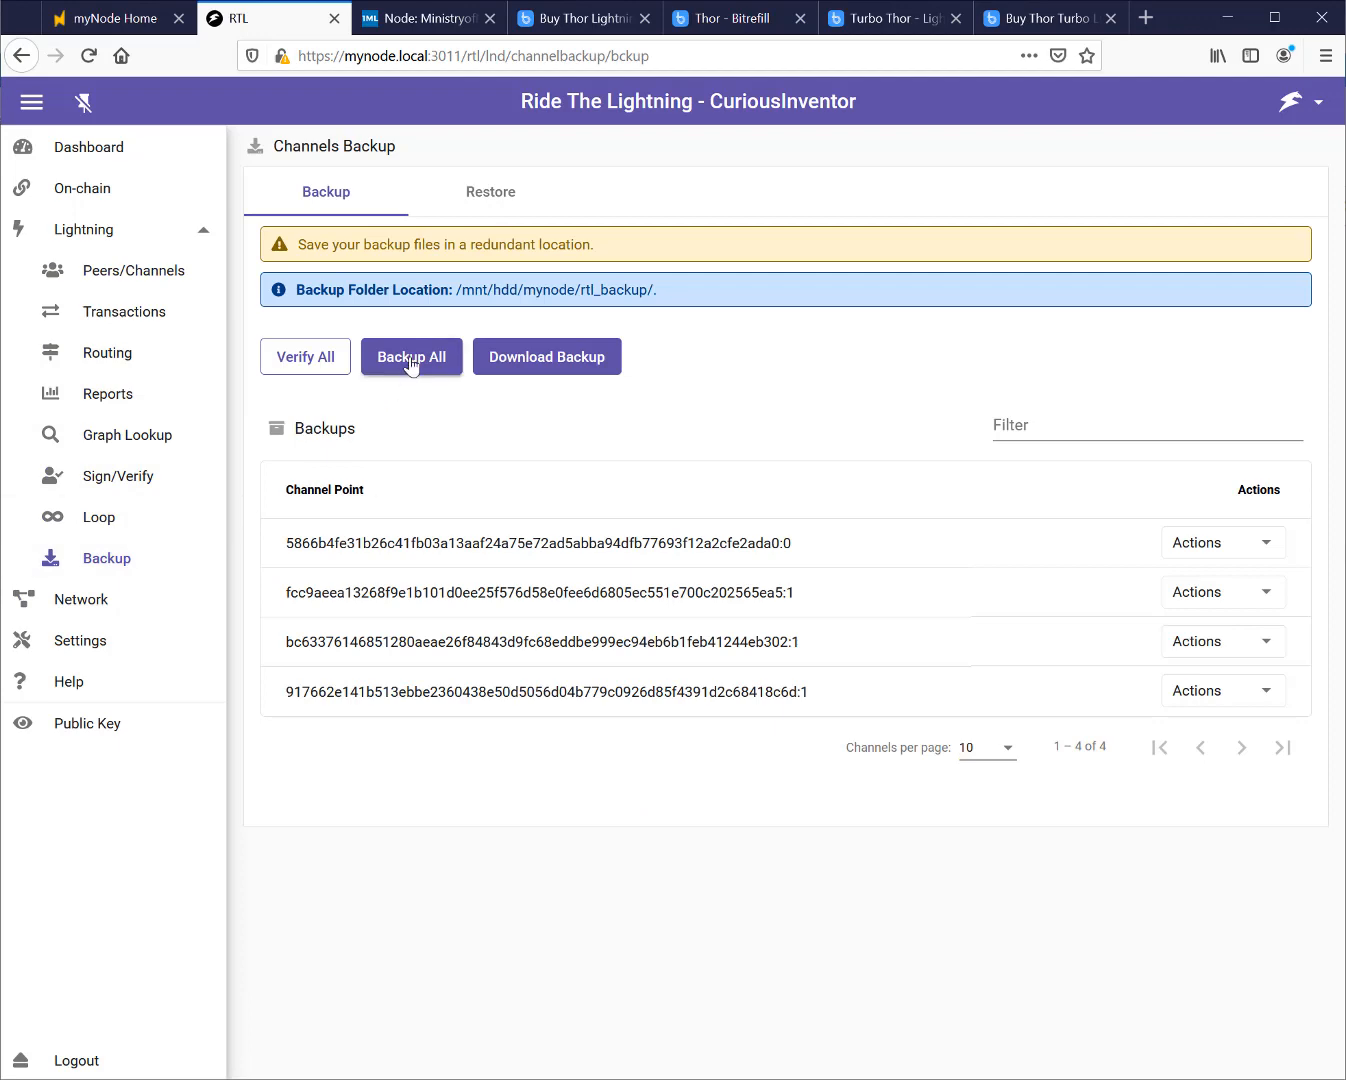
{"action": "left_click", "coordinate": [410, 356]}
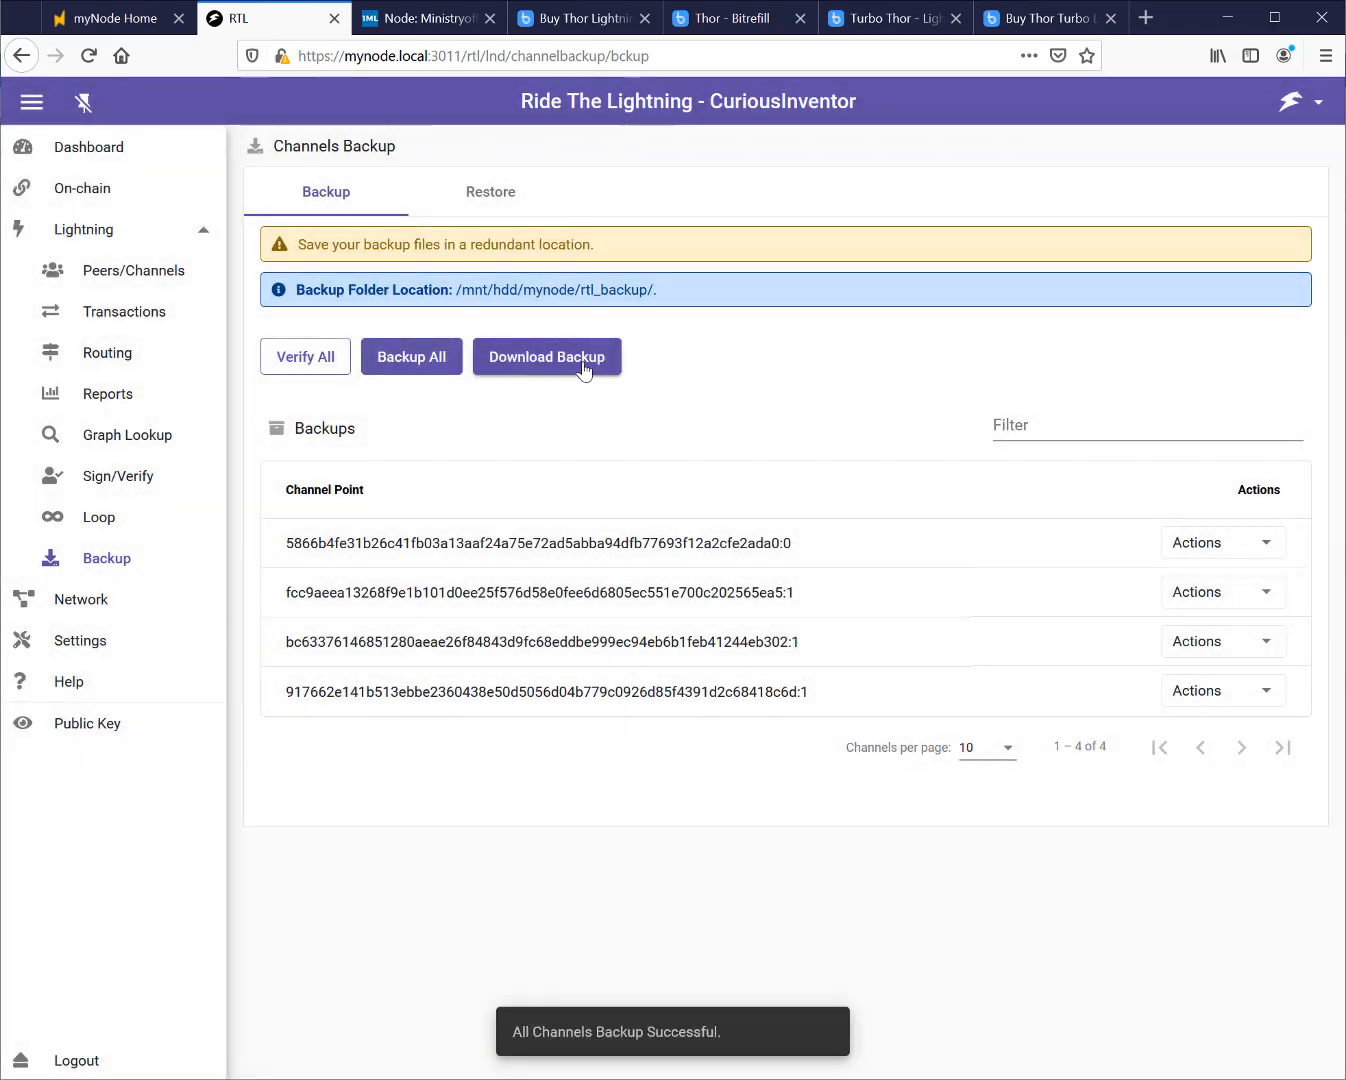
{"action": "left_click", "coordinate": [546, 356]}
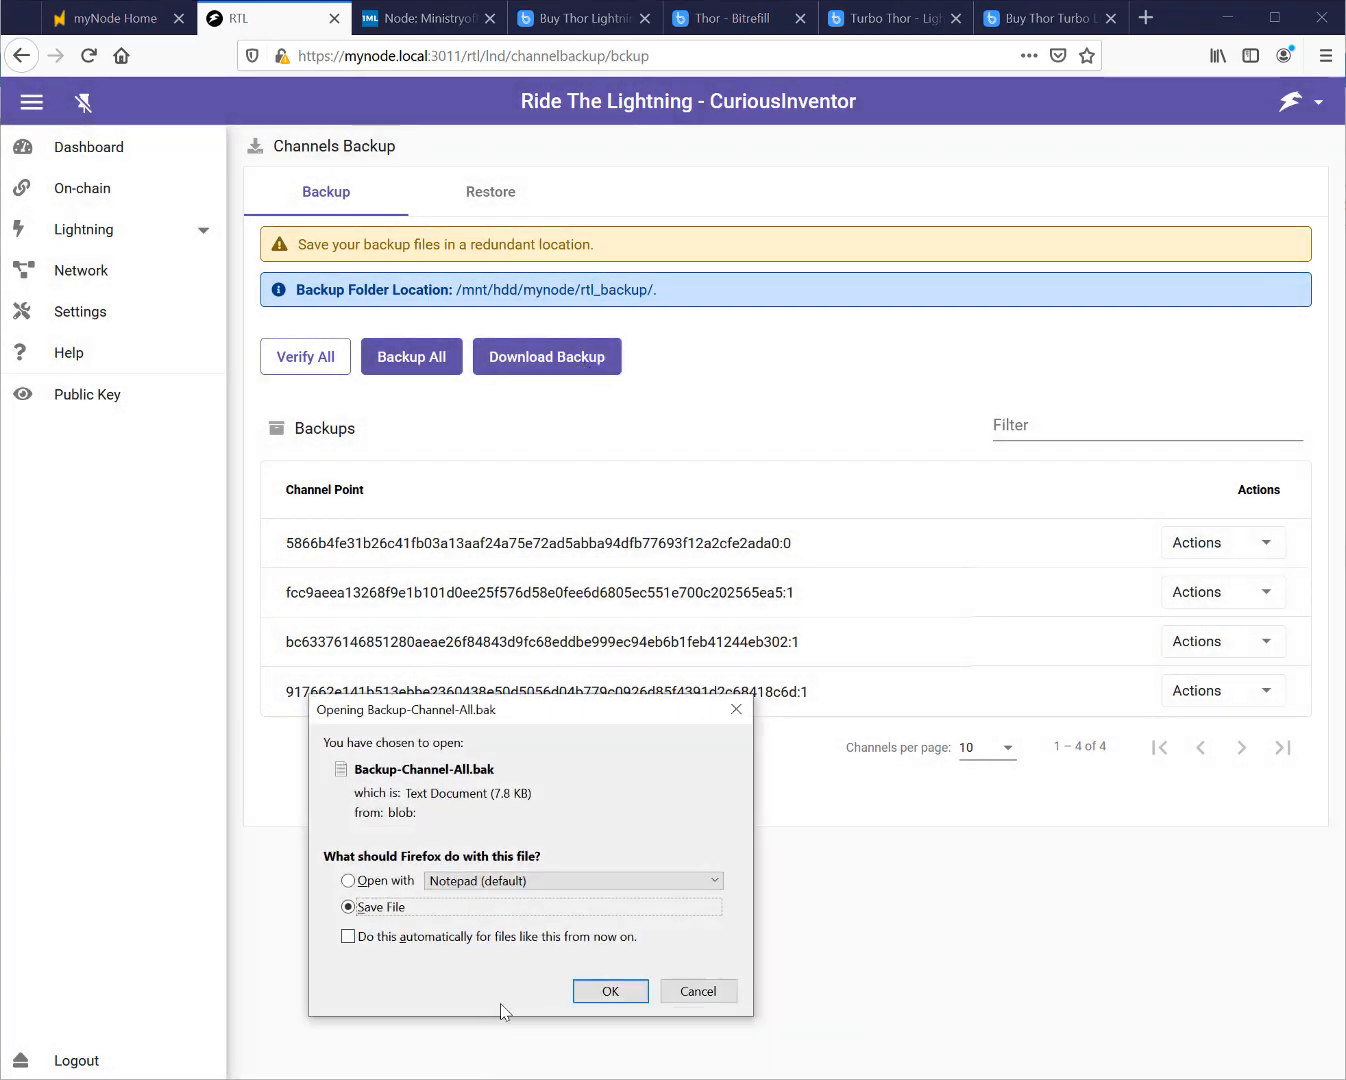
{"action": "mouse_move", "coordinate": [610, 992]}
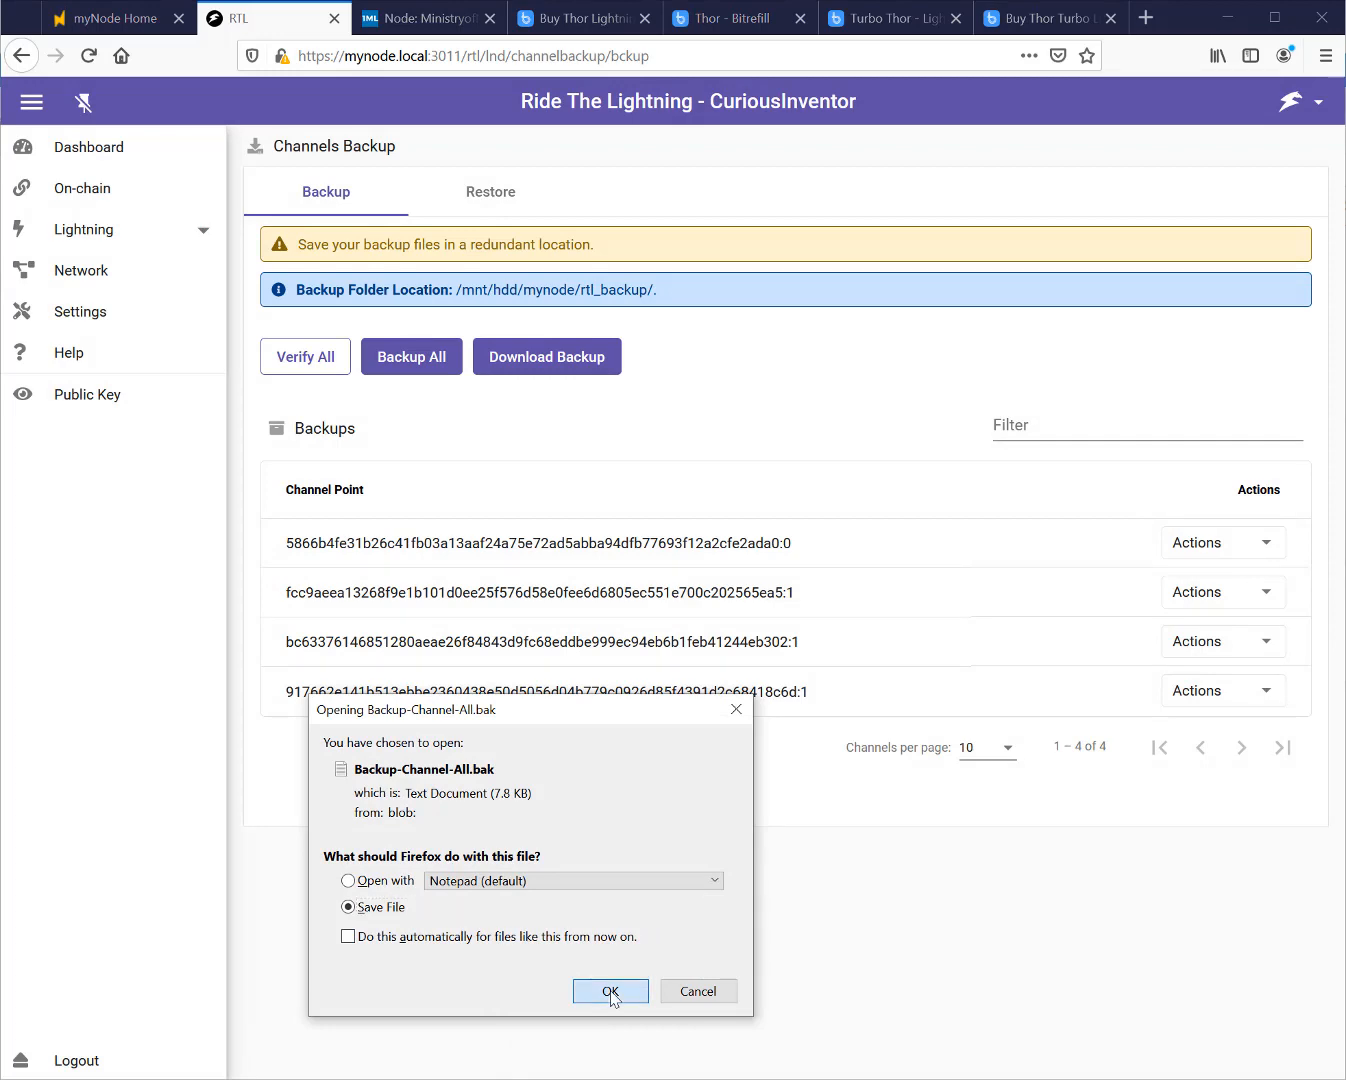
{"action": "left_click", "coordinate": [610, 992]}
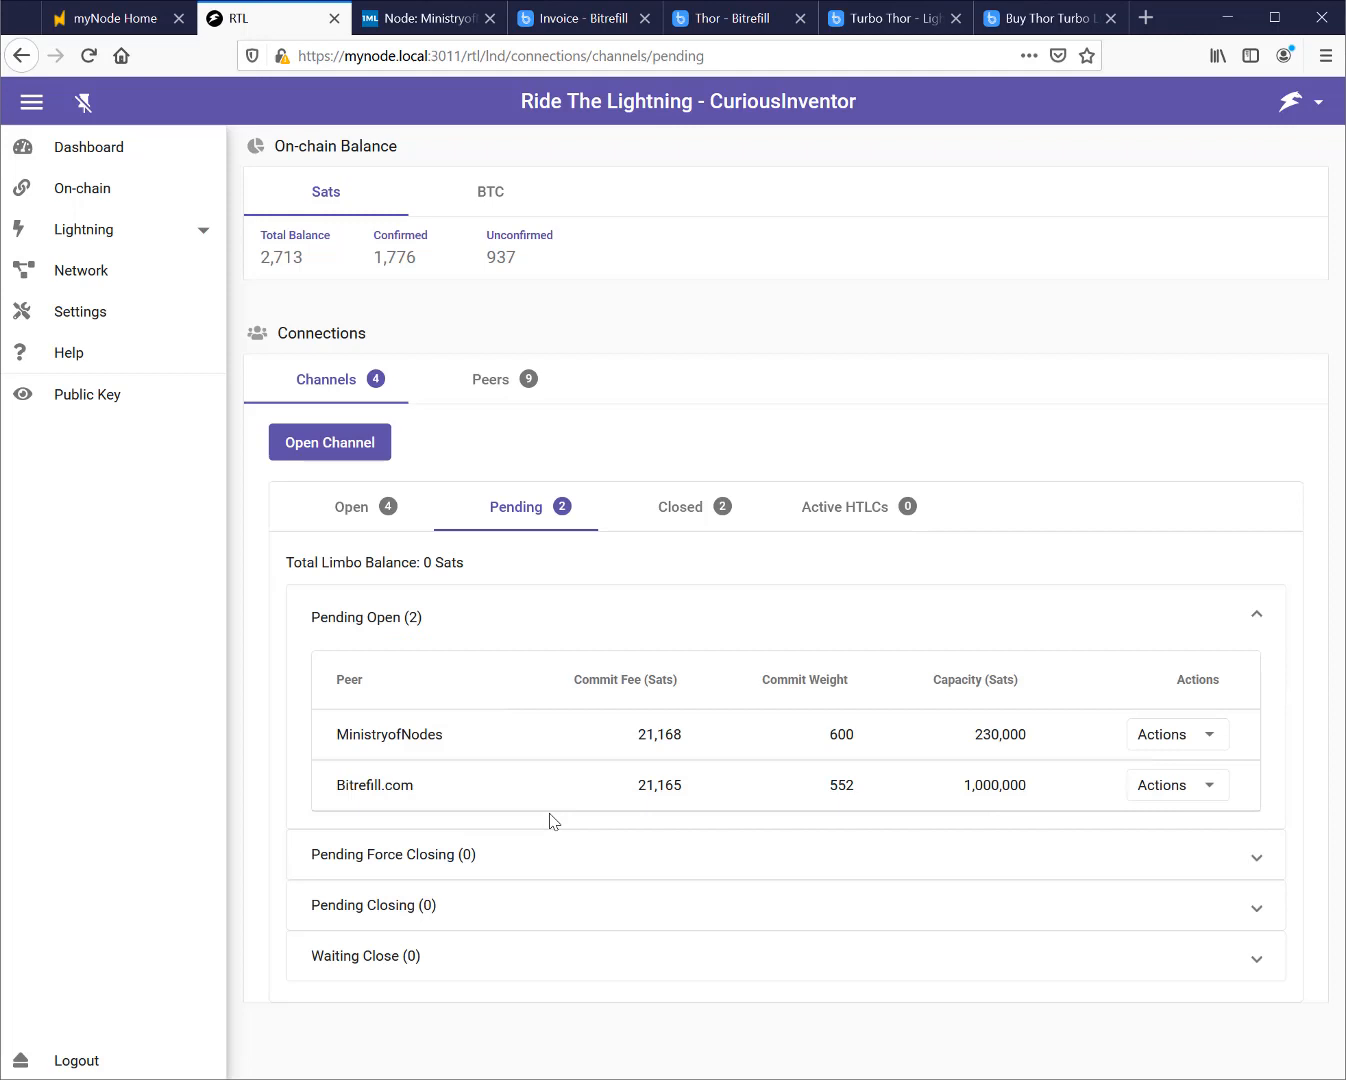
{"action": "mouse_move", "coordinate": [530, 780]}
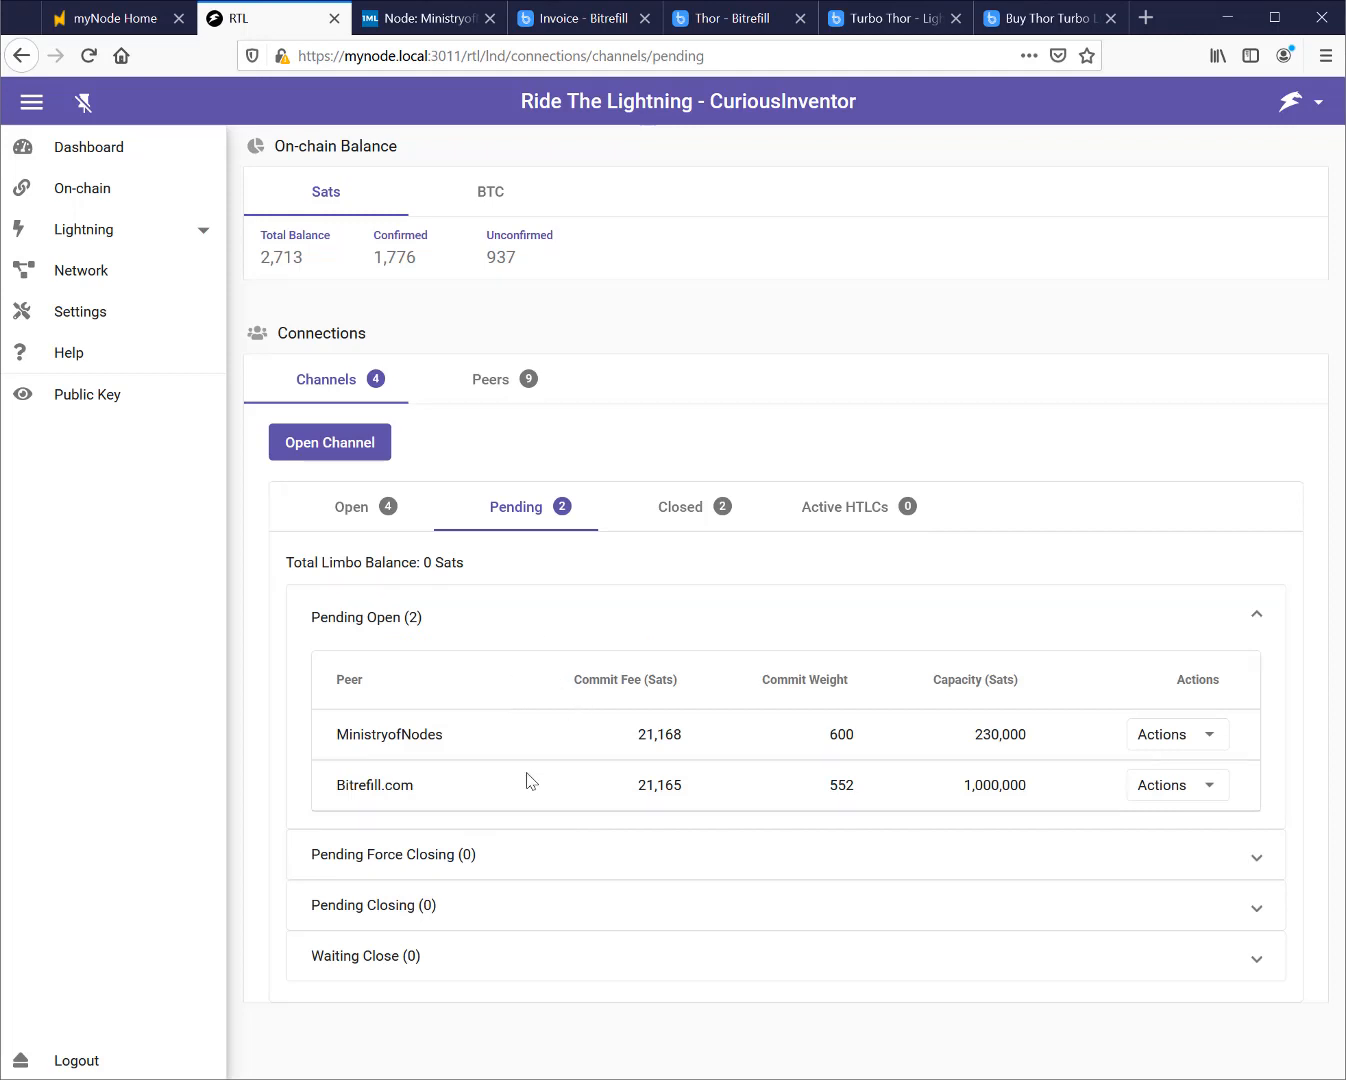
{"action": "mouse_move", "coordinate": [532, 648]}
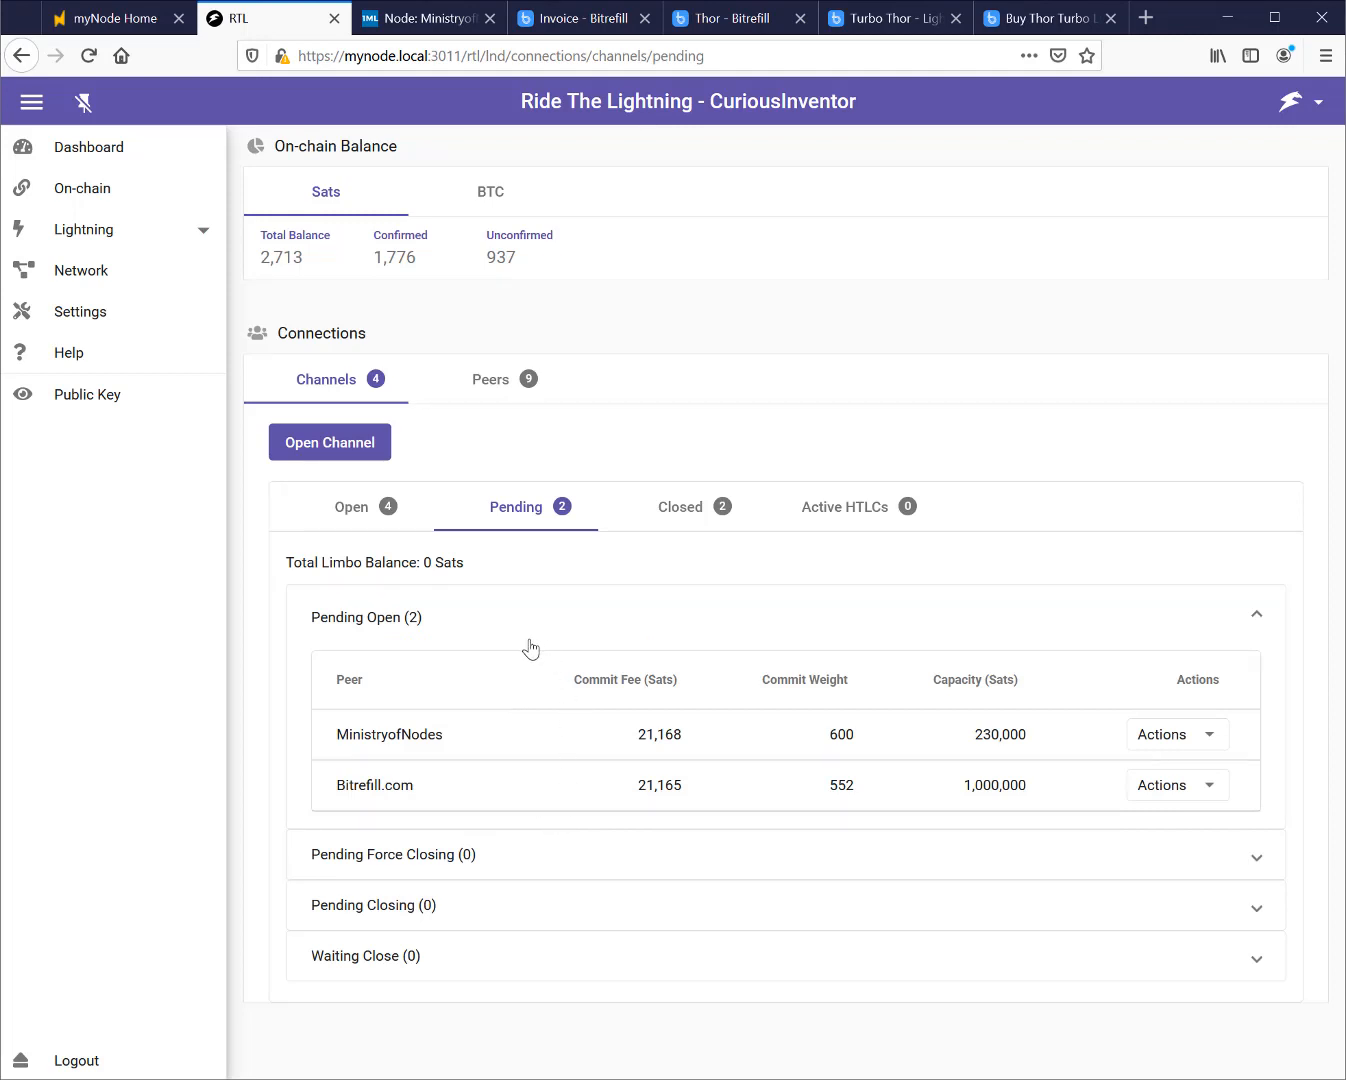
{"action": "mouse_move", "coordinate": [530, 752]}
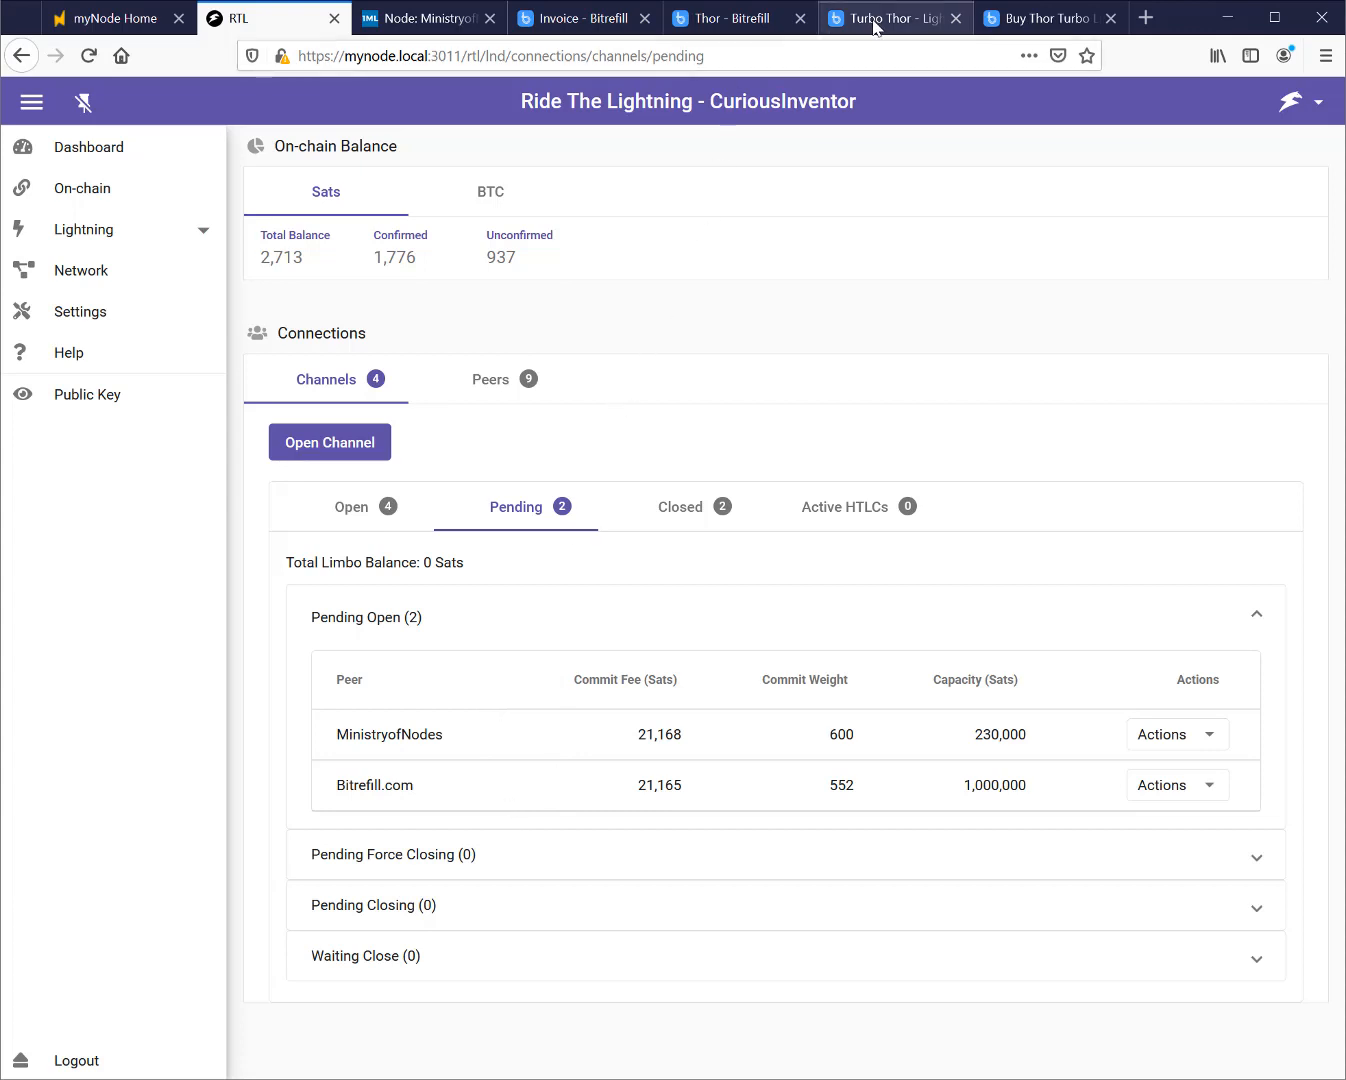
Switch to Bitrefill's Thor Turbo info page describing pre-funded Lightning channels
{"action": "left_click", "coordinate": [888, 18]}
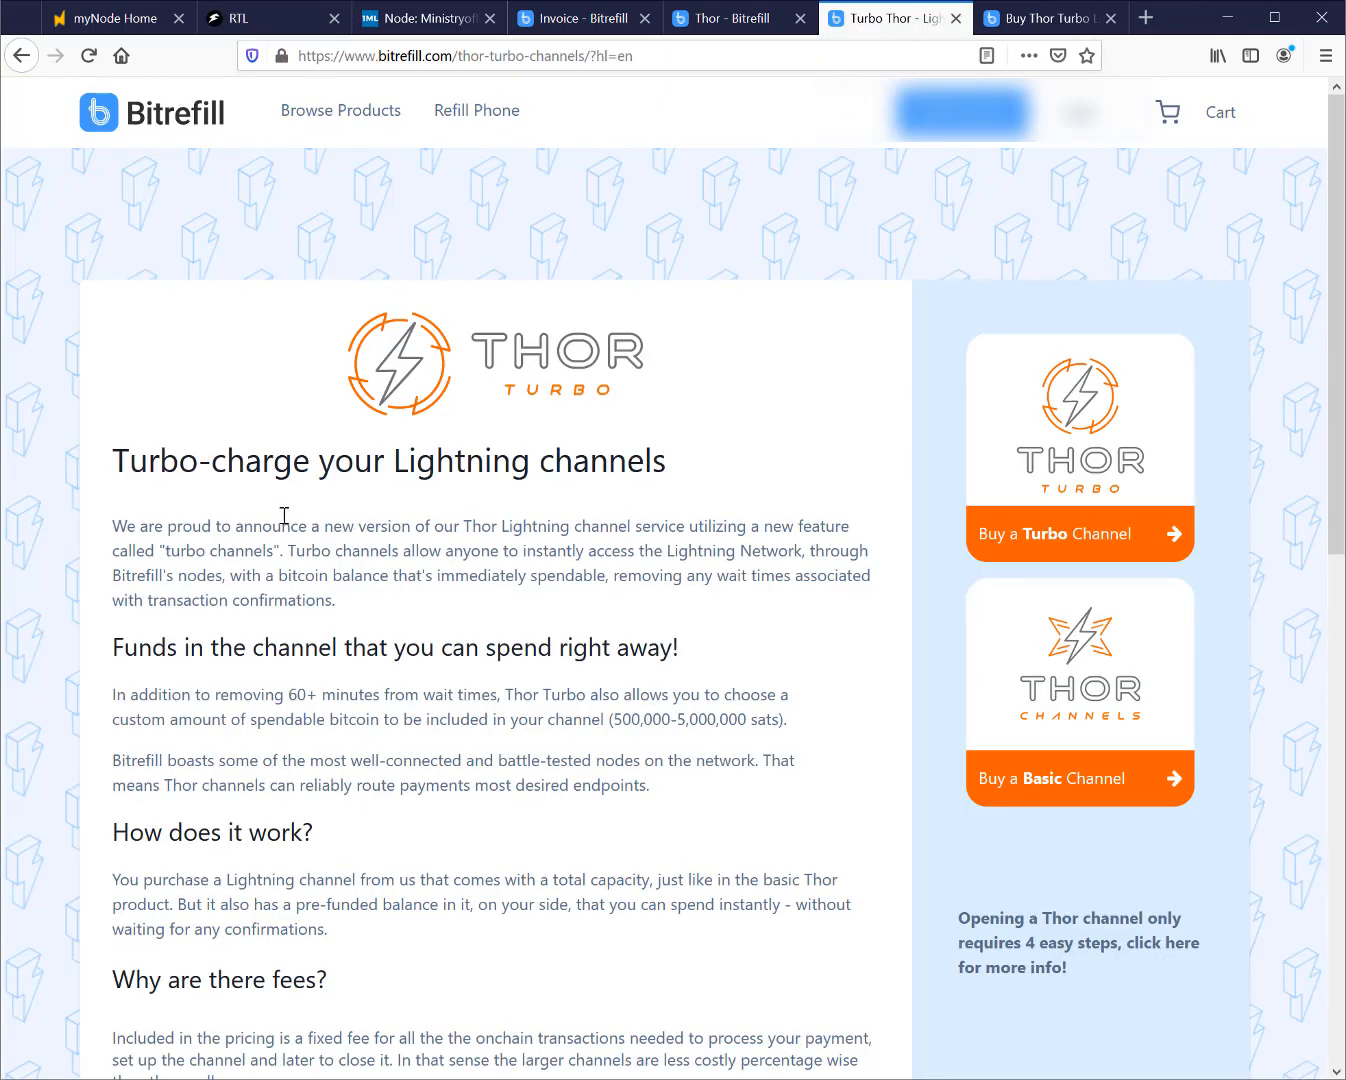
{"action": "mouse_move", "coordinate": [440, 556]}
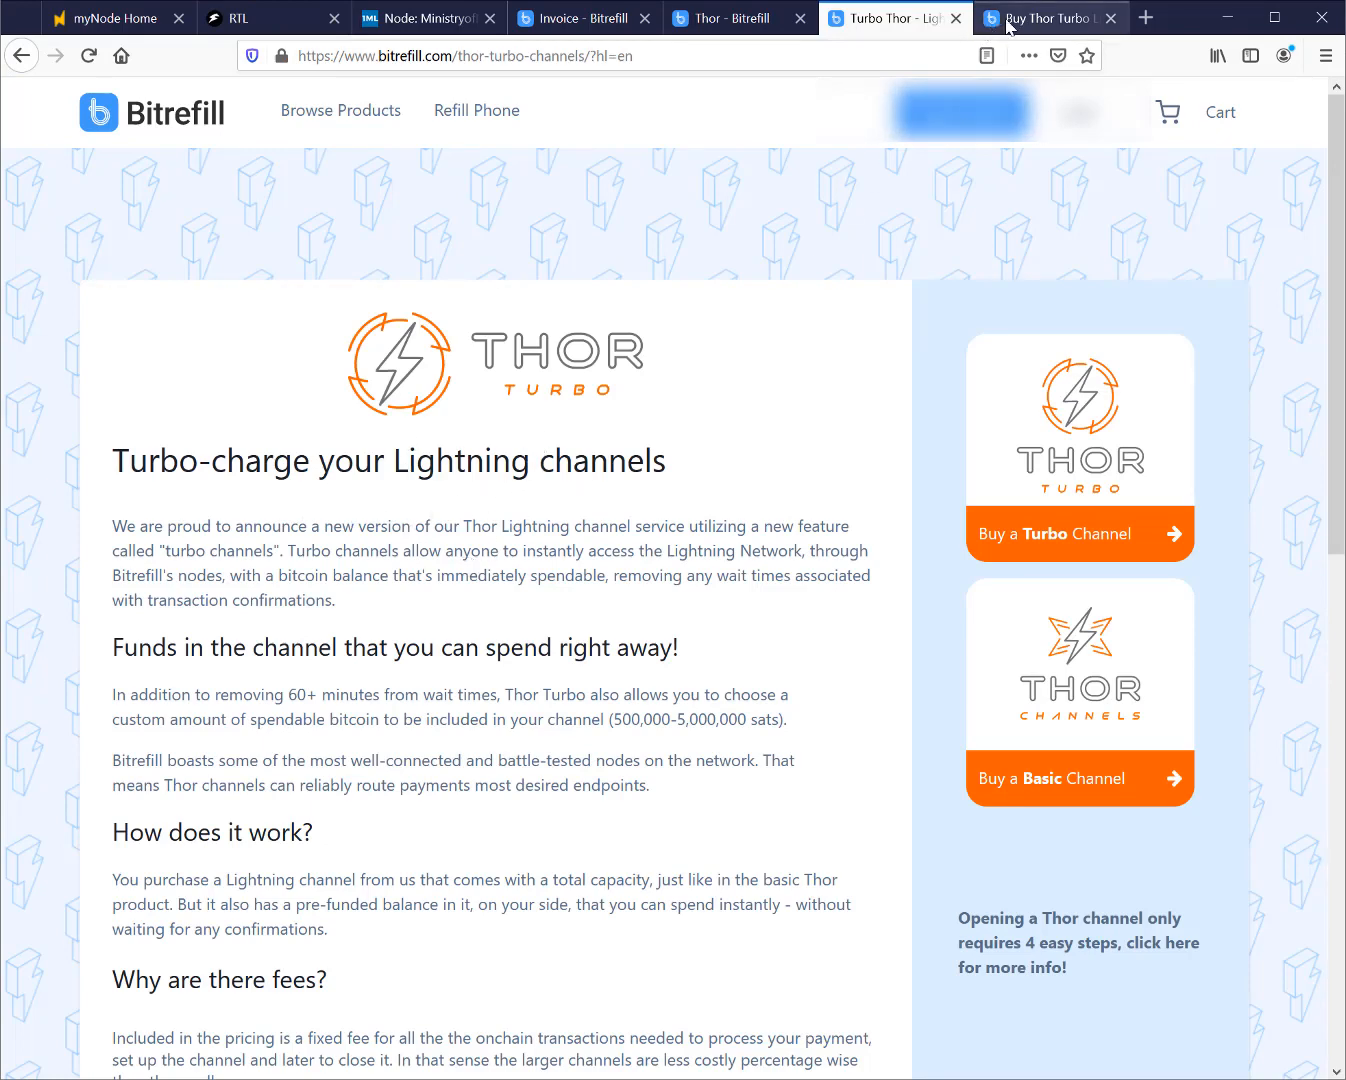
{"action": "mouse_move", "coordinate": [1048, 18]}
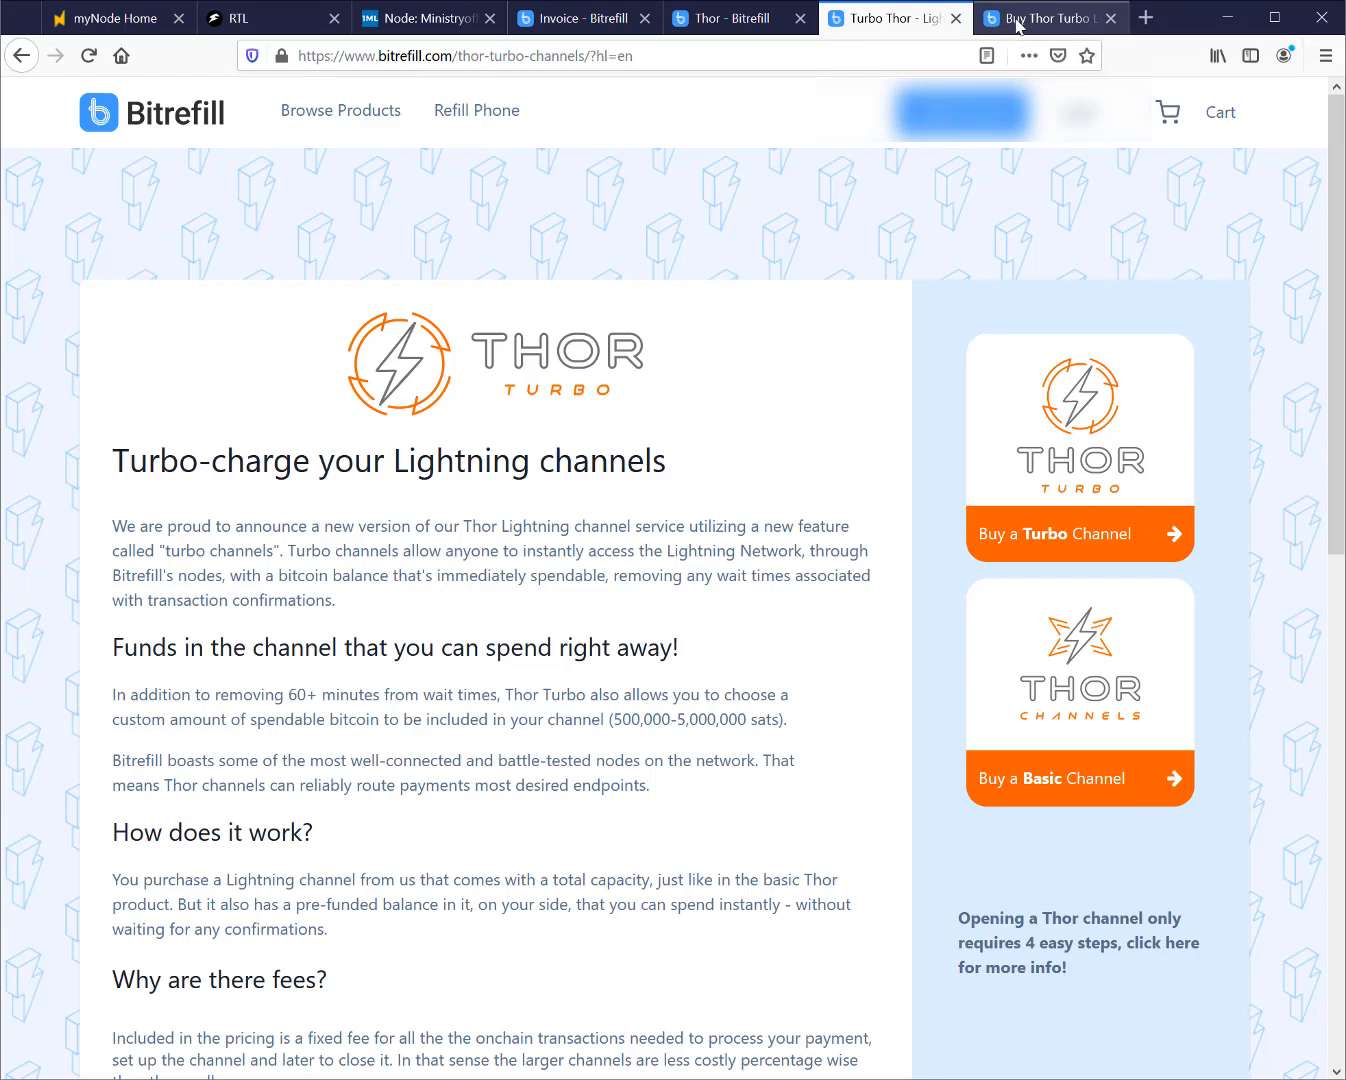
View the Thor Turbo Lightning Channel purchase page, amounts from 500,000 sats, out of stock
{"action": "left_click", "coordinate": [1078, 532]}
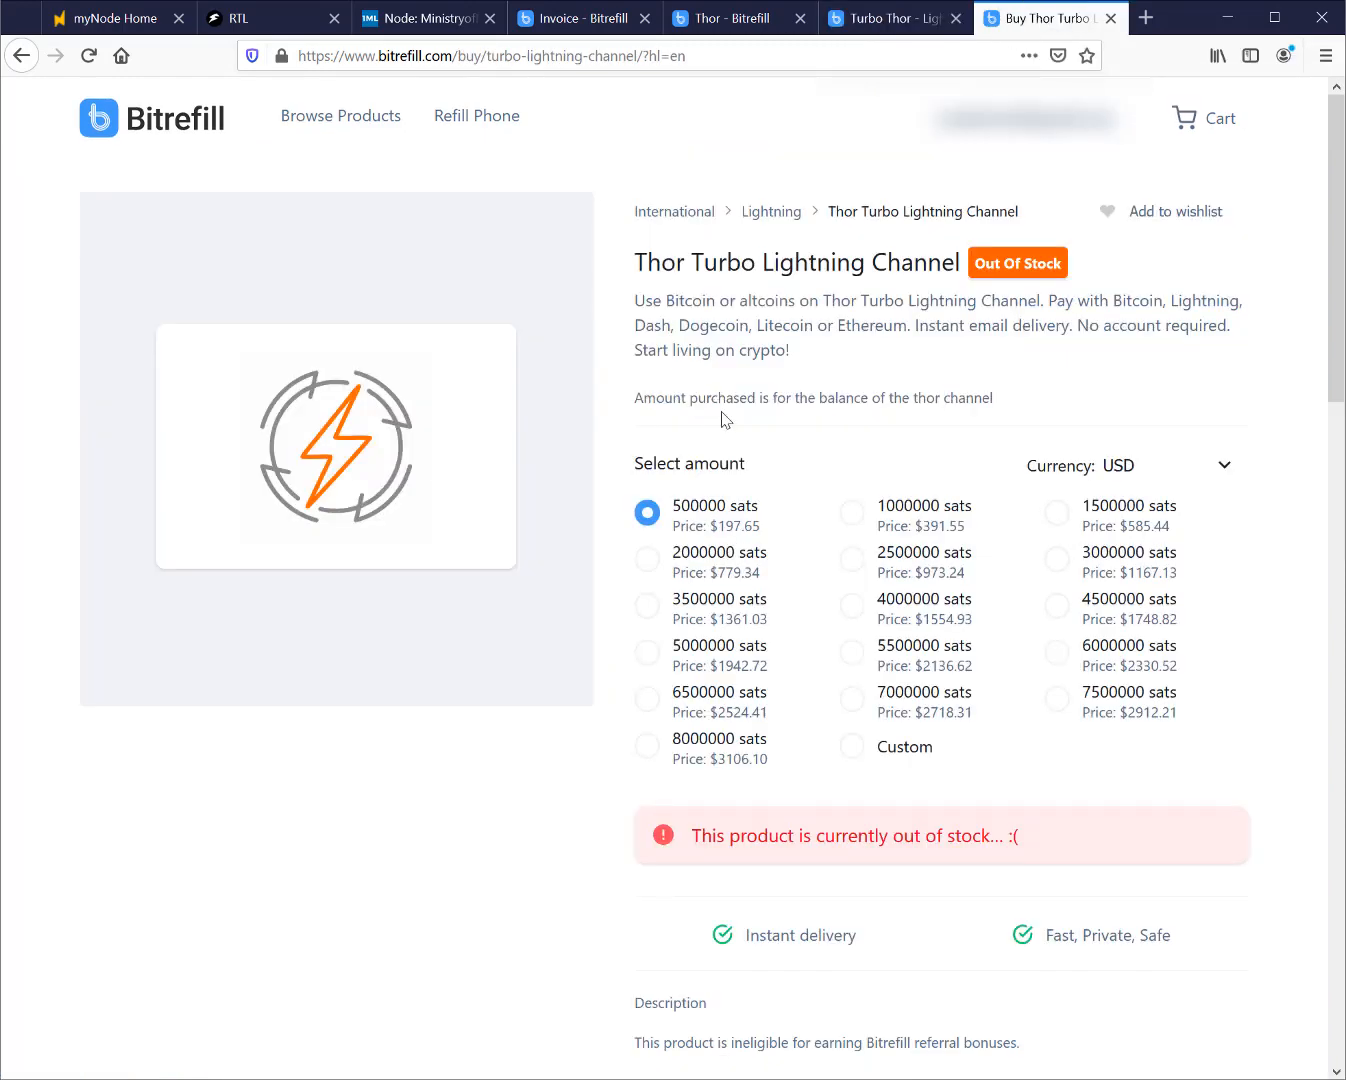
{"action": "mouse_move", "coordinate": [820, 428]}
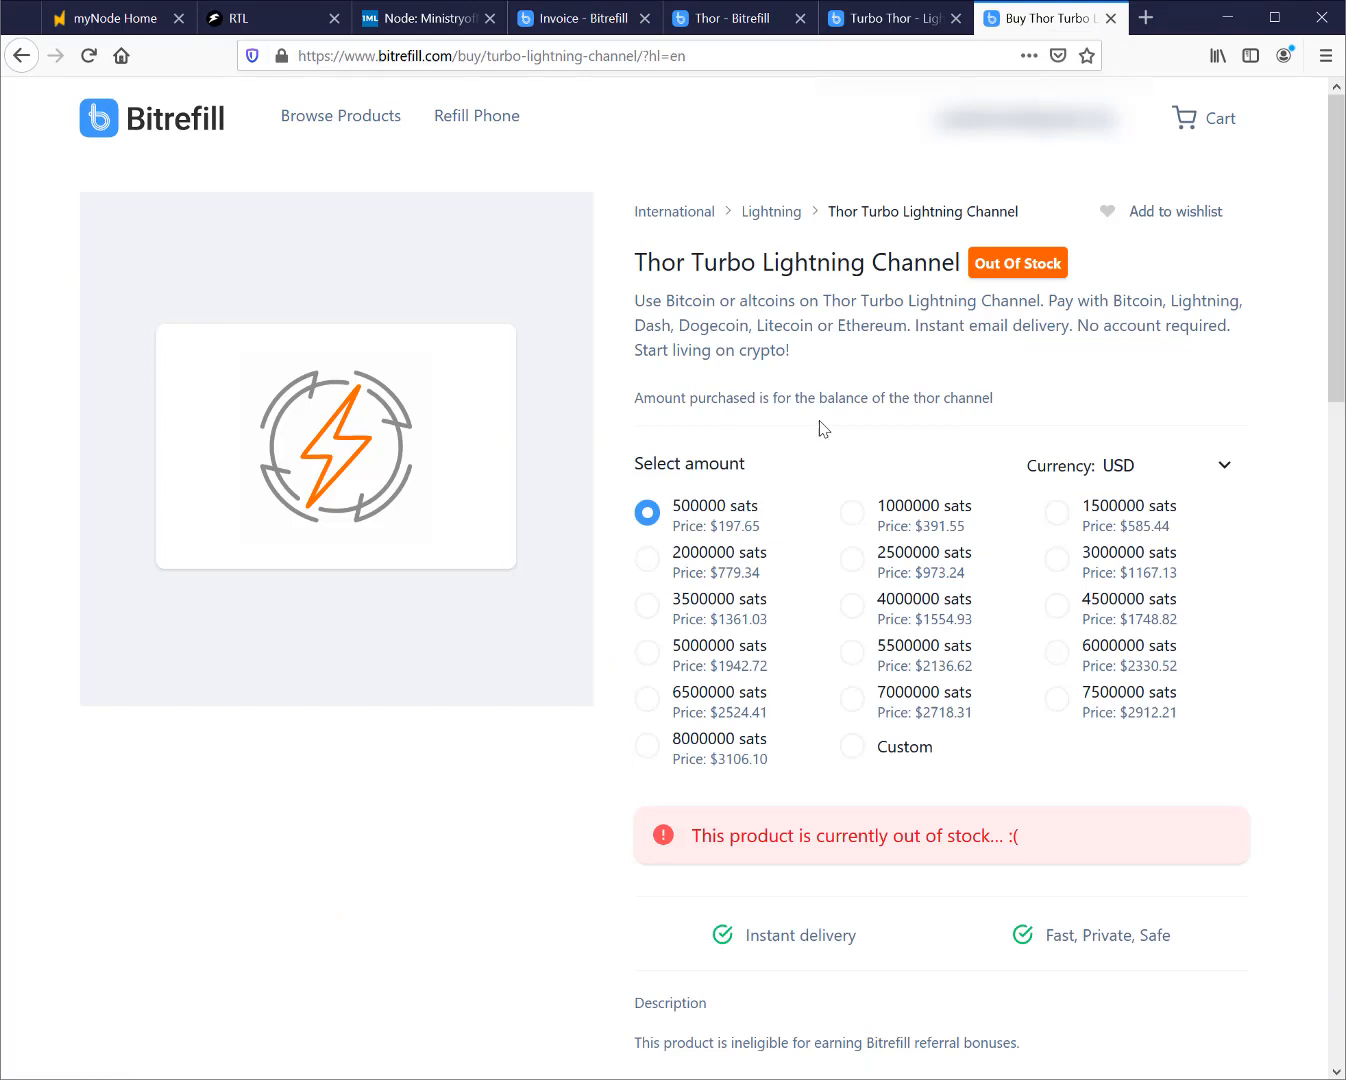
{"action": "mouse_move", "coordinate": [584, 544]}
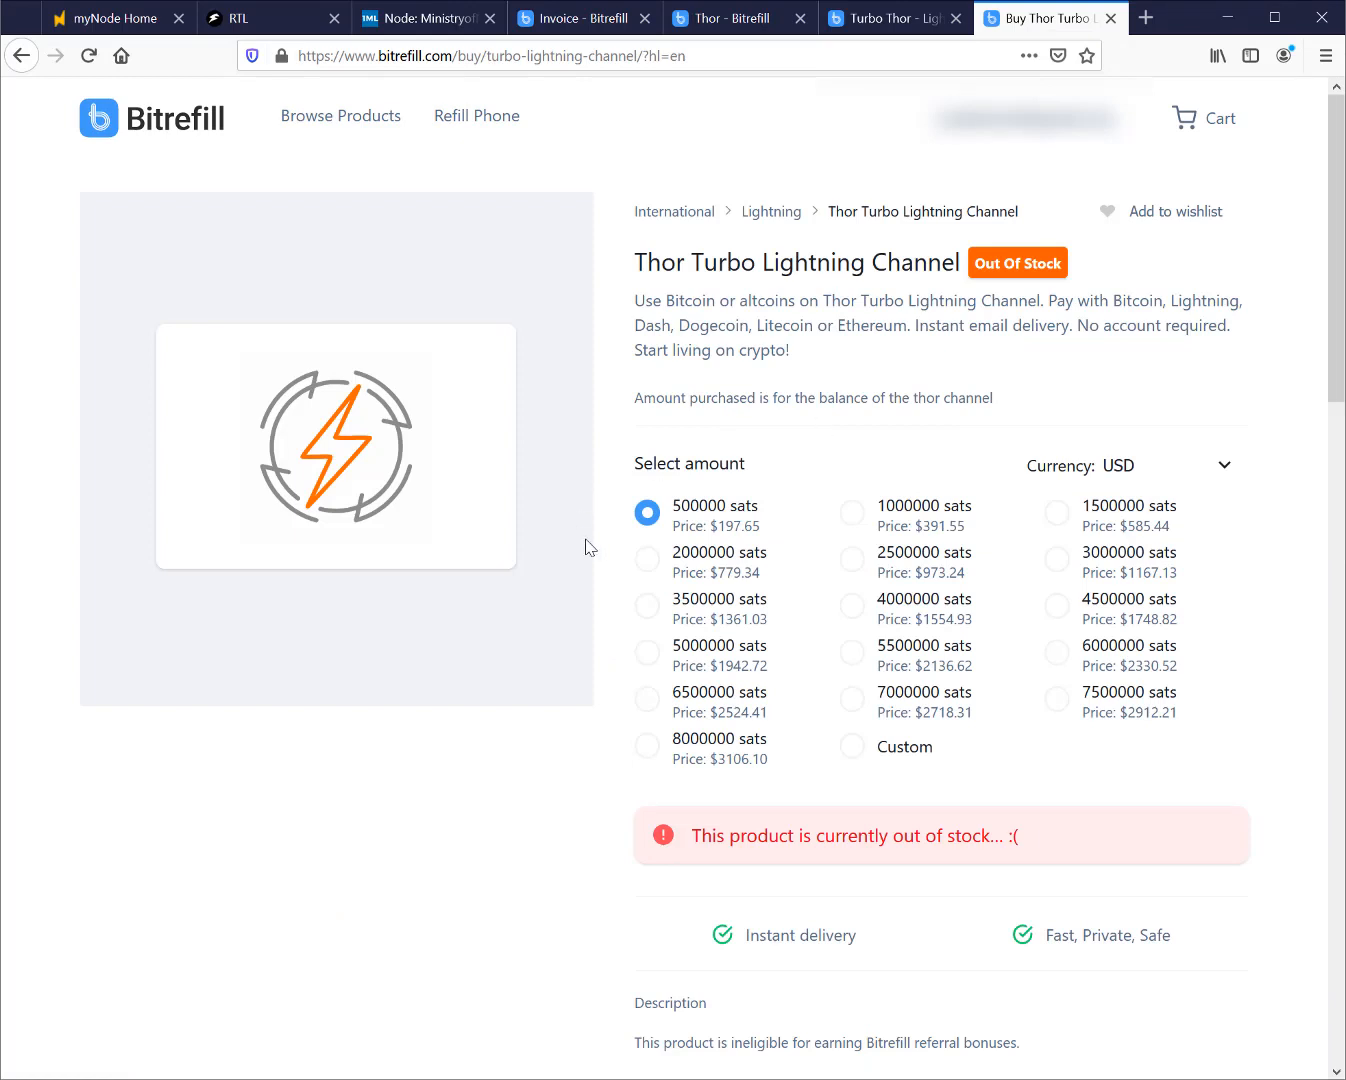
{"action": "mouse_move", "coordinate": [648, 660]}
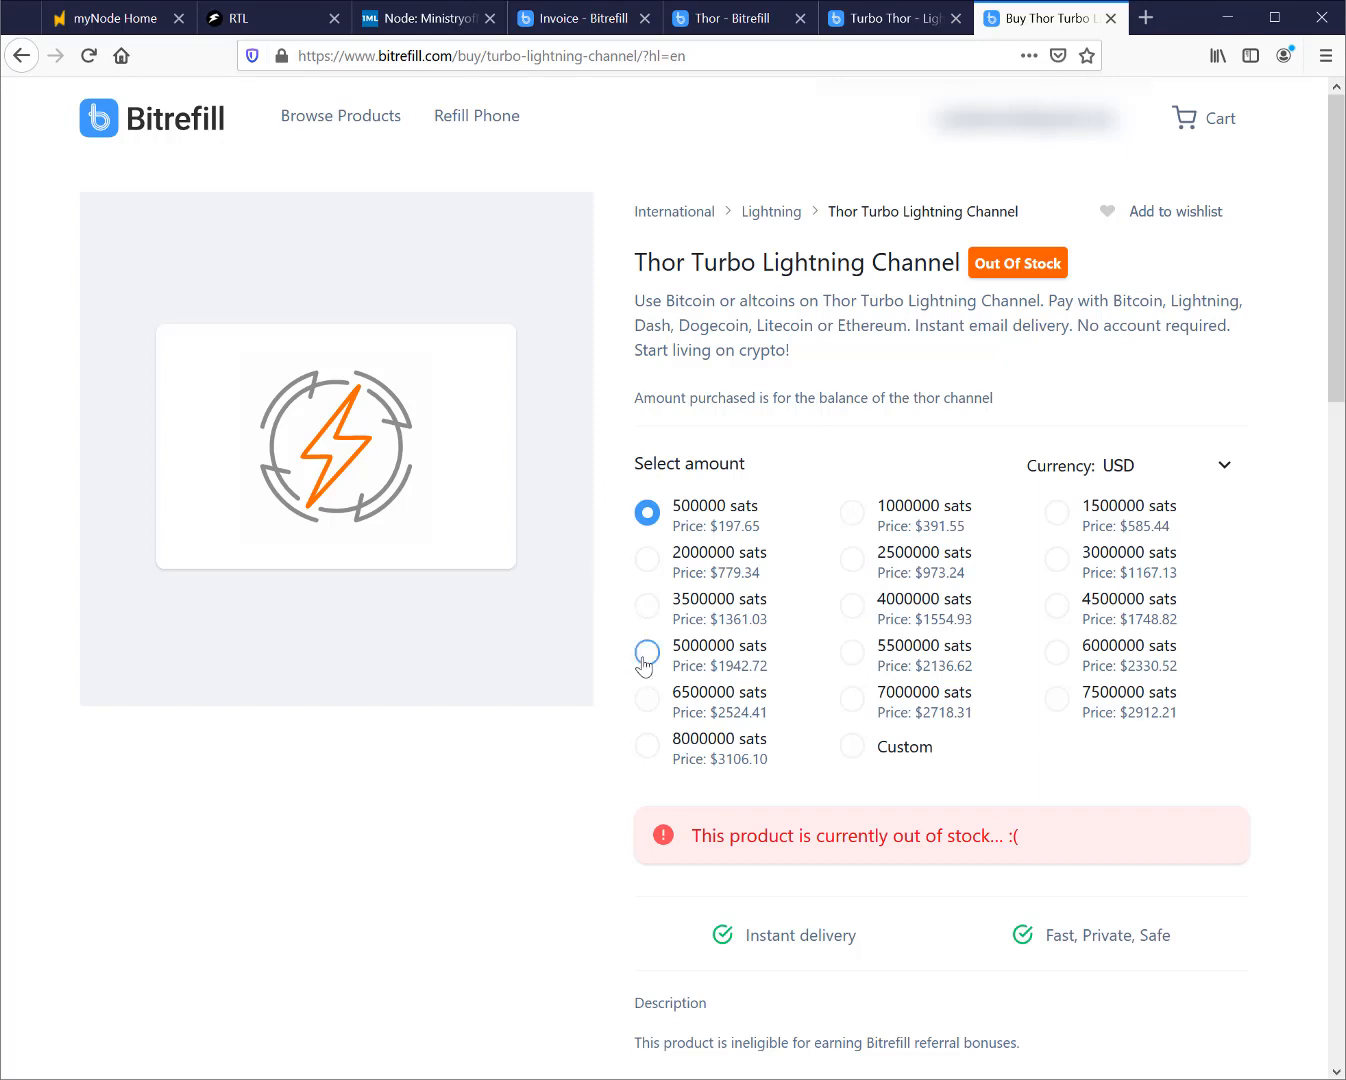
{"action": "mouse_move", "coordinate": [606, 640]}
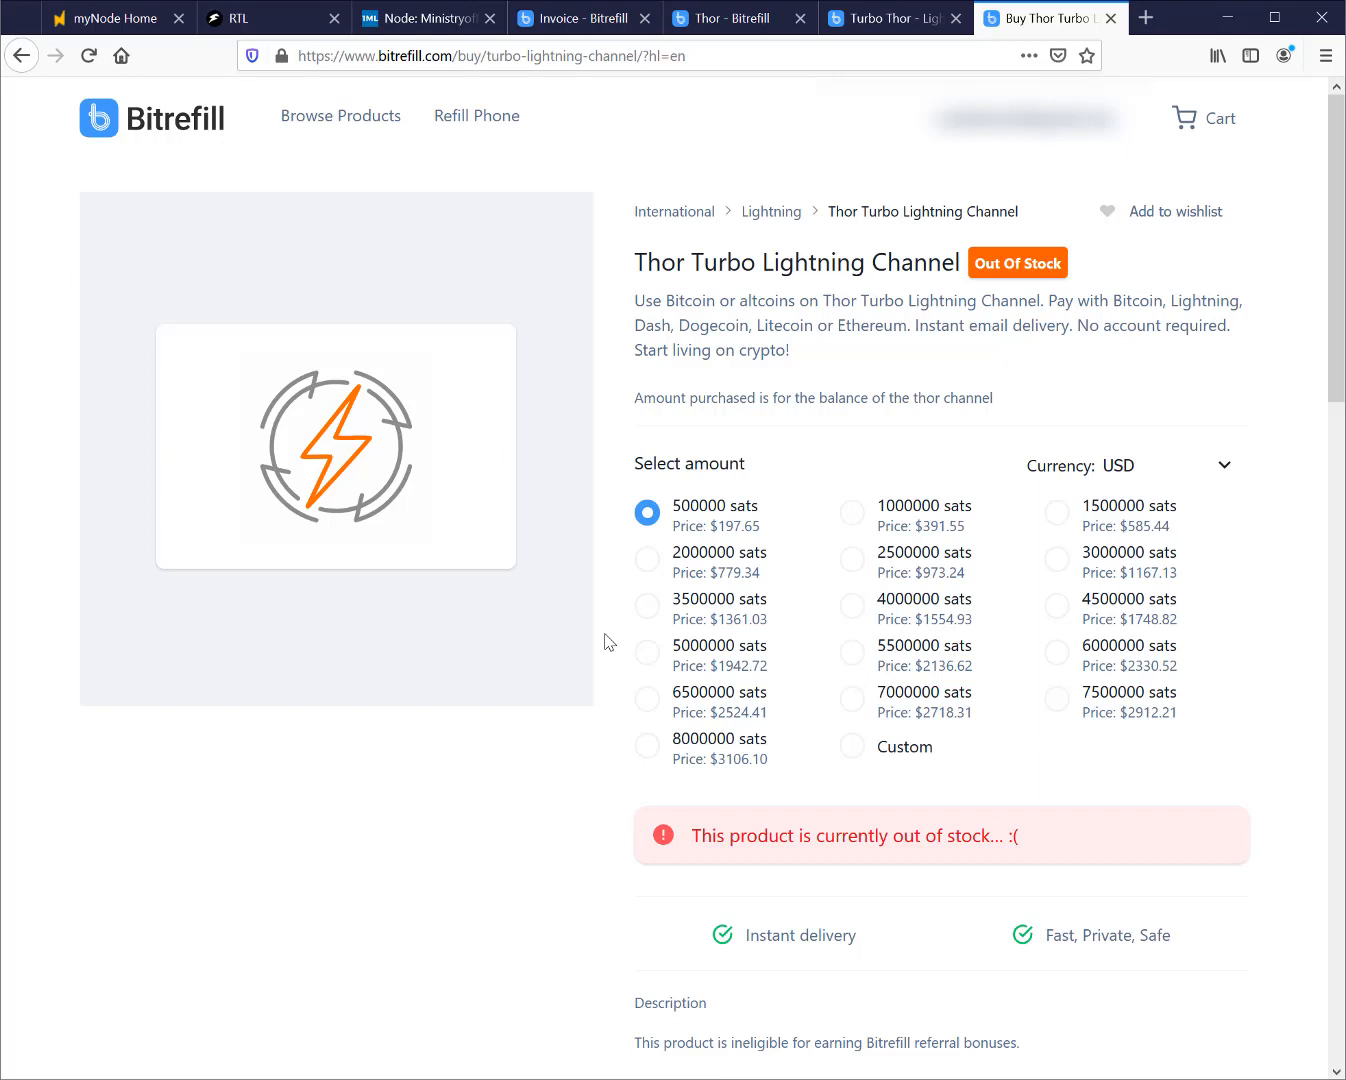
{"action": "mouse_move", "coordinate": [548, 632]}
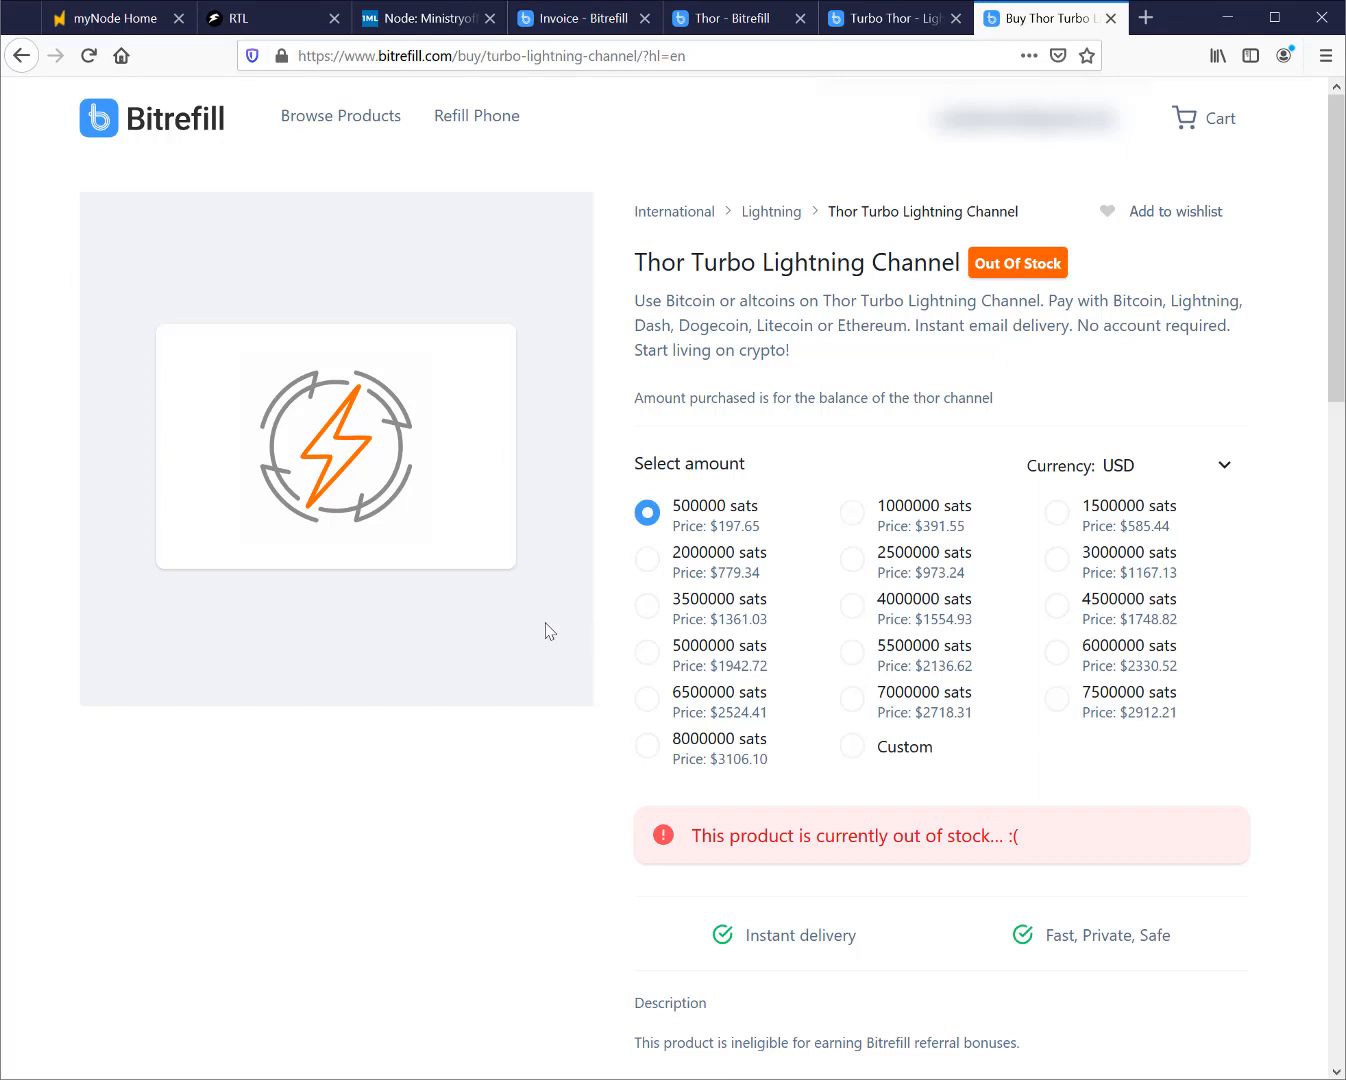
{"action": "mouse_move", "coordinate": [976, 272]}
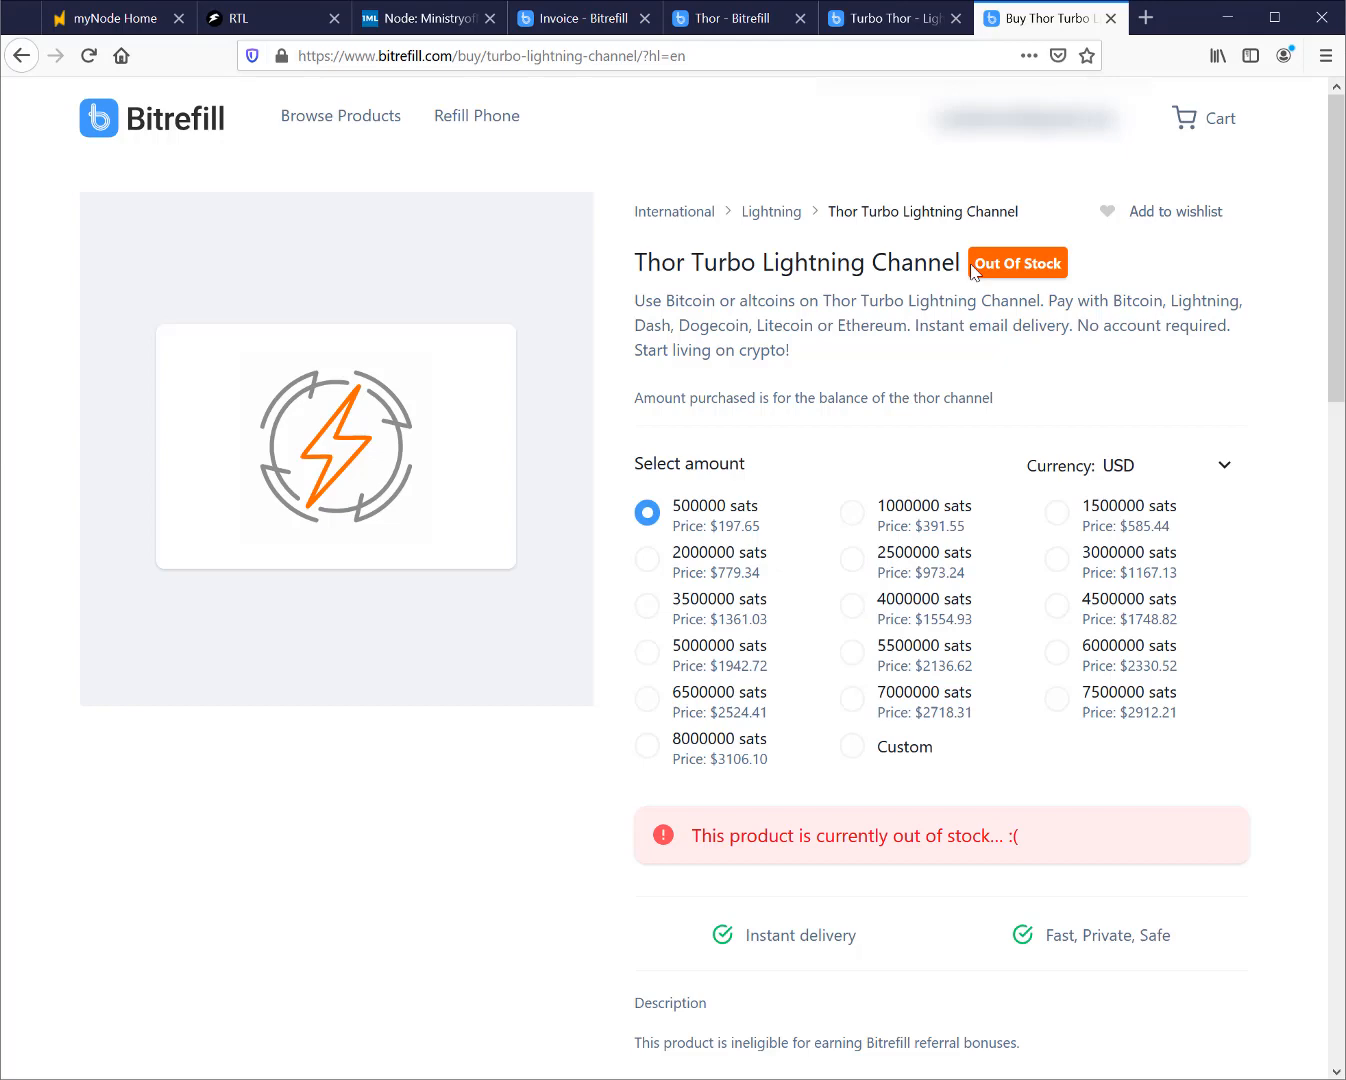
{"action": "mouse_move", "coordinate": [628, 312]}
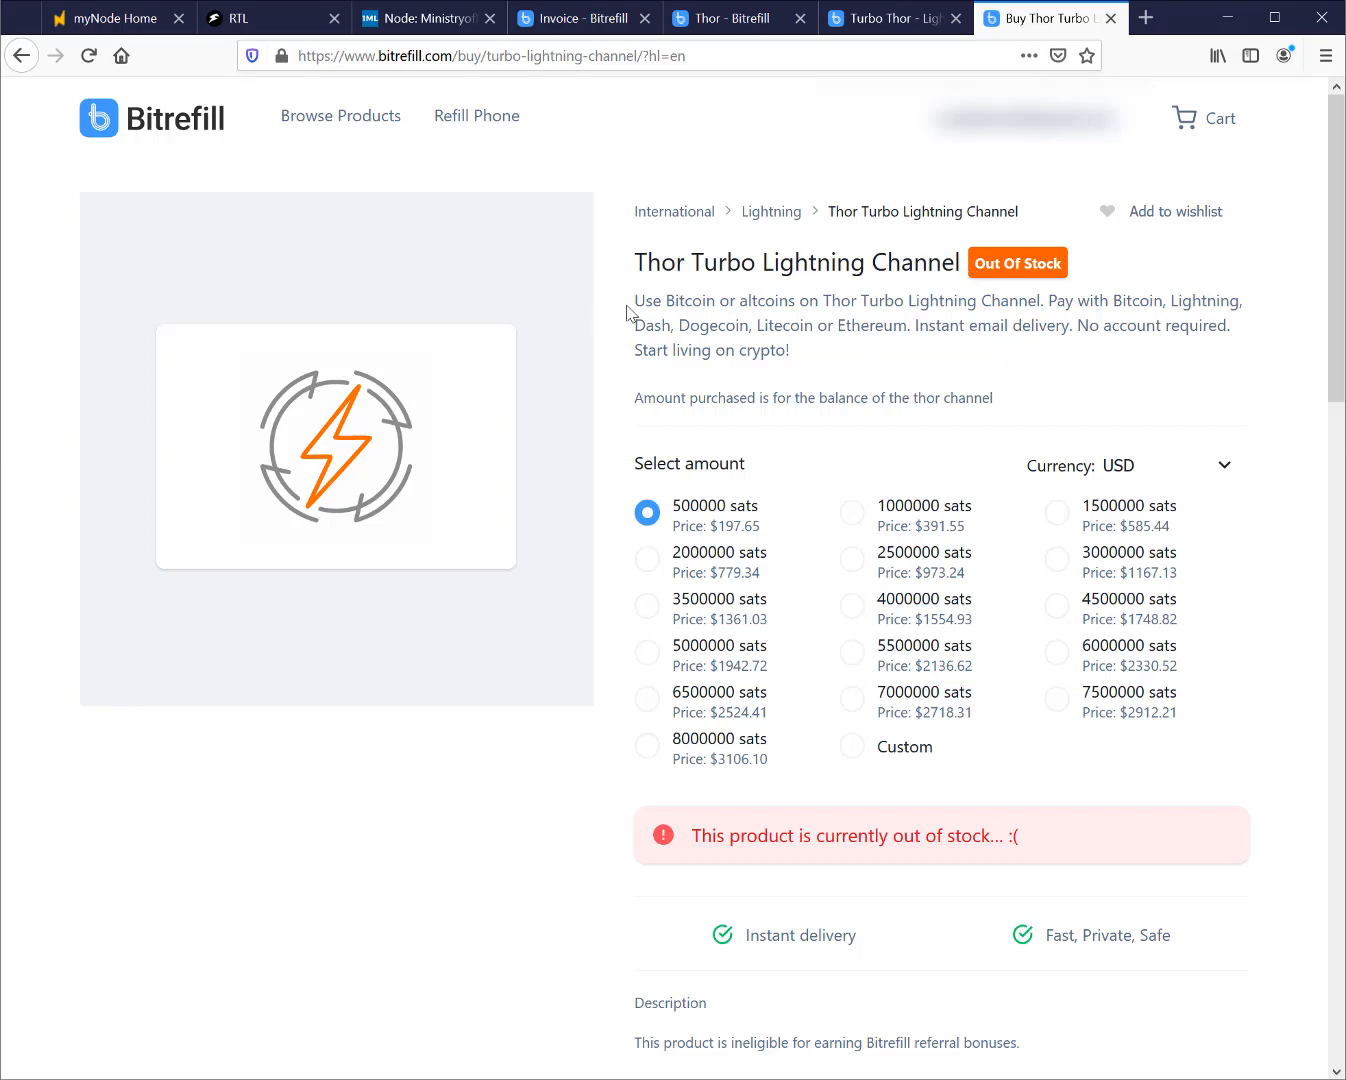
{"action": "scroll", "scroll_direction": "down", "scroll_amount": 3}
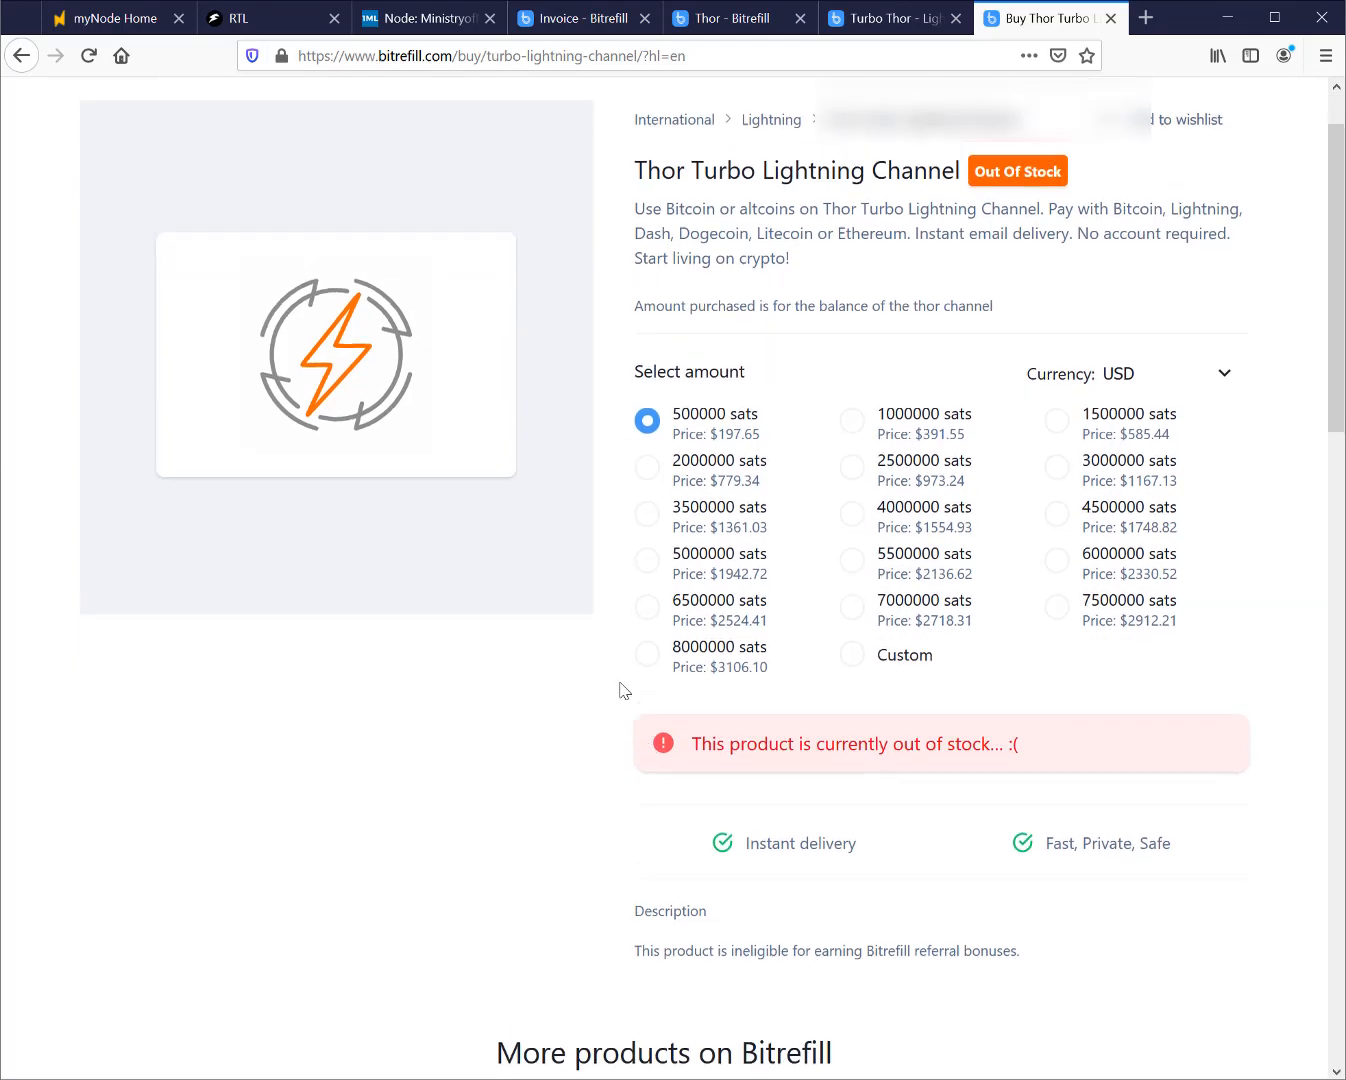
{"action": "scroll", "scroll_direction": "up", "scroll_amount": 3}
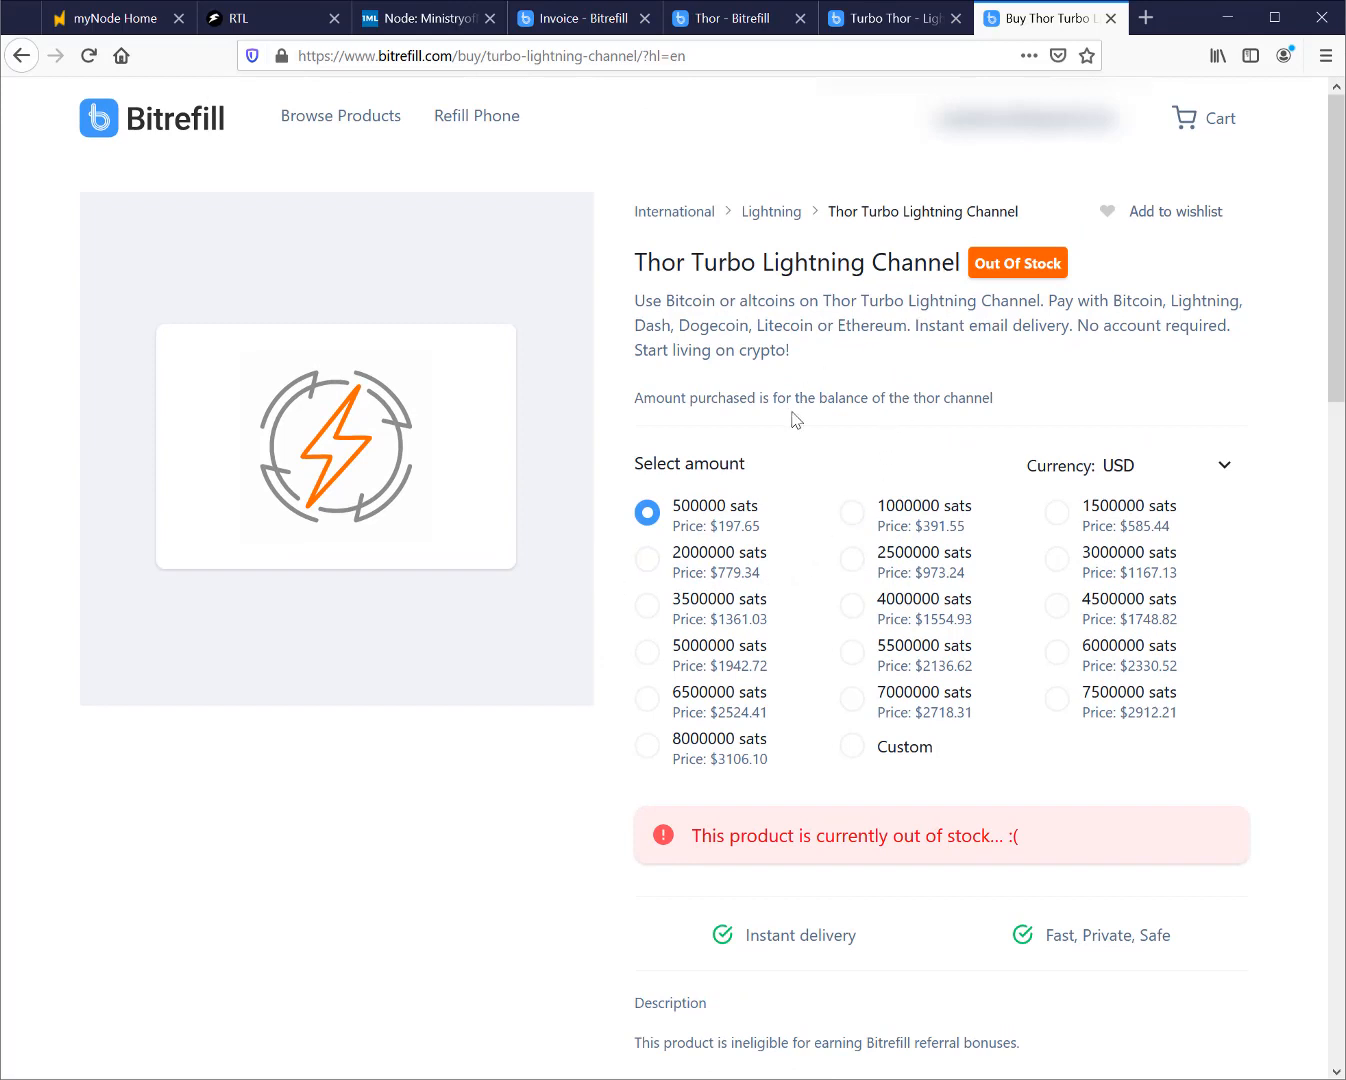
{"action": "mouse_move", "coordinate": [914, 356]}
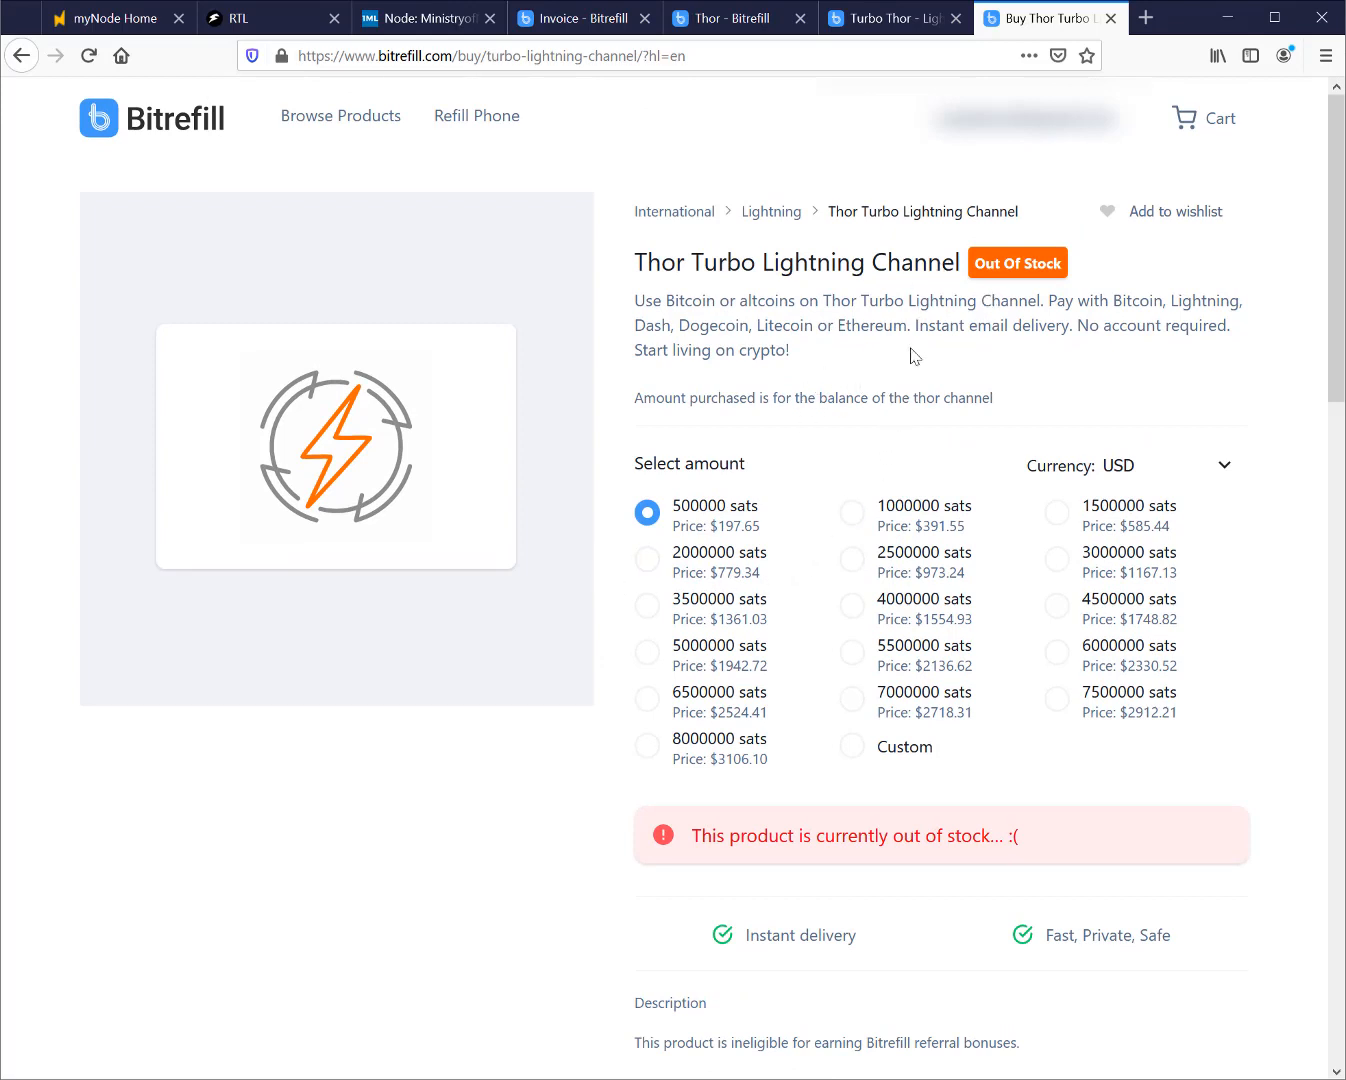